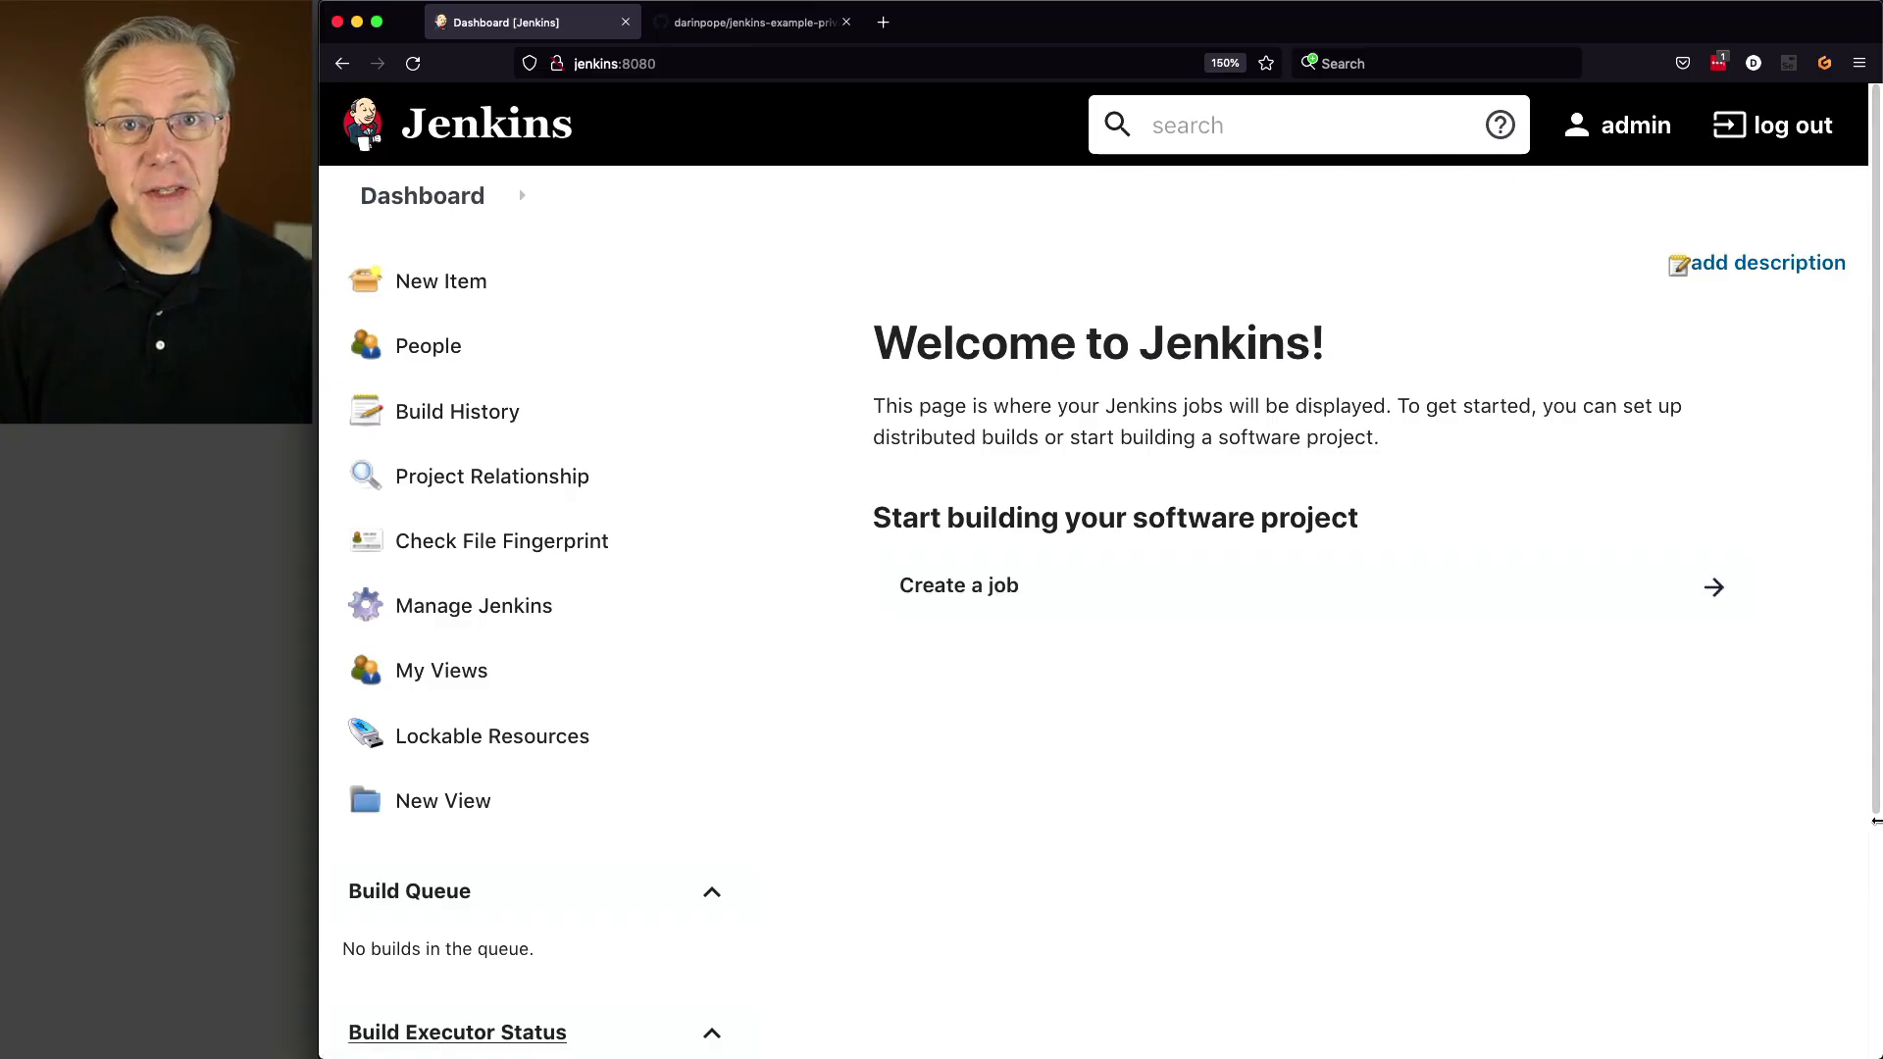
Copy jenkins-example-private-repo's HTTPS clone URL from GitHub's Code menu, then return to Jenkins
scroll("down", 3)
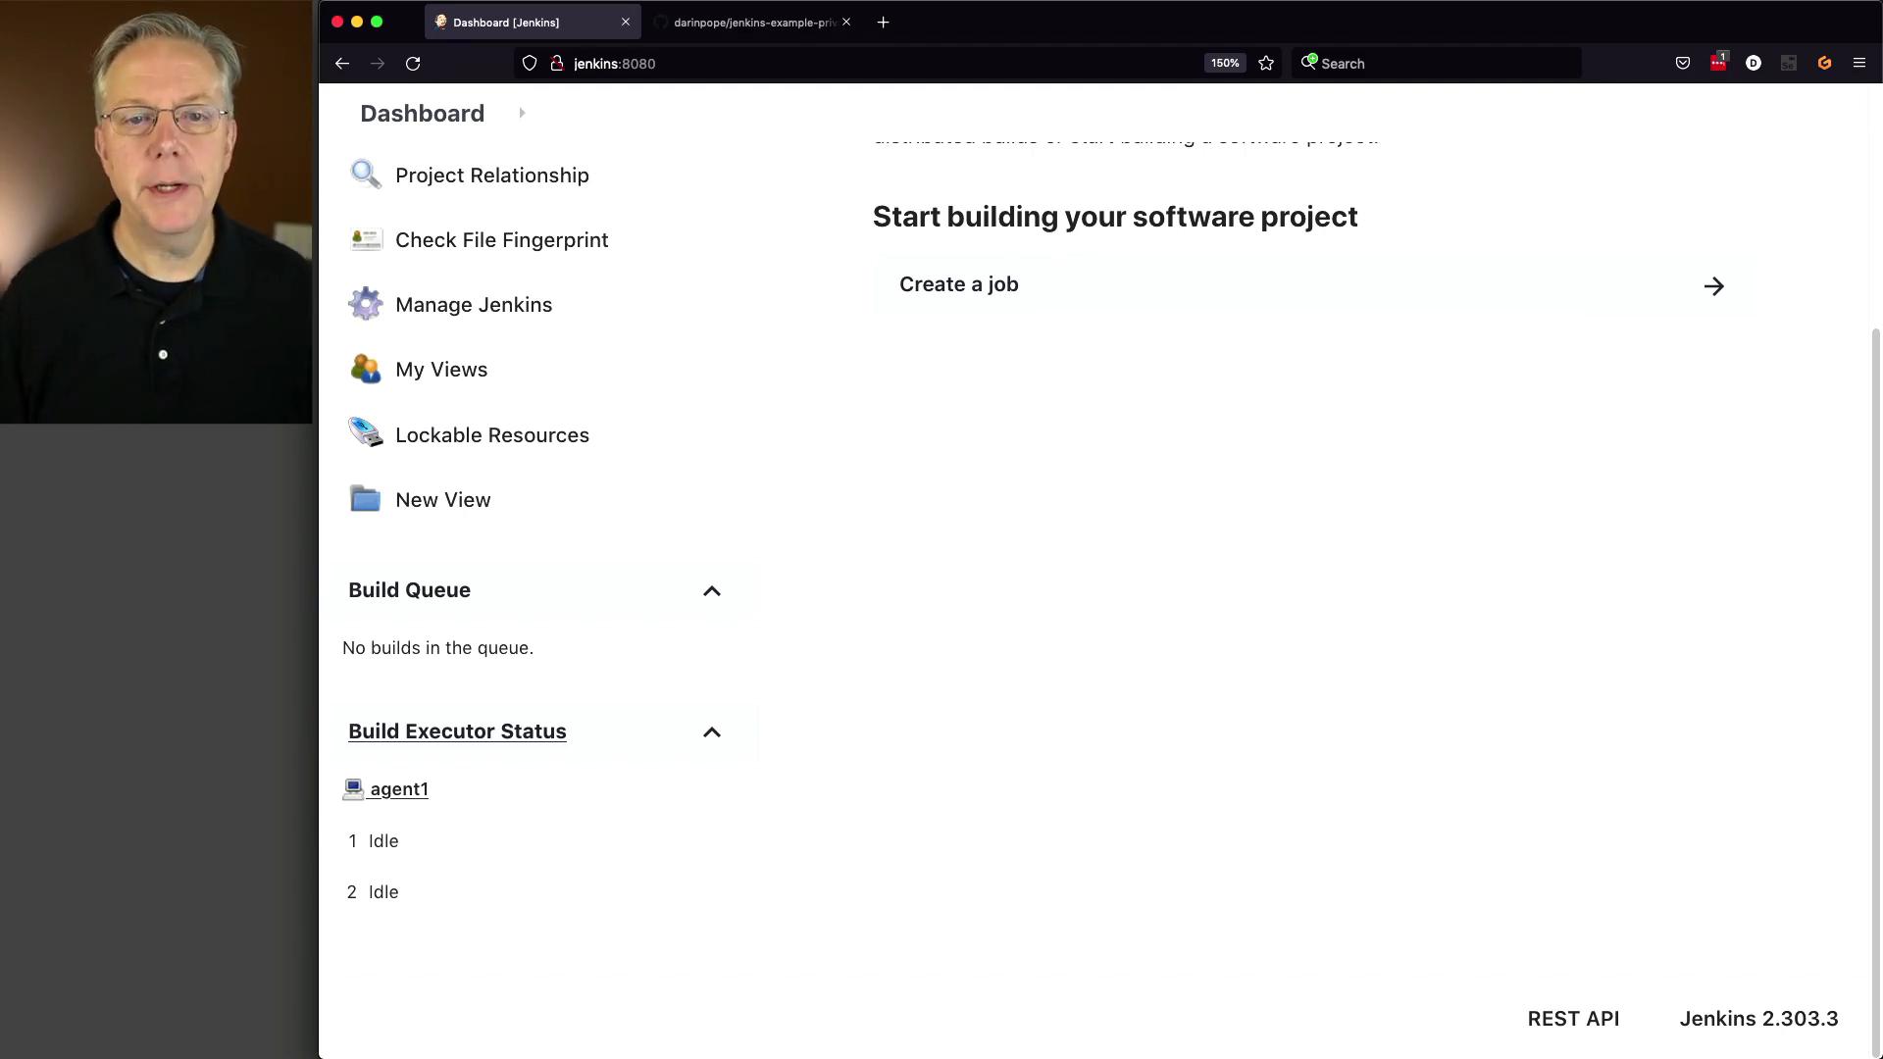
left_click(753, 22)
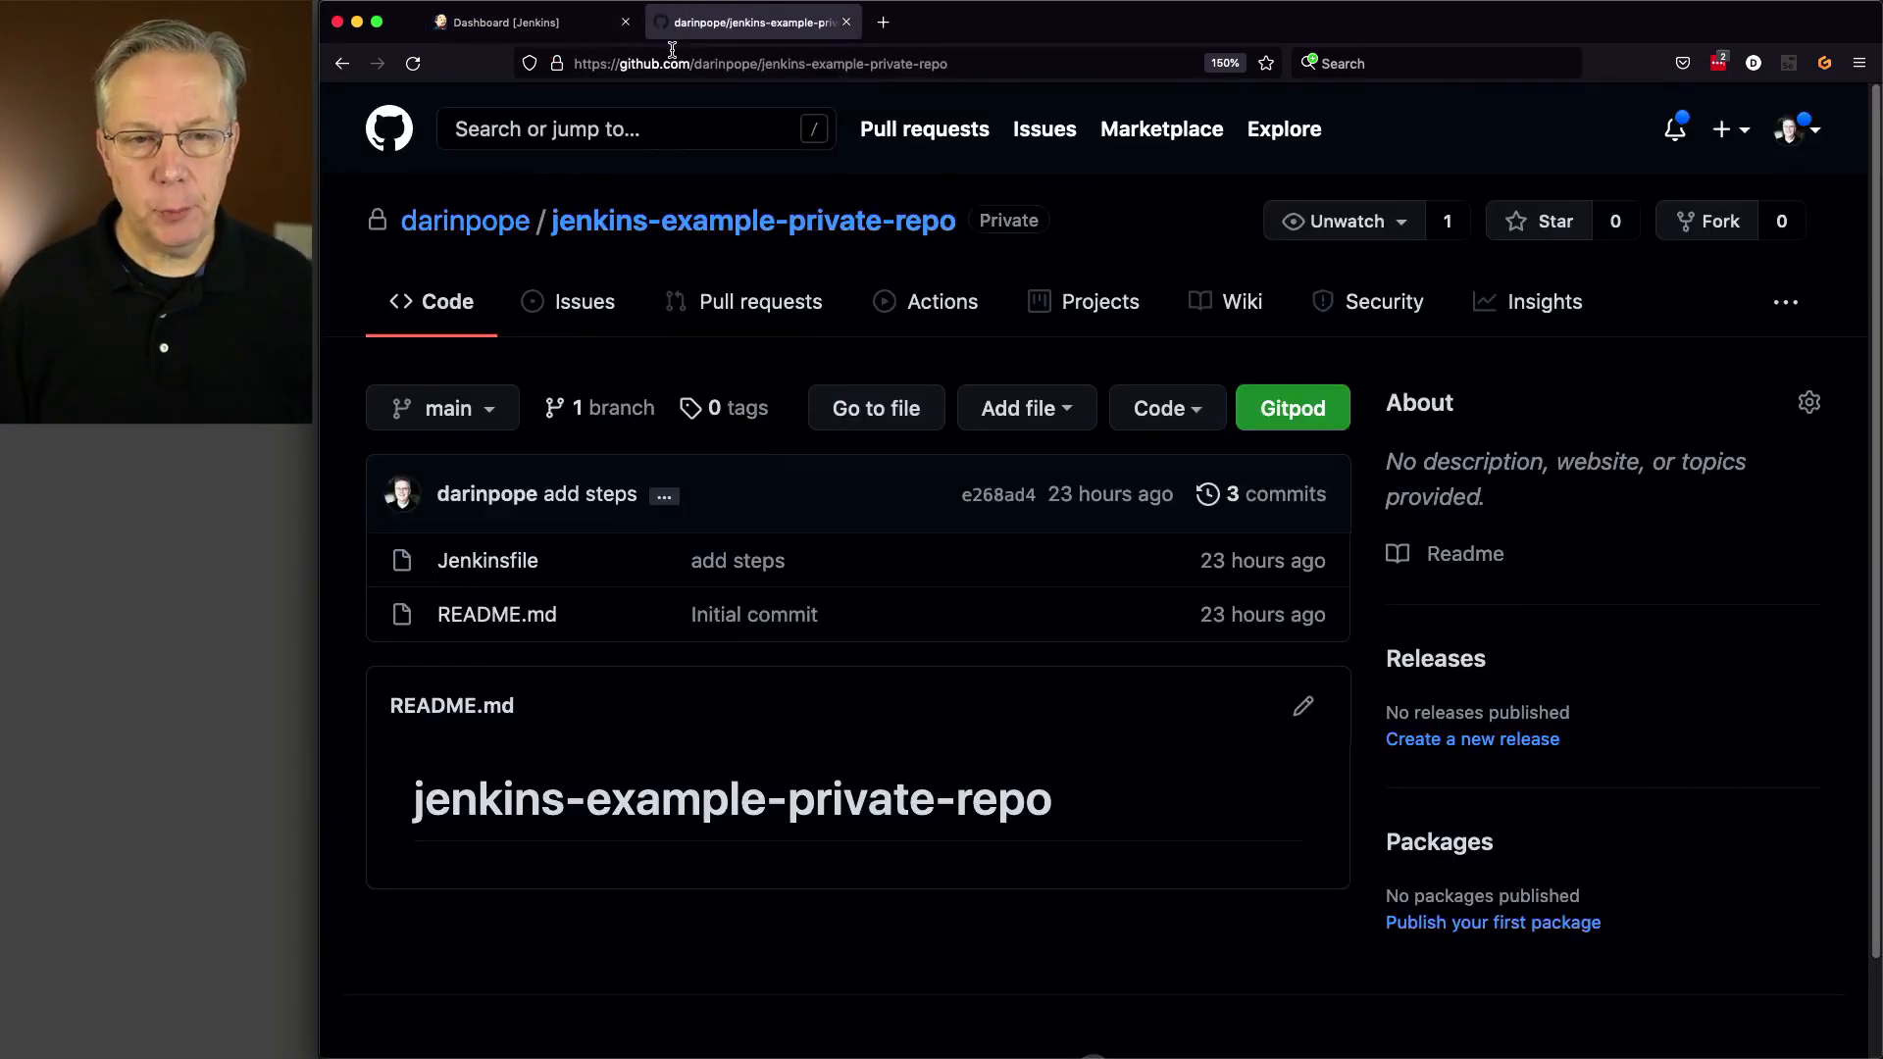
left_click(1163, 407)
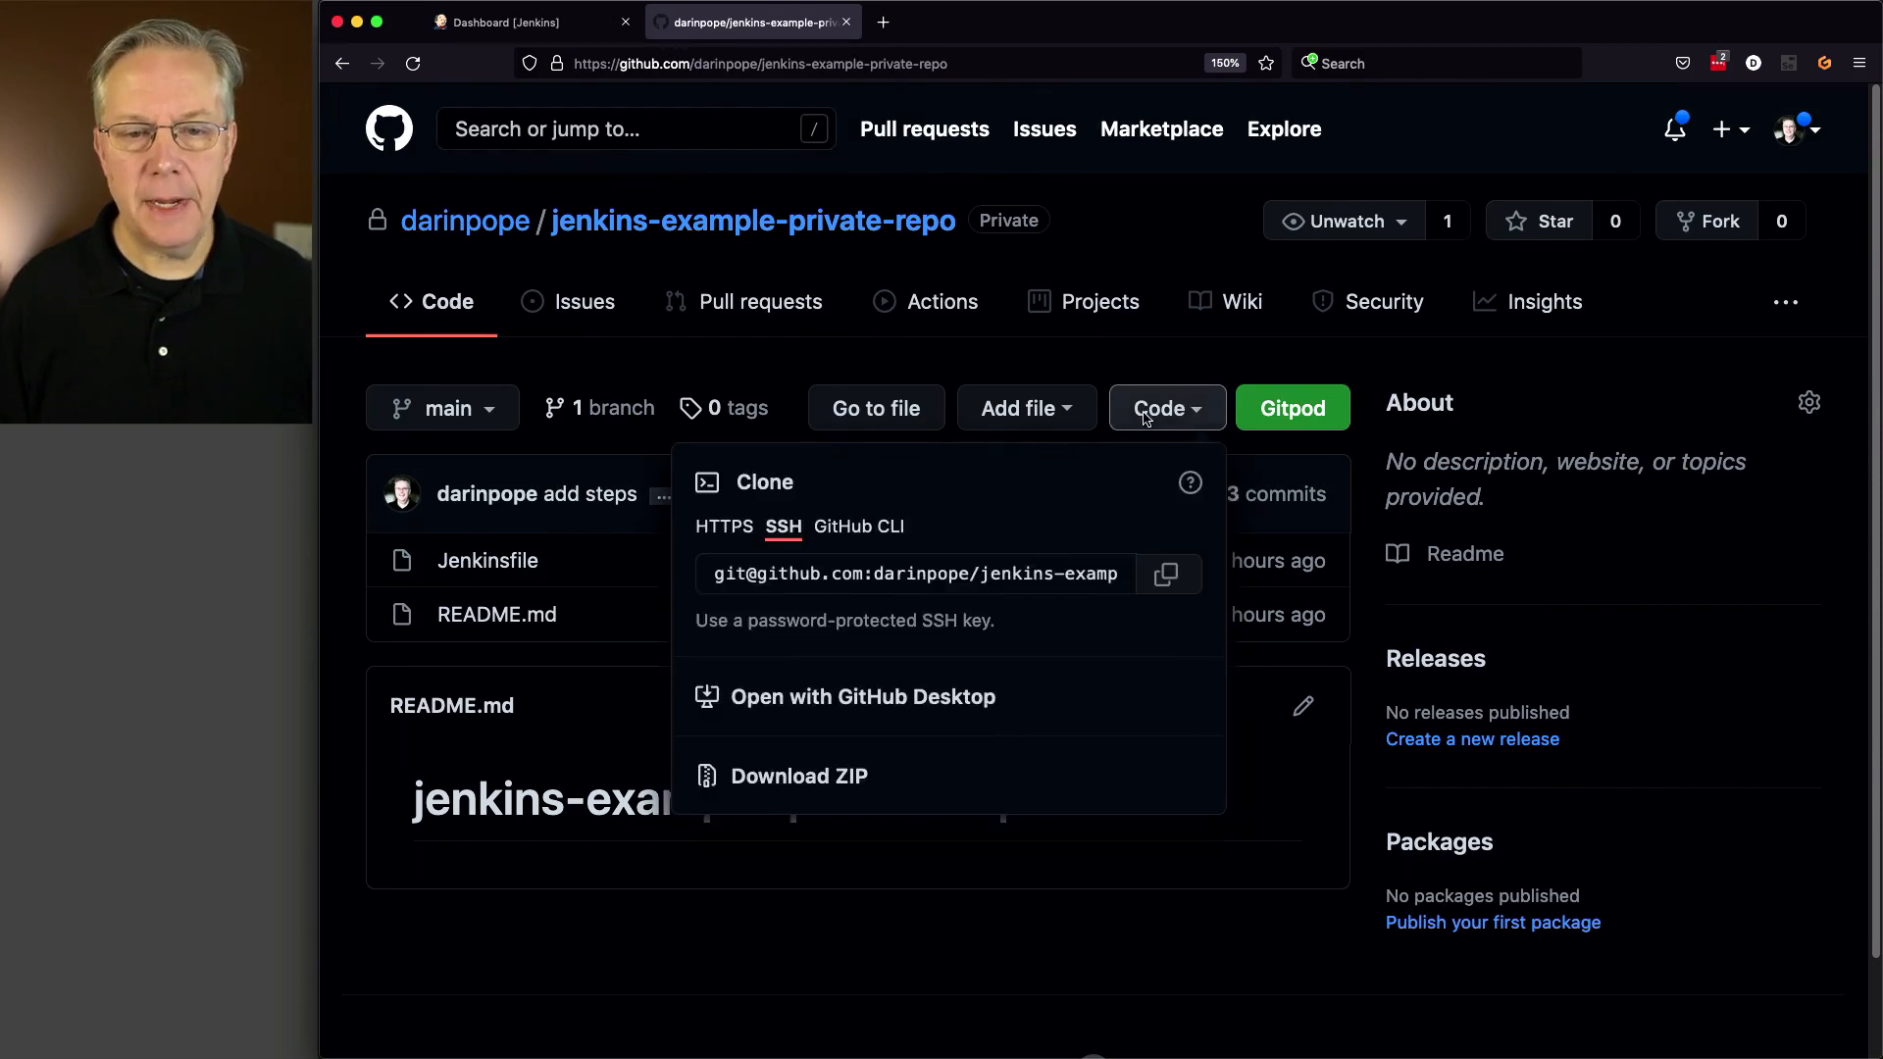
left_click(723, 525)
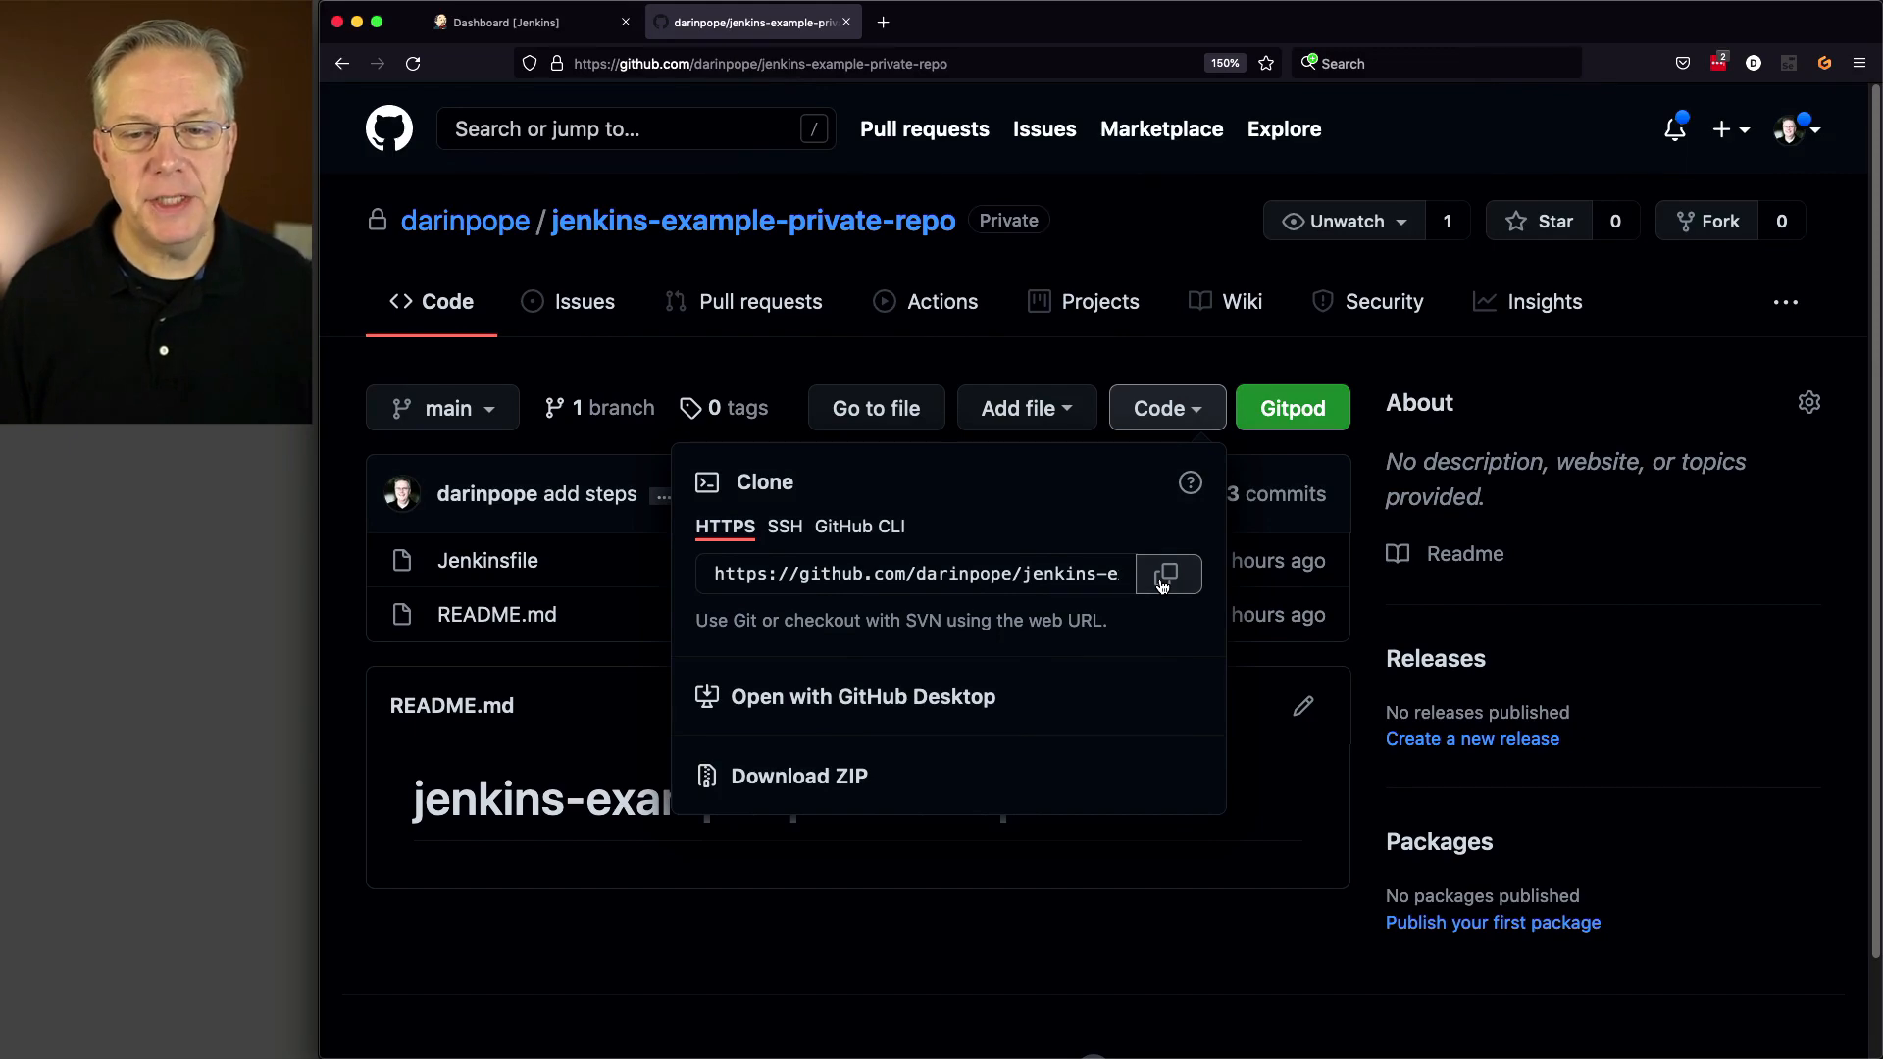
left_click(529, 21)
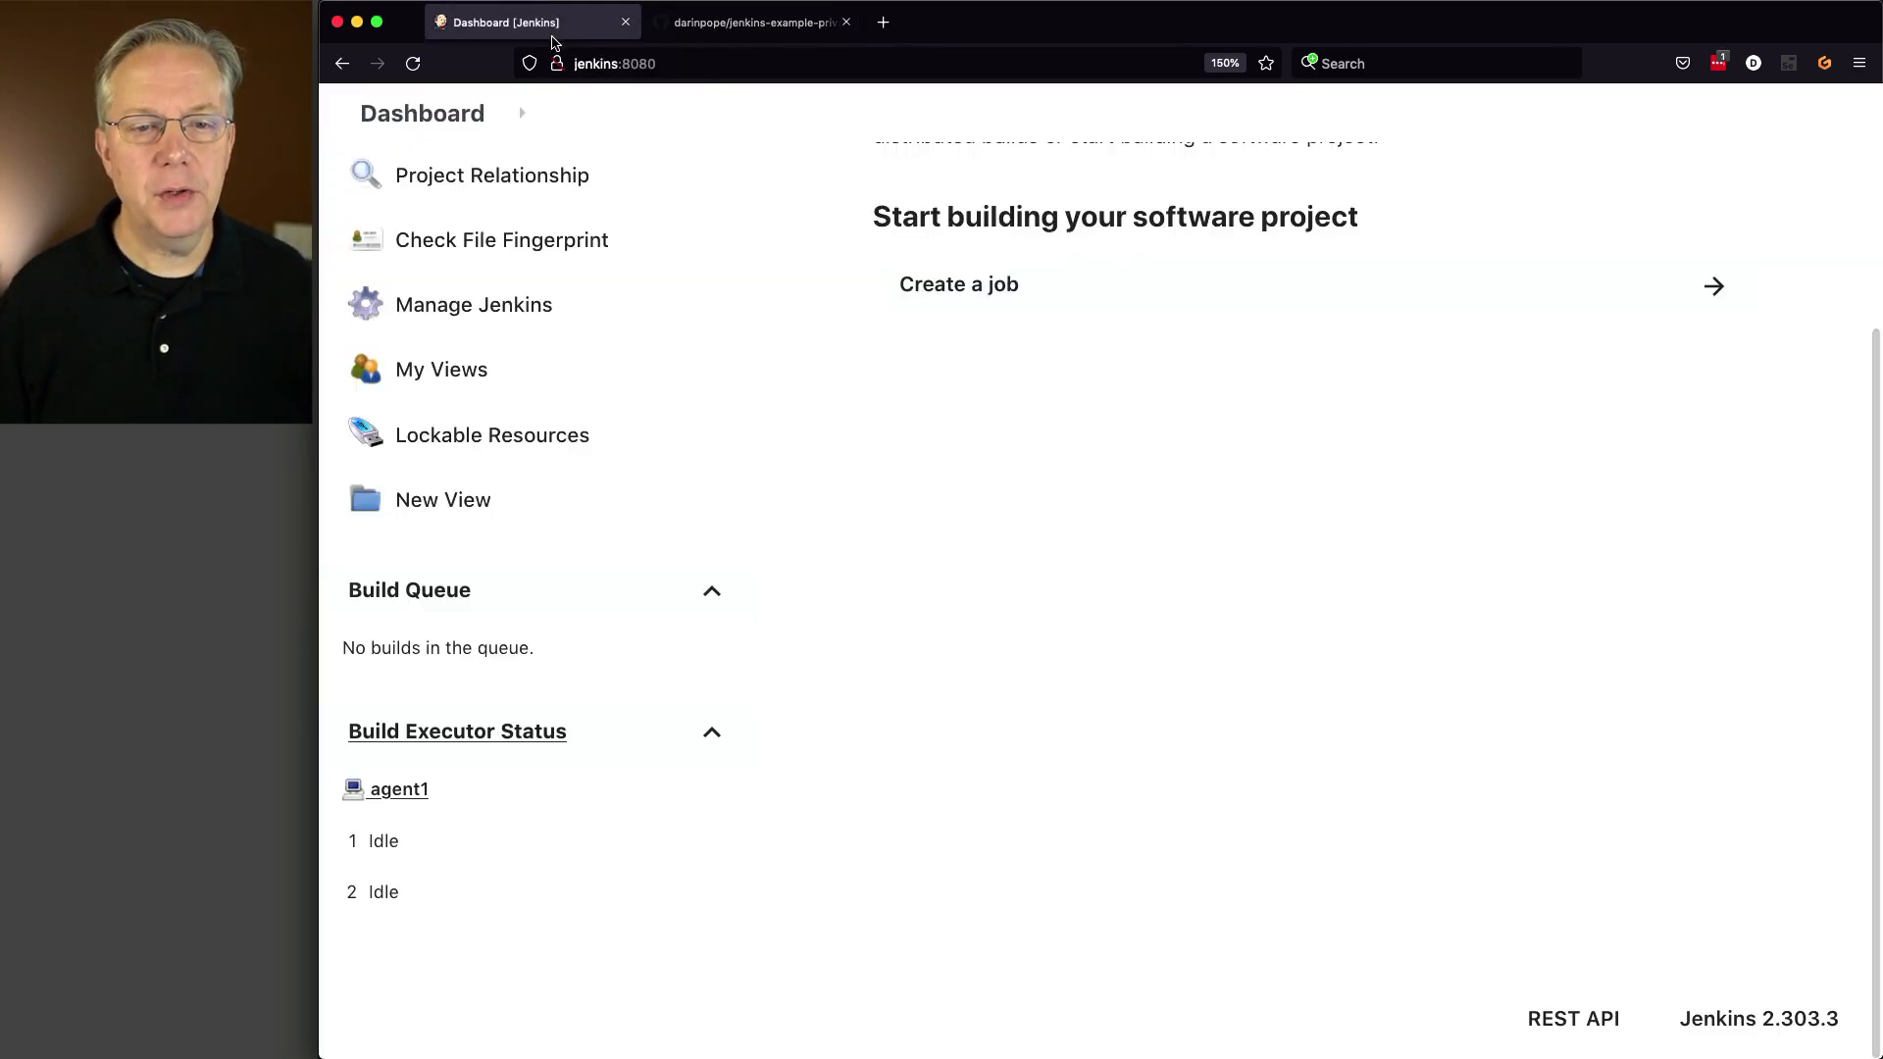
Create a new Pipeline job named https
left_click(958, 284)
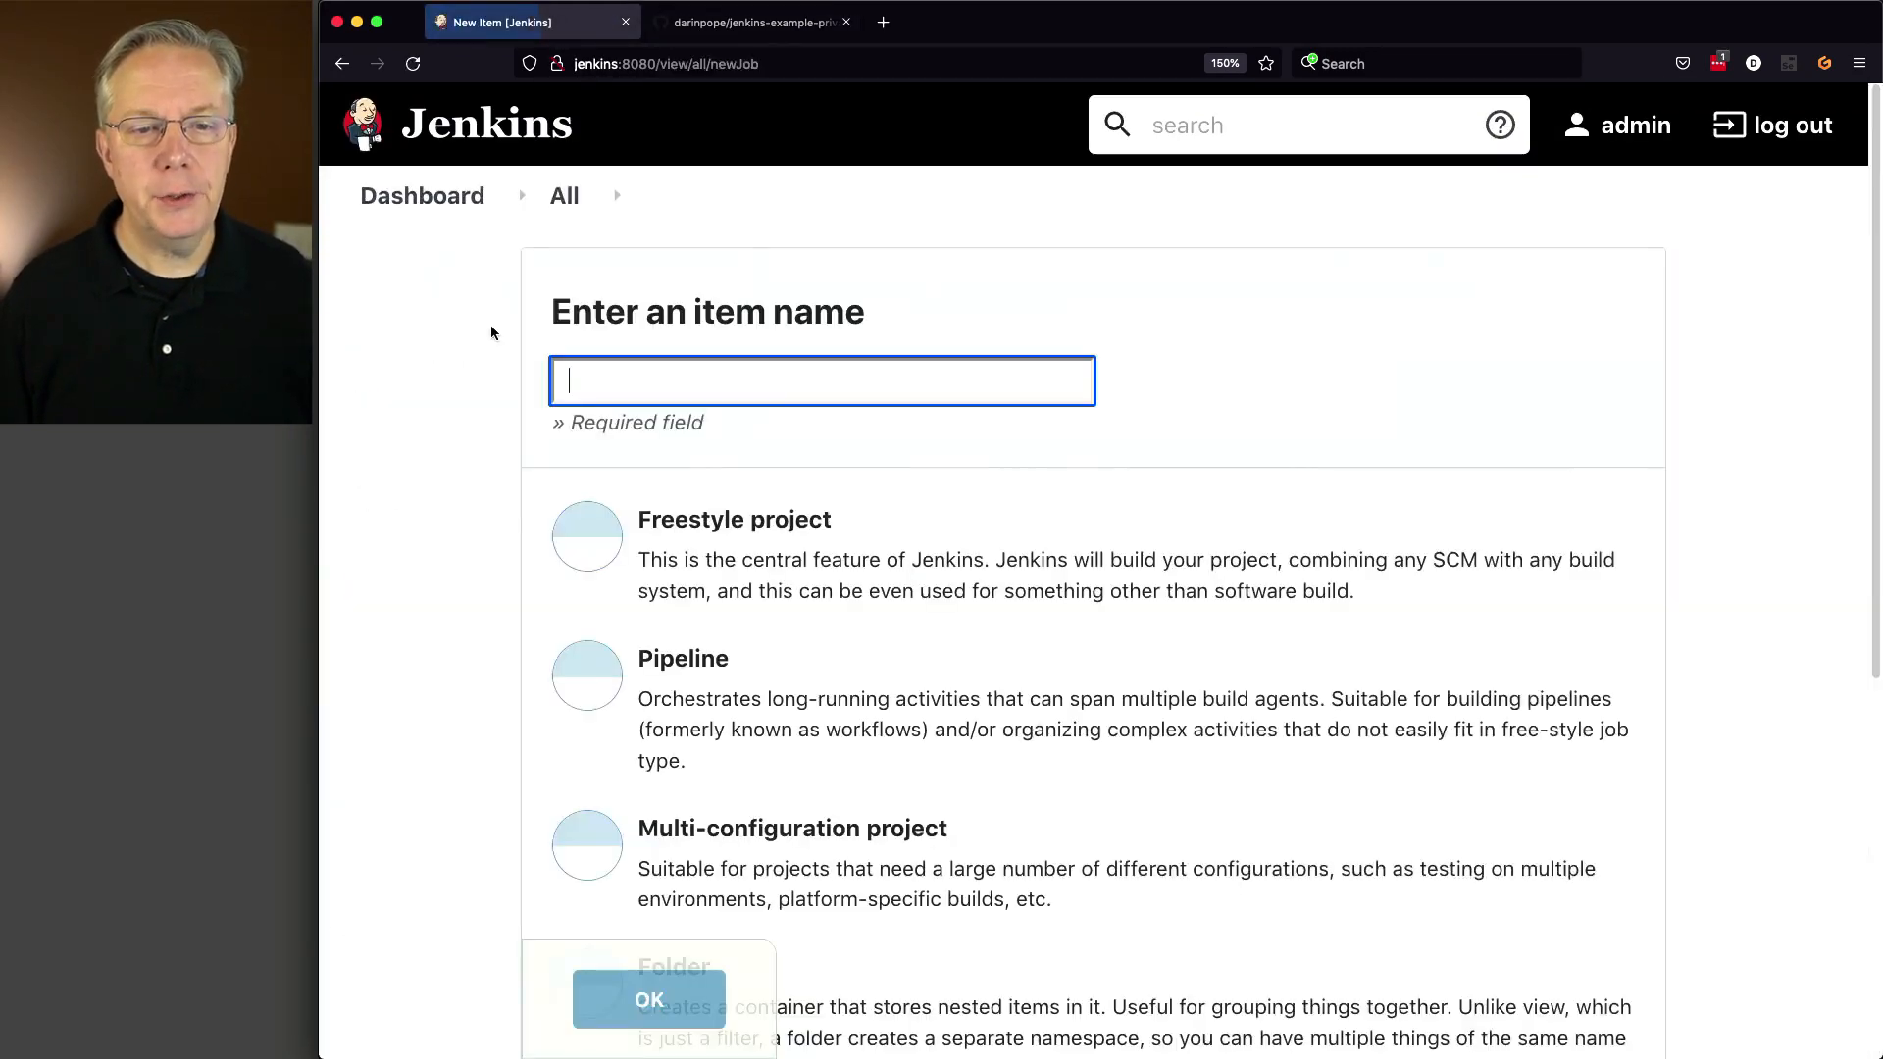
type("h")
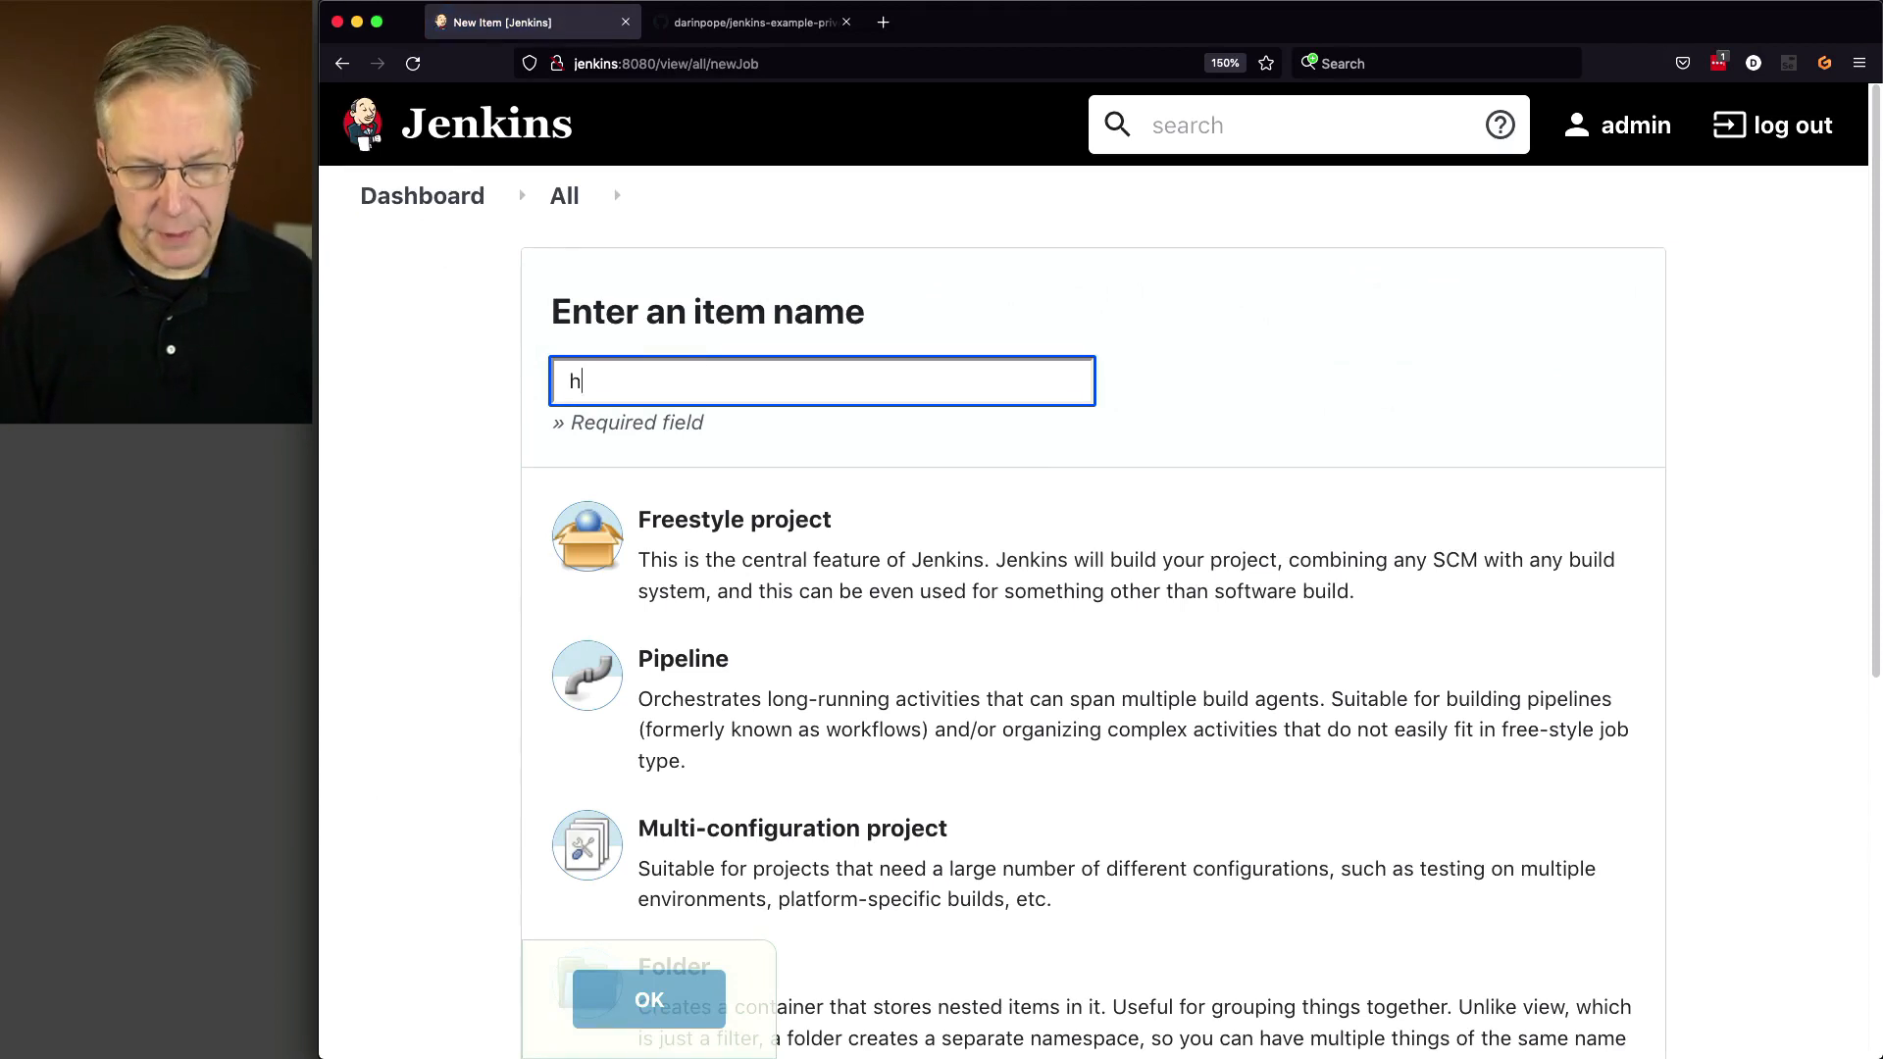
type("ttps")
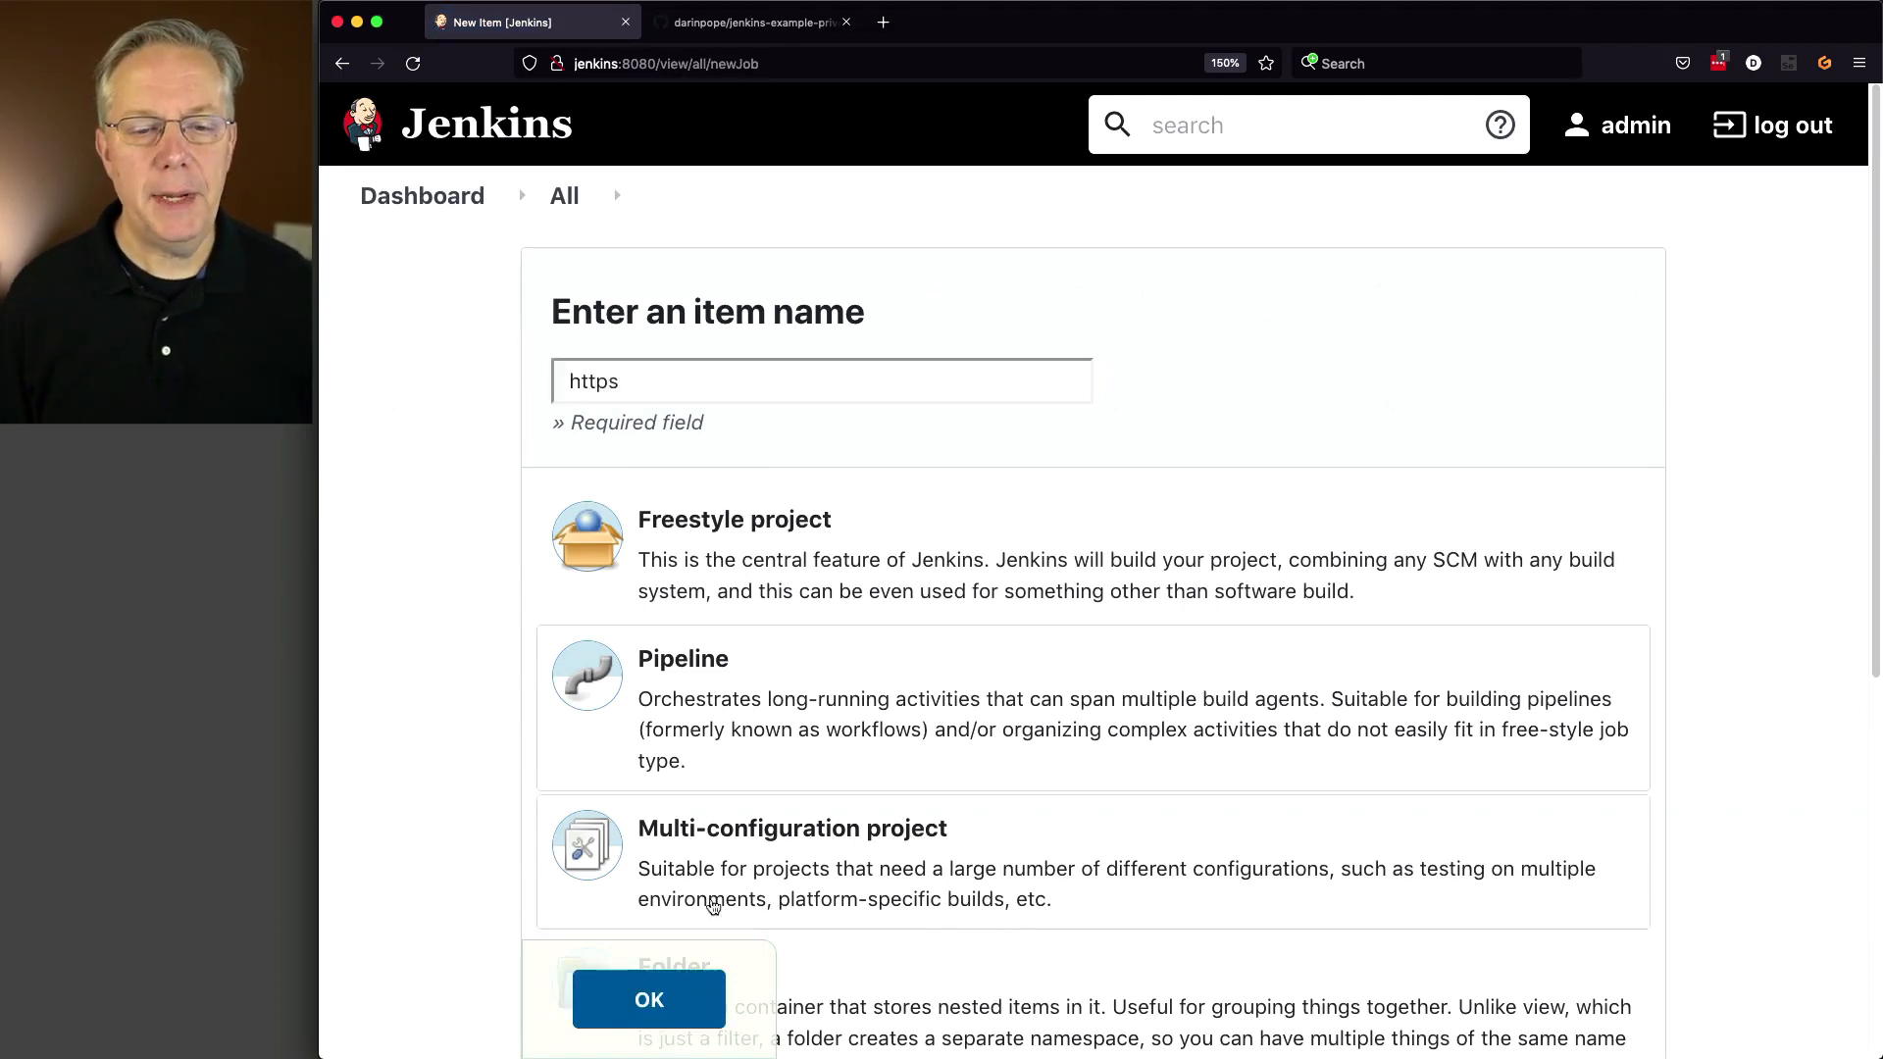
left_click(648, 1000)
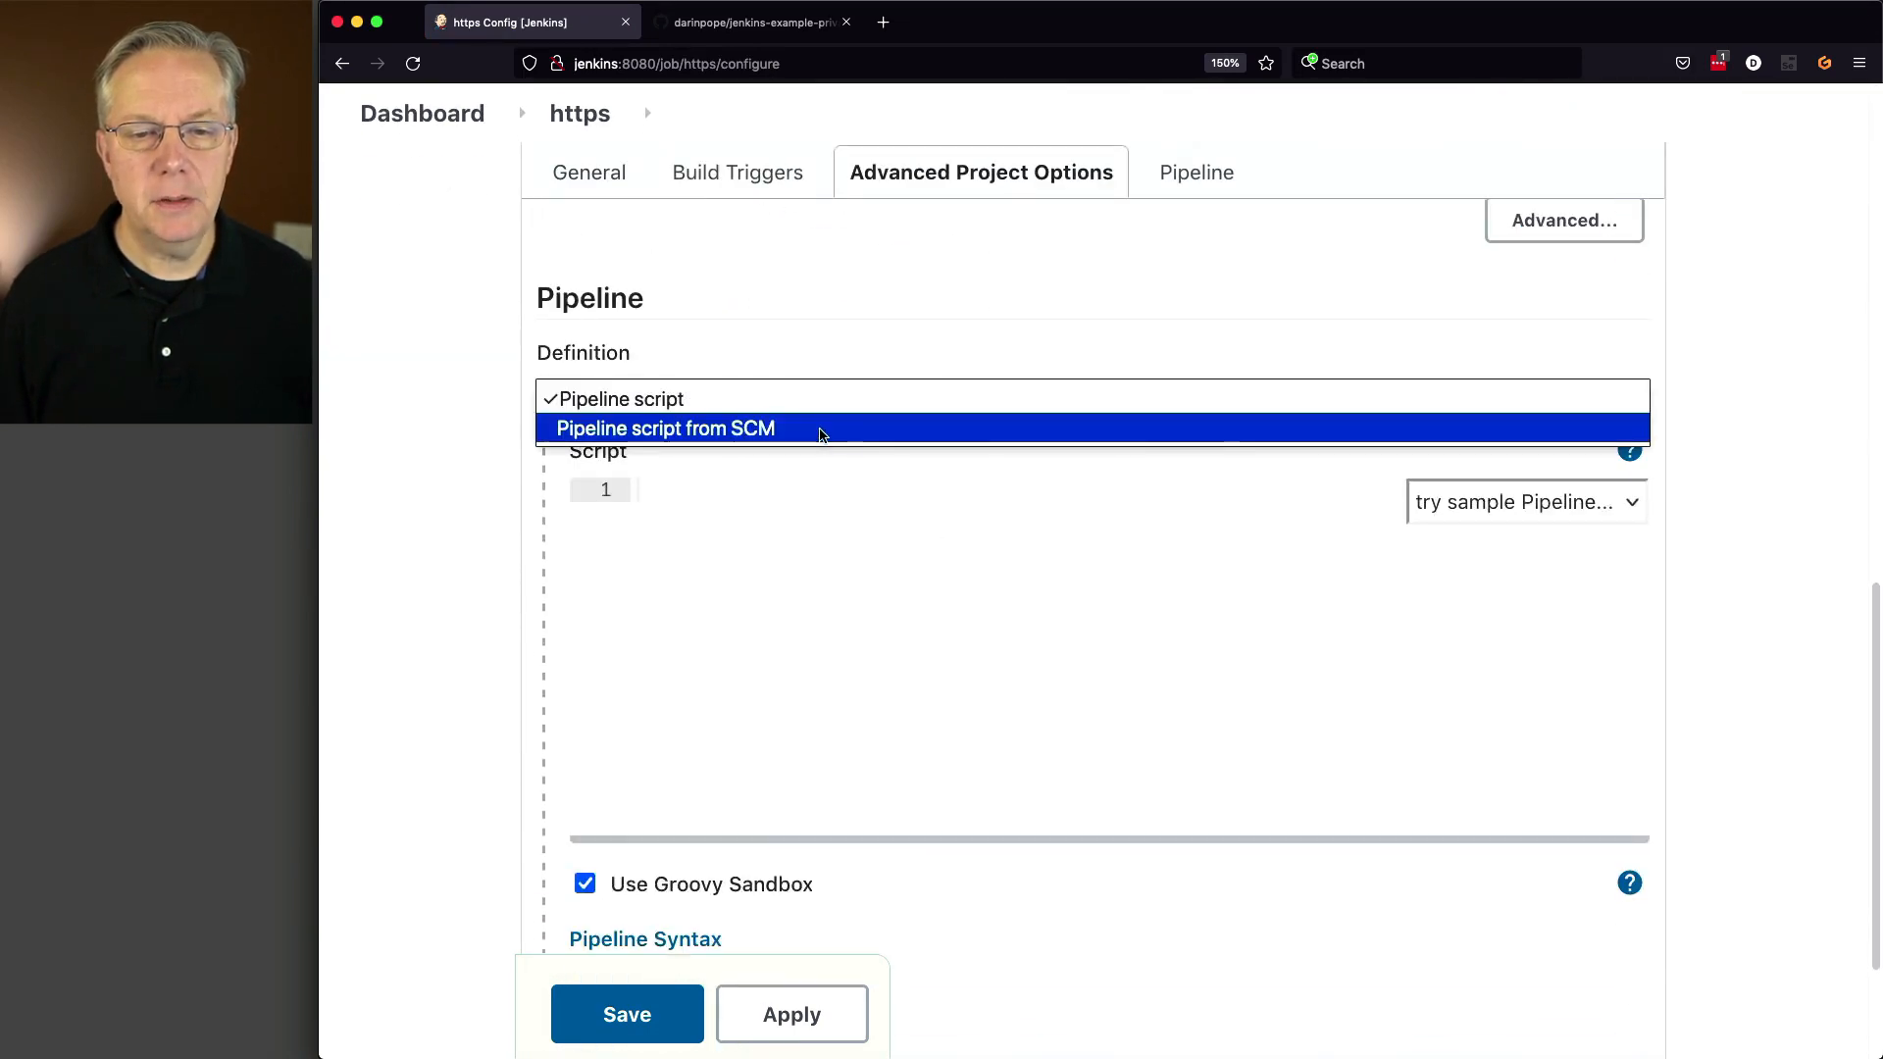
Set the pipeline to load from Git SCM at the private repo's HTTPS URL
left_click(665, 429)
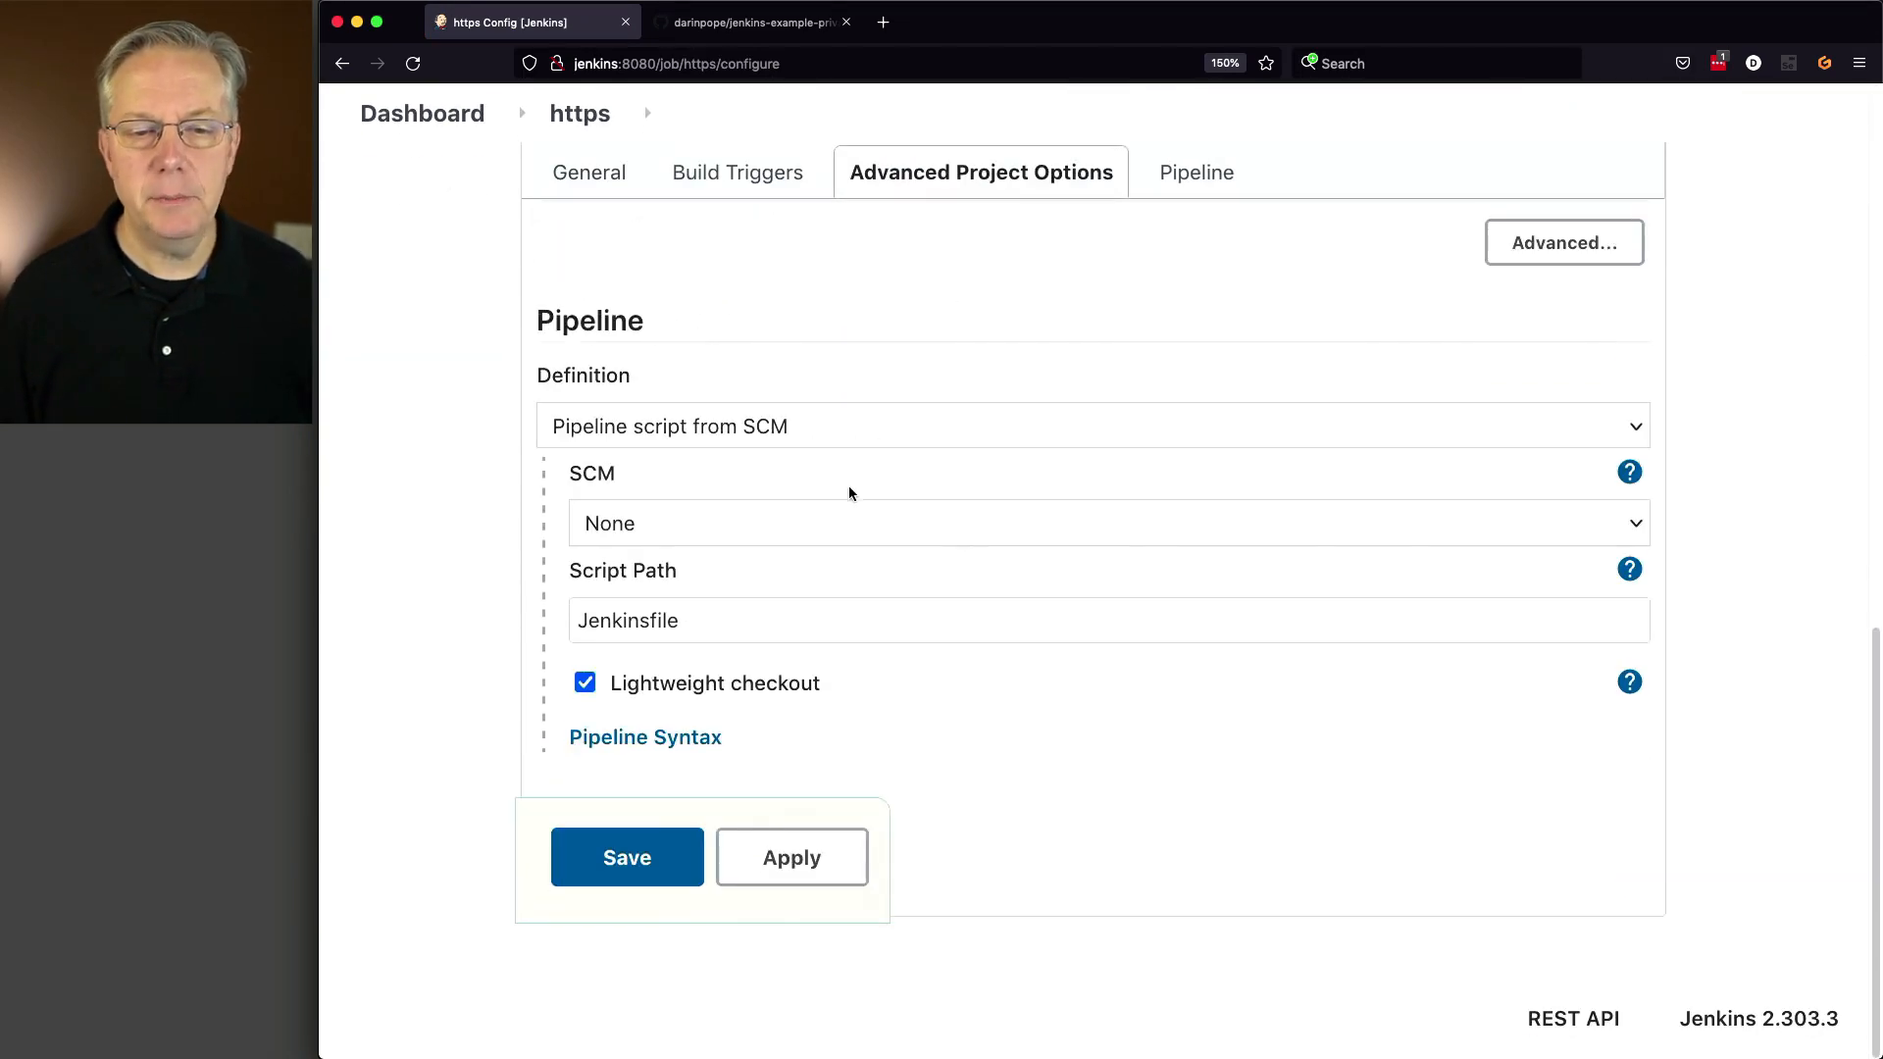
left_click(1106, 523)
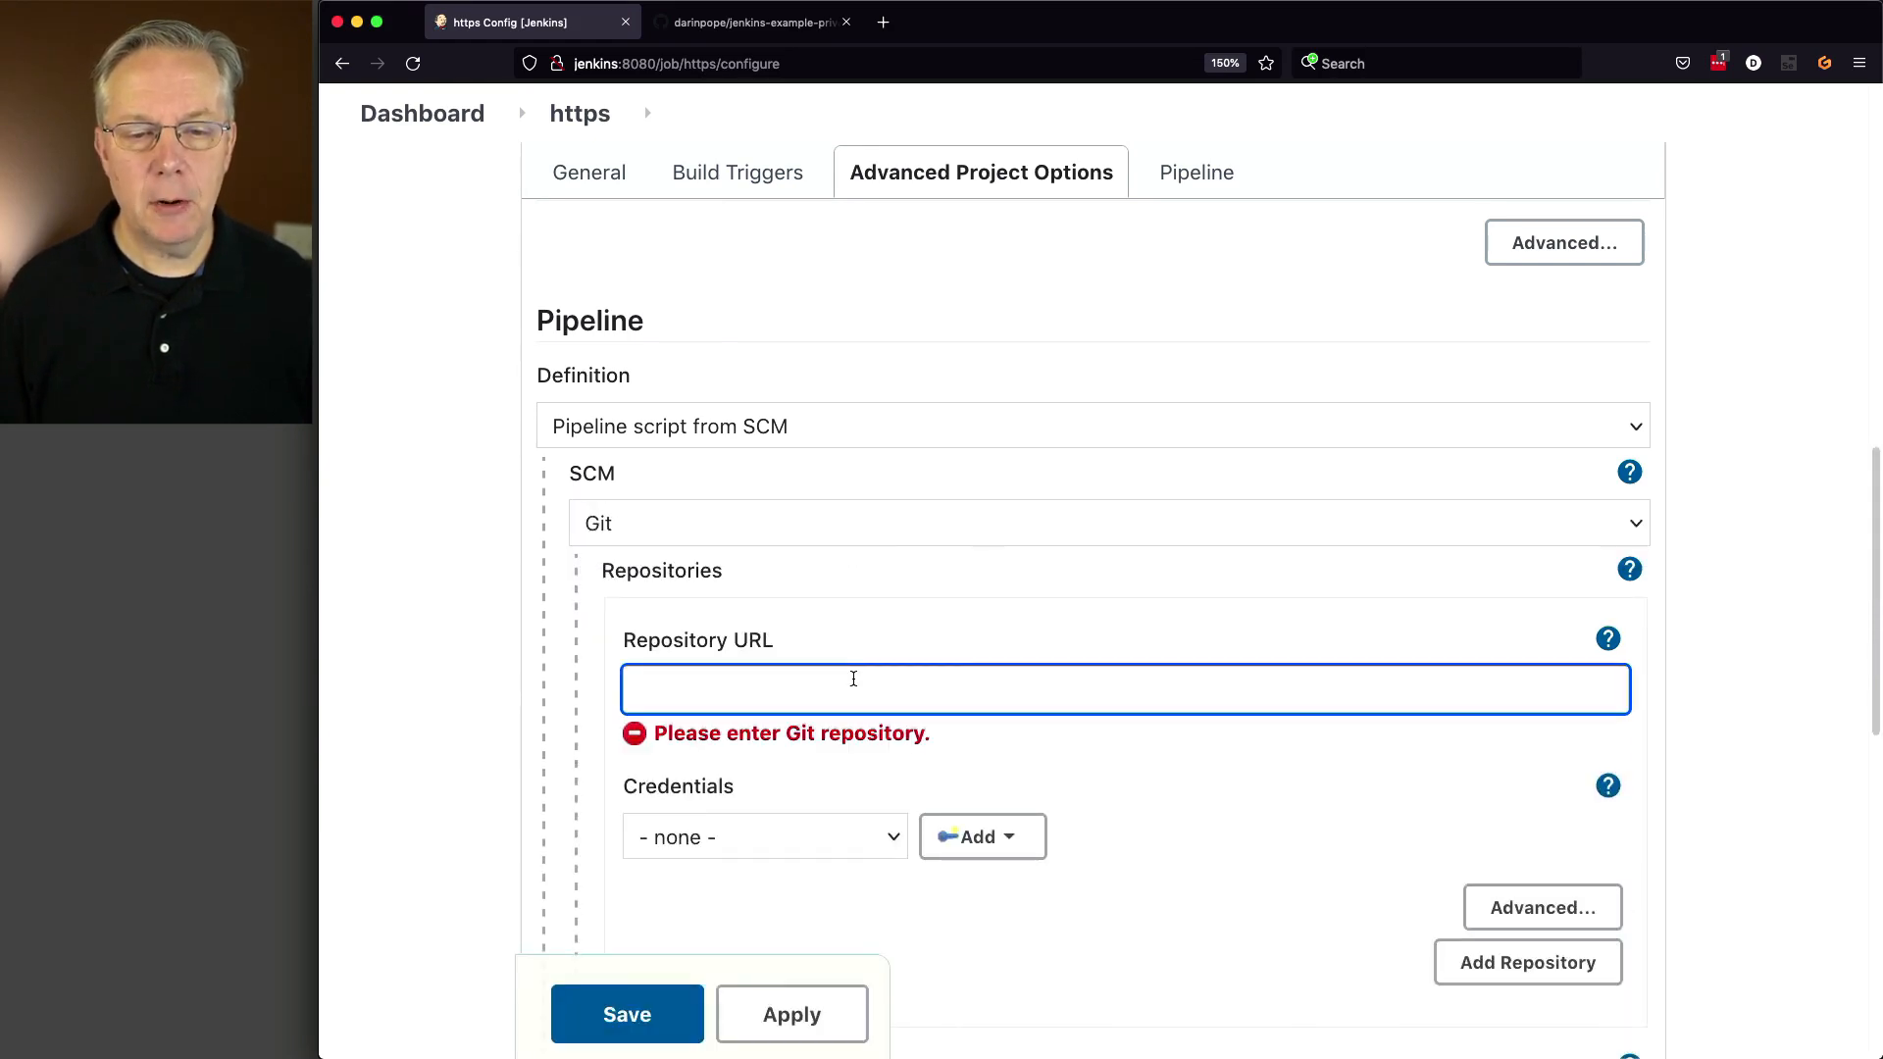
type("https://github.com/darinpope/jenkins-example-private-repo.git")
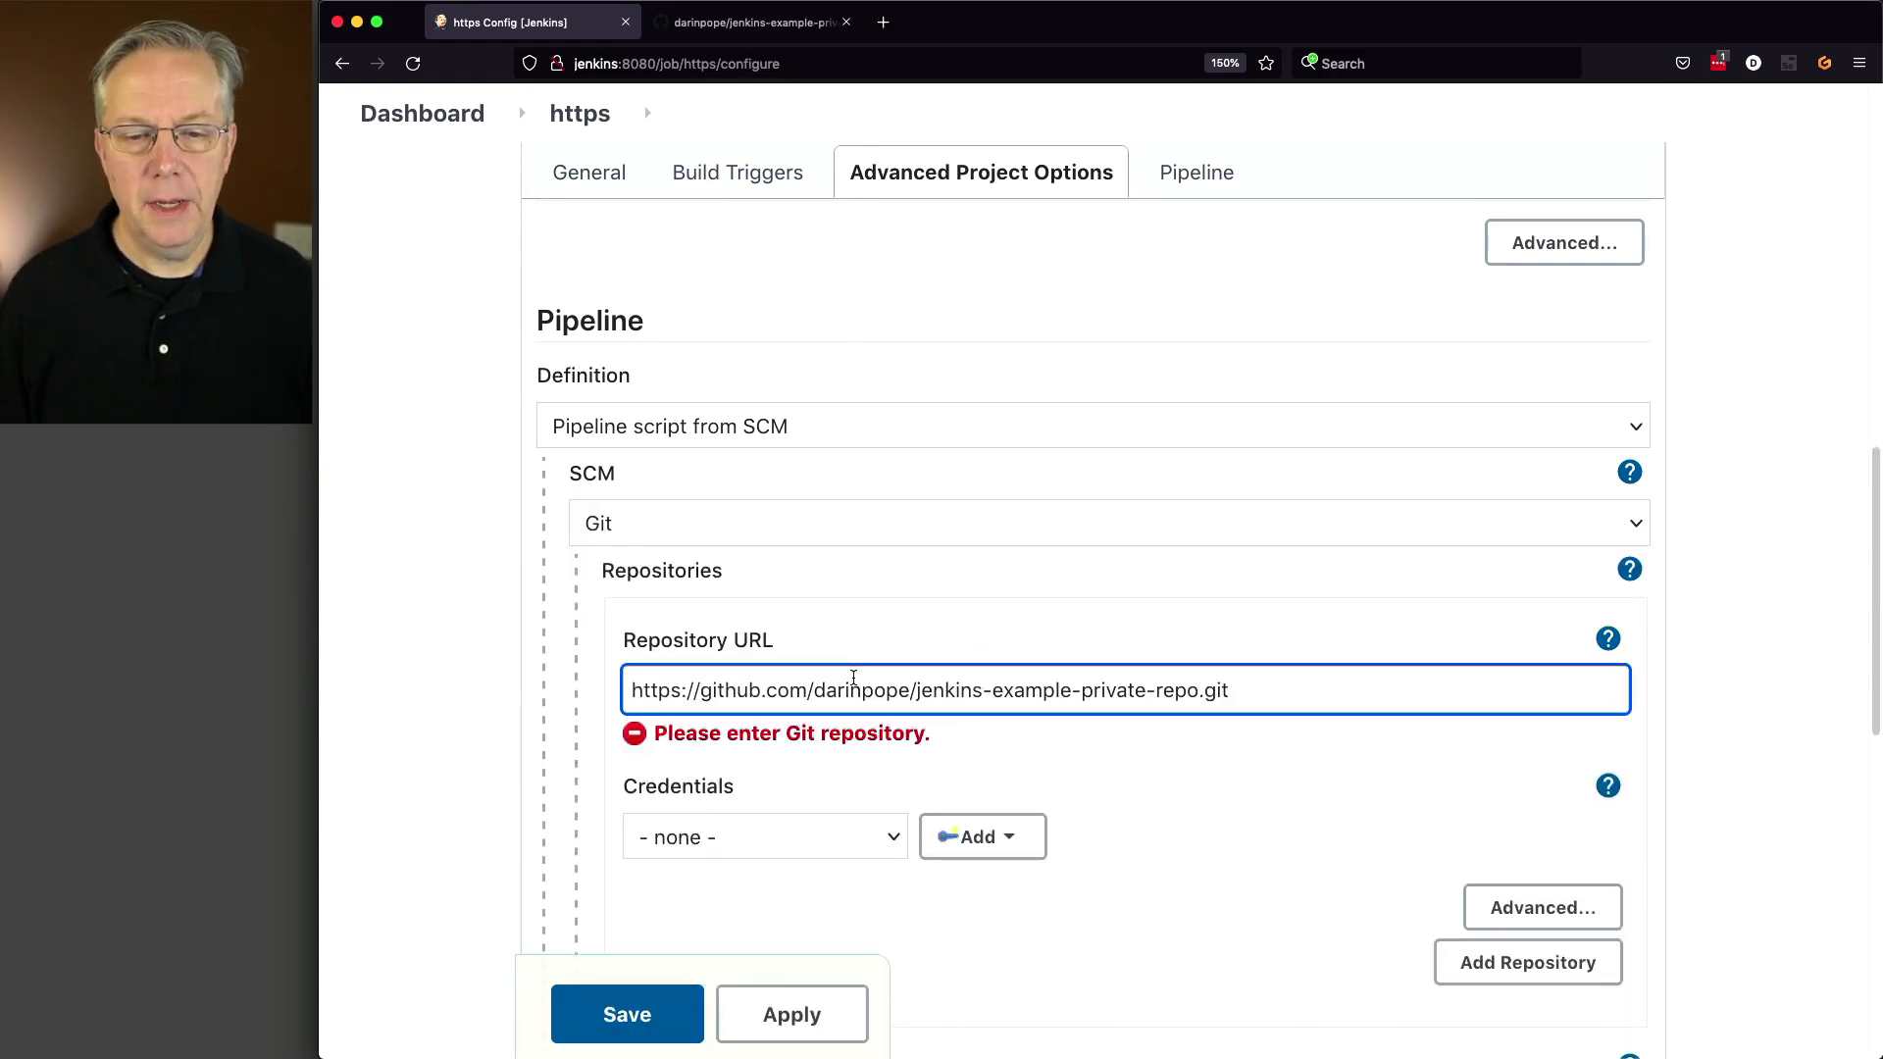
left_click(764, 837)
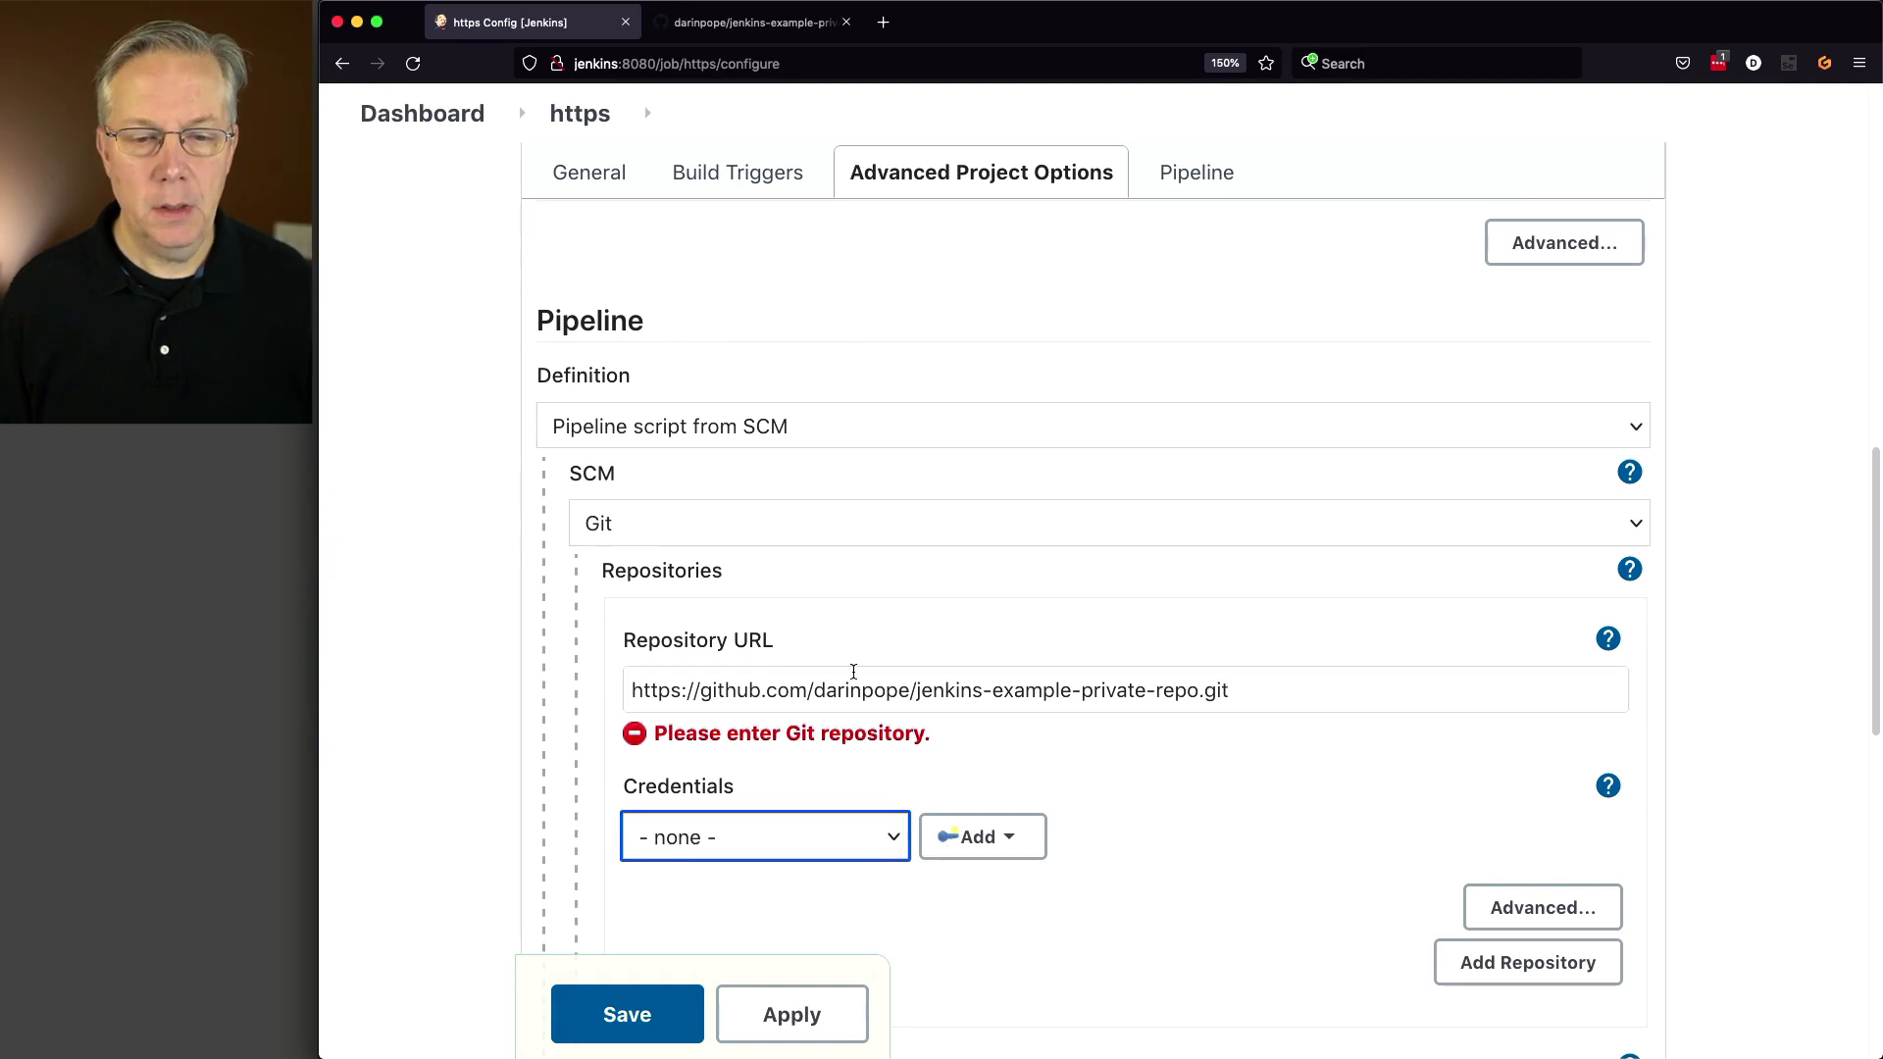
left_click(1182, 171)
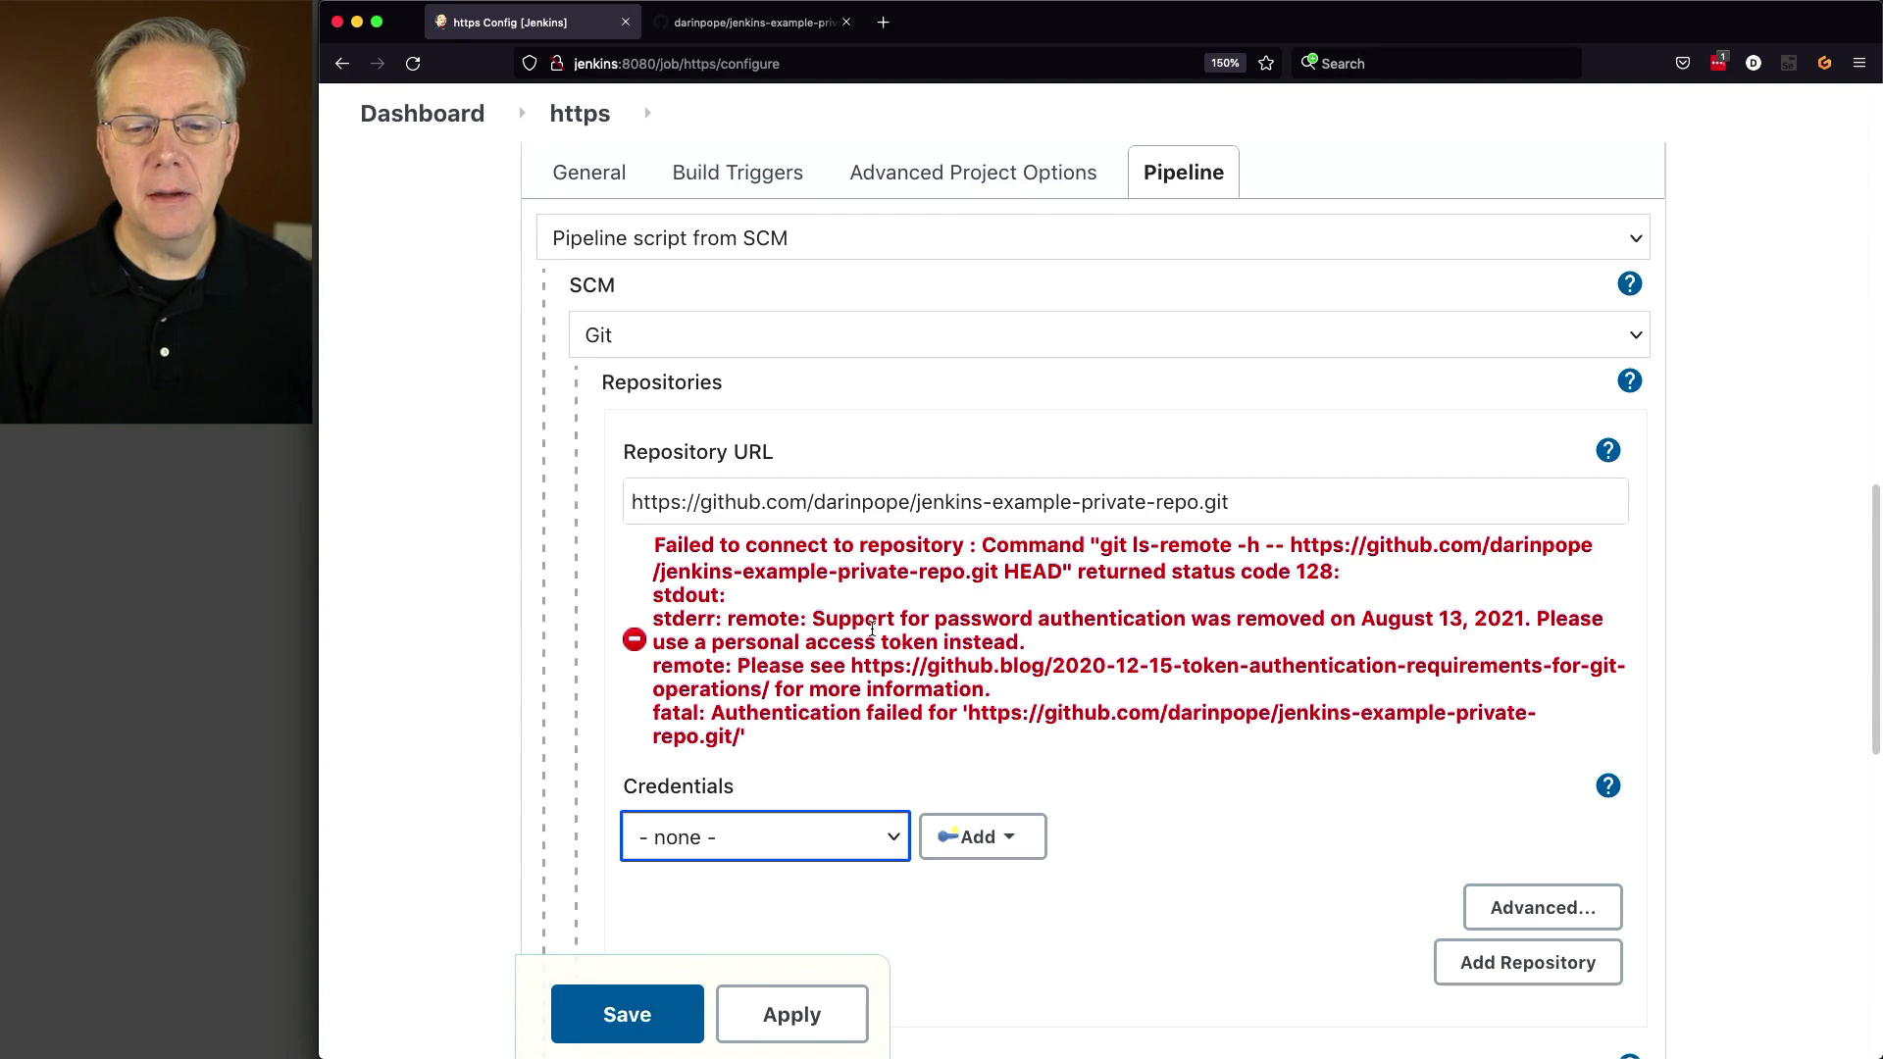
mouse_move(1083, 609)
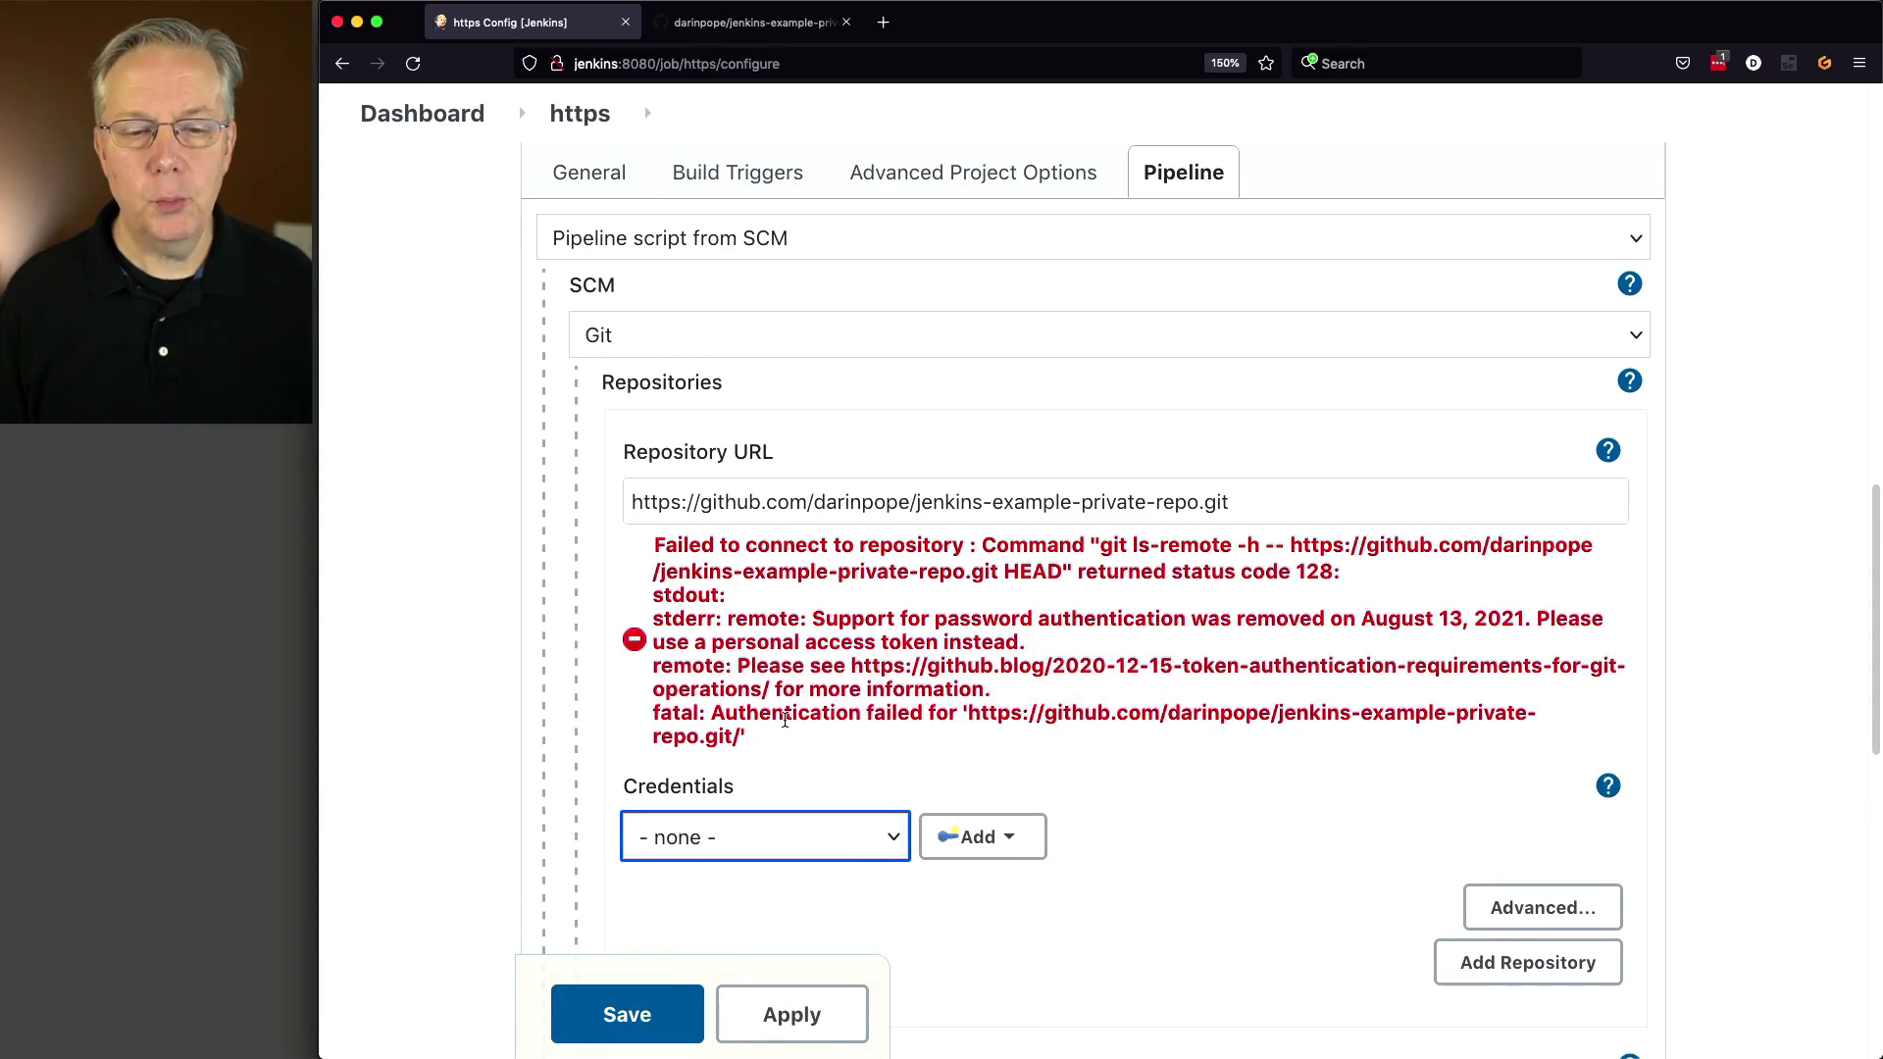
Highlight 'personal access token' in the https job's authentication-failed error message
left_click_drag(653, 712, 745, 737)
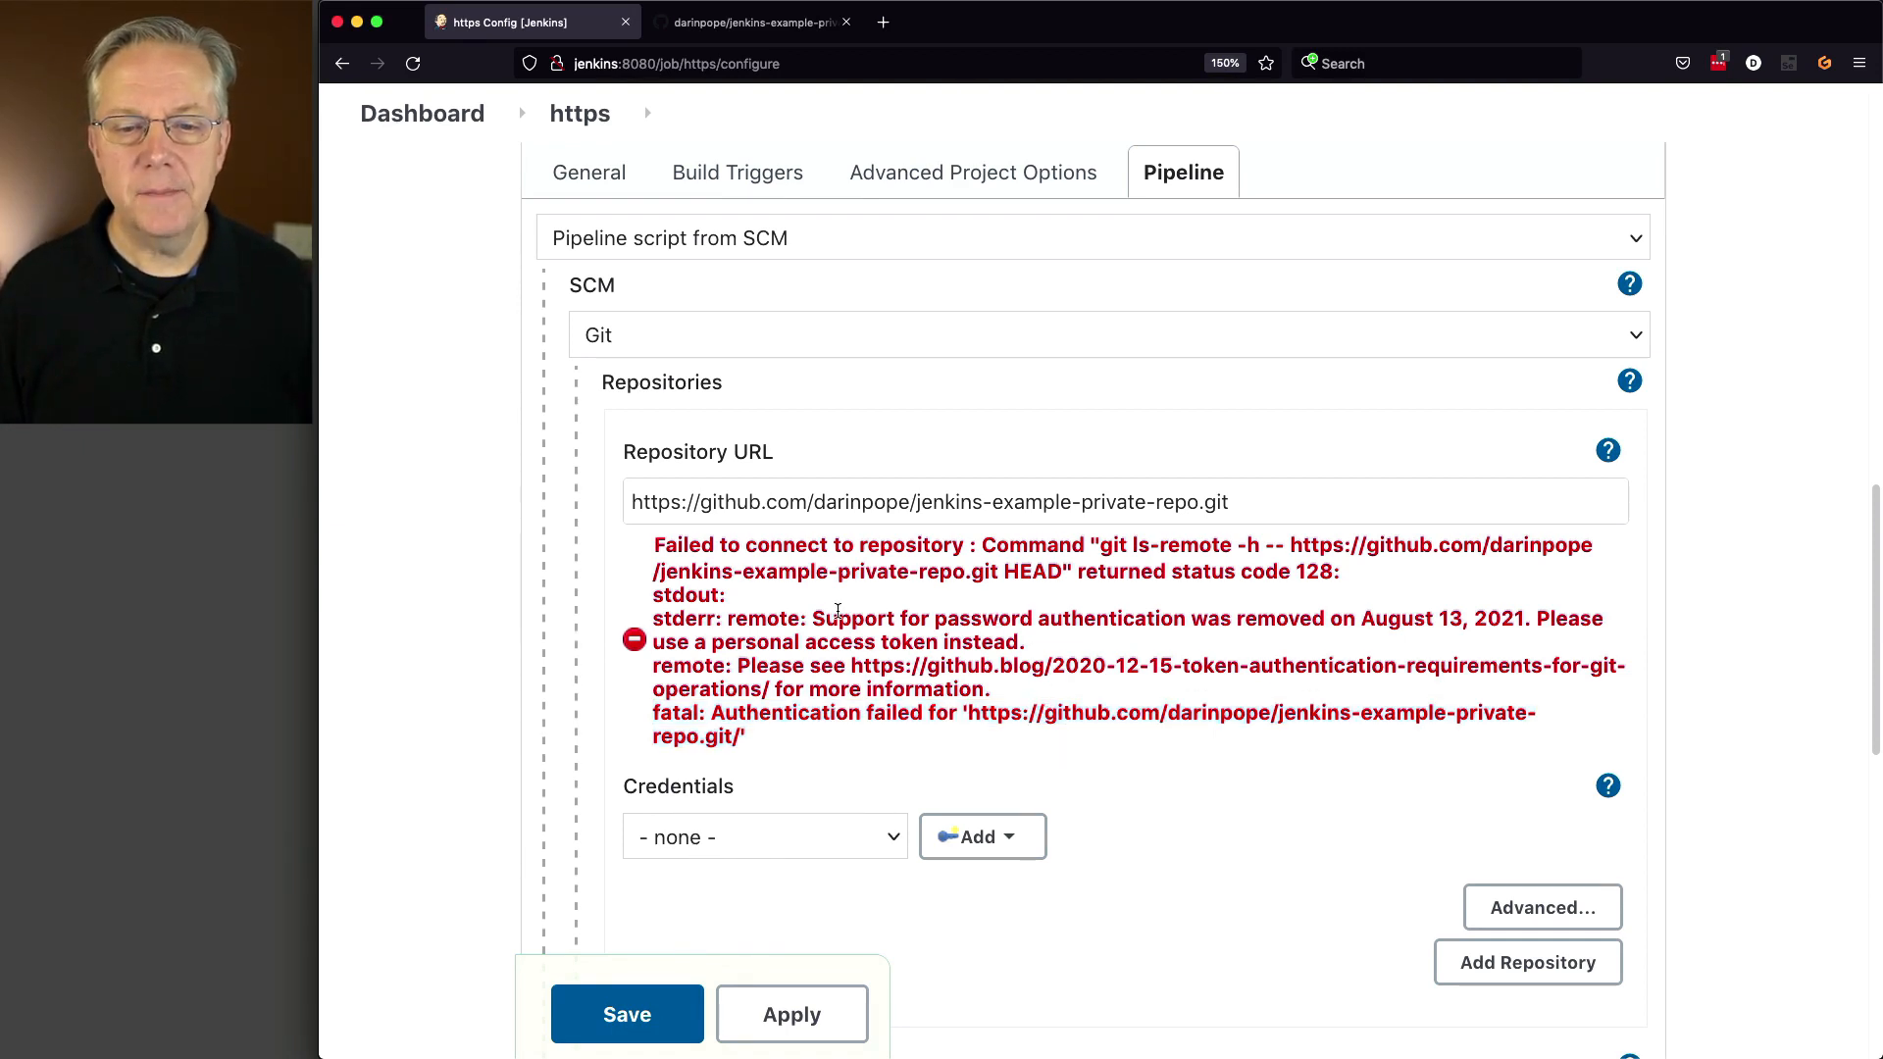
left_click_drag(820, 619, 1217, 619)
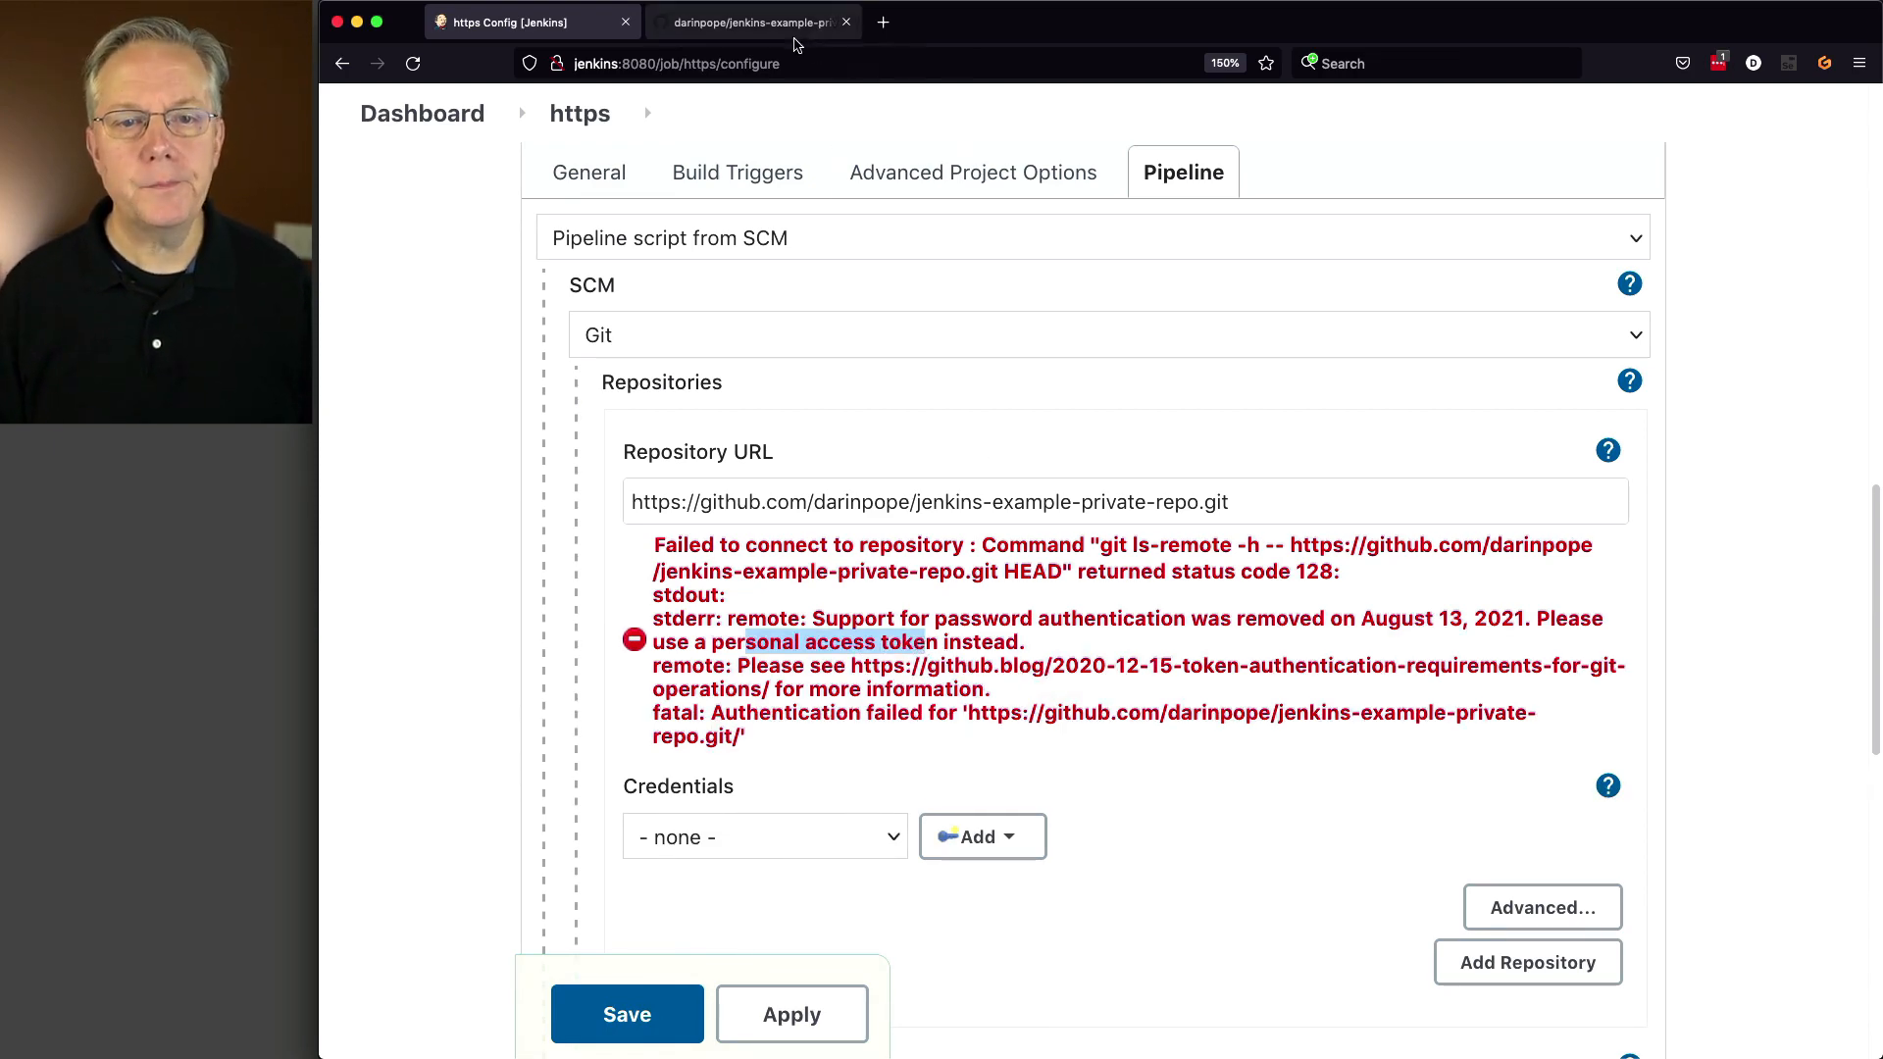
In GitHub, open Developer settings' Personal access tokens list and start generating a new token
left_click(750, 22)
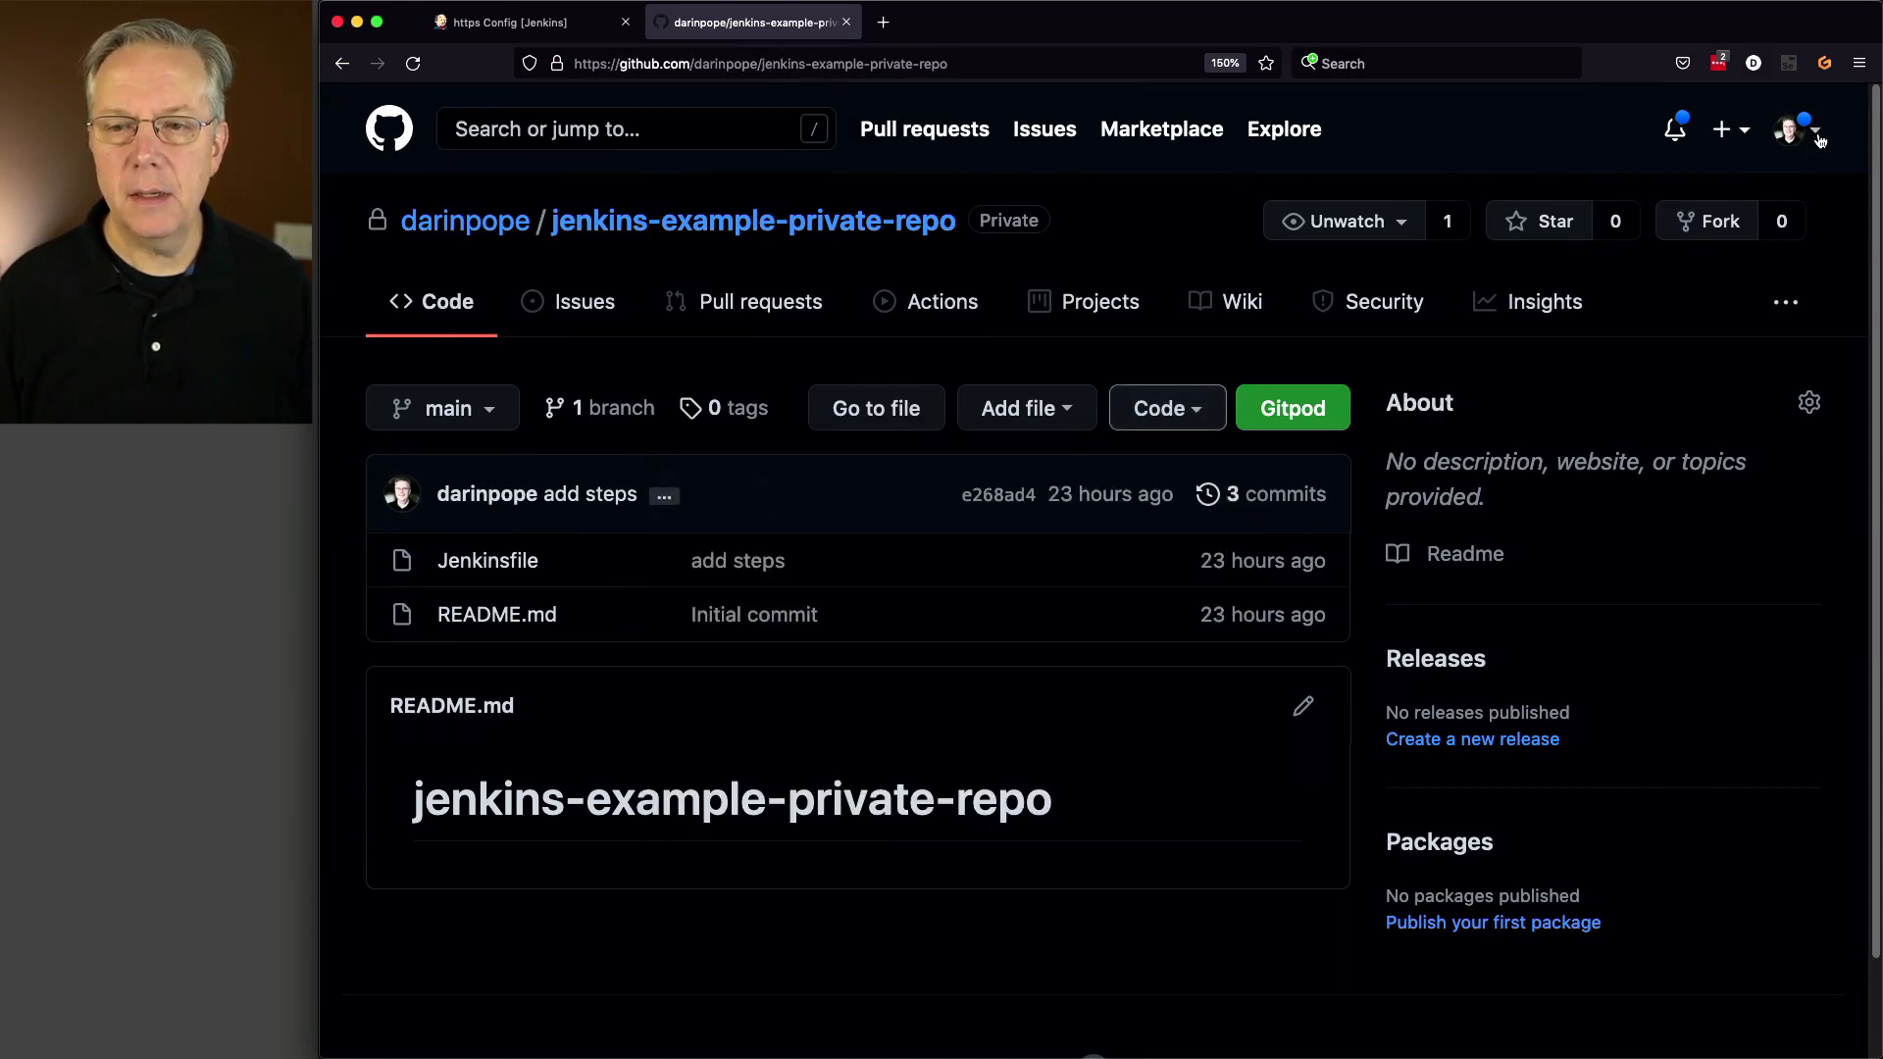
left_click(1794, 128)
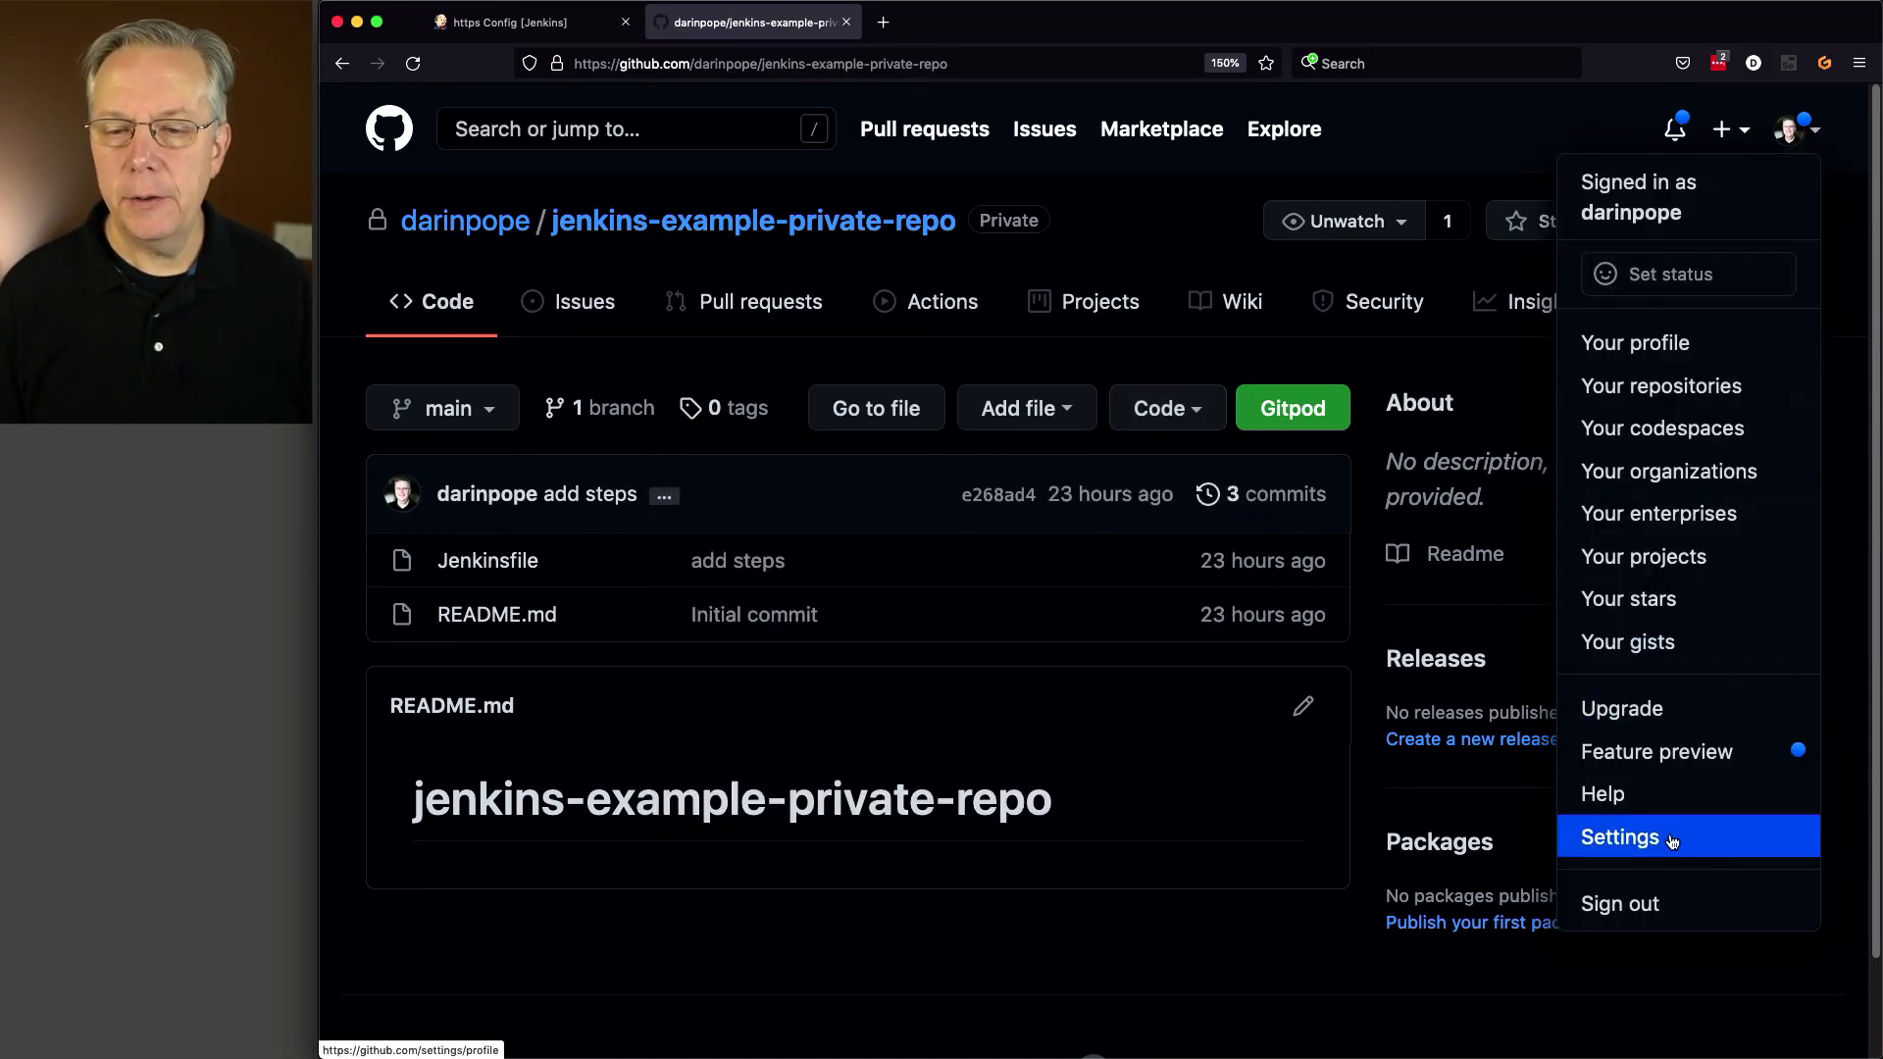
left_click(1620, 836)
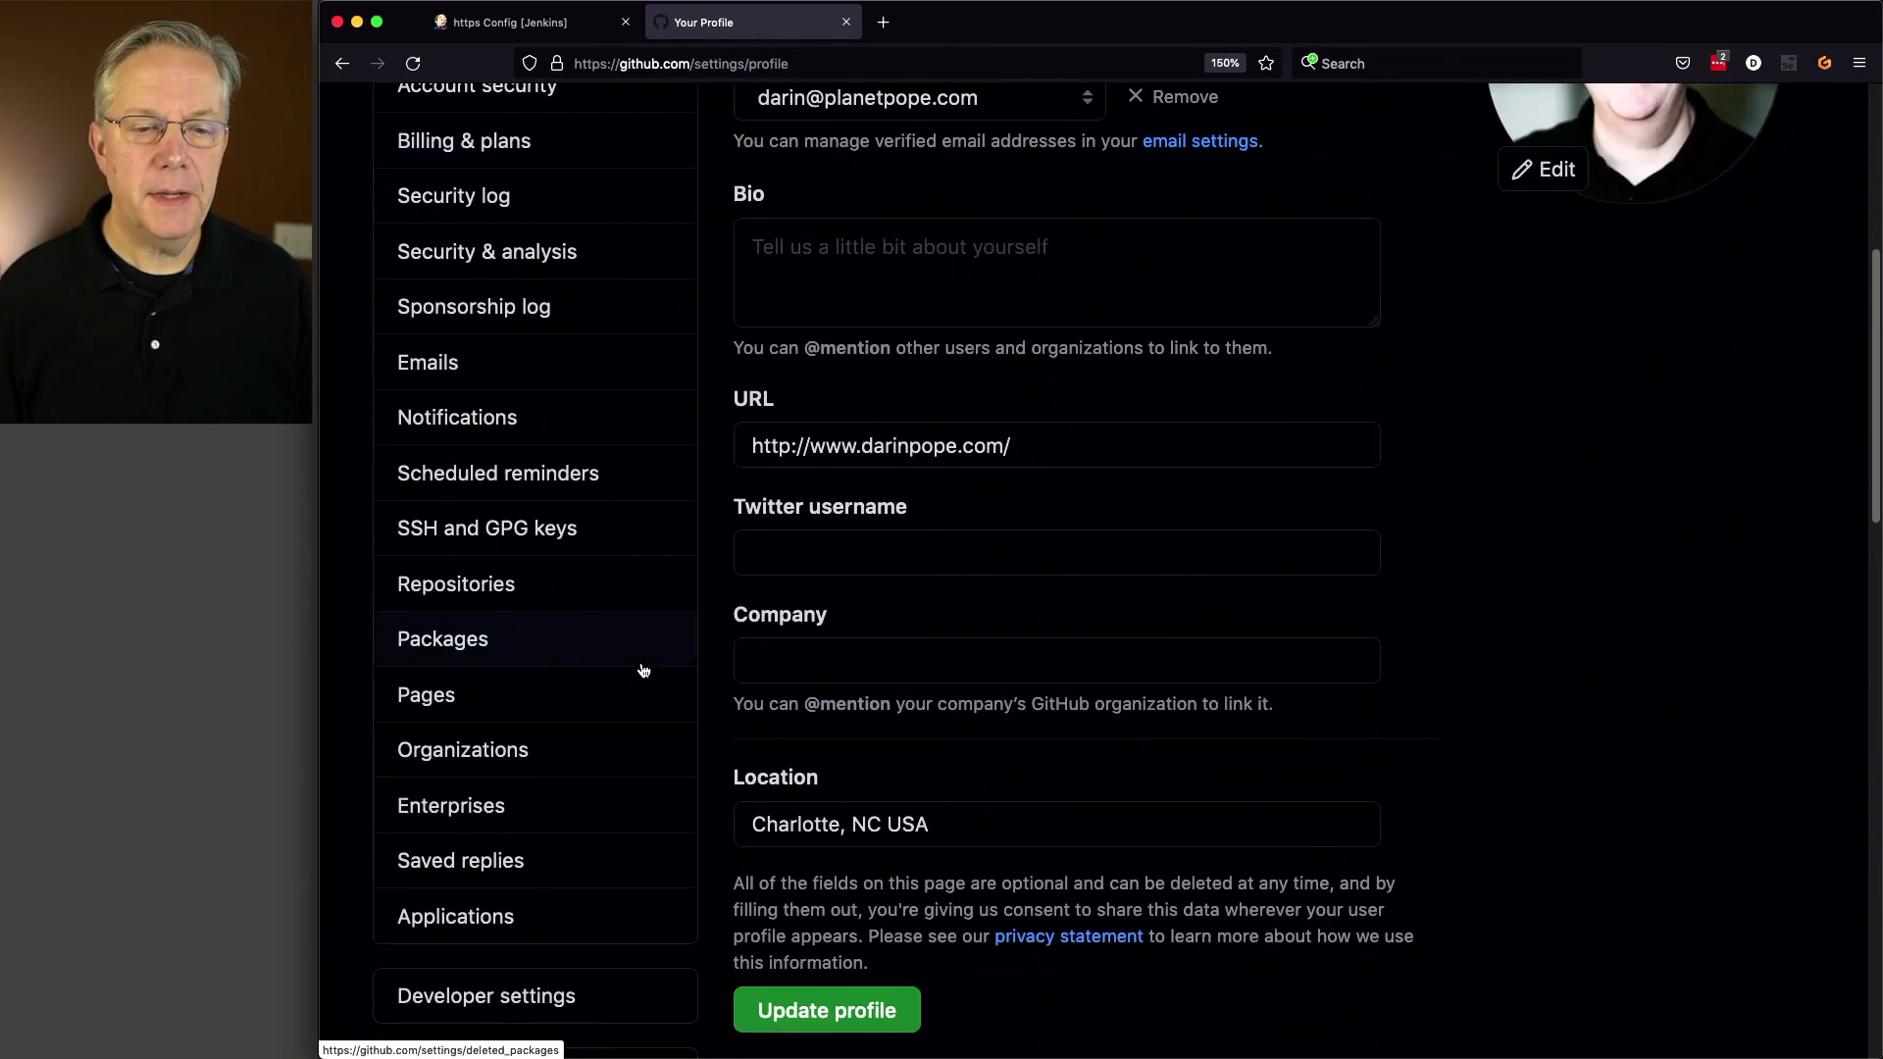
scroll("down", 3)
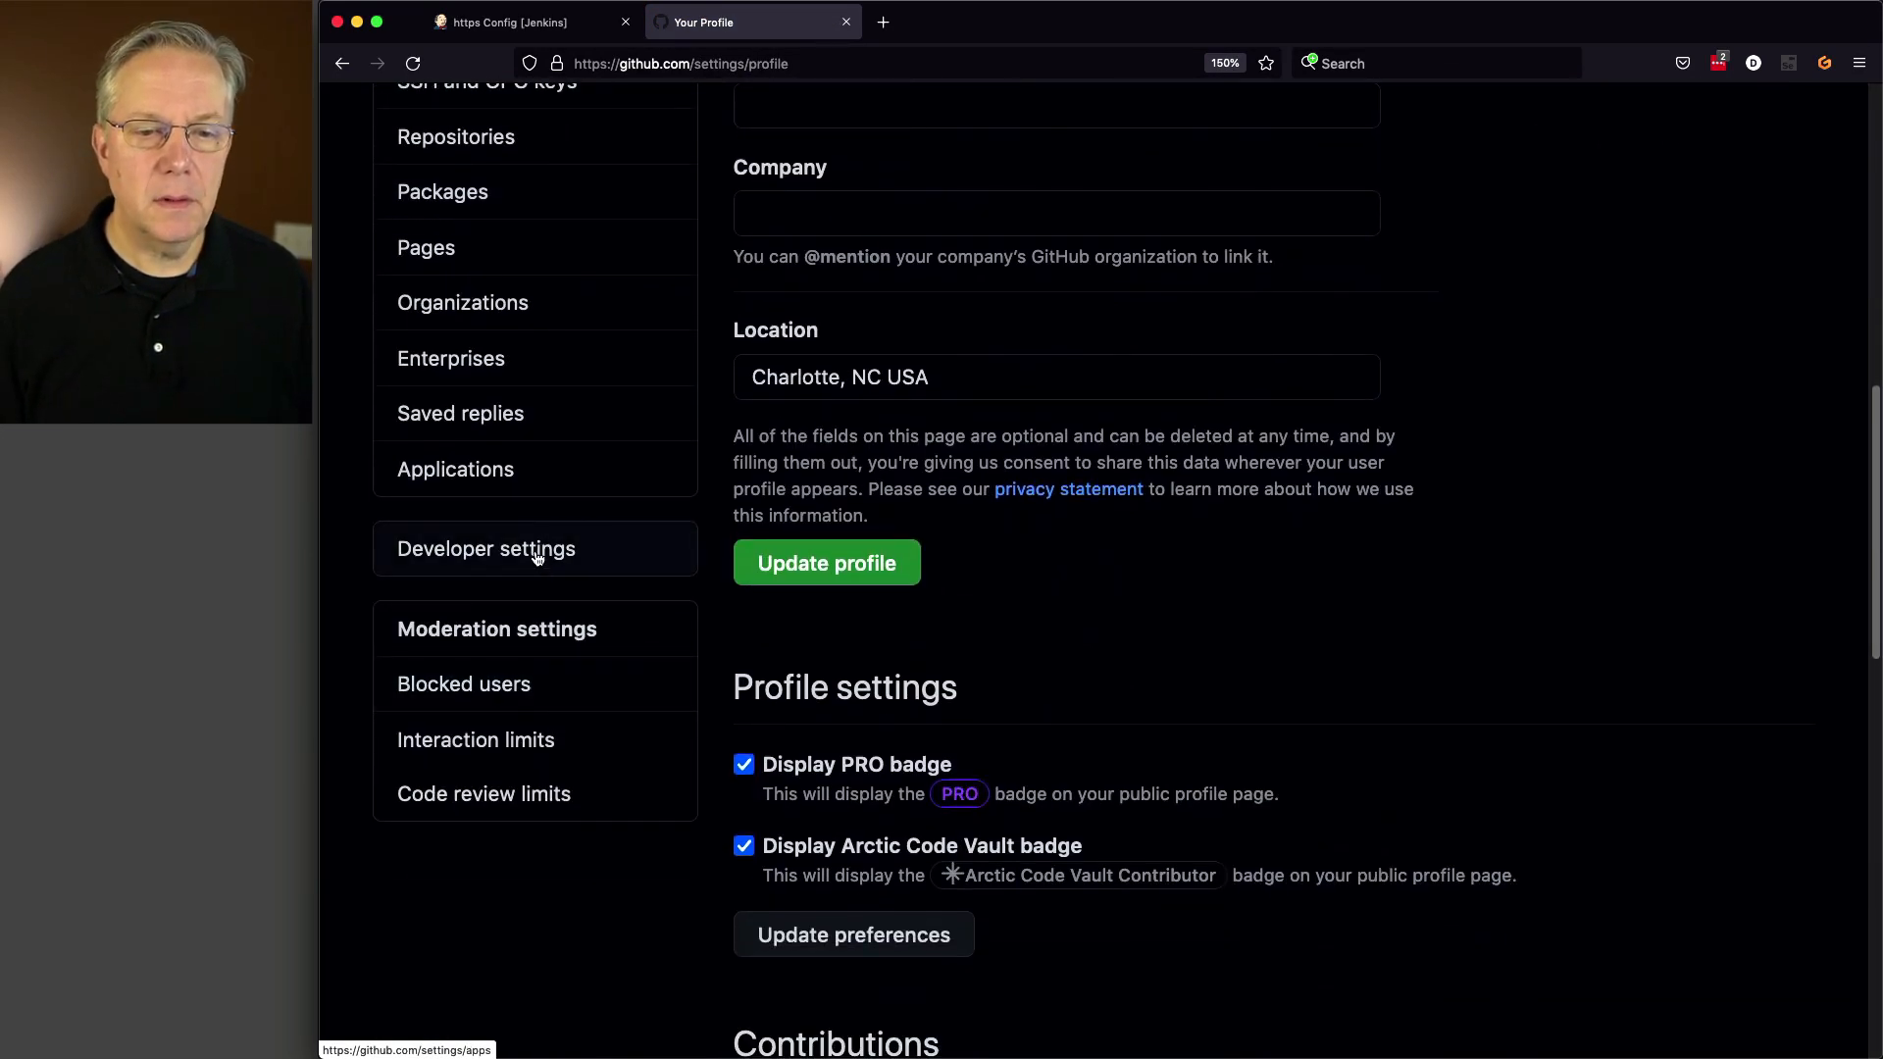
left_click(486, 549)
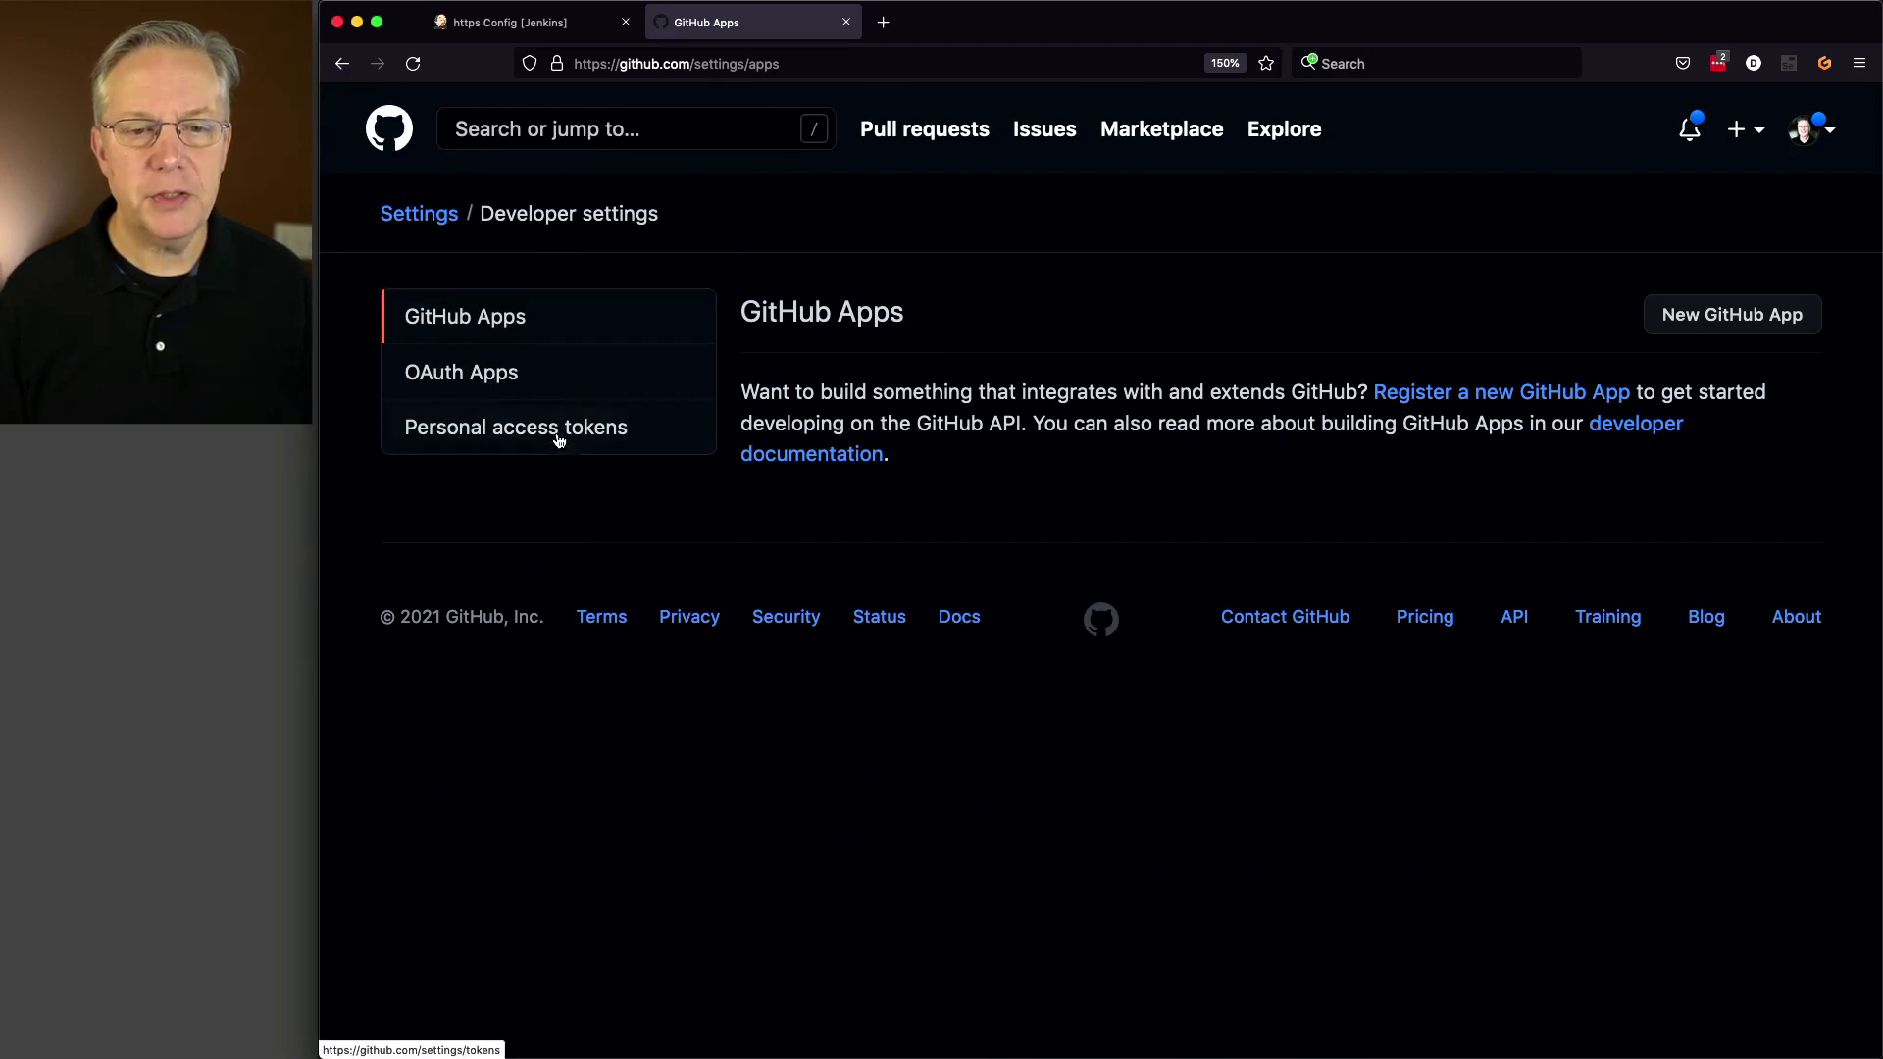
left_click(514, 427)
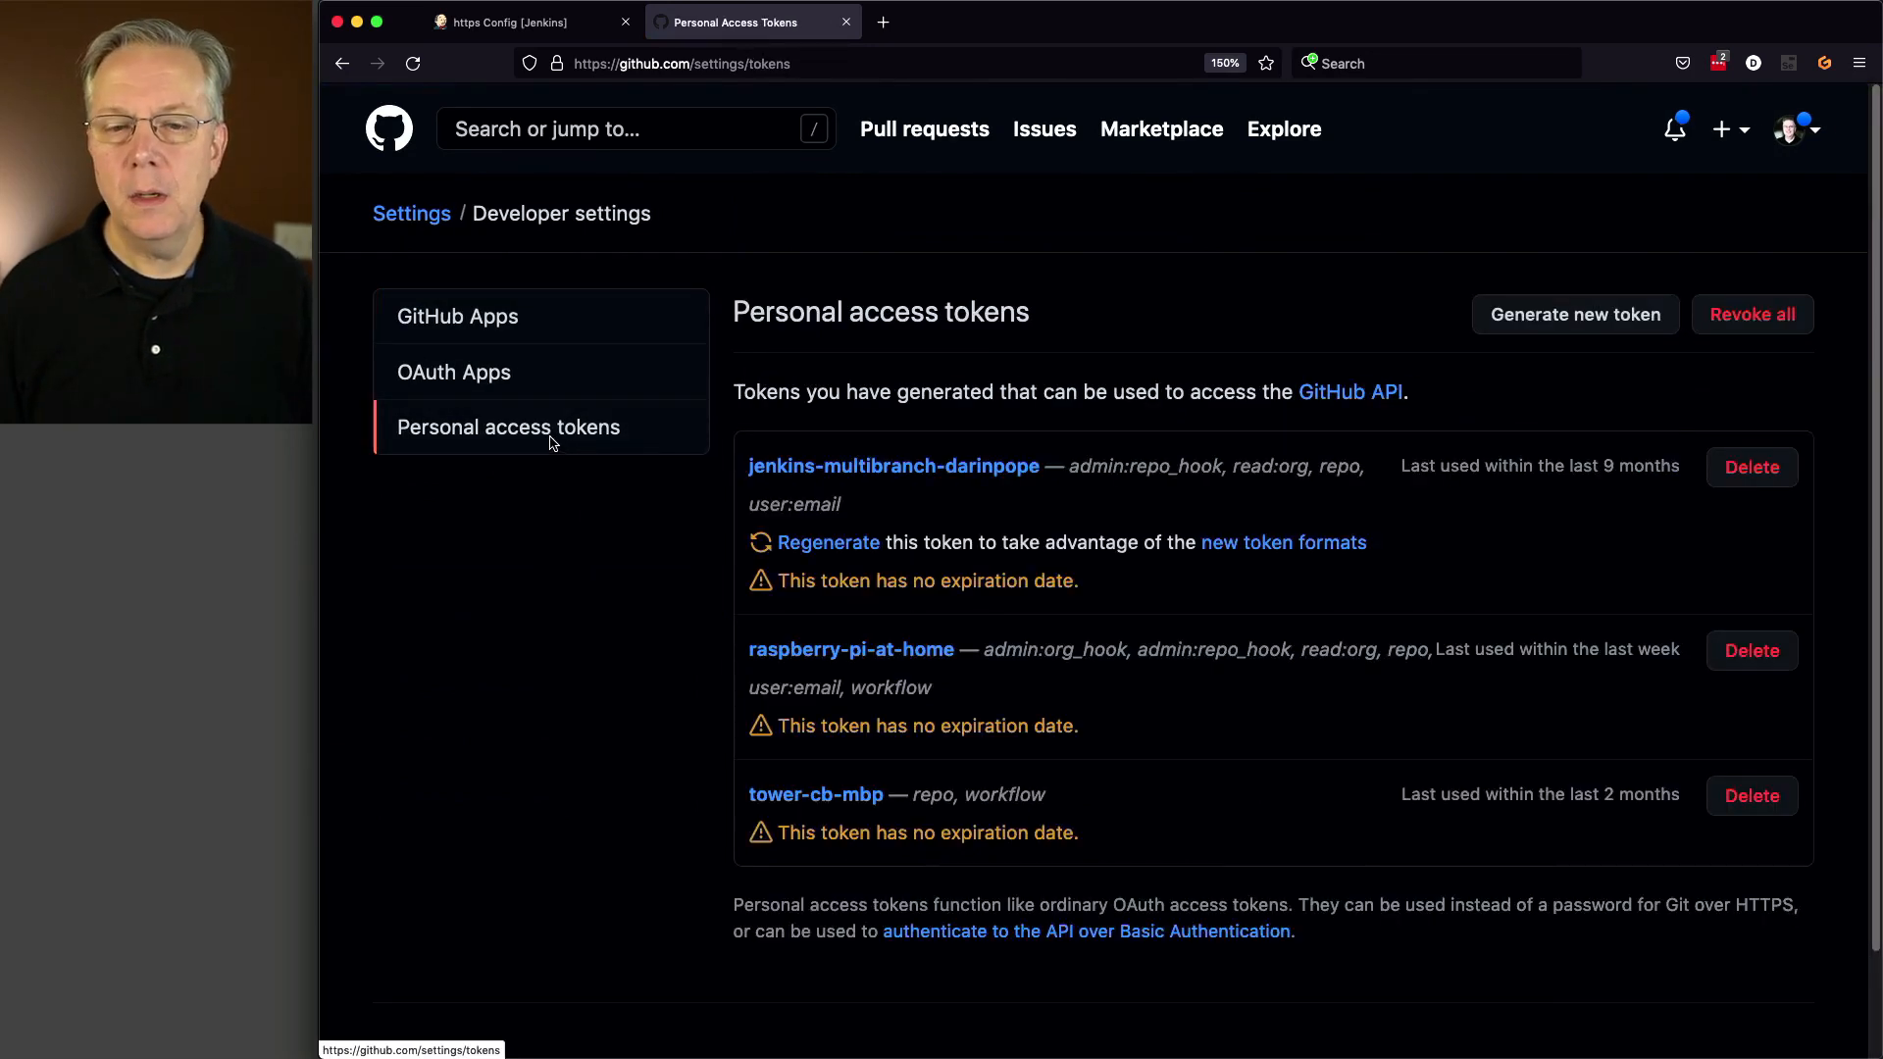
left_click(1573, 314)
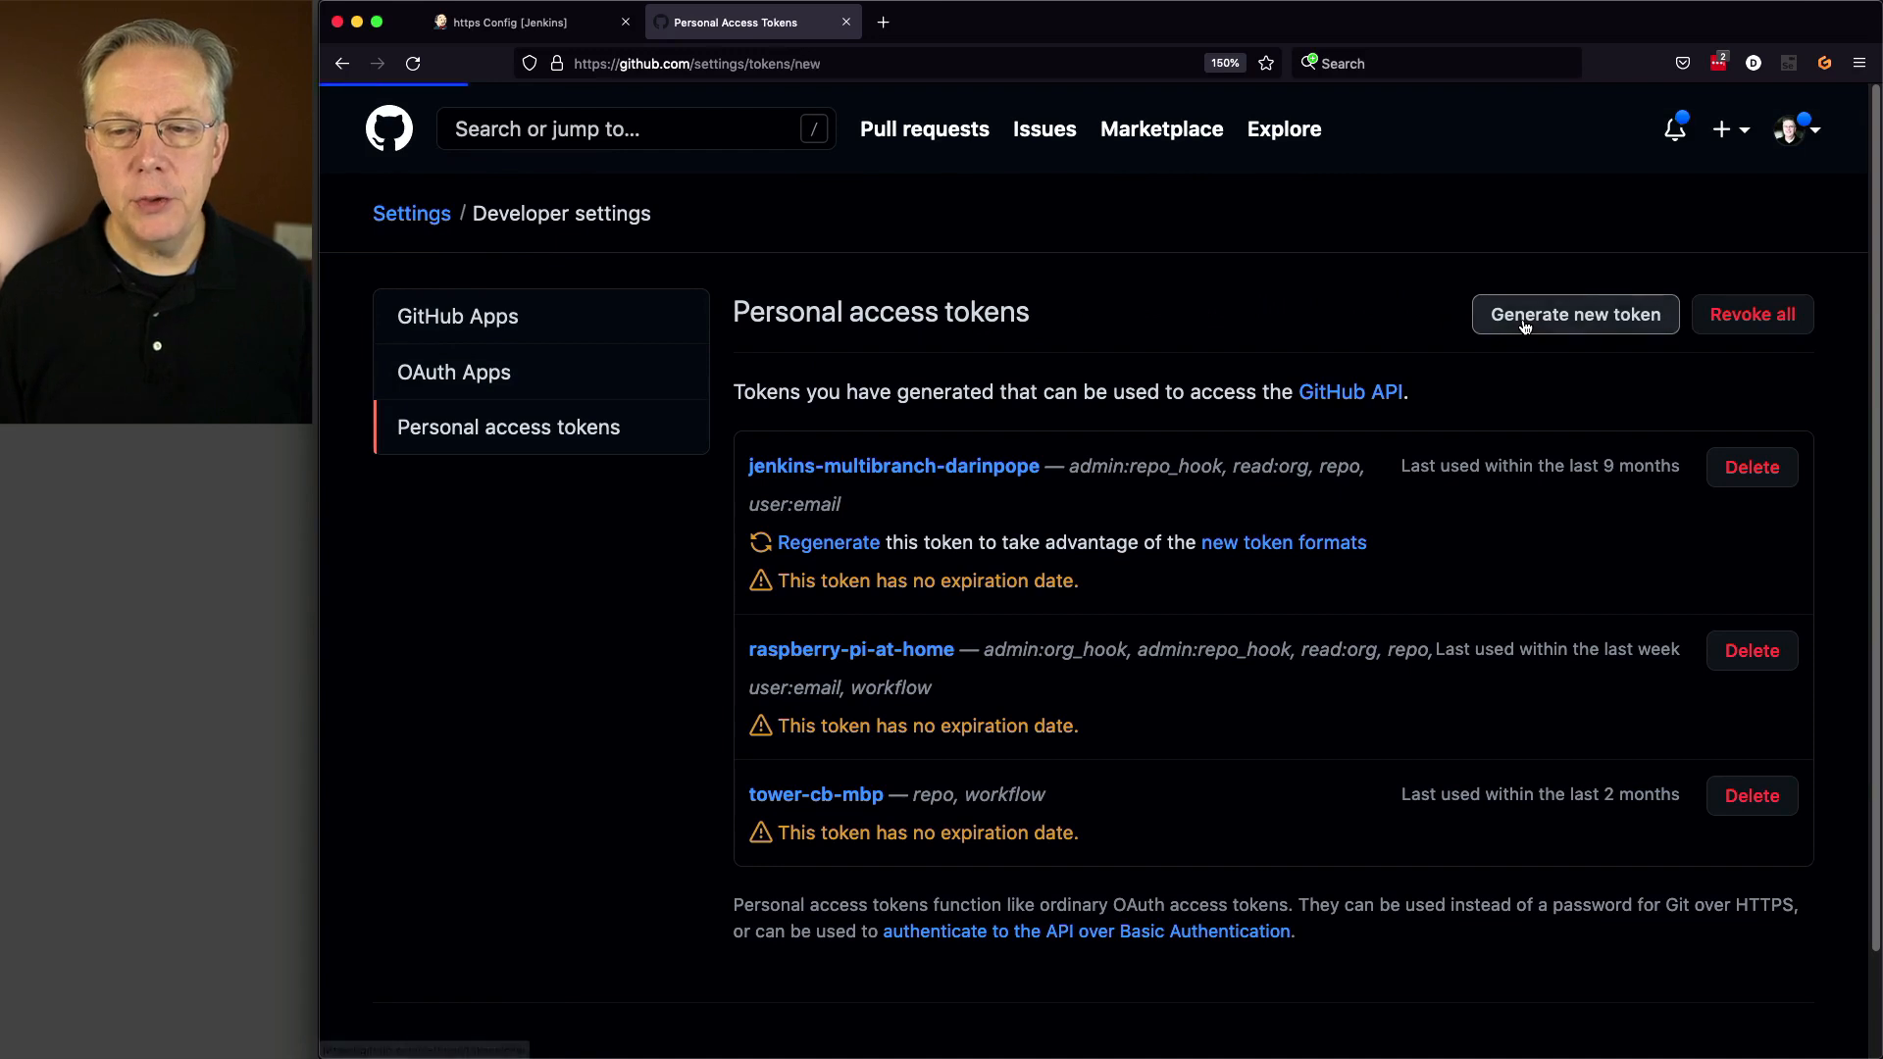
Give the new token the note jenkins-example-private-pat and keep the 30-day expiration
left_click(1574, 314)
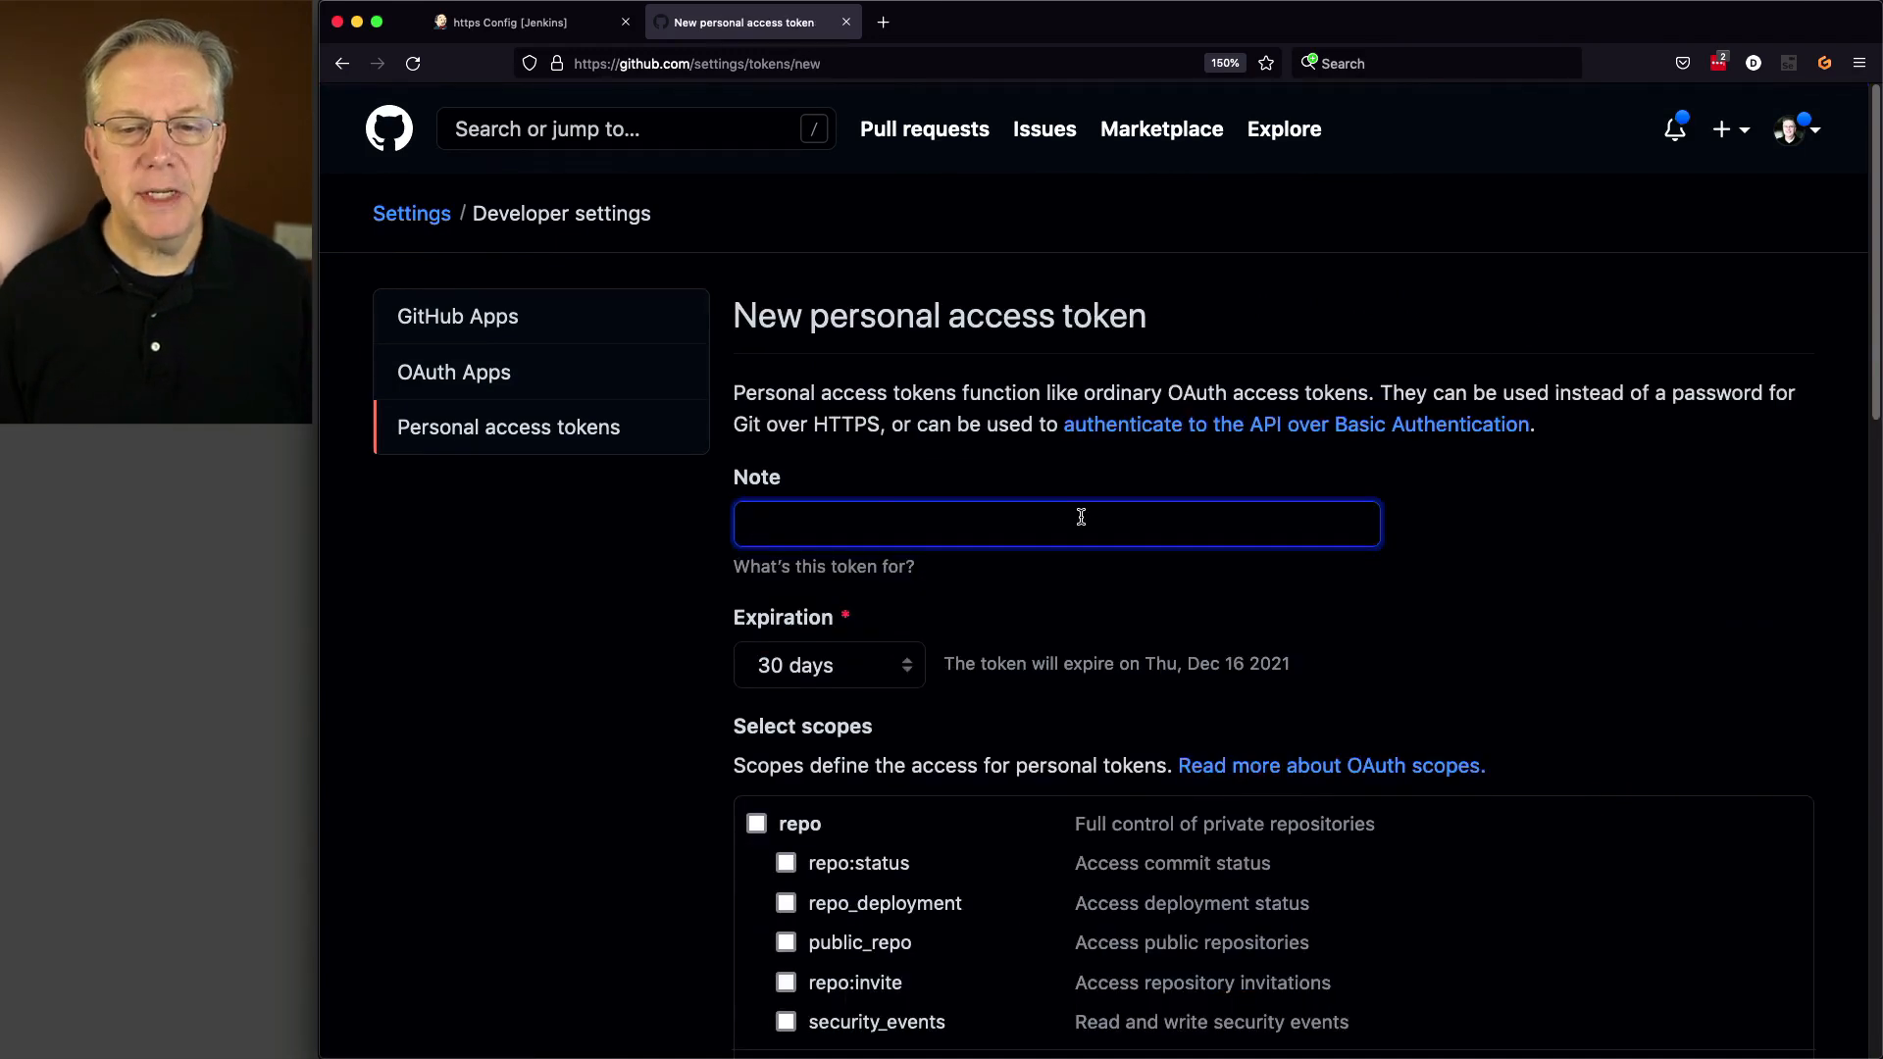
left_click(1058, 523)
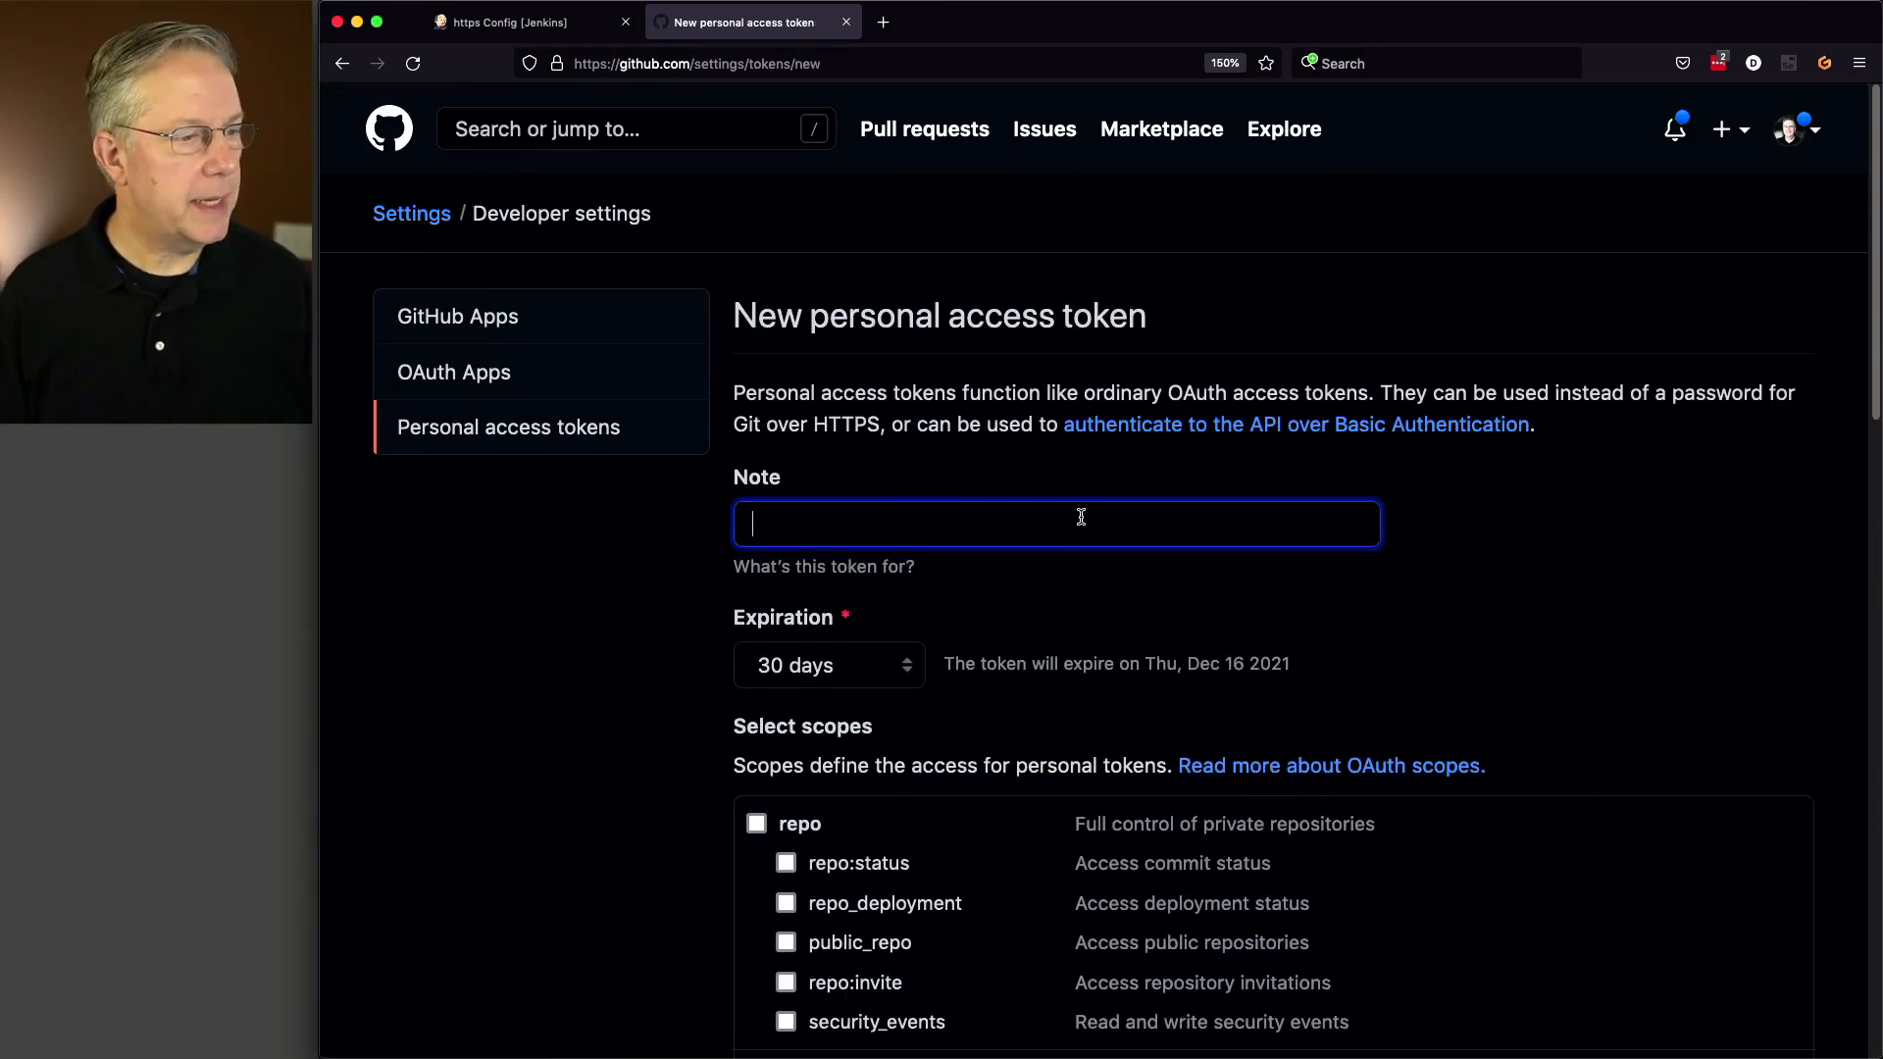
type("jenkins-example-private-pat")
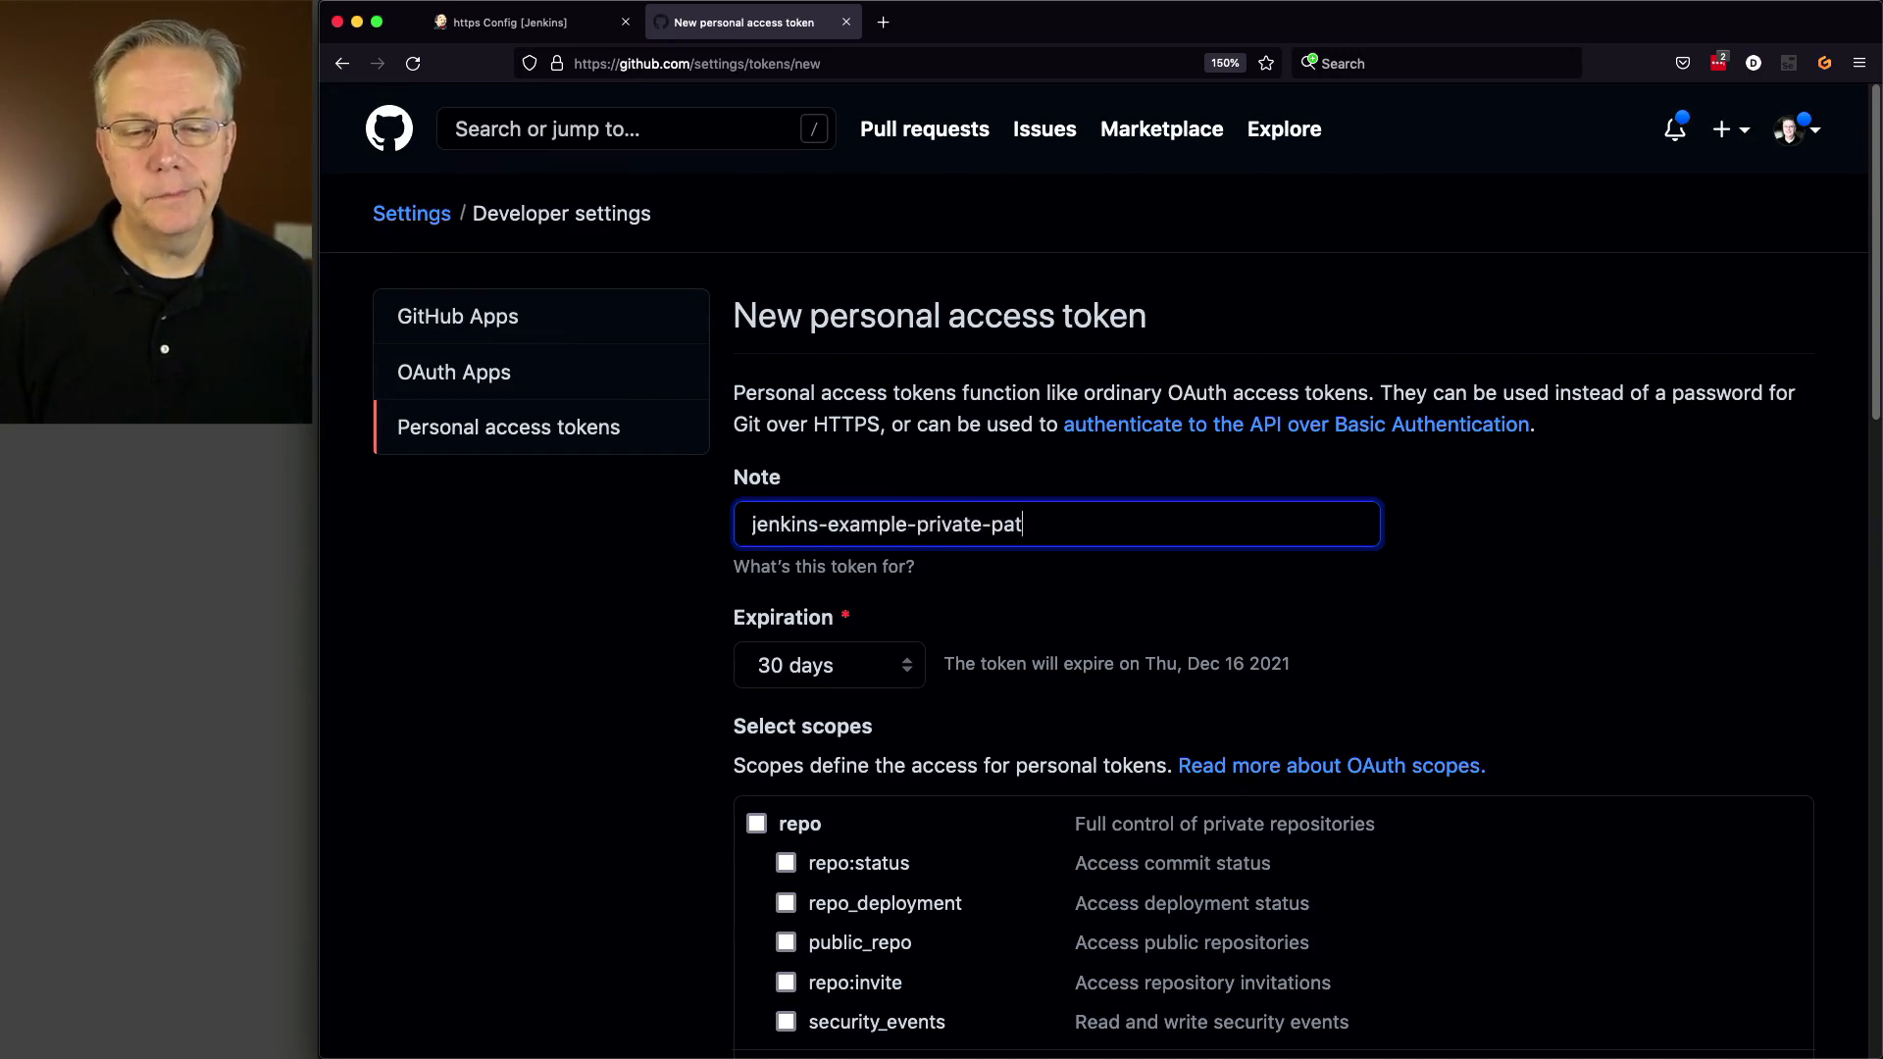
mouse_move(1364, 658)
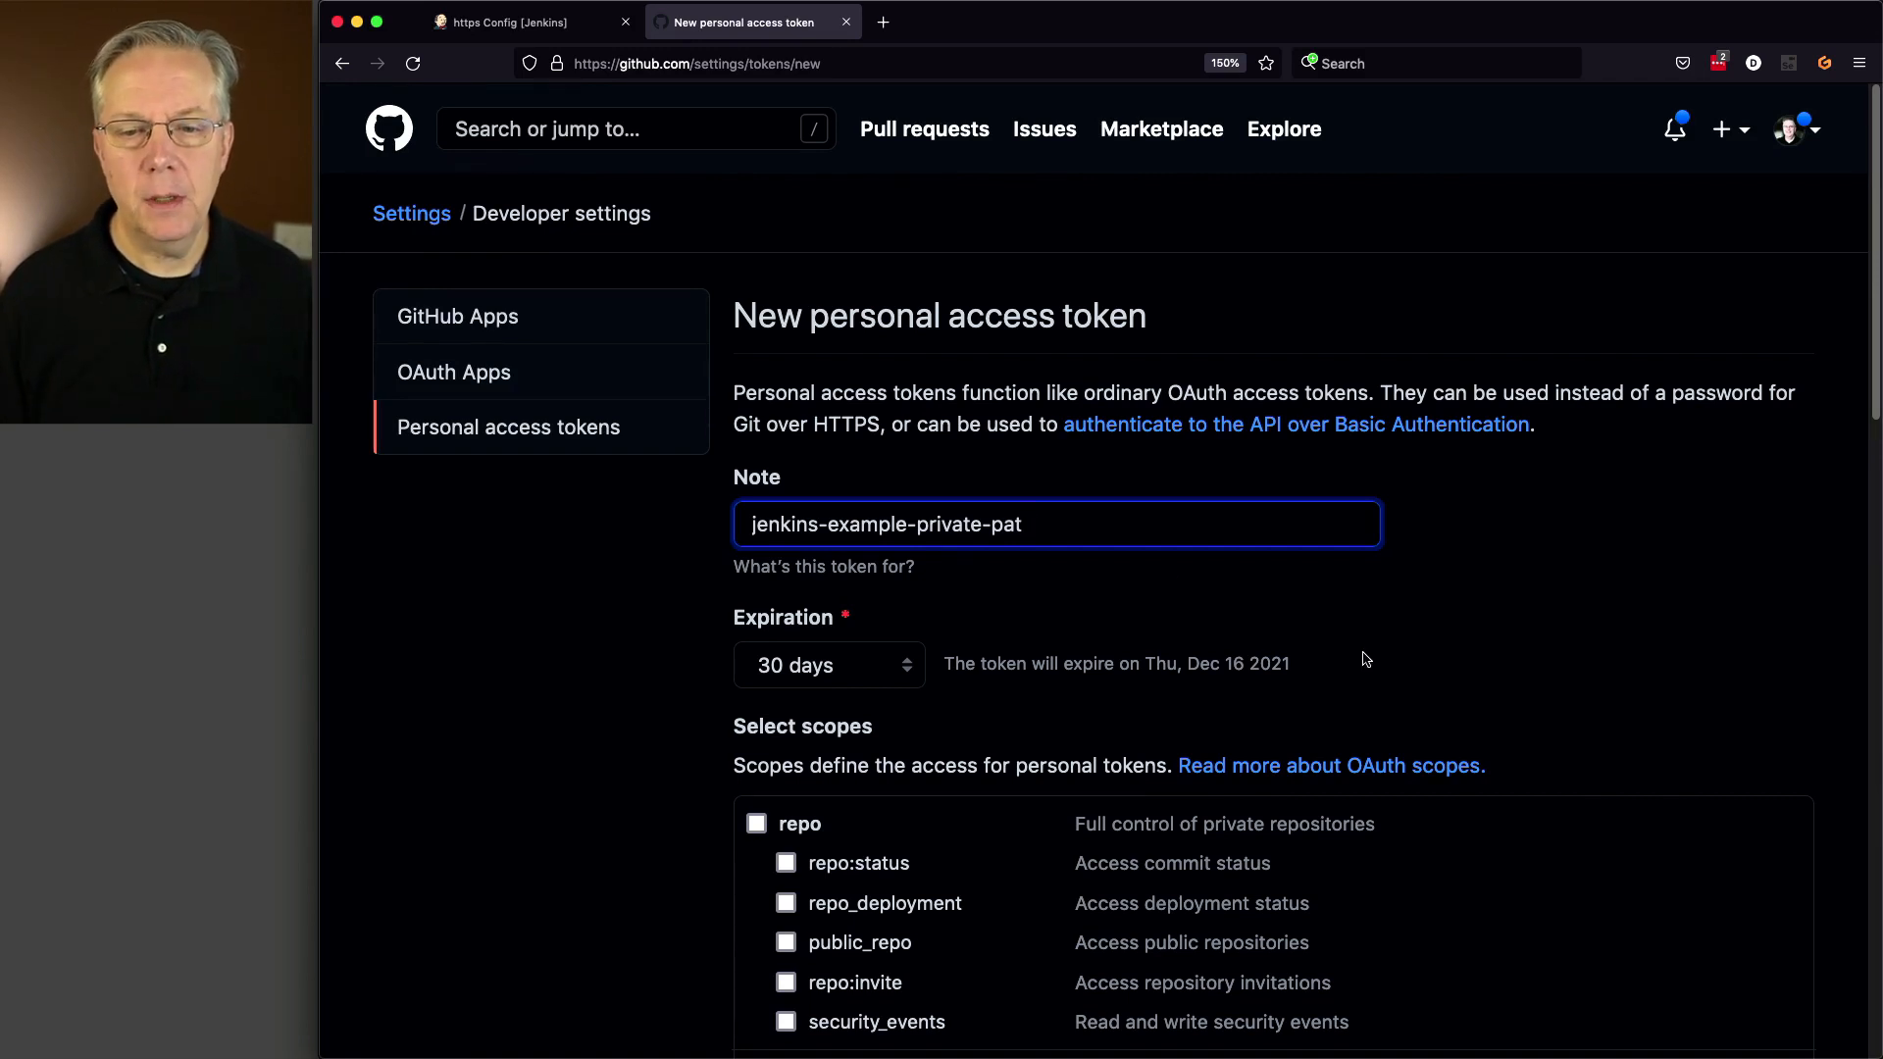
scroll("down", 3)
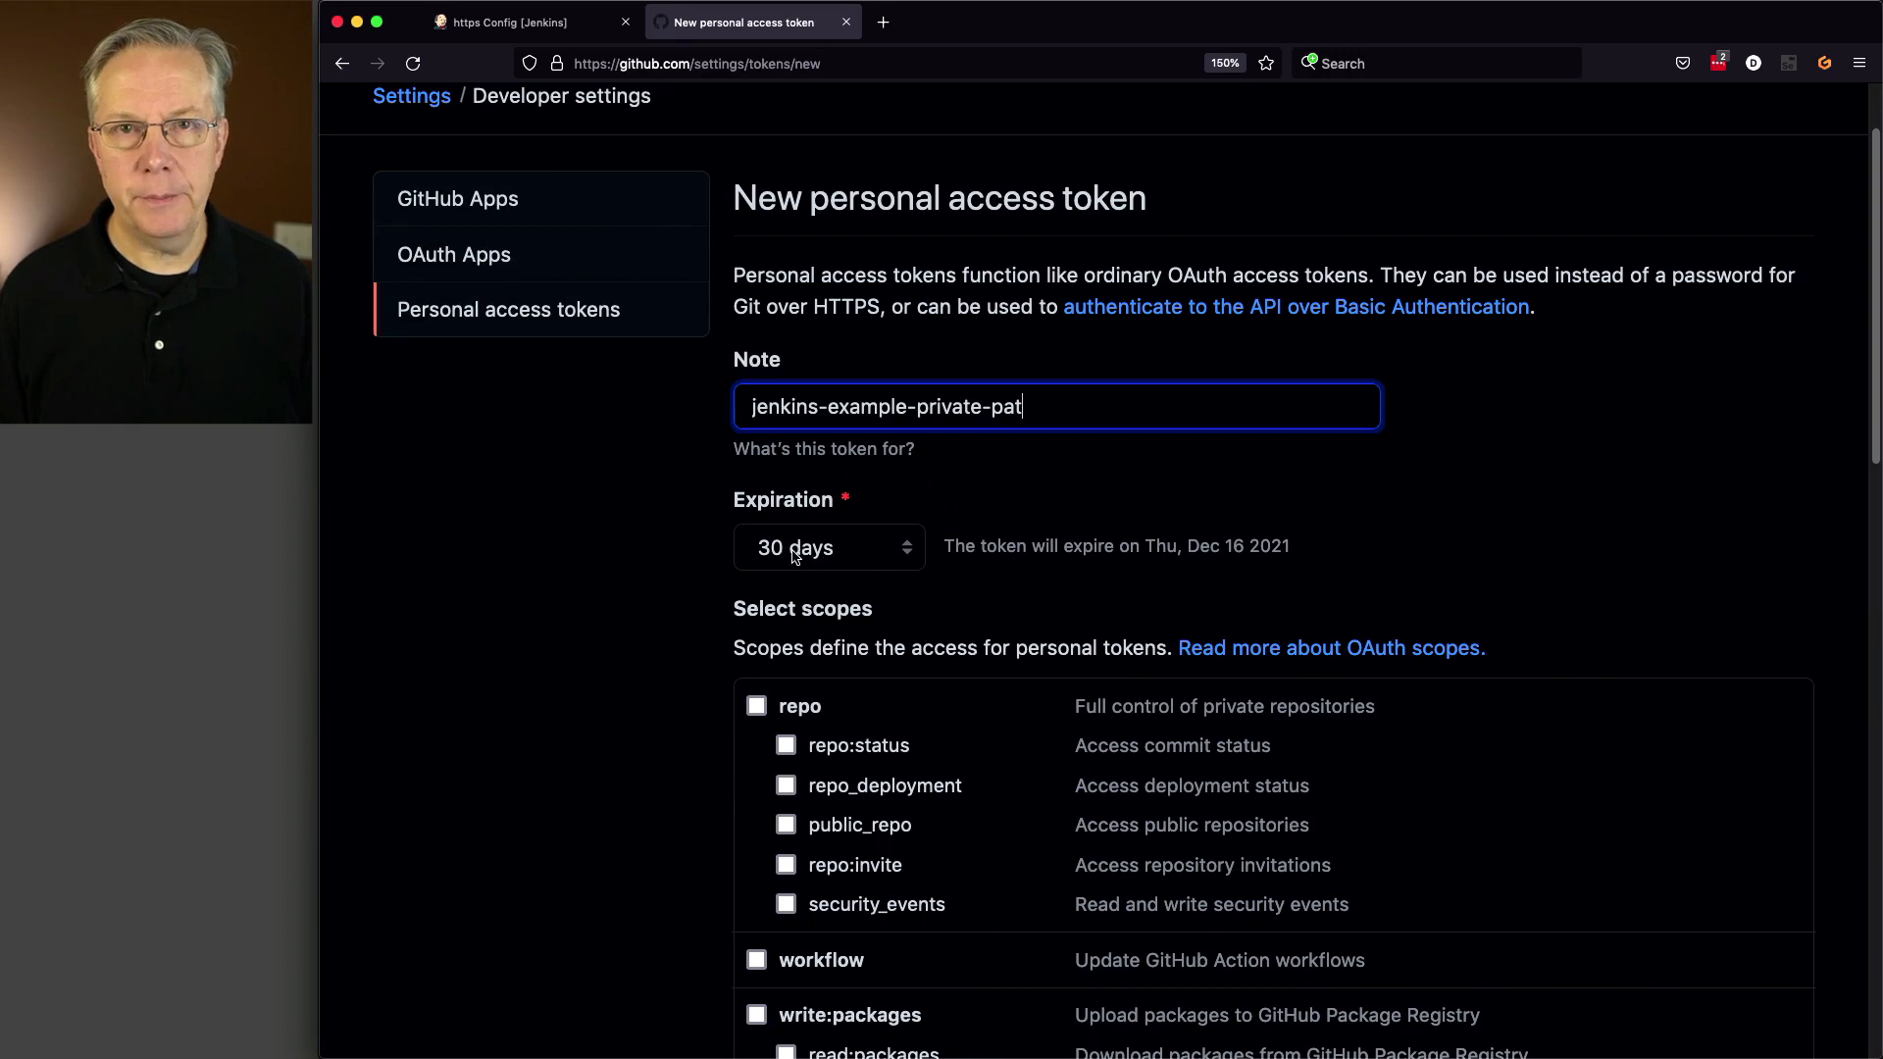
left_click(828, 548)
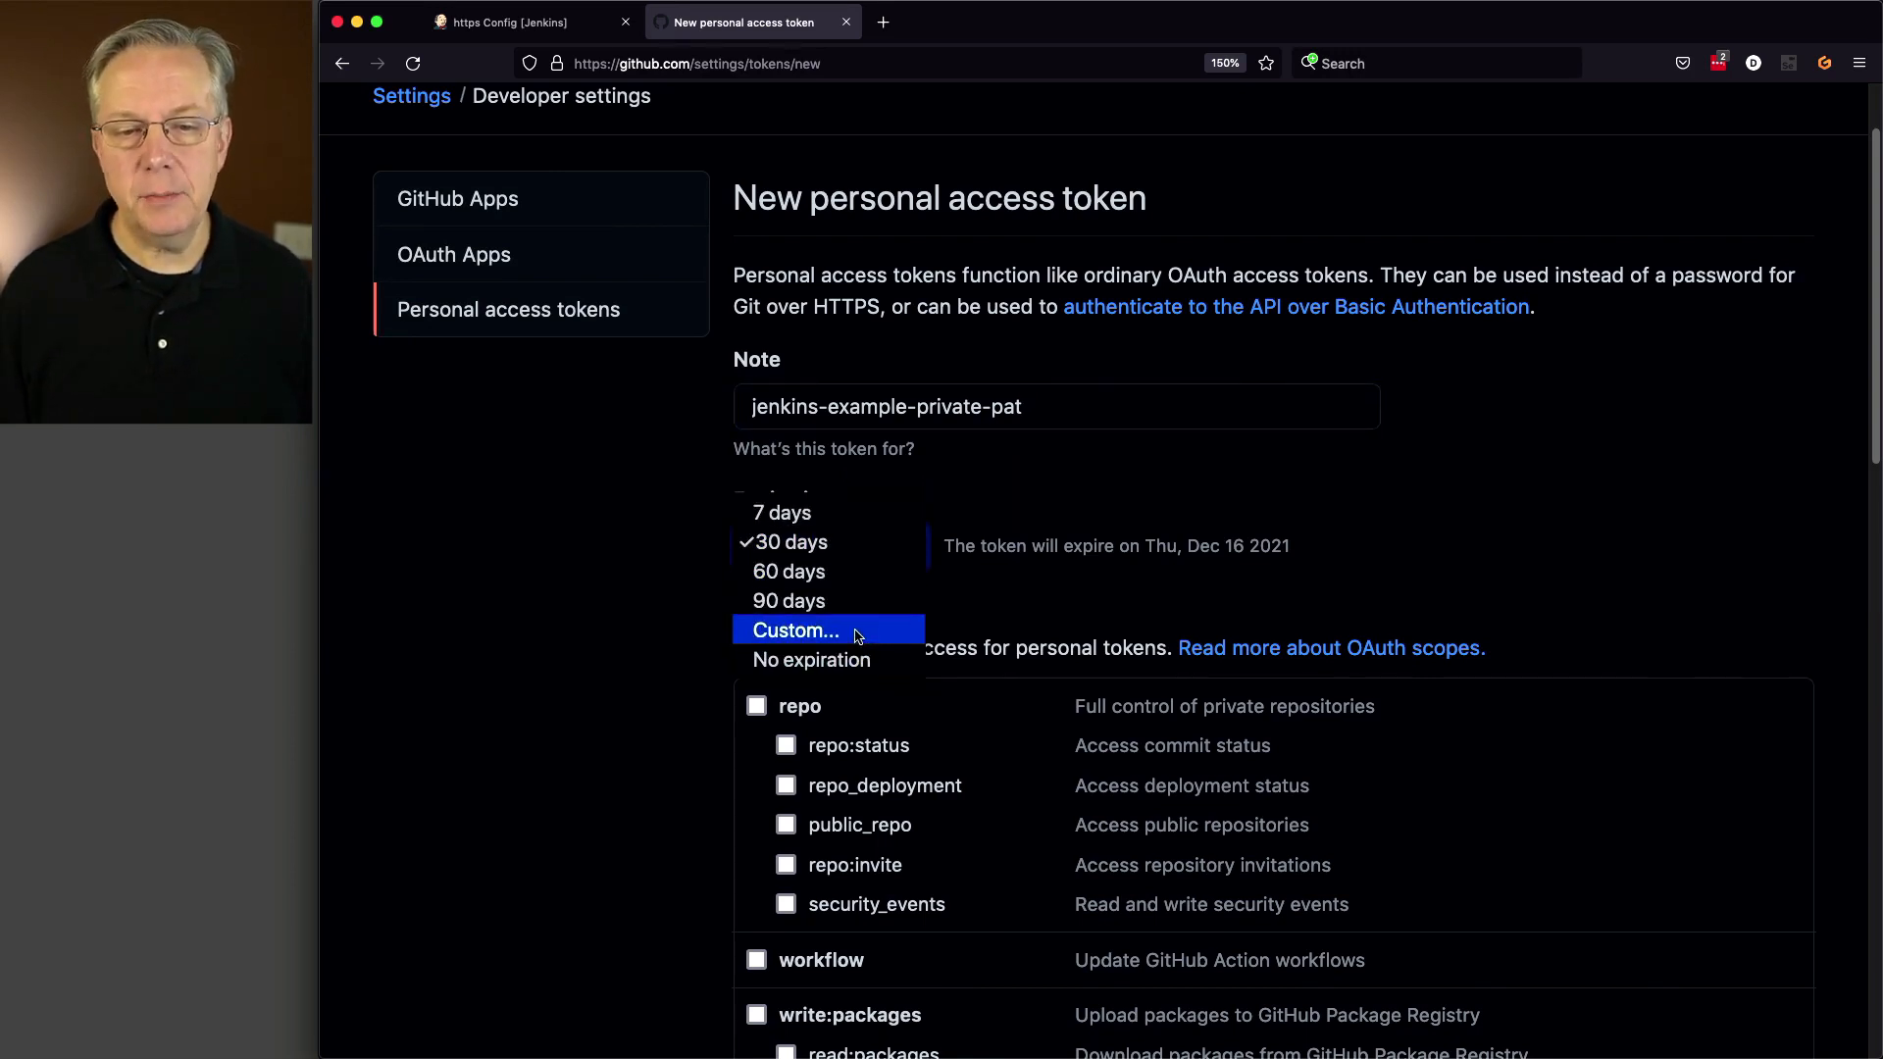
mouse_move(812, 549)
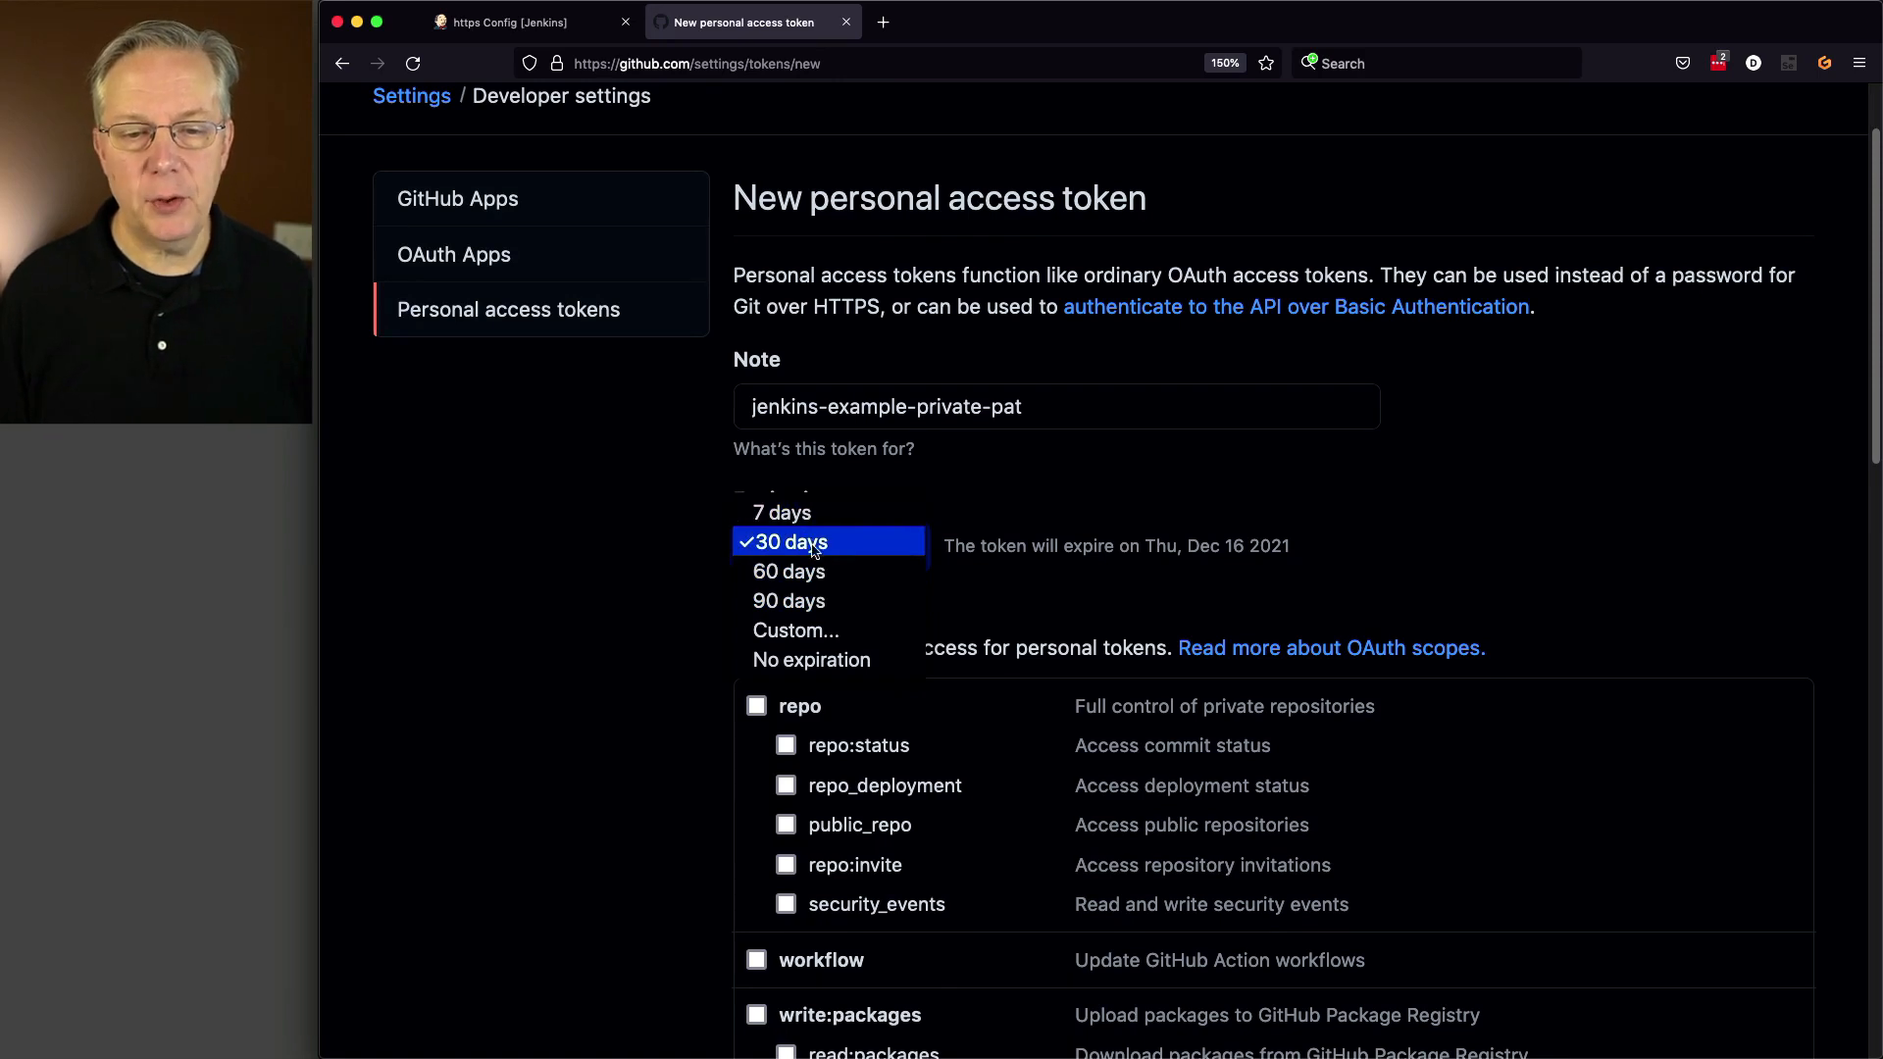
left_click(786, 541)
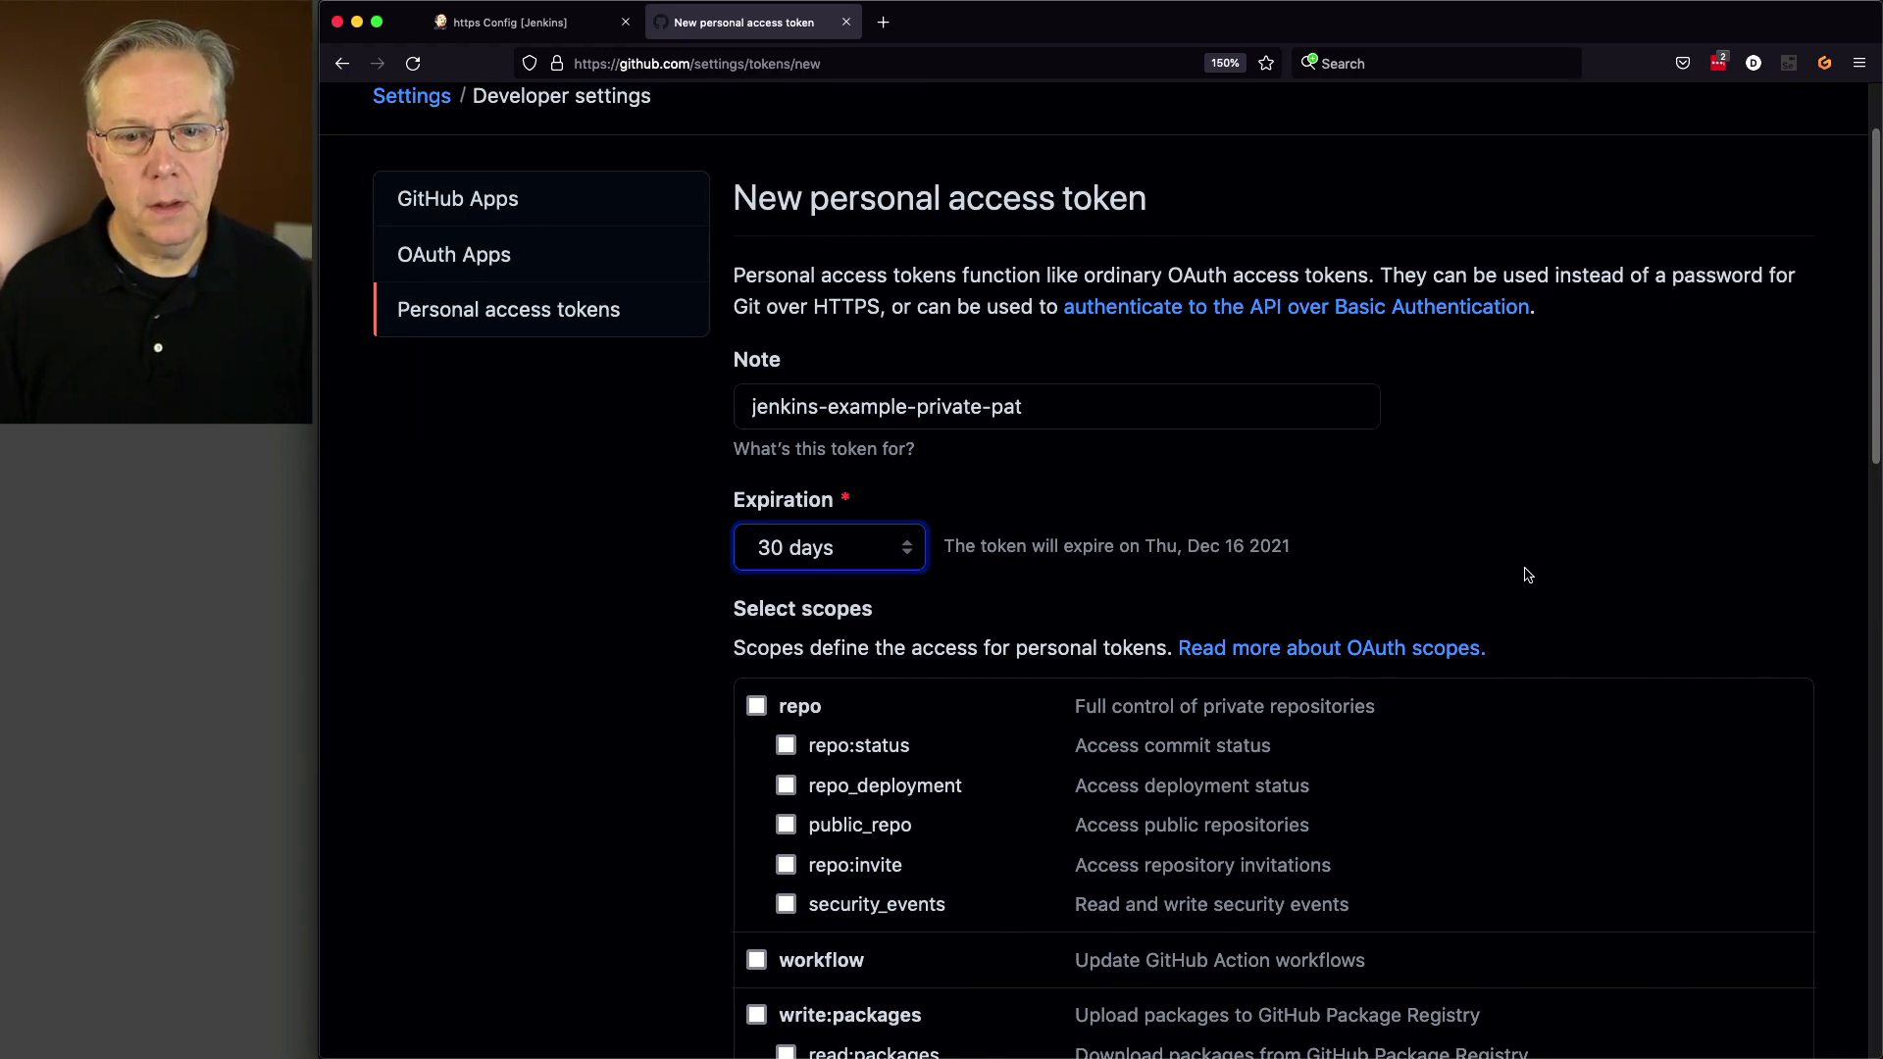
Tick the repo, user:email and read:org scopes for the token
scroll("down", 3)
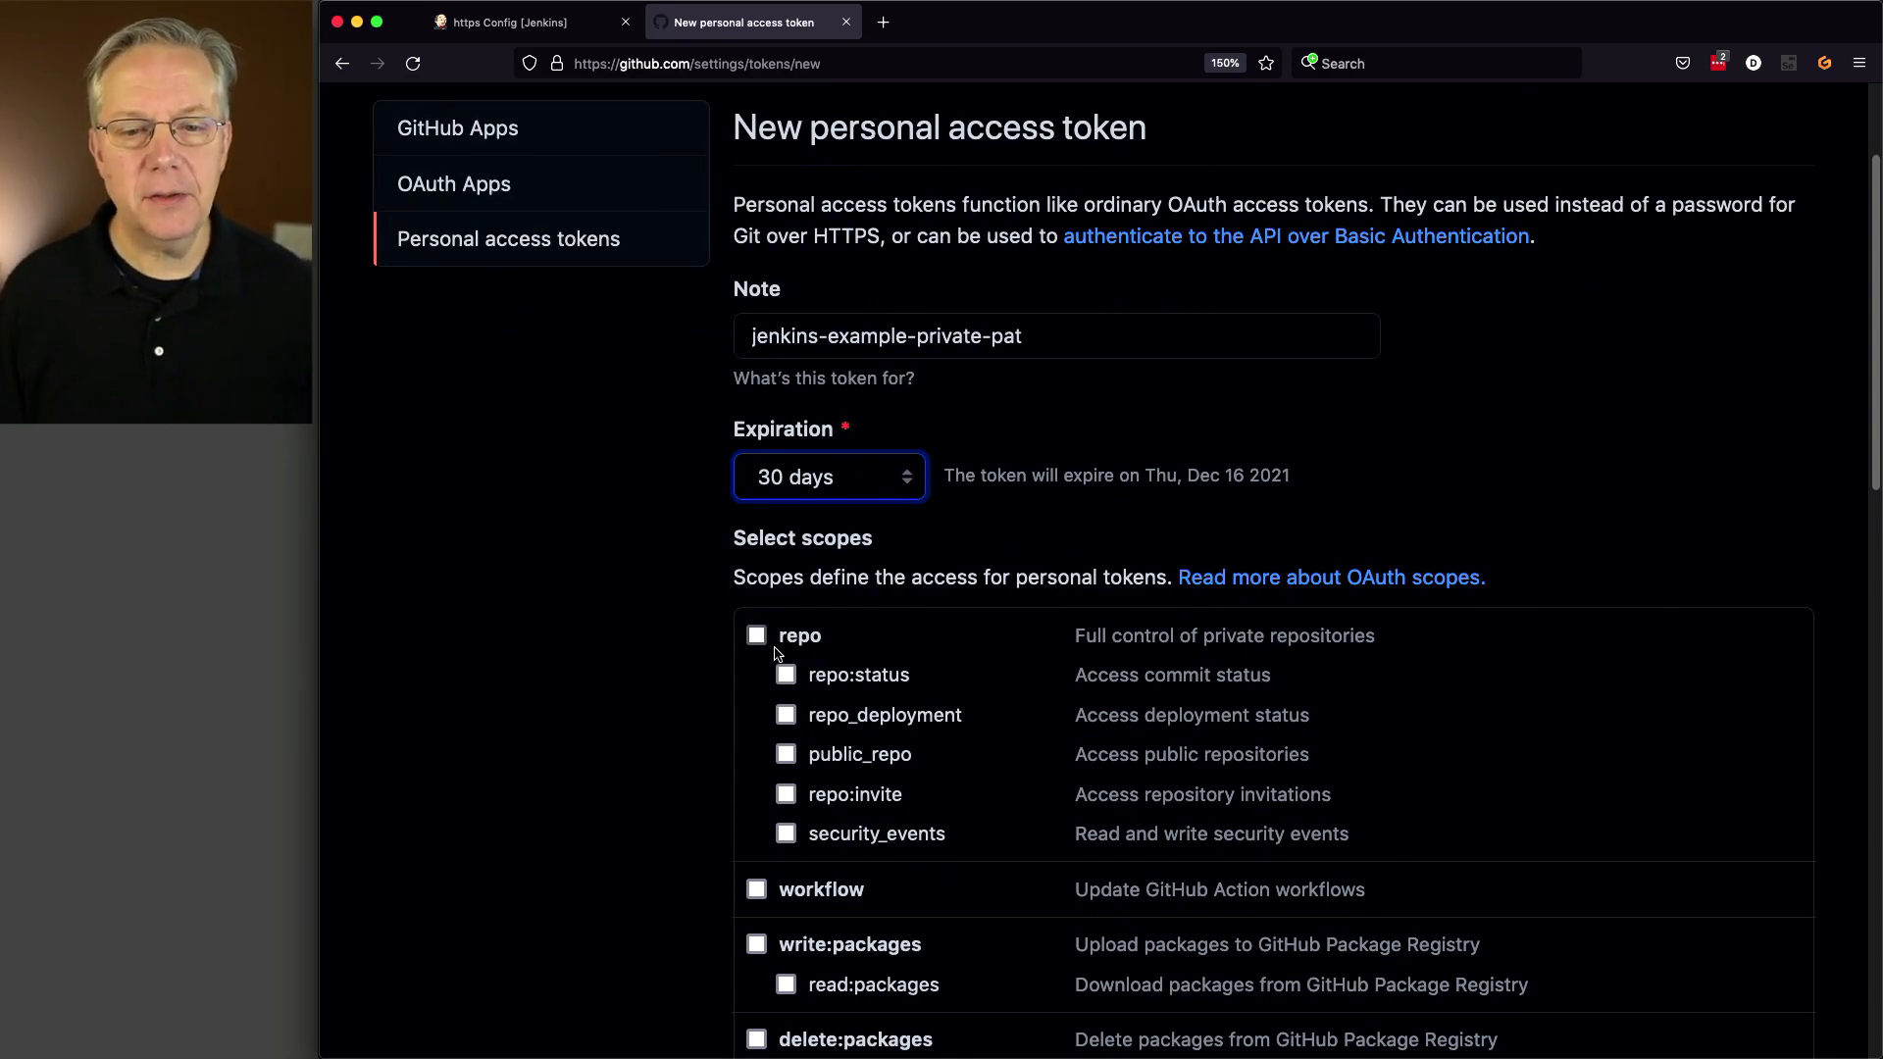
left_click(757, 636)
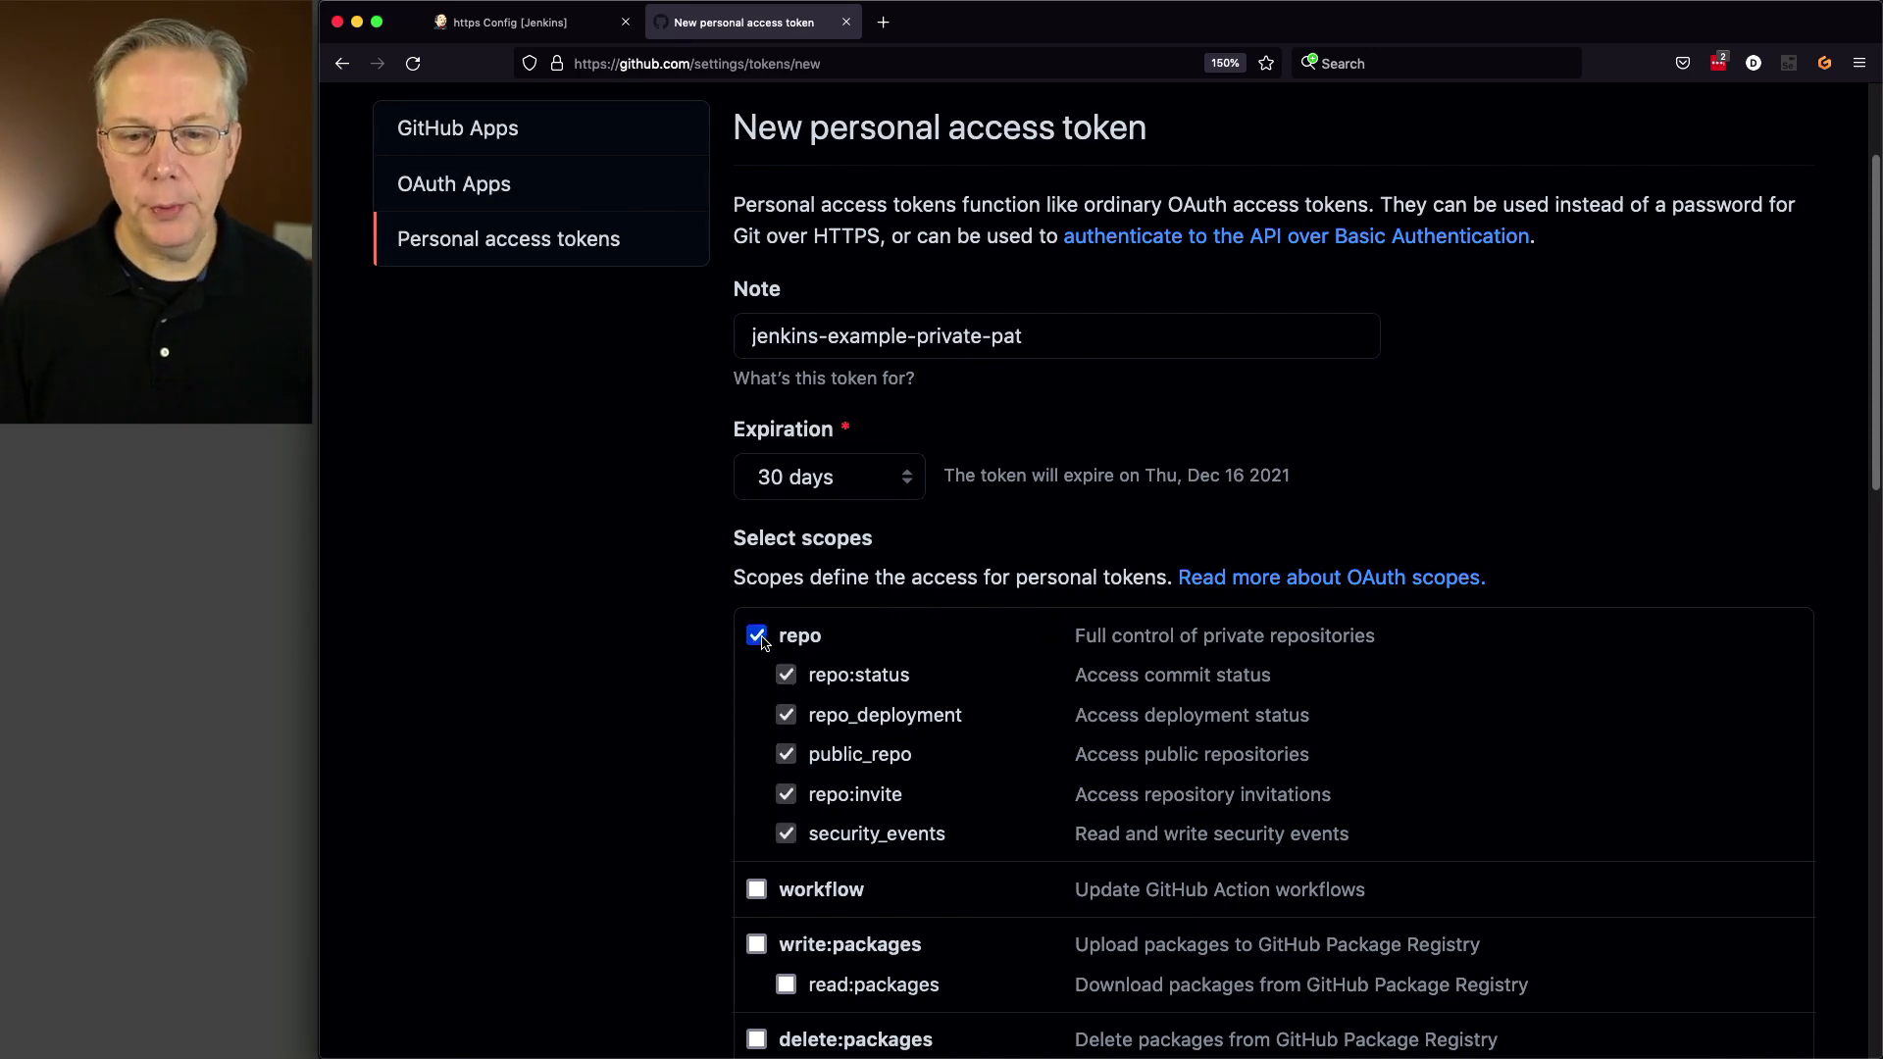
mouse_move(1375, 647)
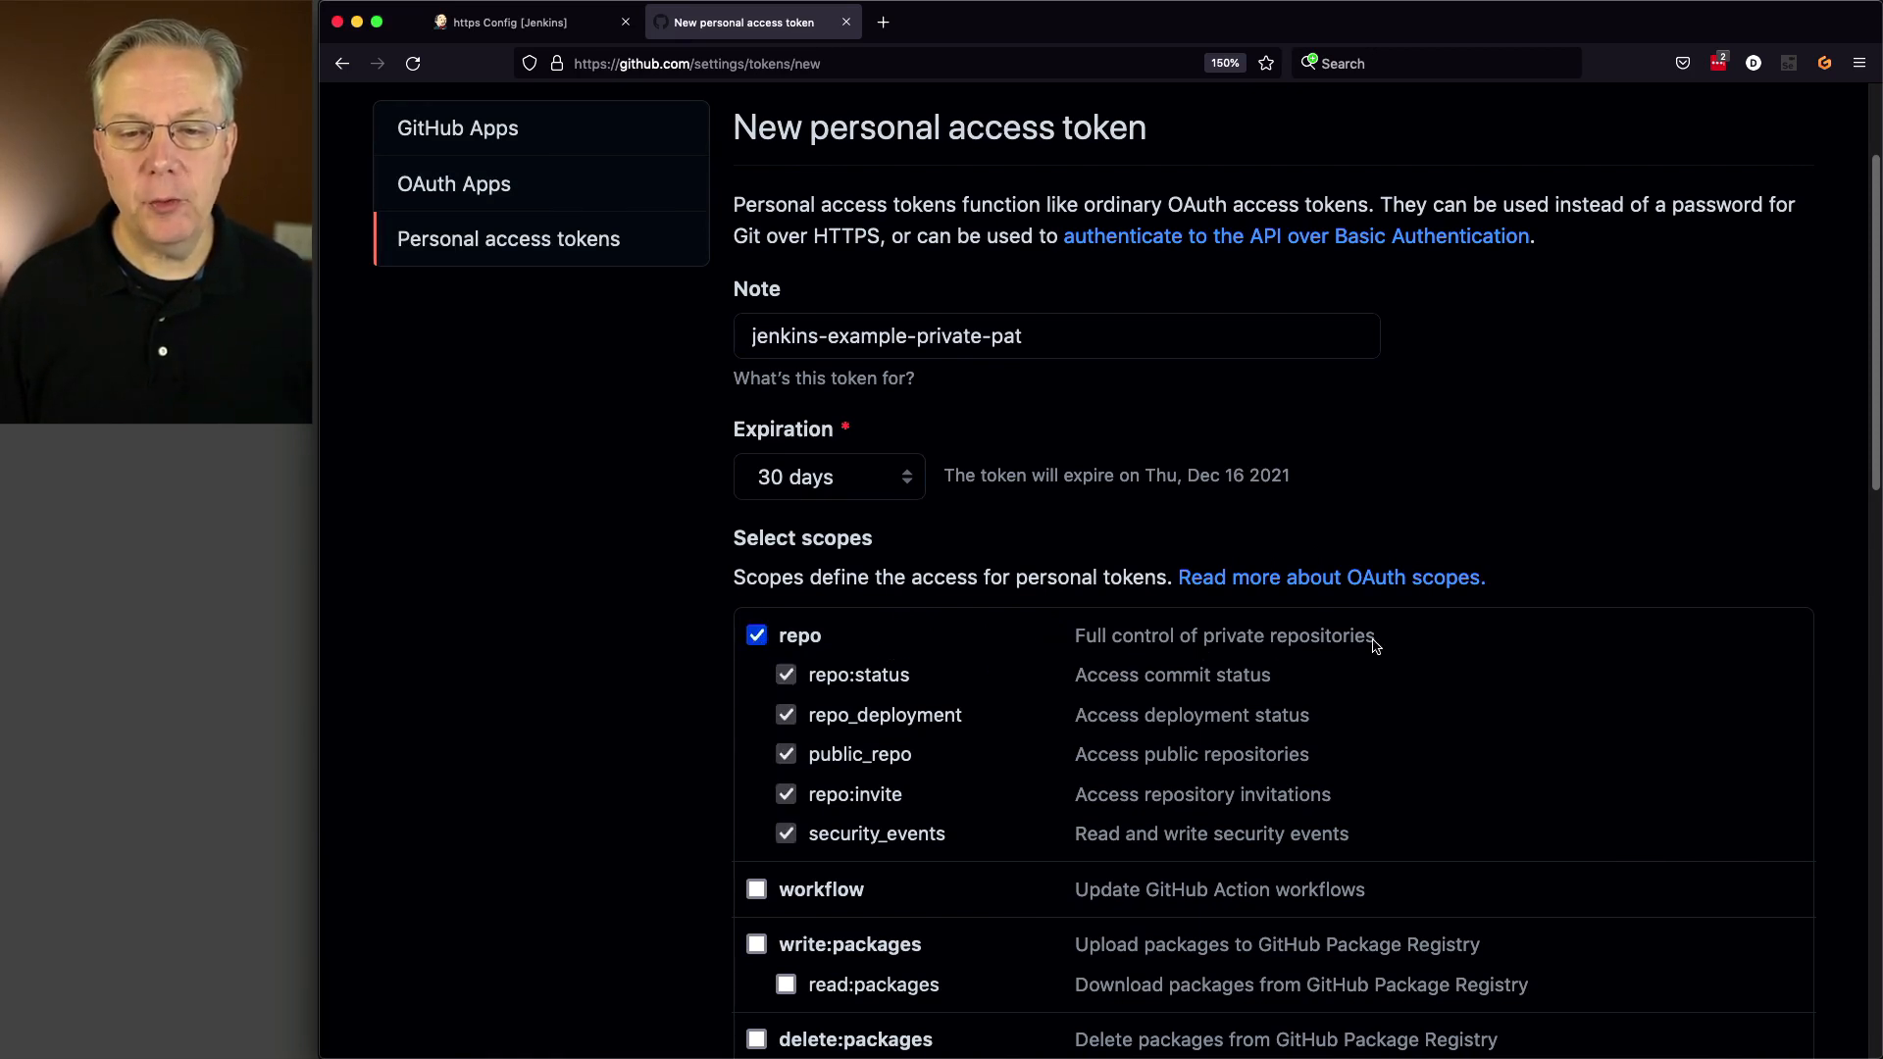
mouse_move(1358, 646)
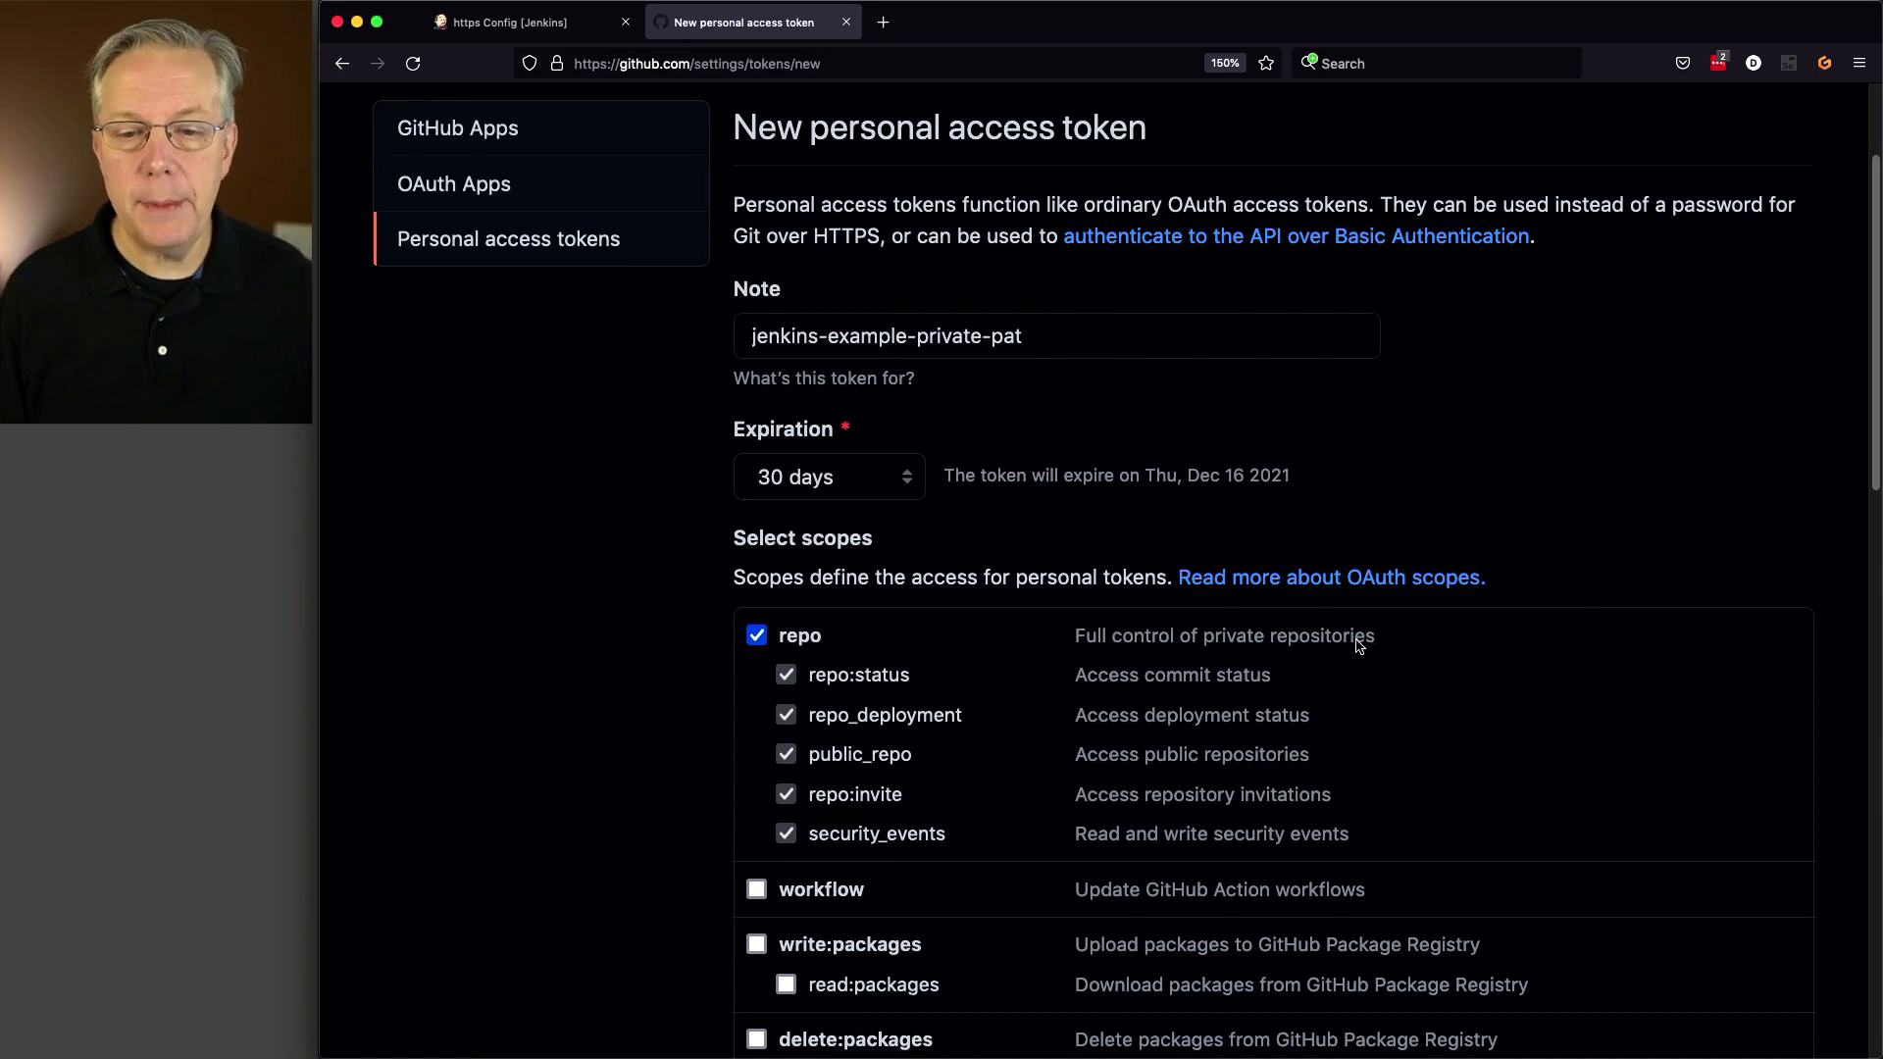
mouse_move(936, 835)
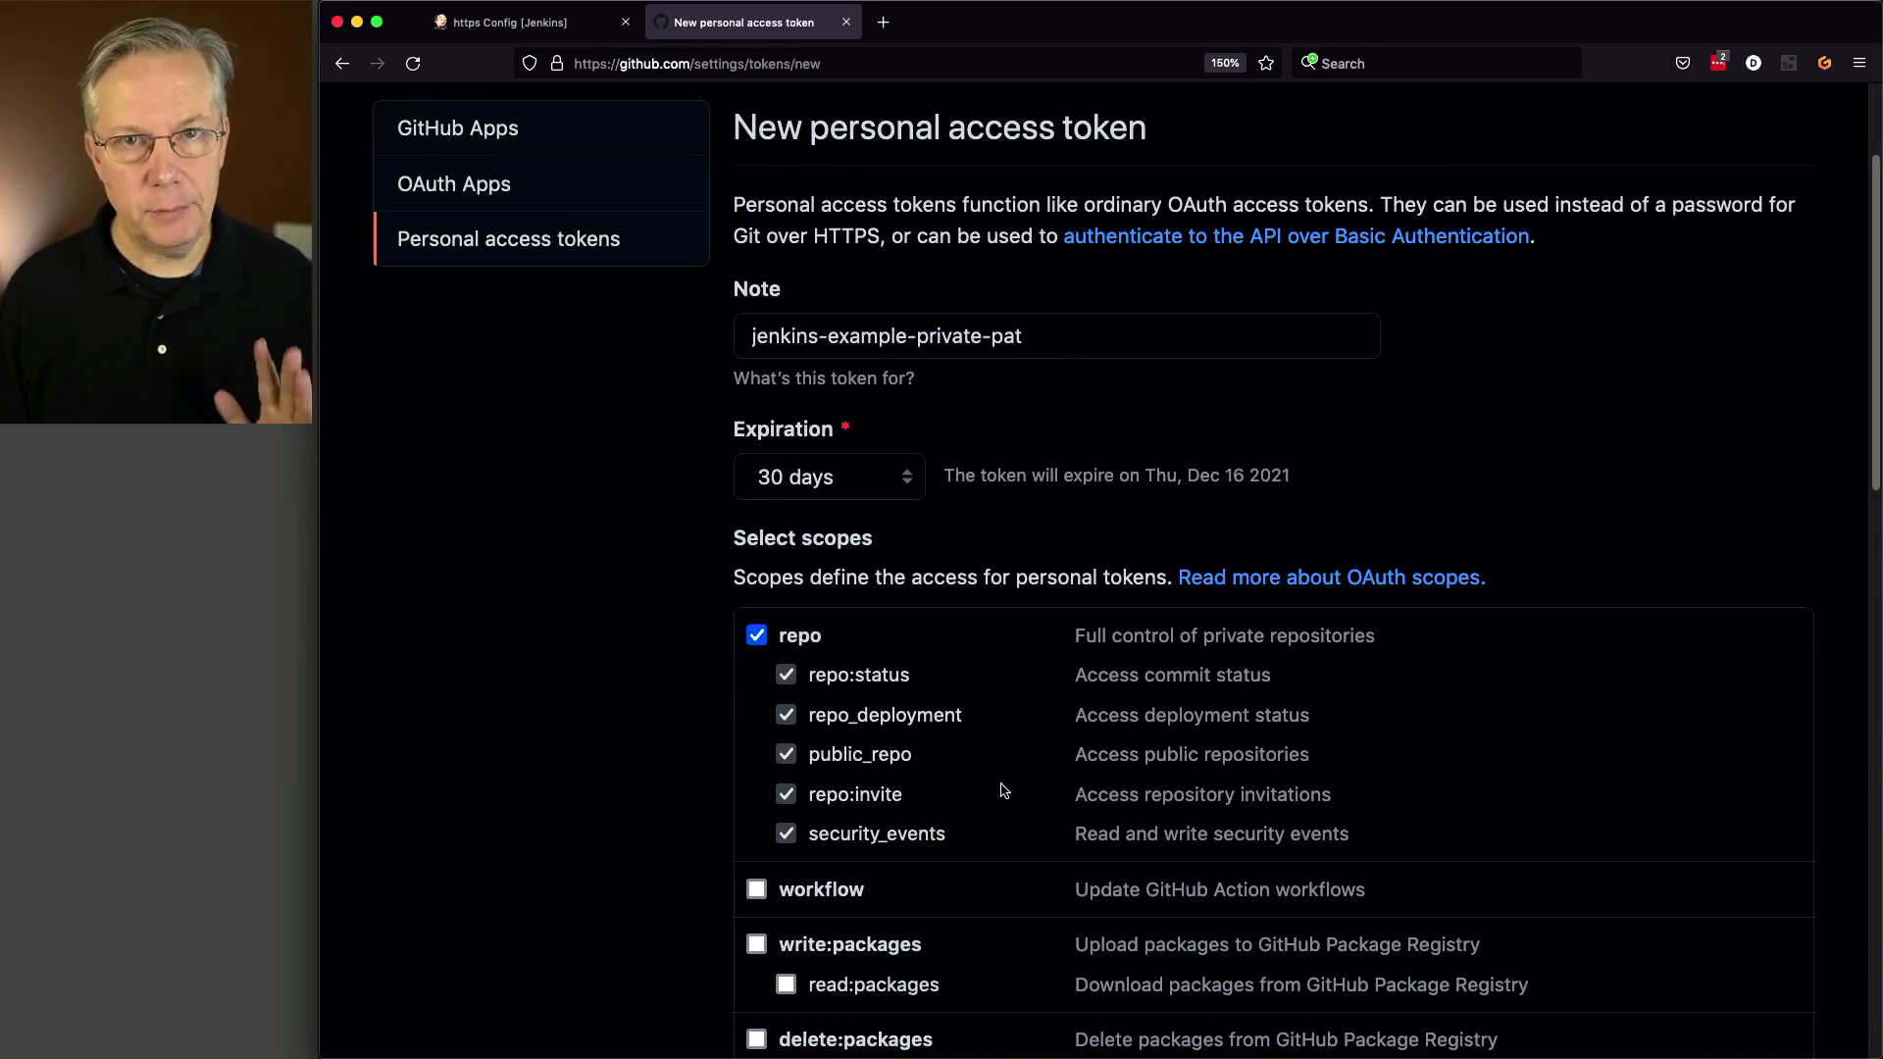
scroll("down", 3)
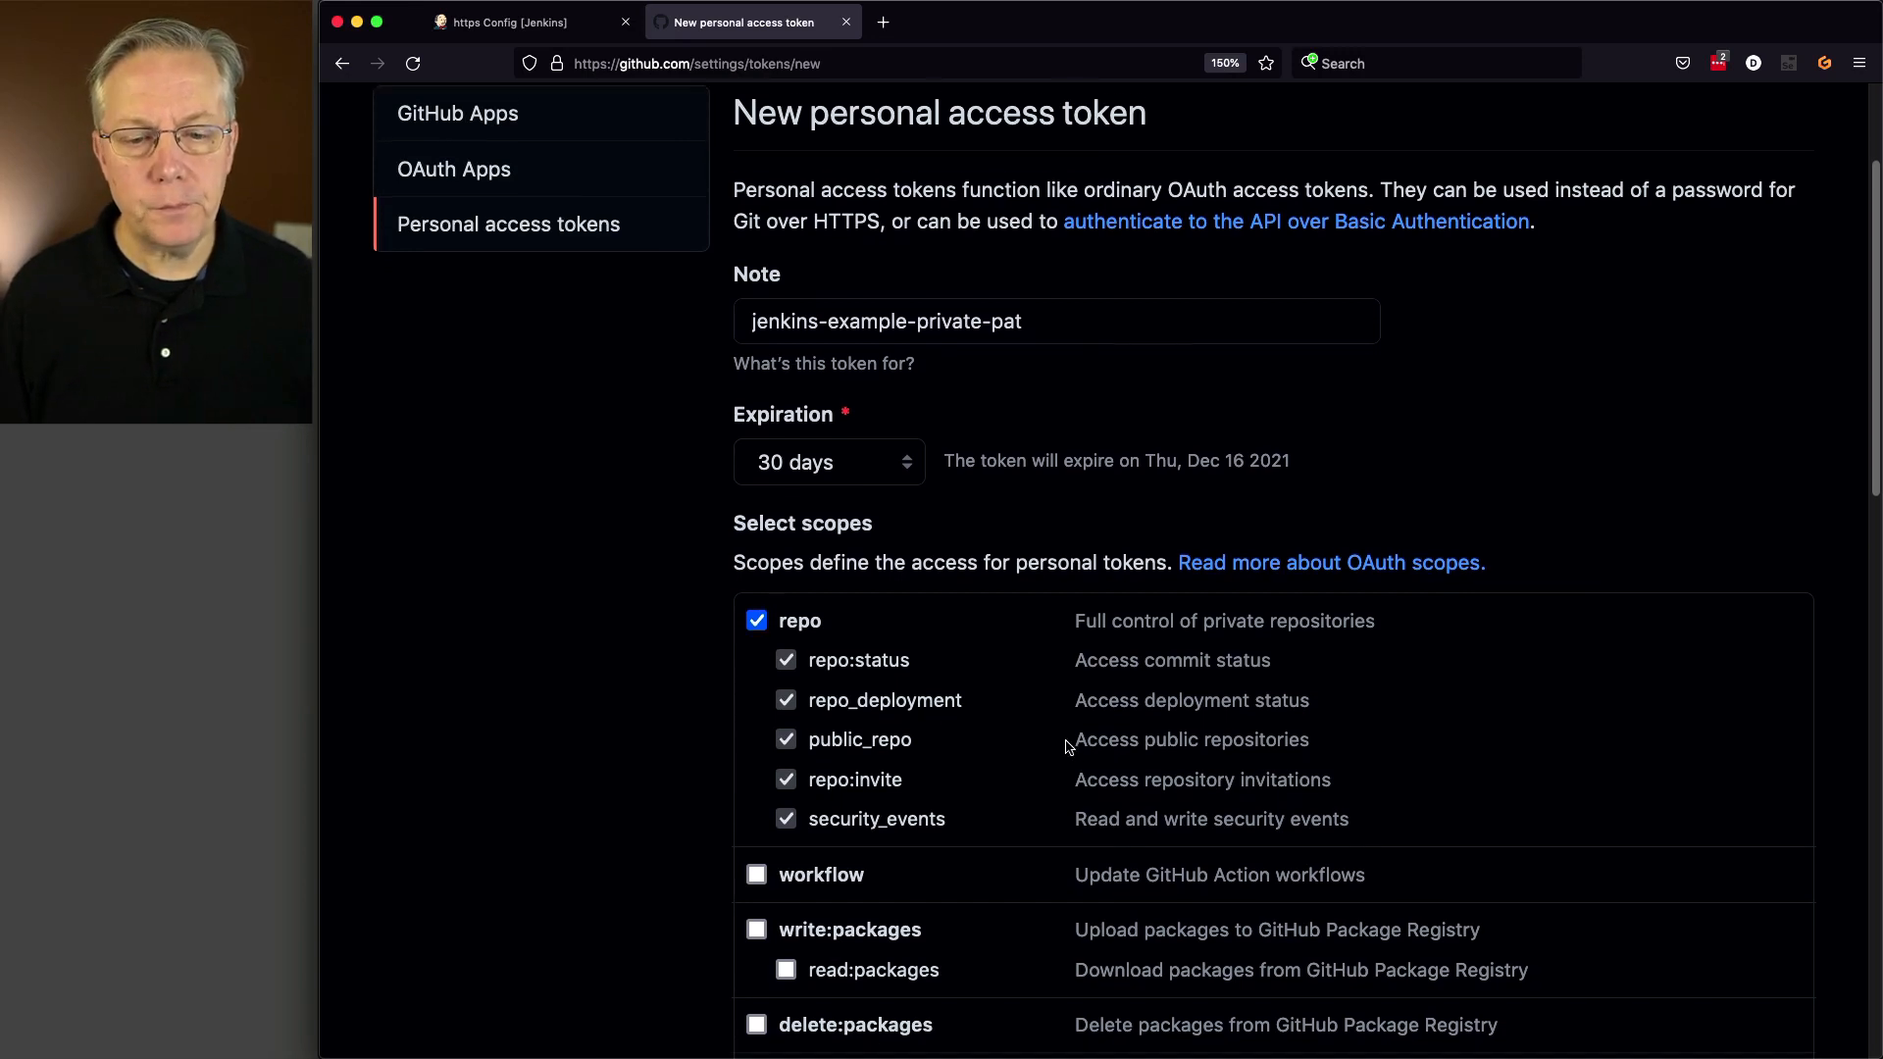
scroll("down", 3)
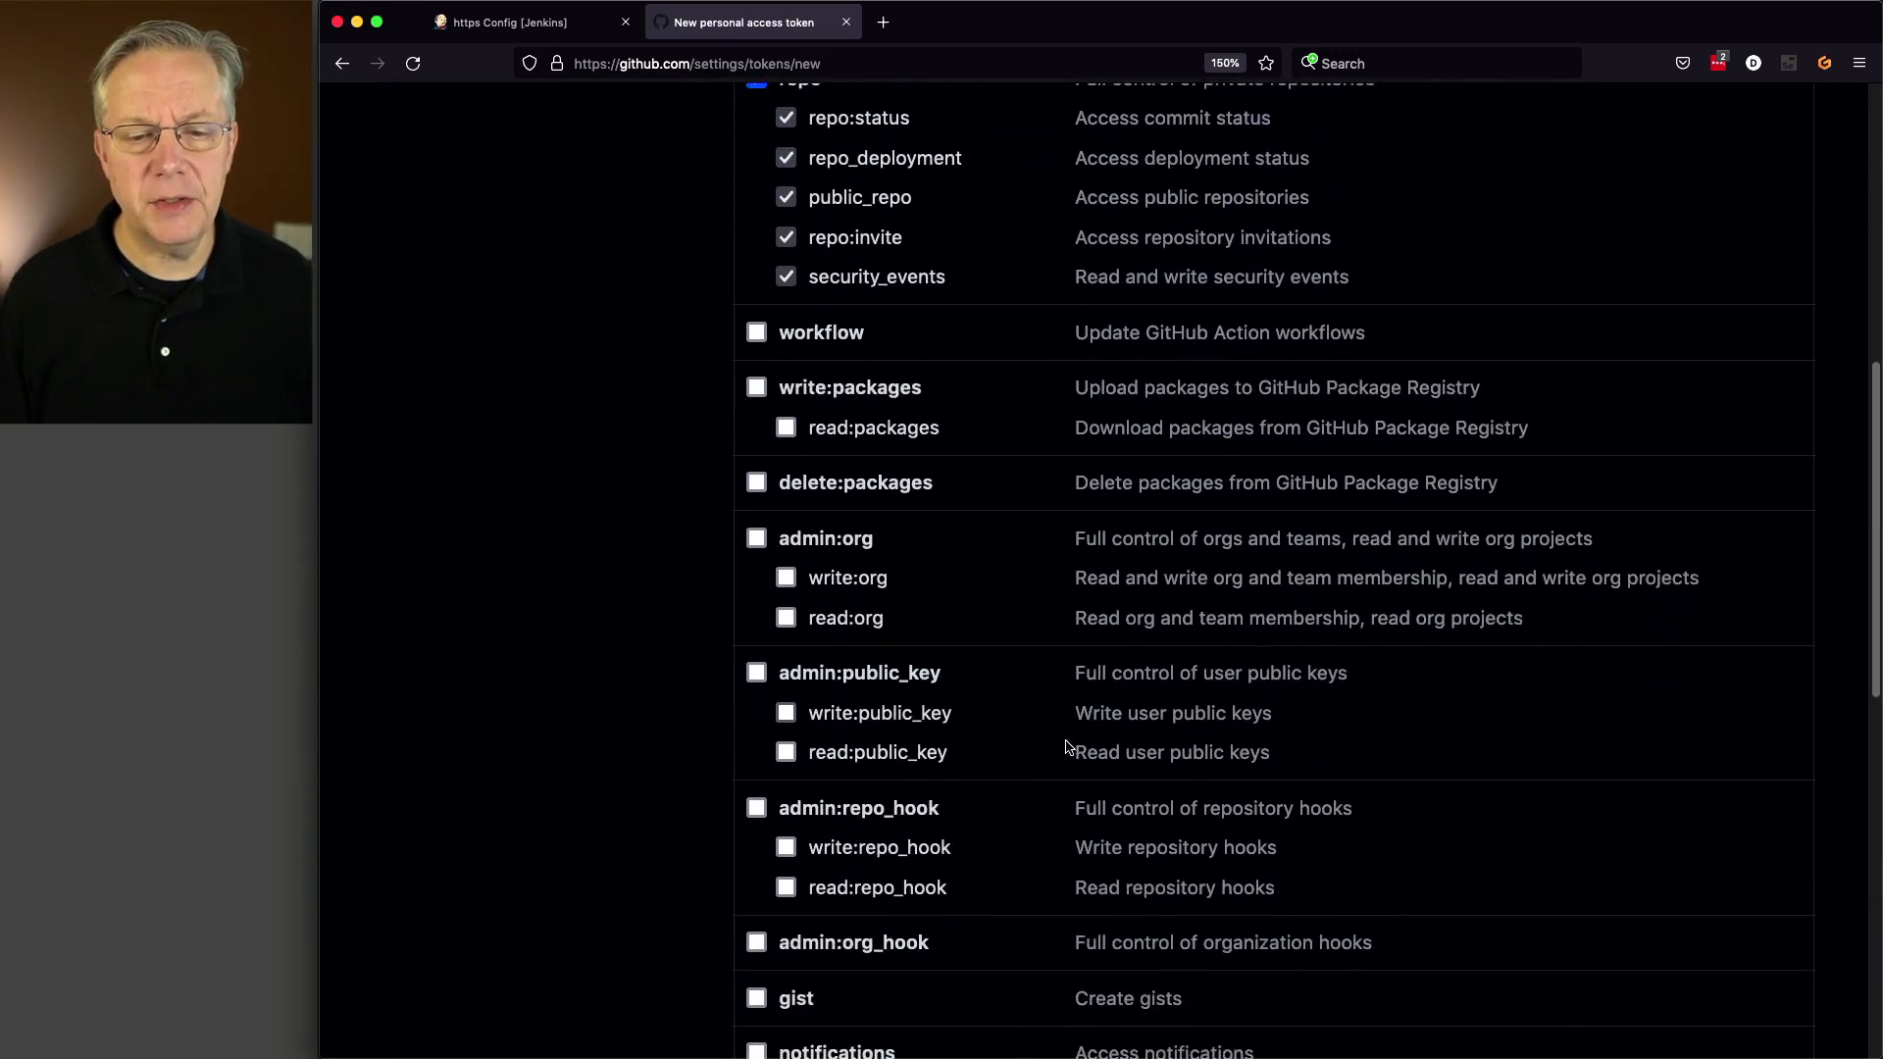
scroll("down", 3)
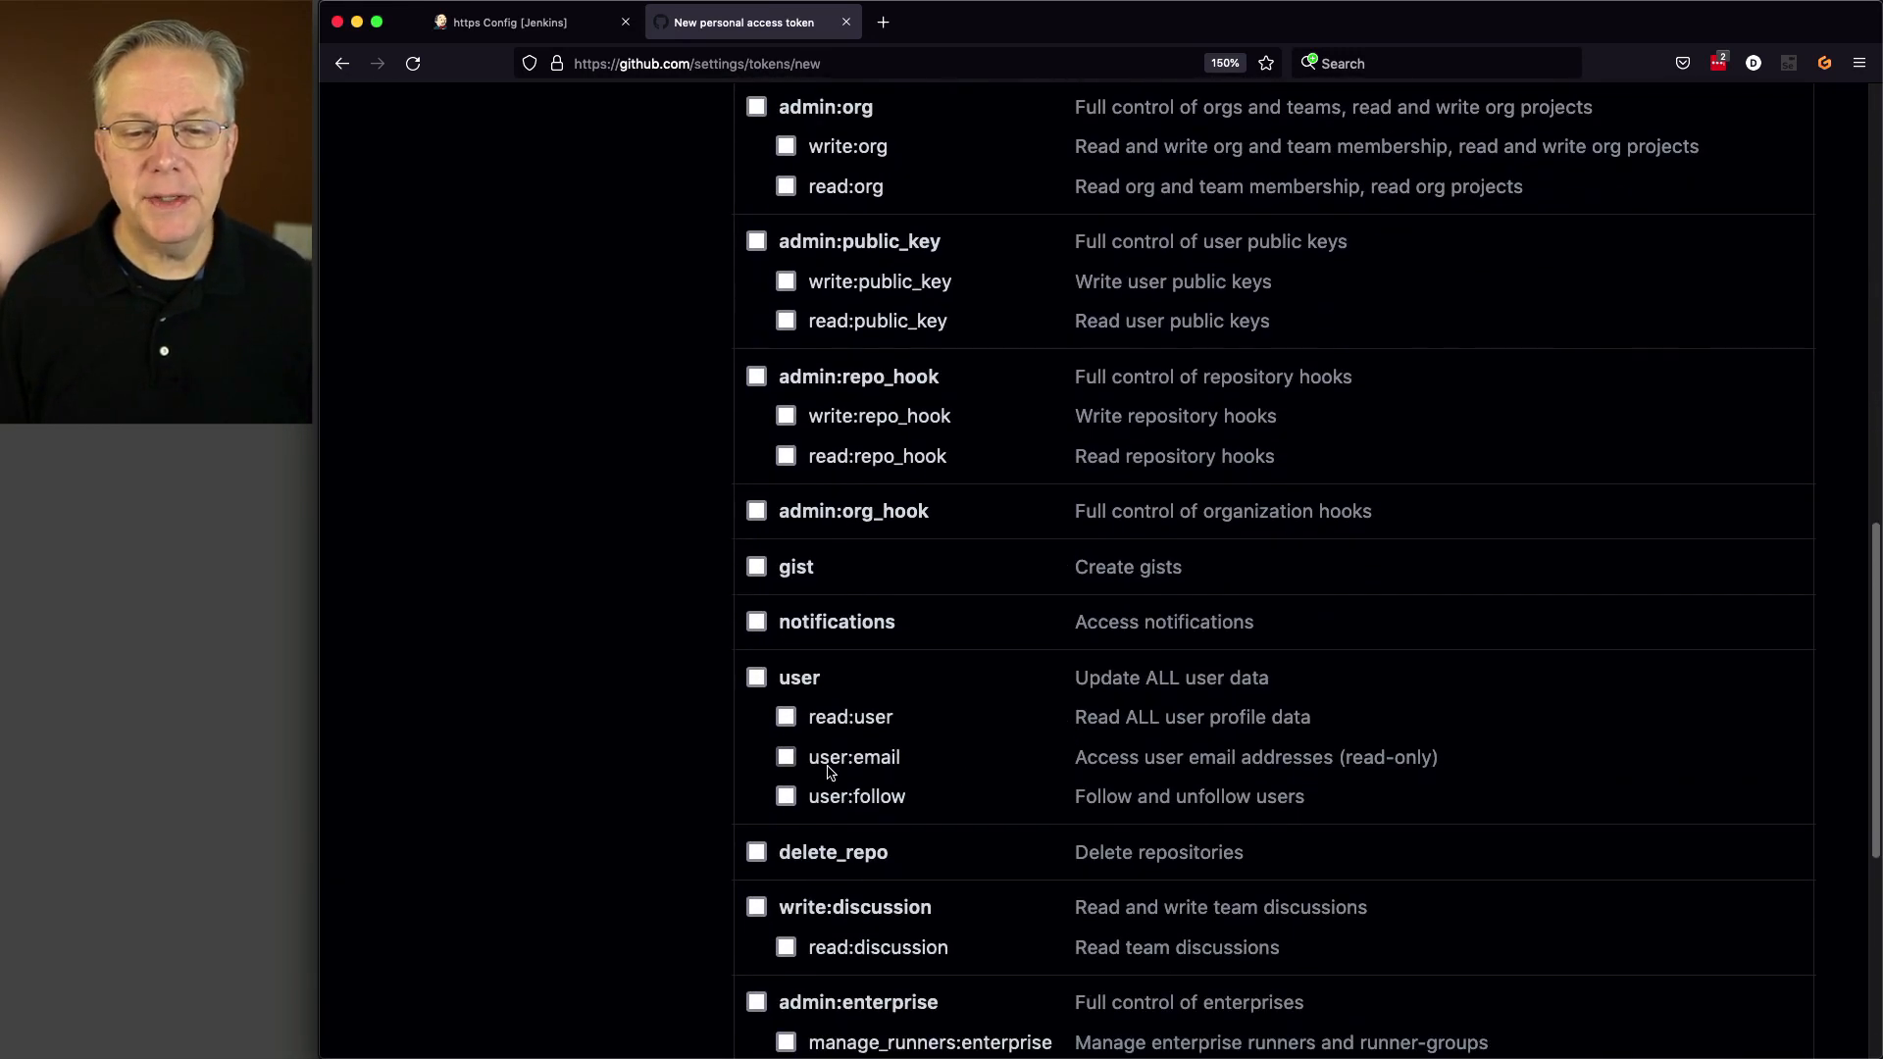
left_click(786, 756)
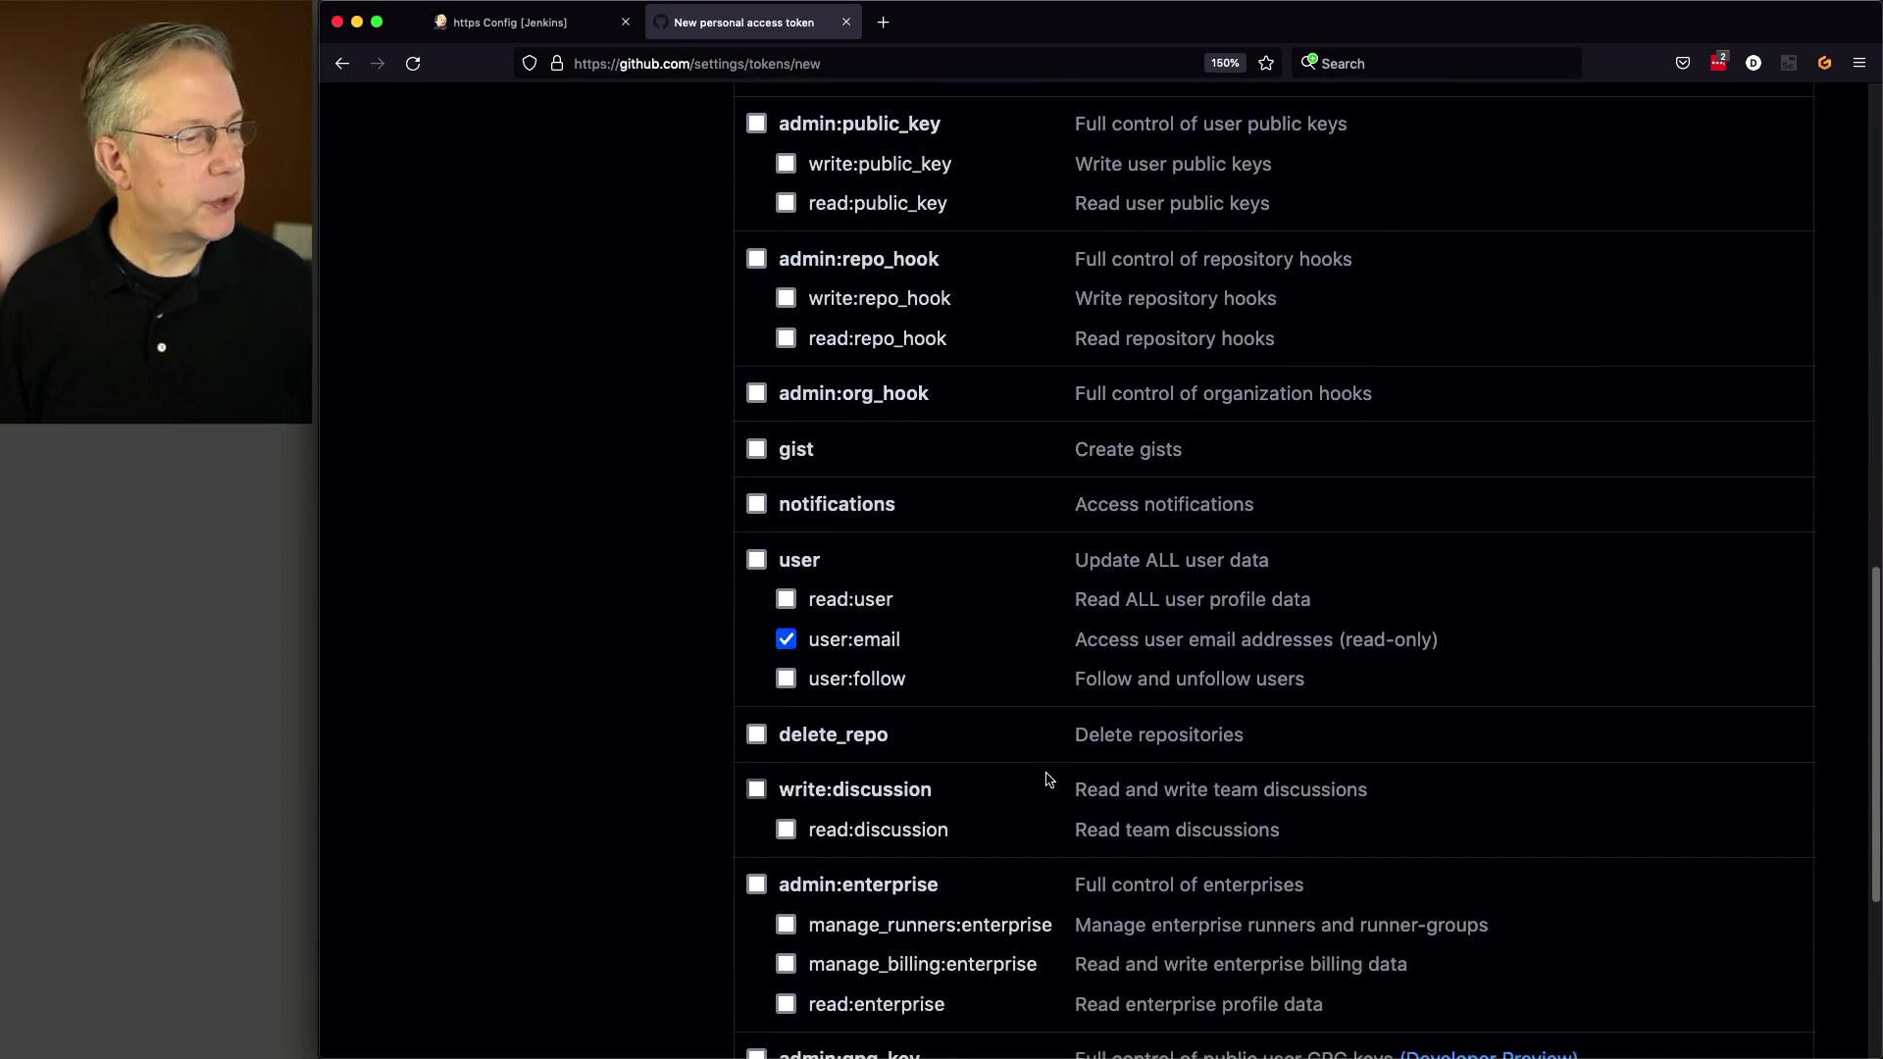
scroll("down", 3)
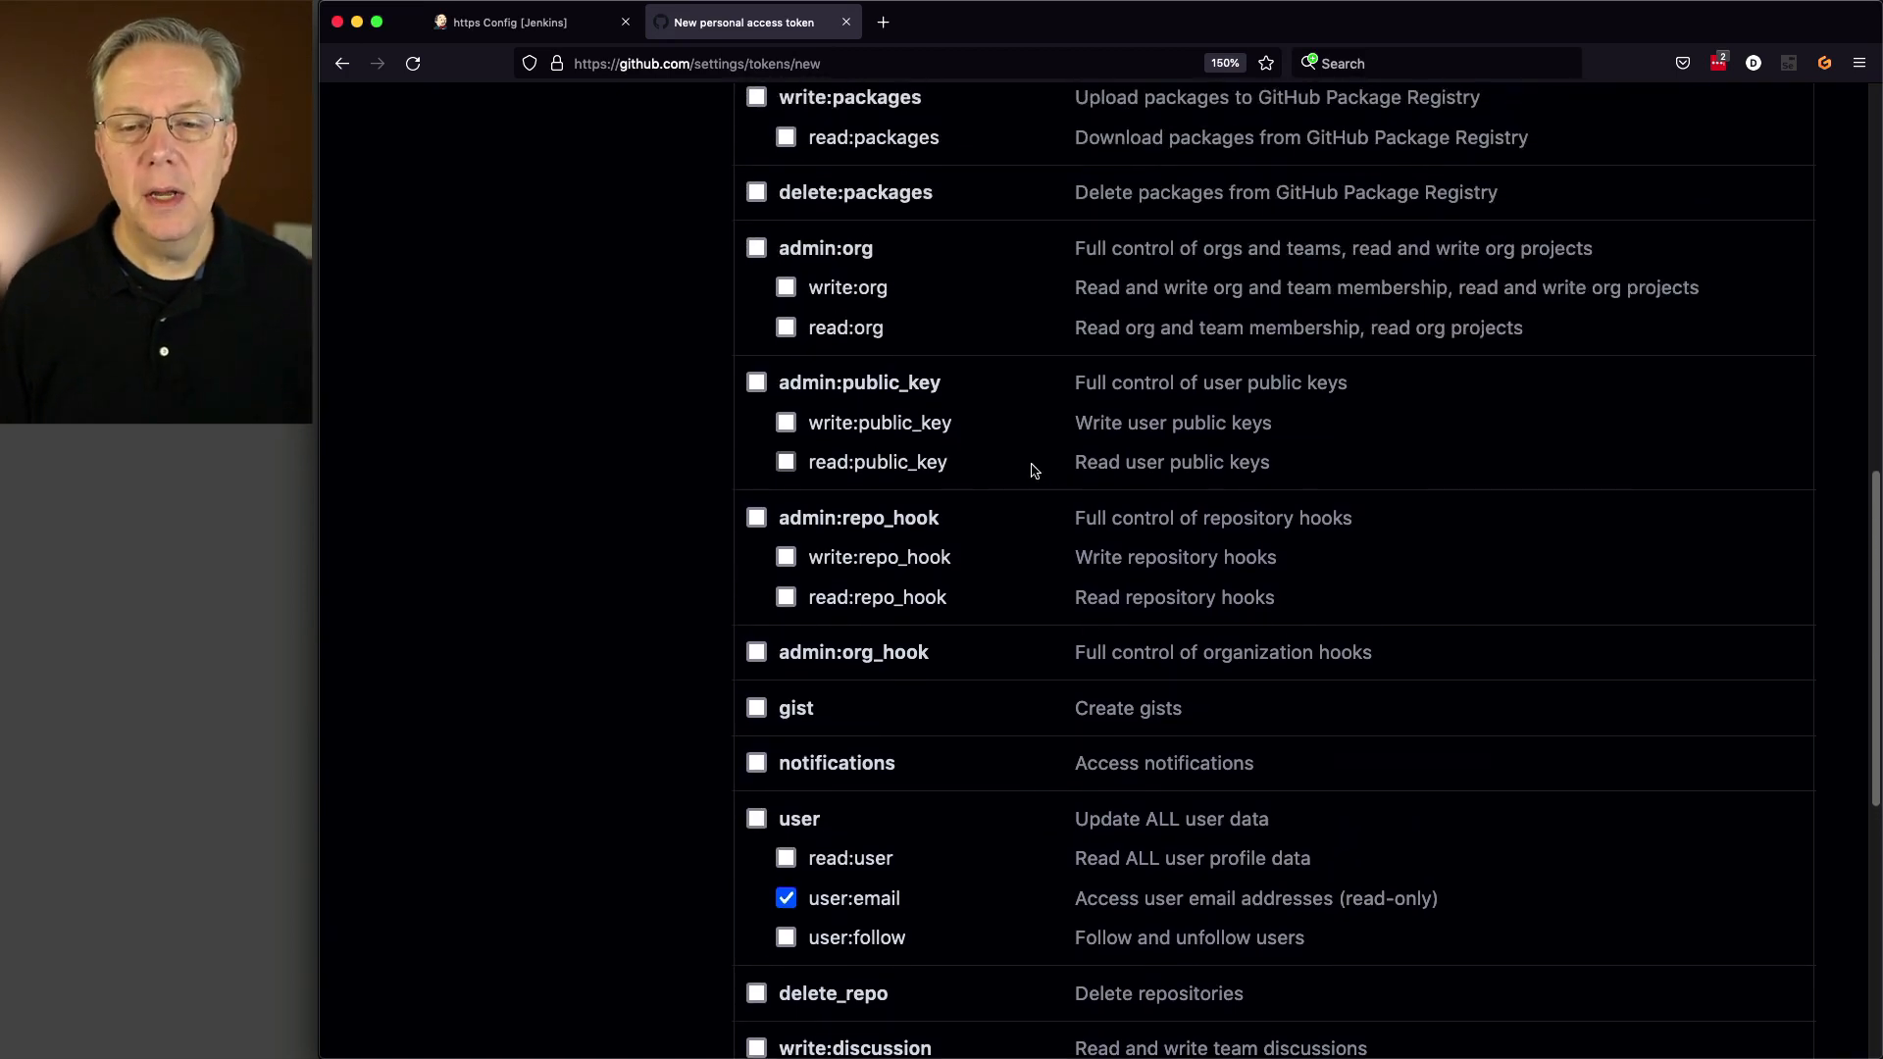
mouse_move(794, 355)
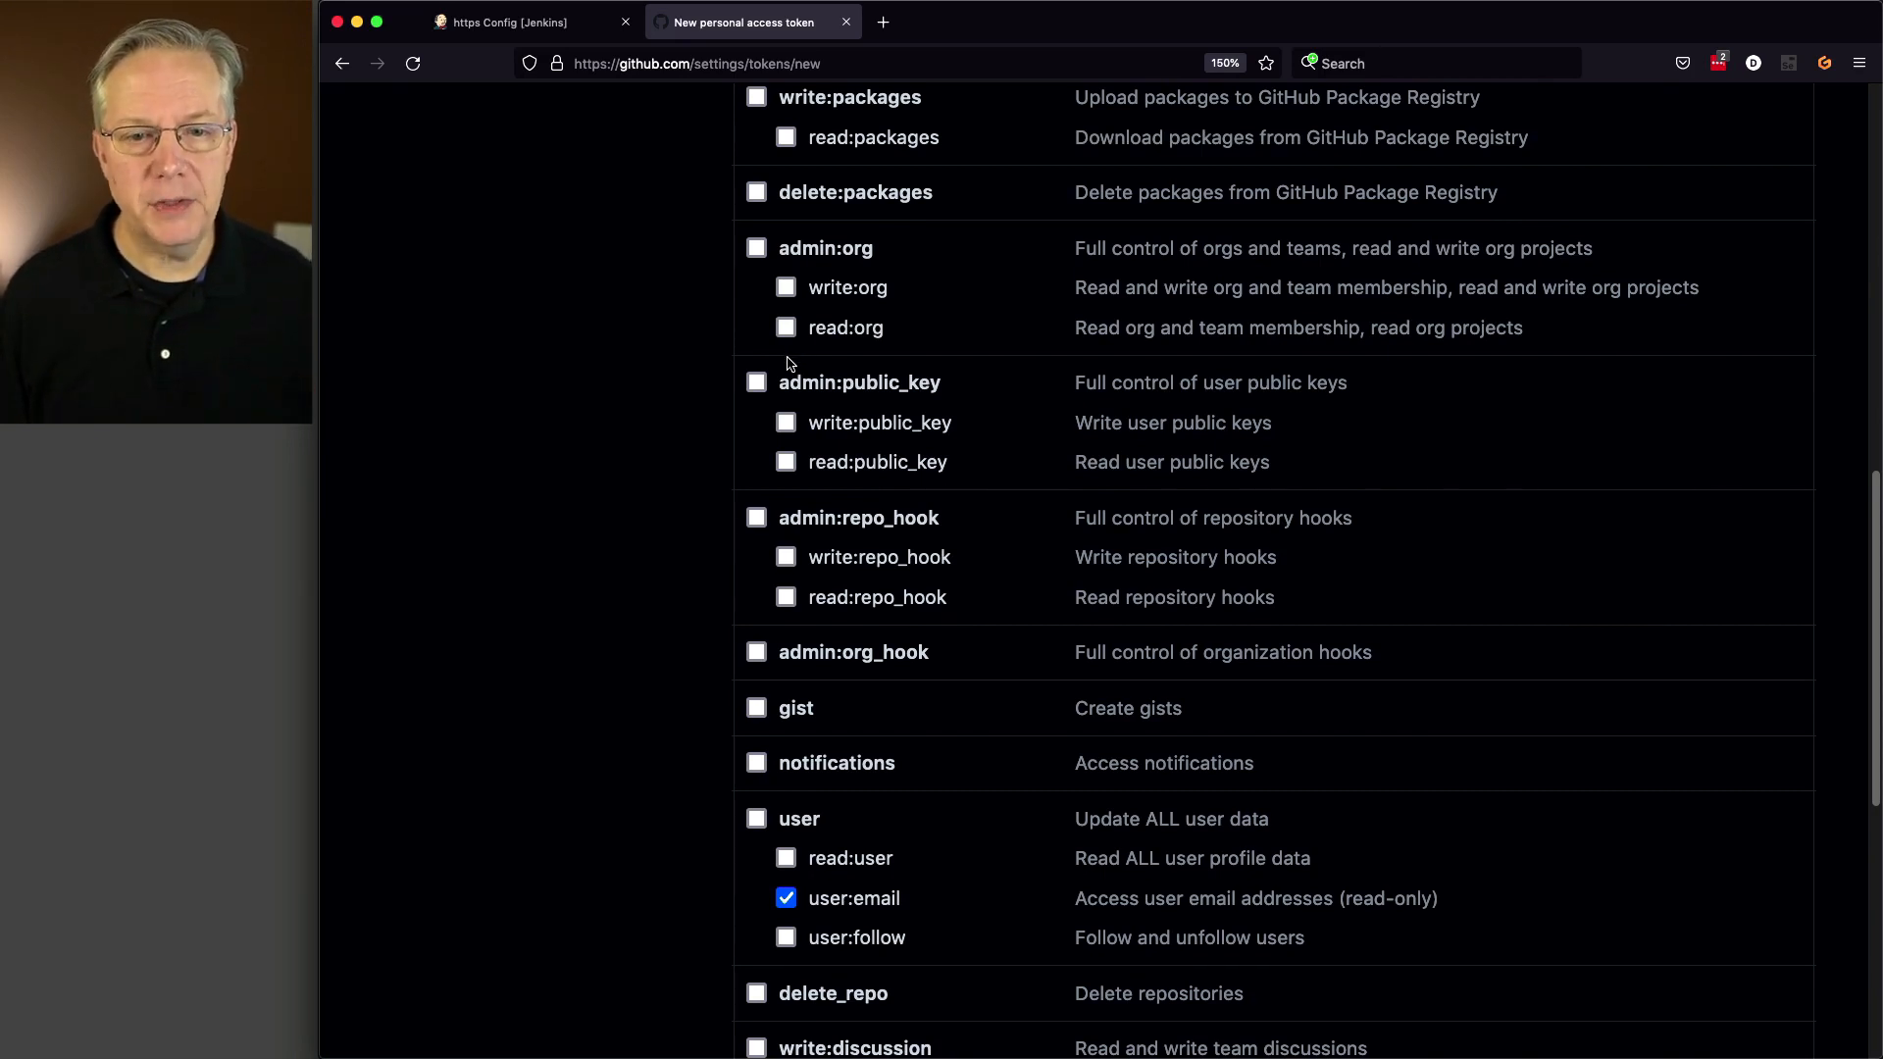
left_click(786, 327)
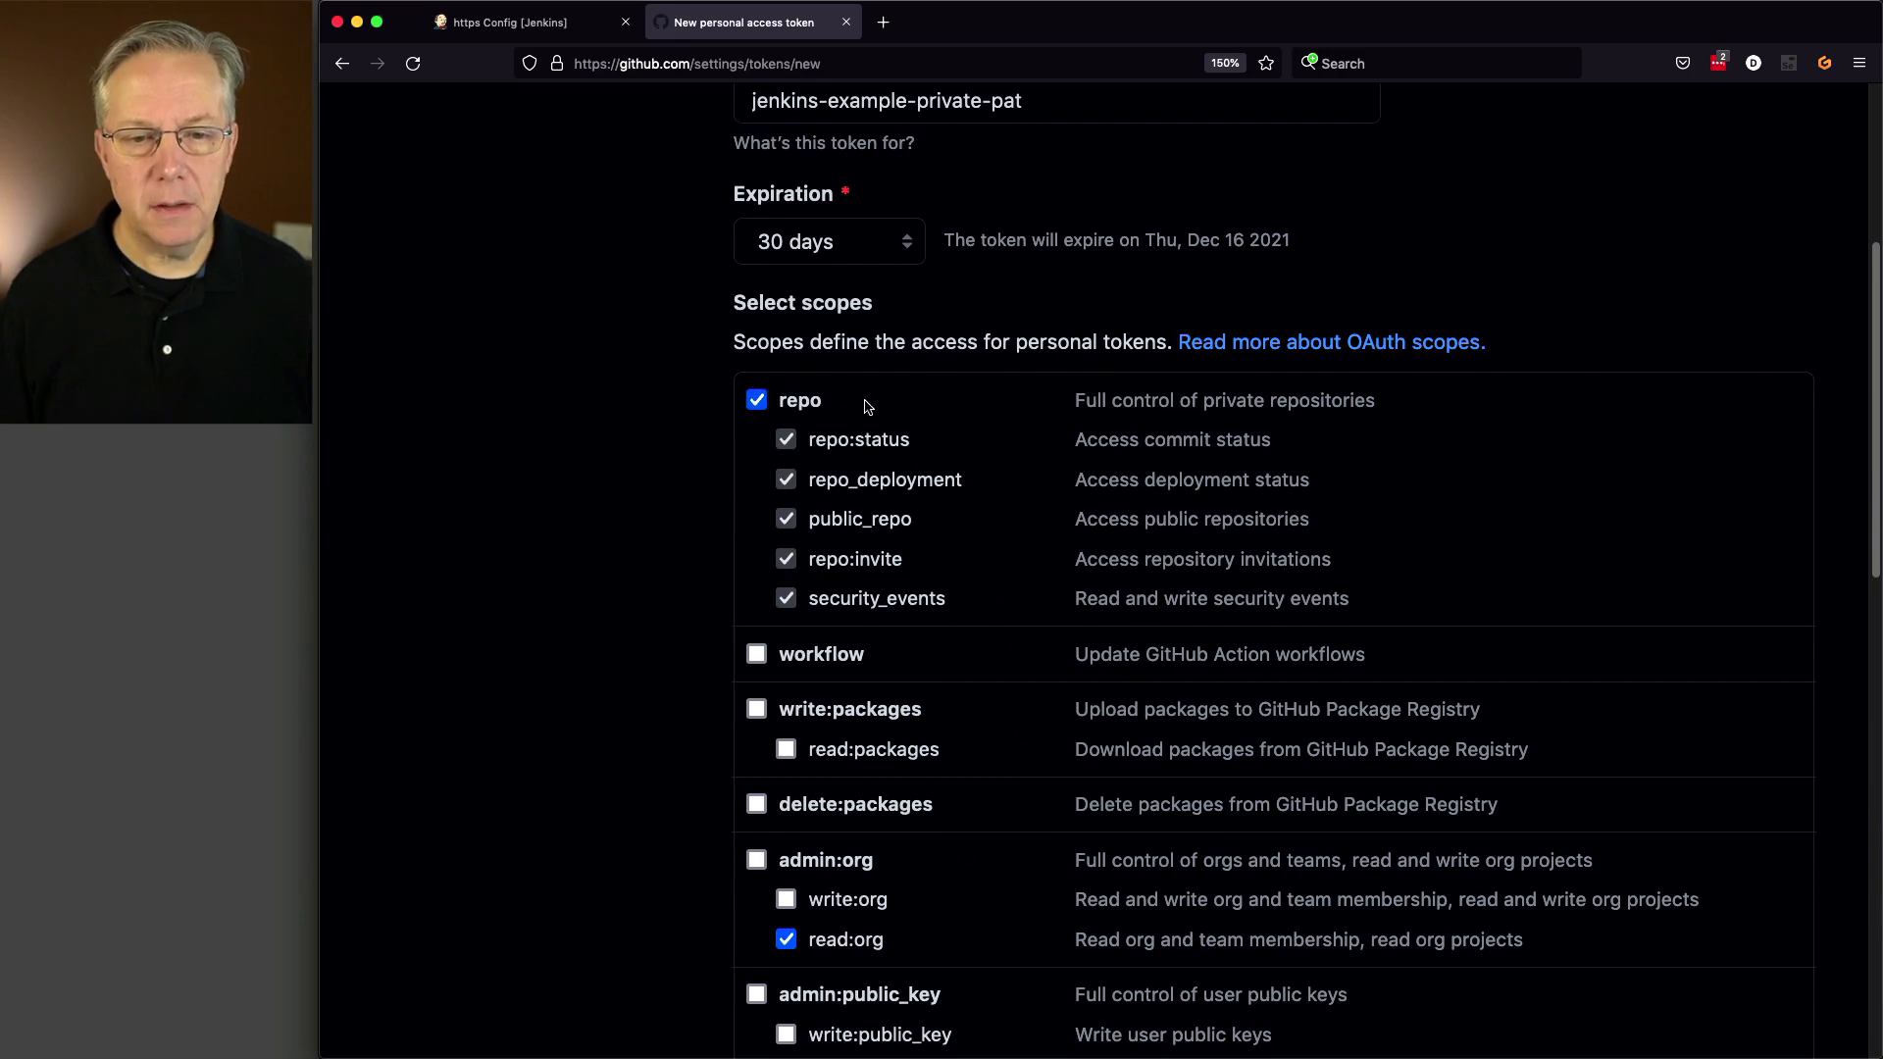
Generate the token and copy its value
scroll("down", 3)
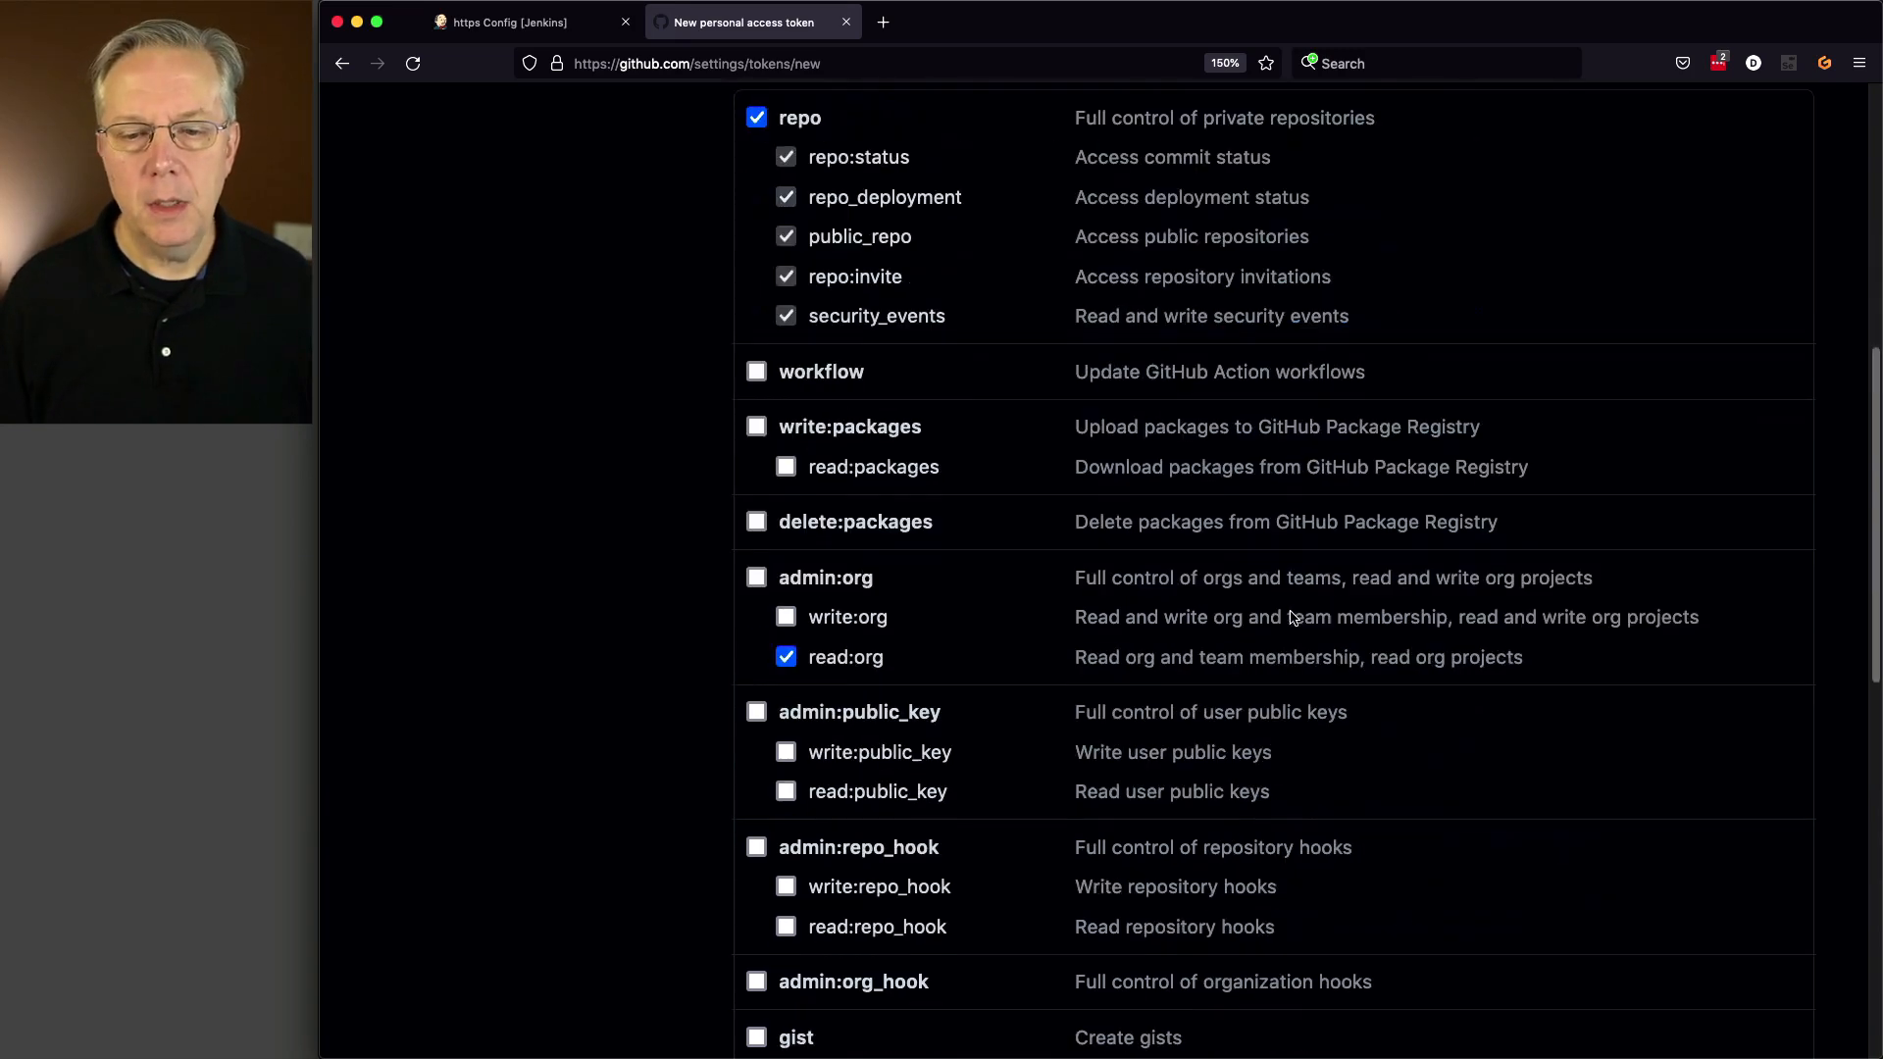
scroll("down", 3)
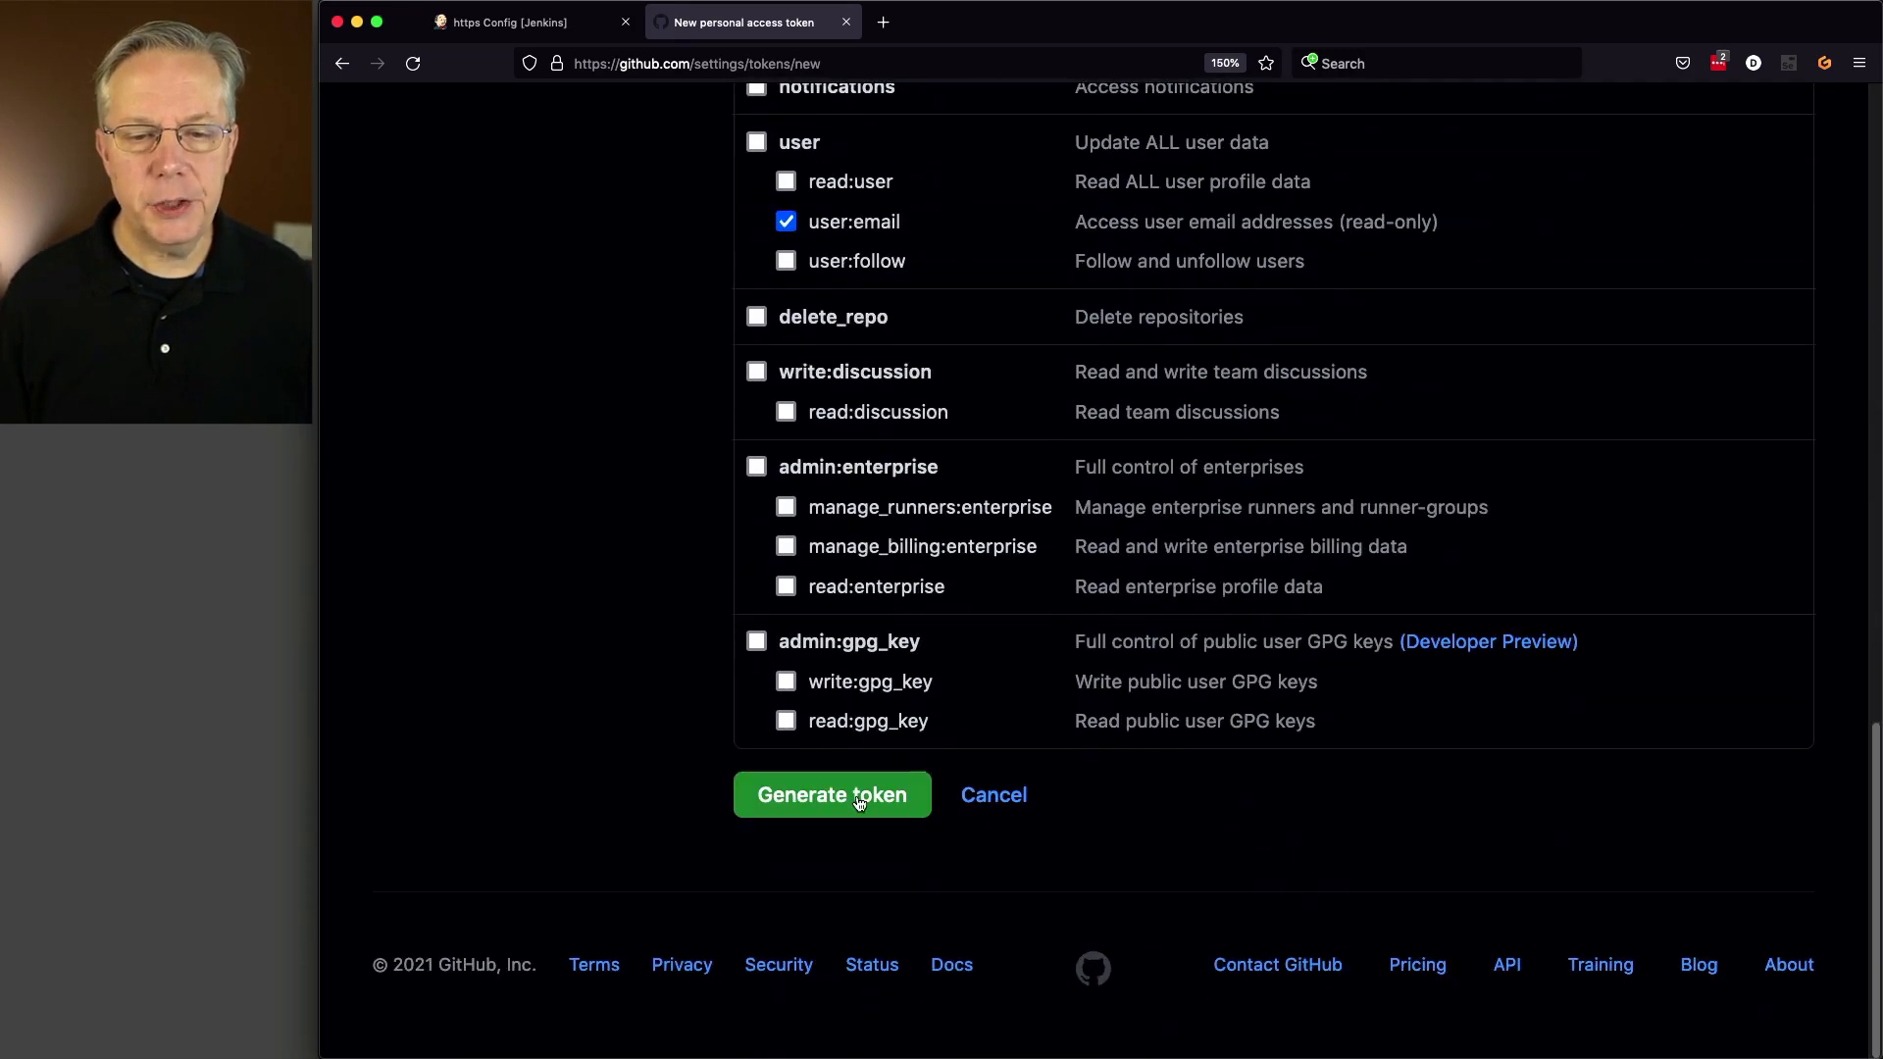
left_click(830, 793)
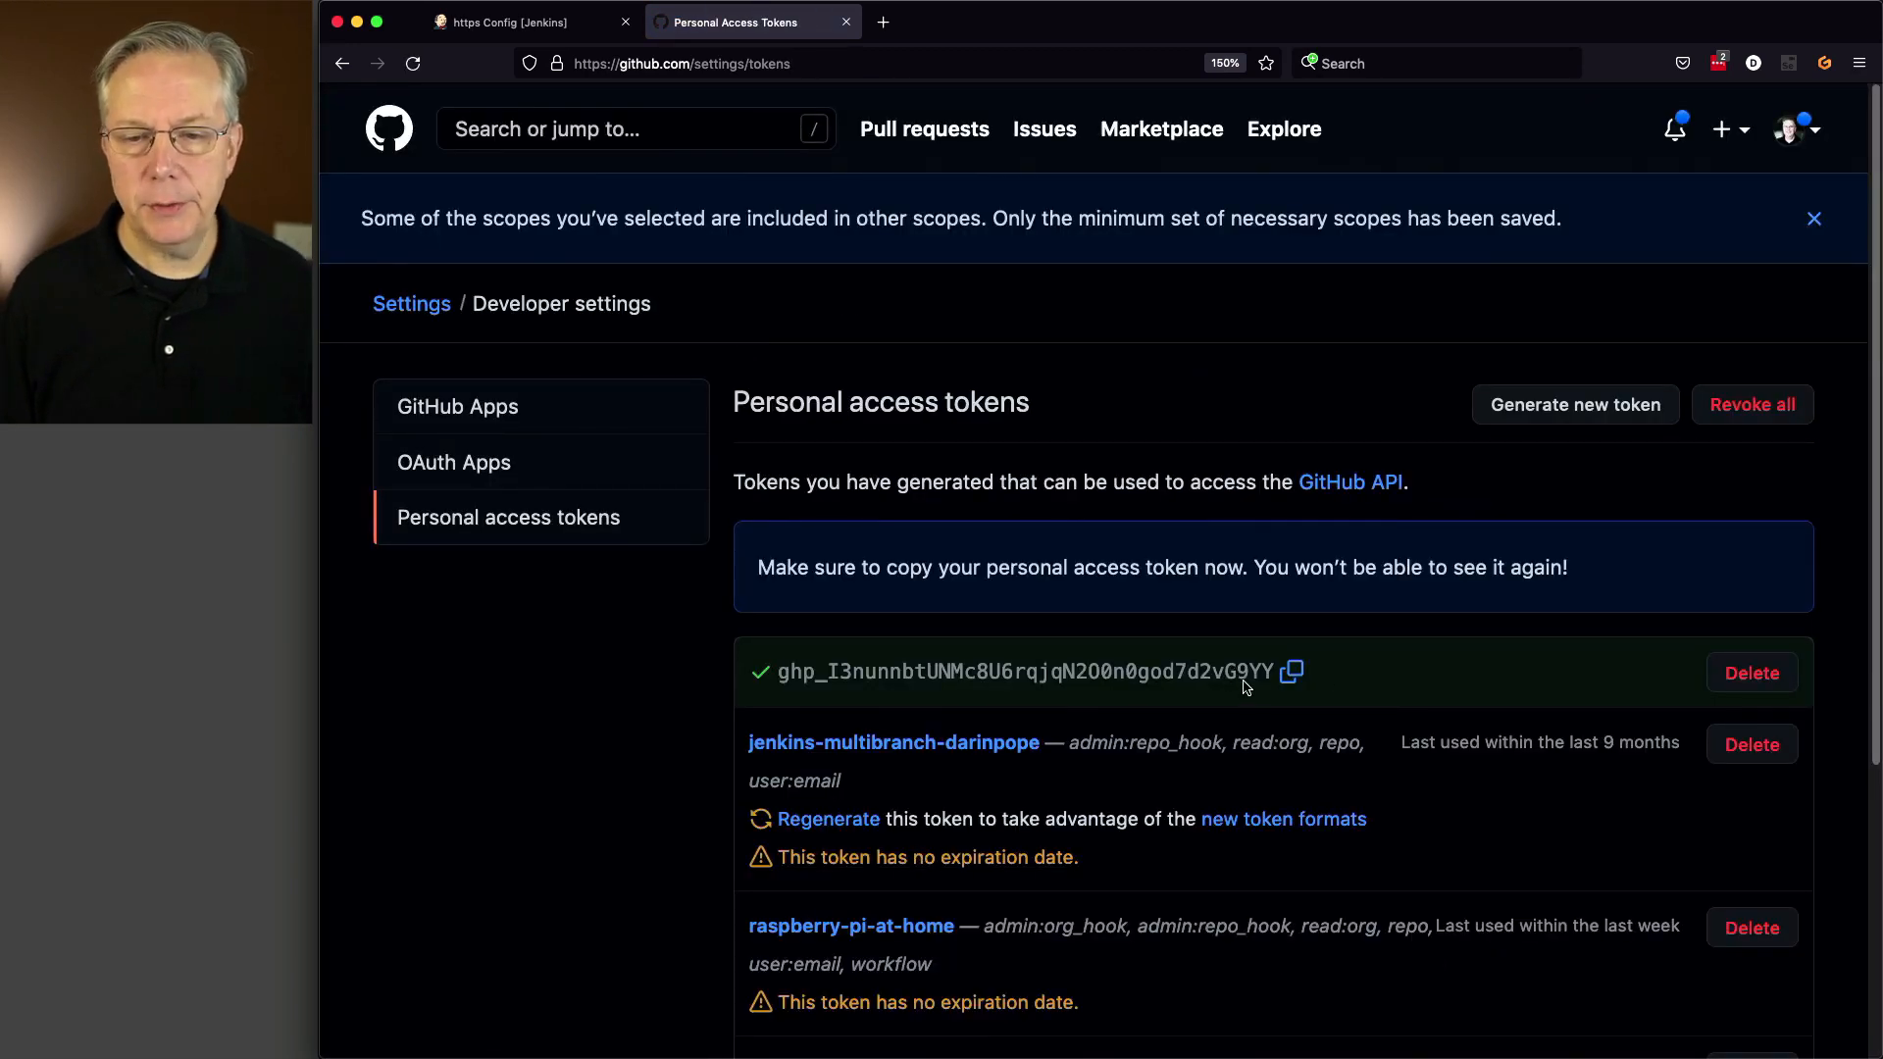
left_click(1291, 673)
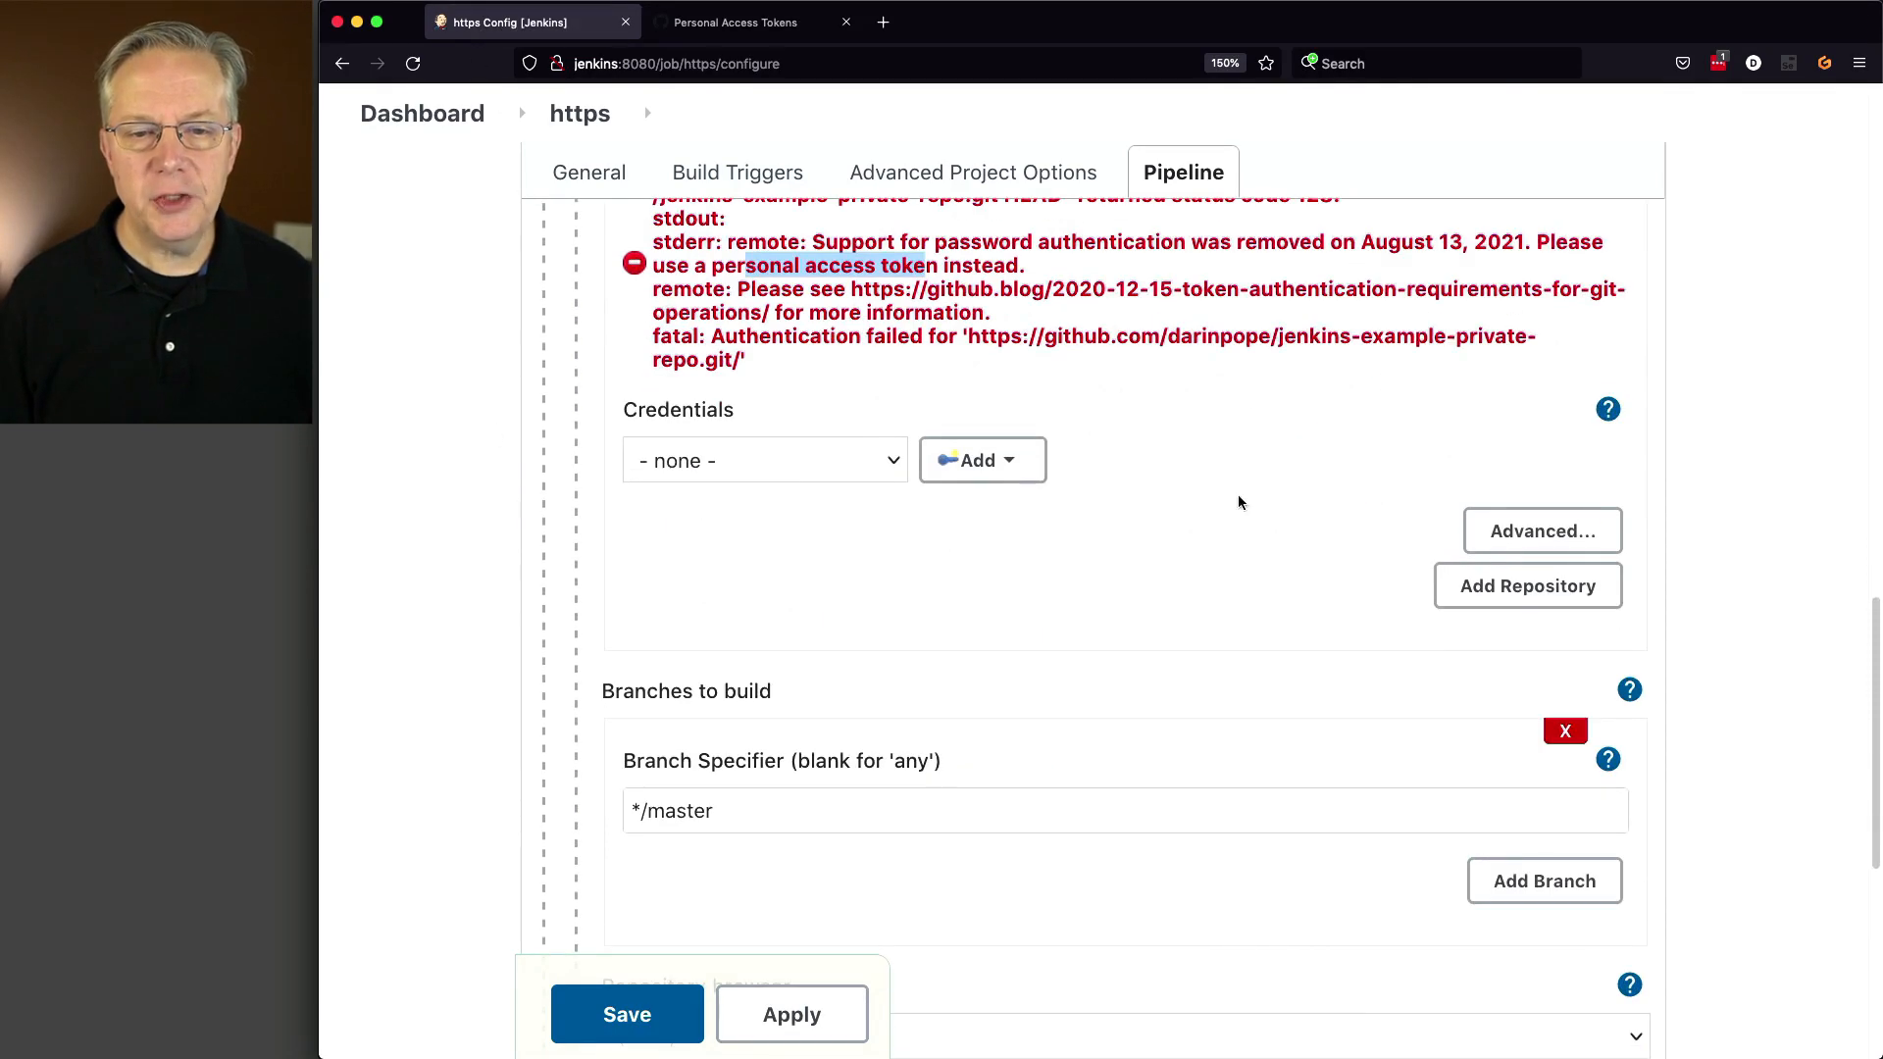
left_click(981, 460)
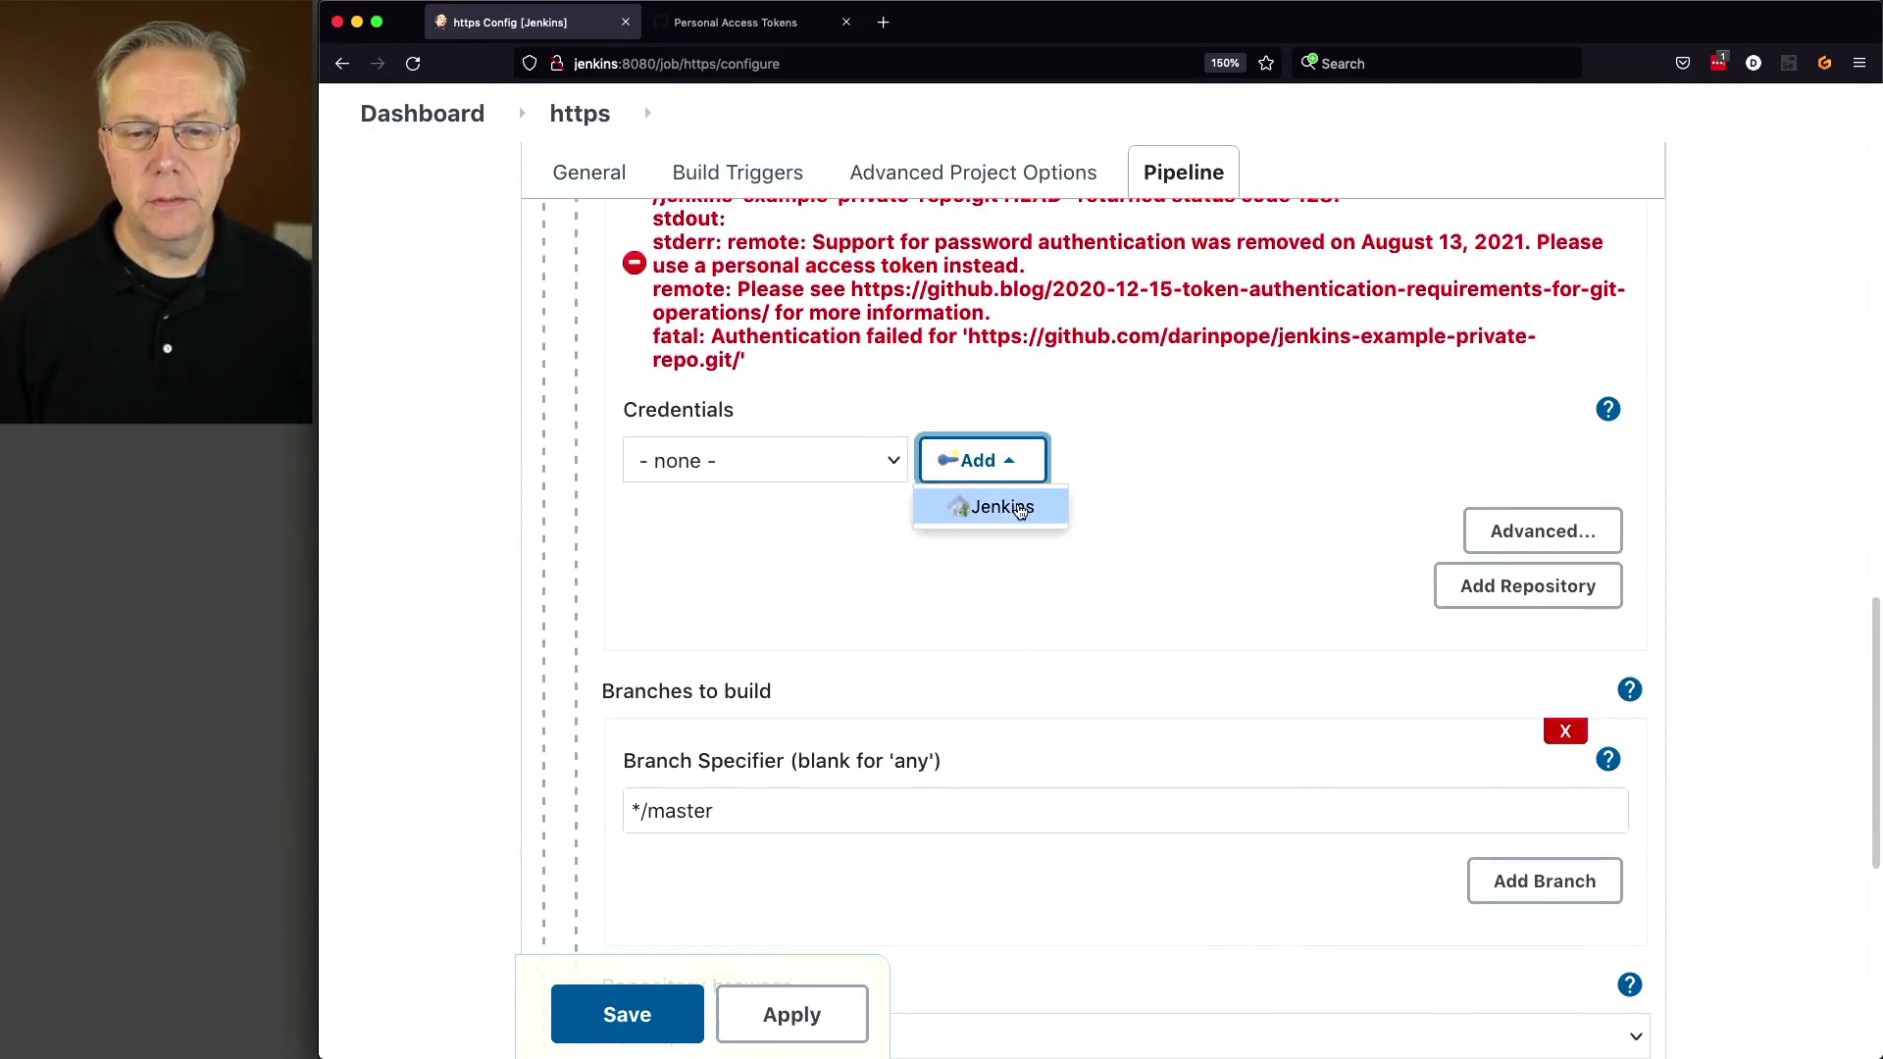
left_click(1000, 506)
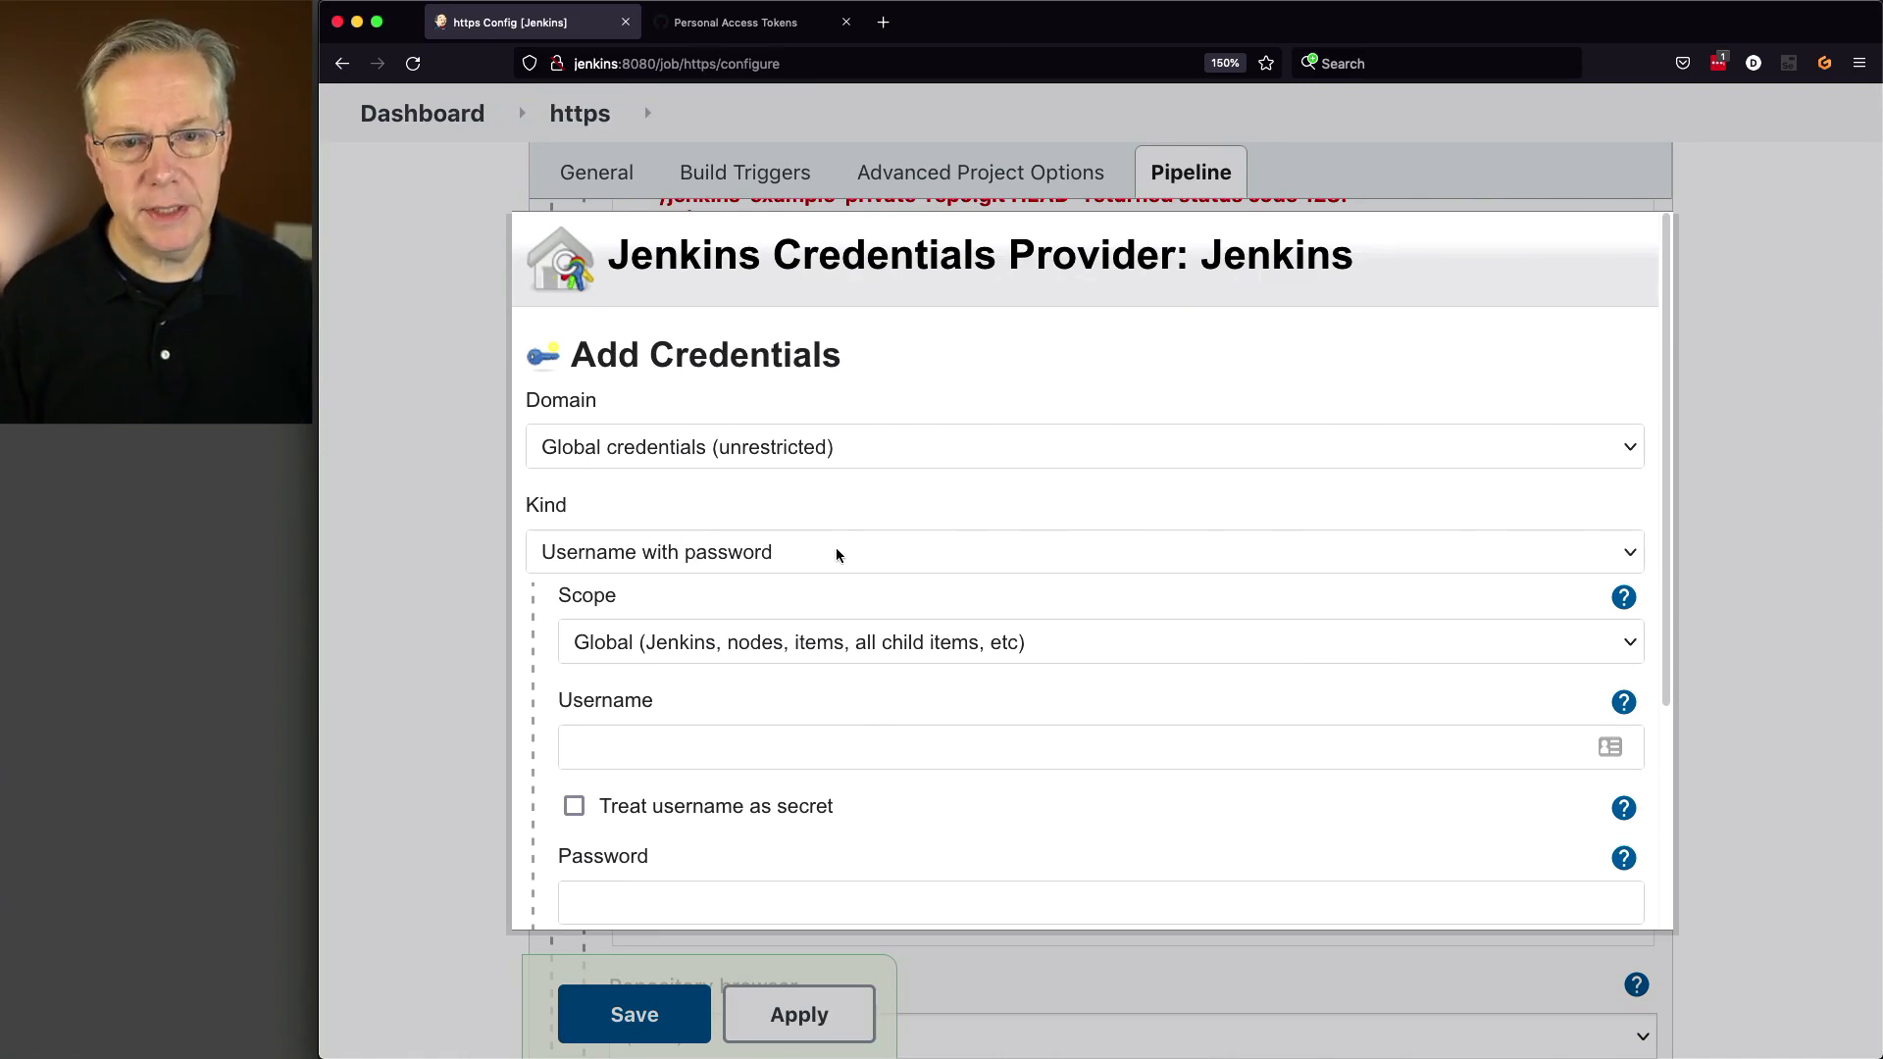
scroll("down", 3)
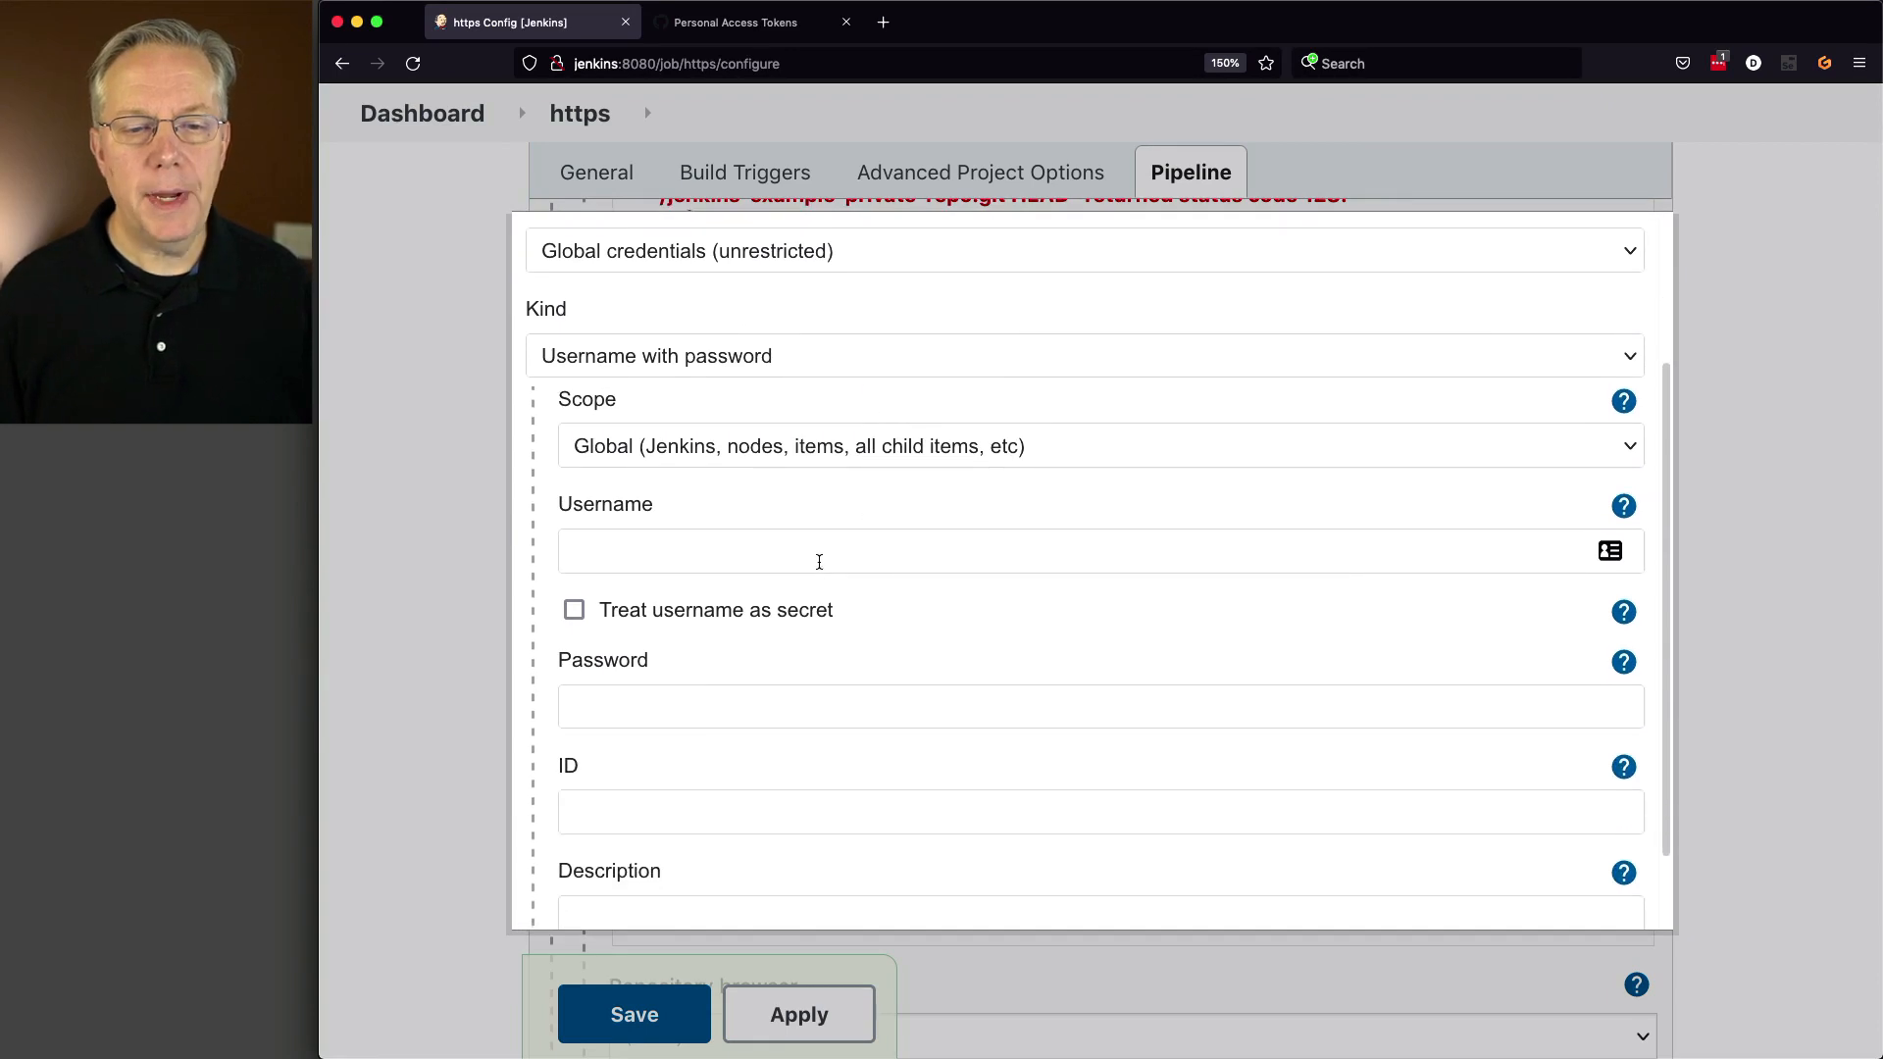
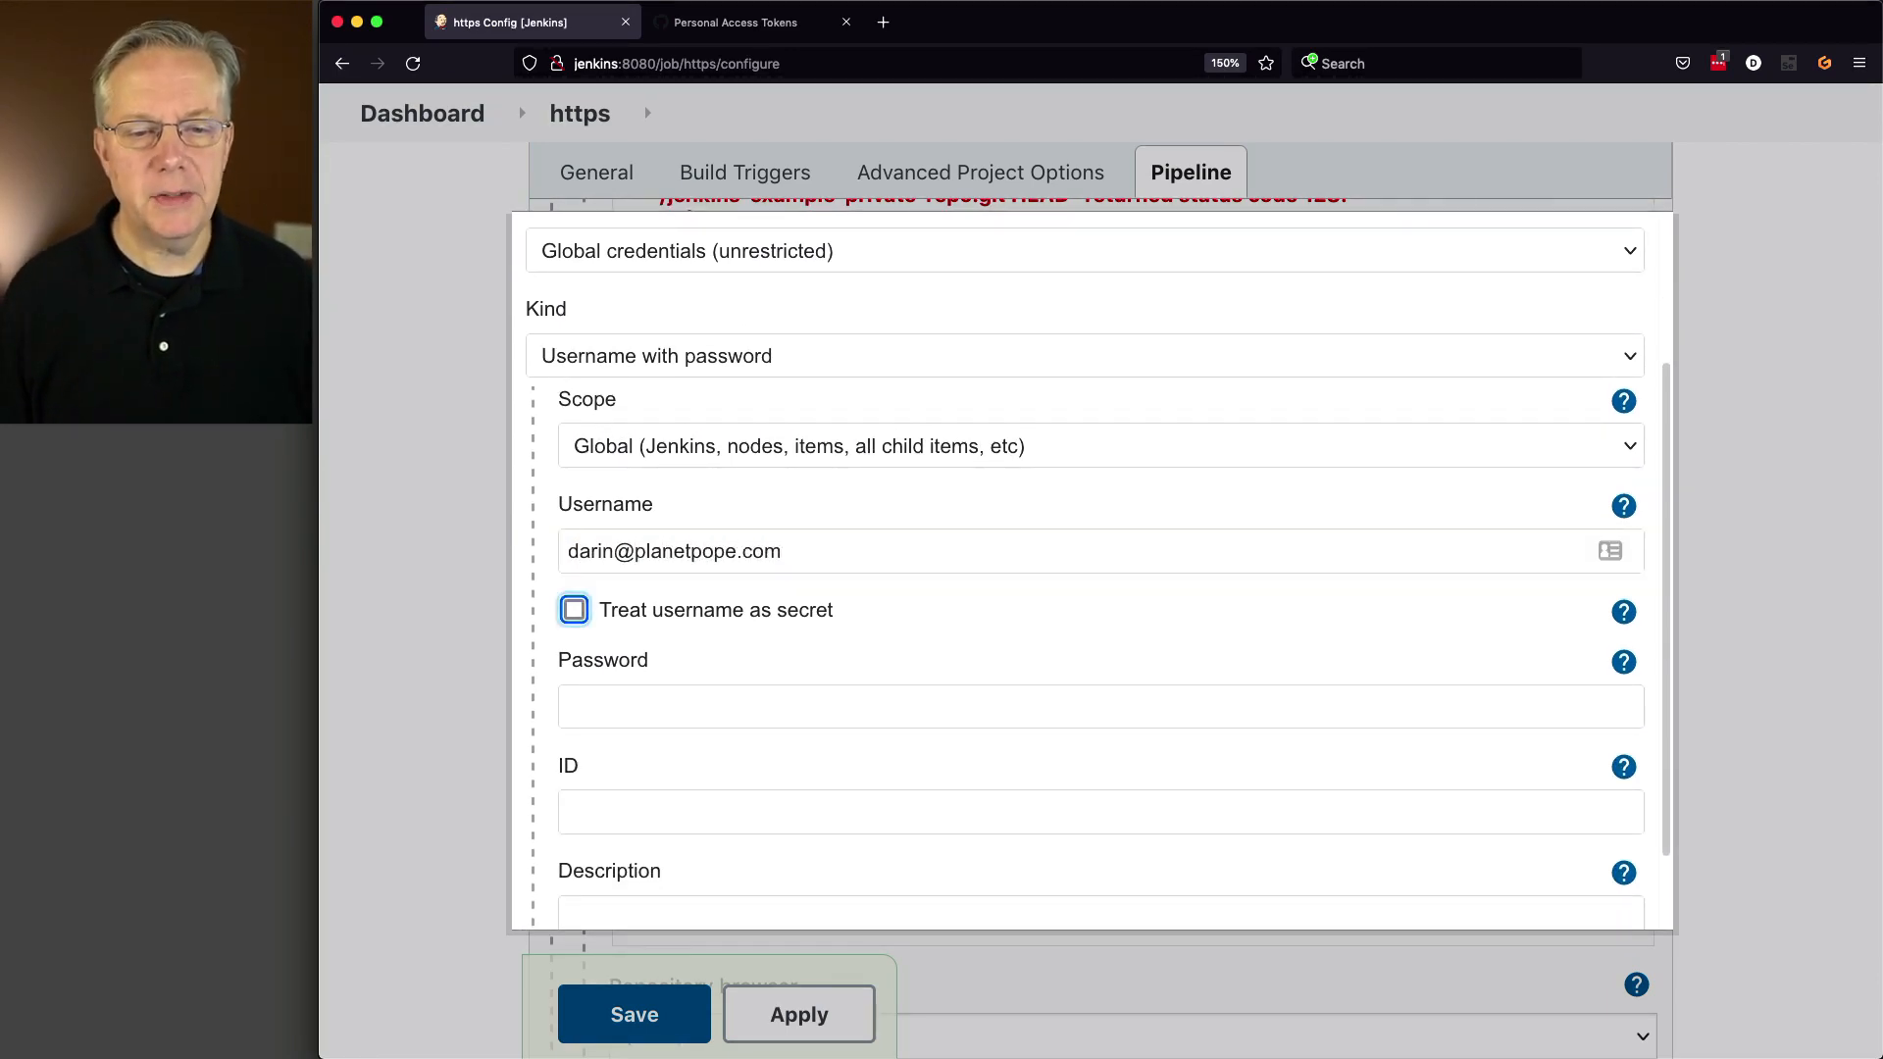
left_click(573, 609)
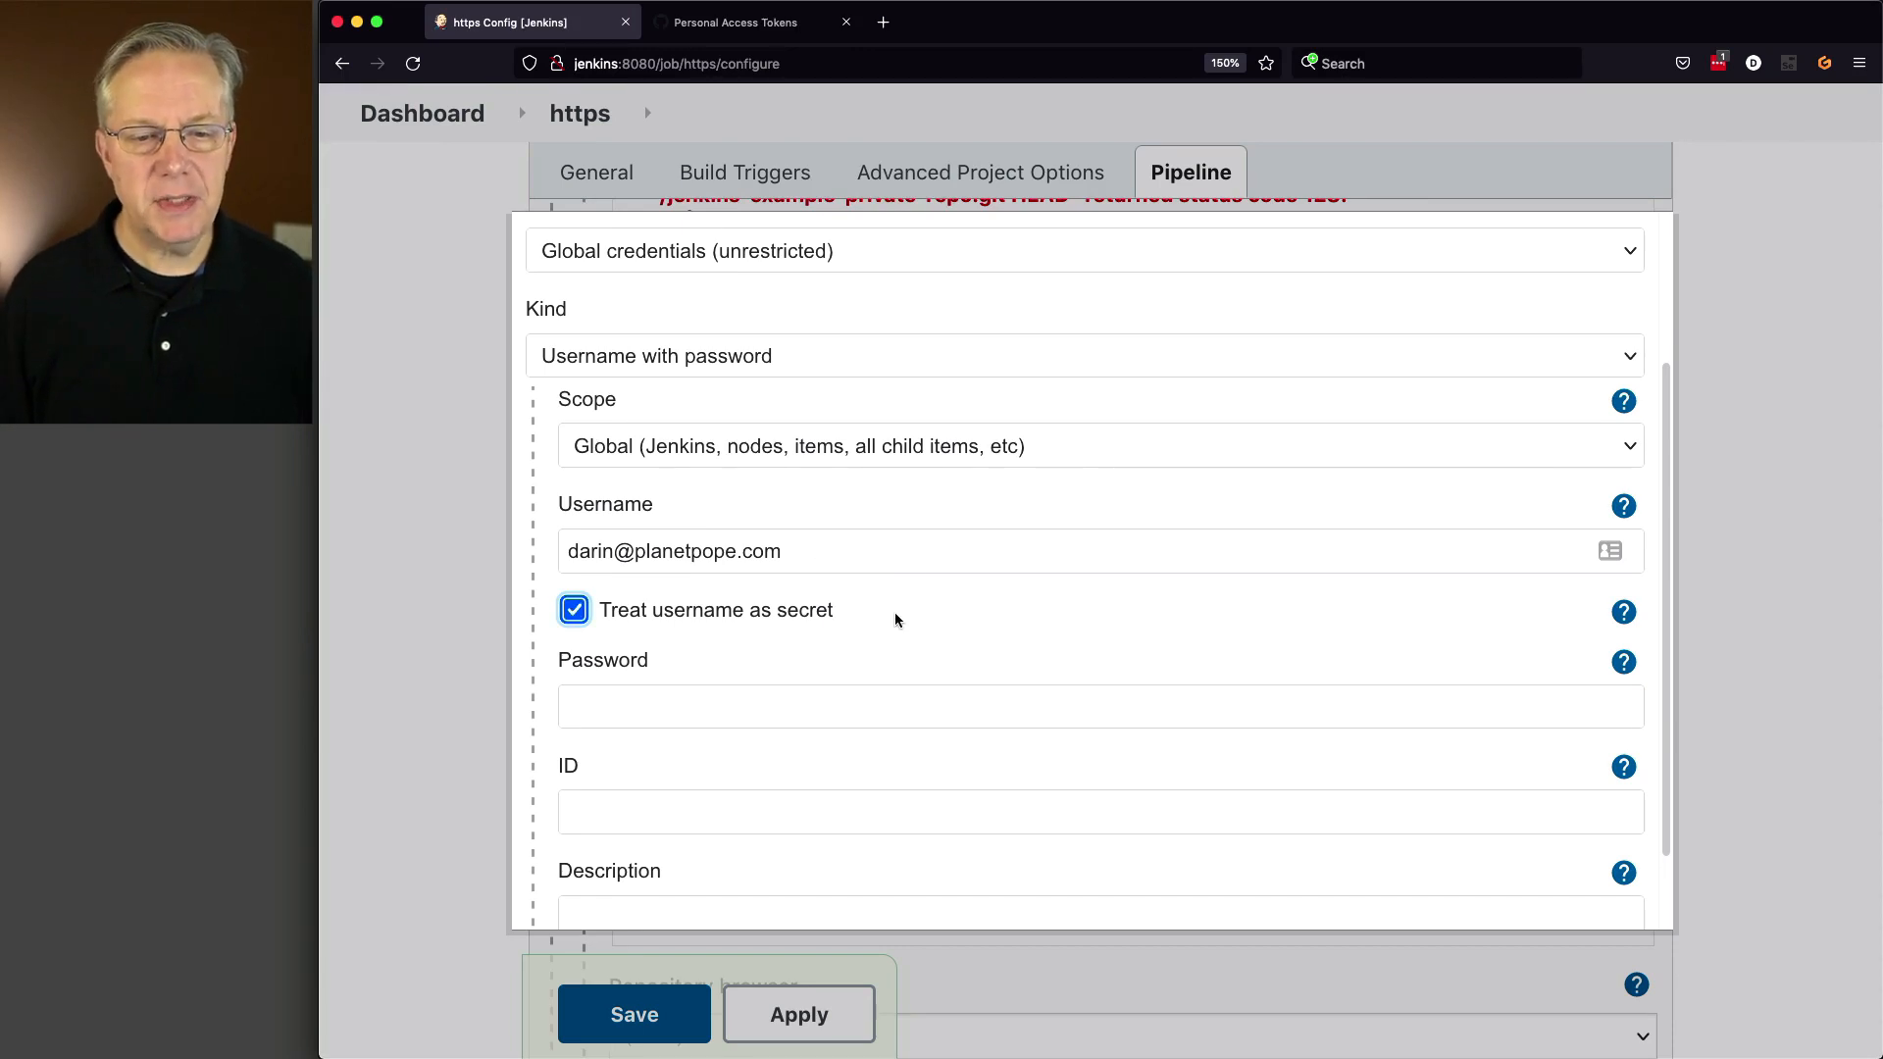
left_click(574, 610)
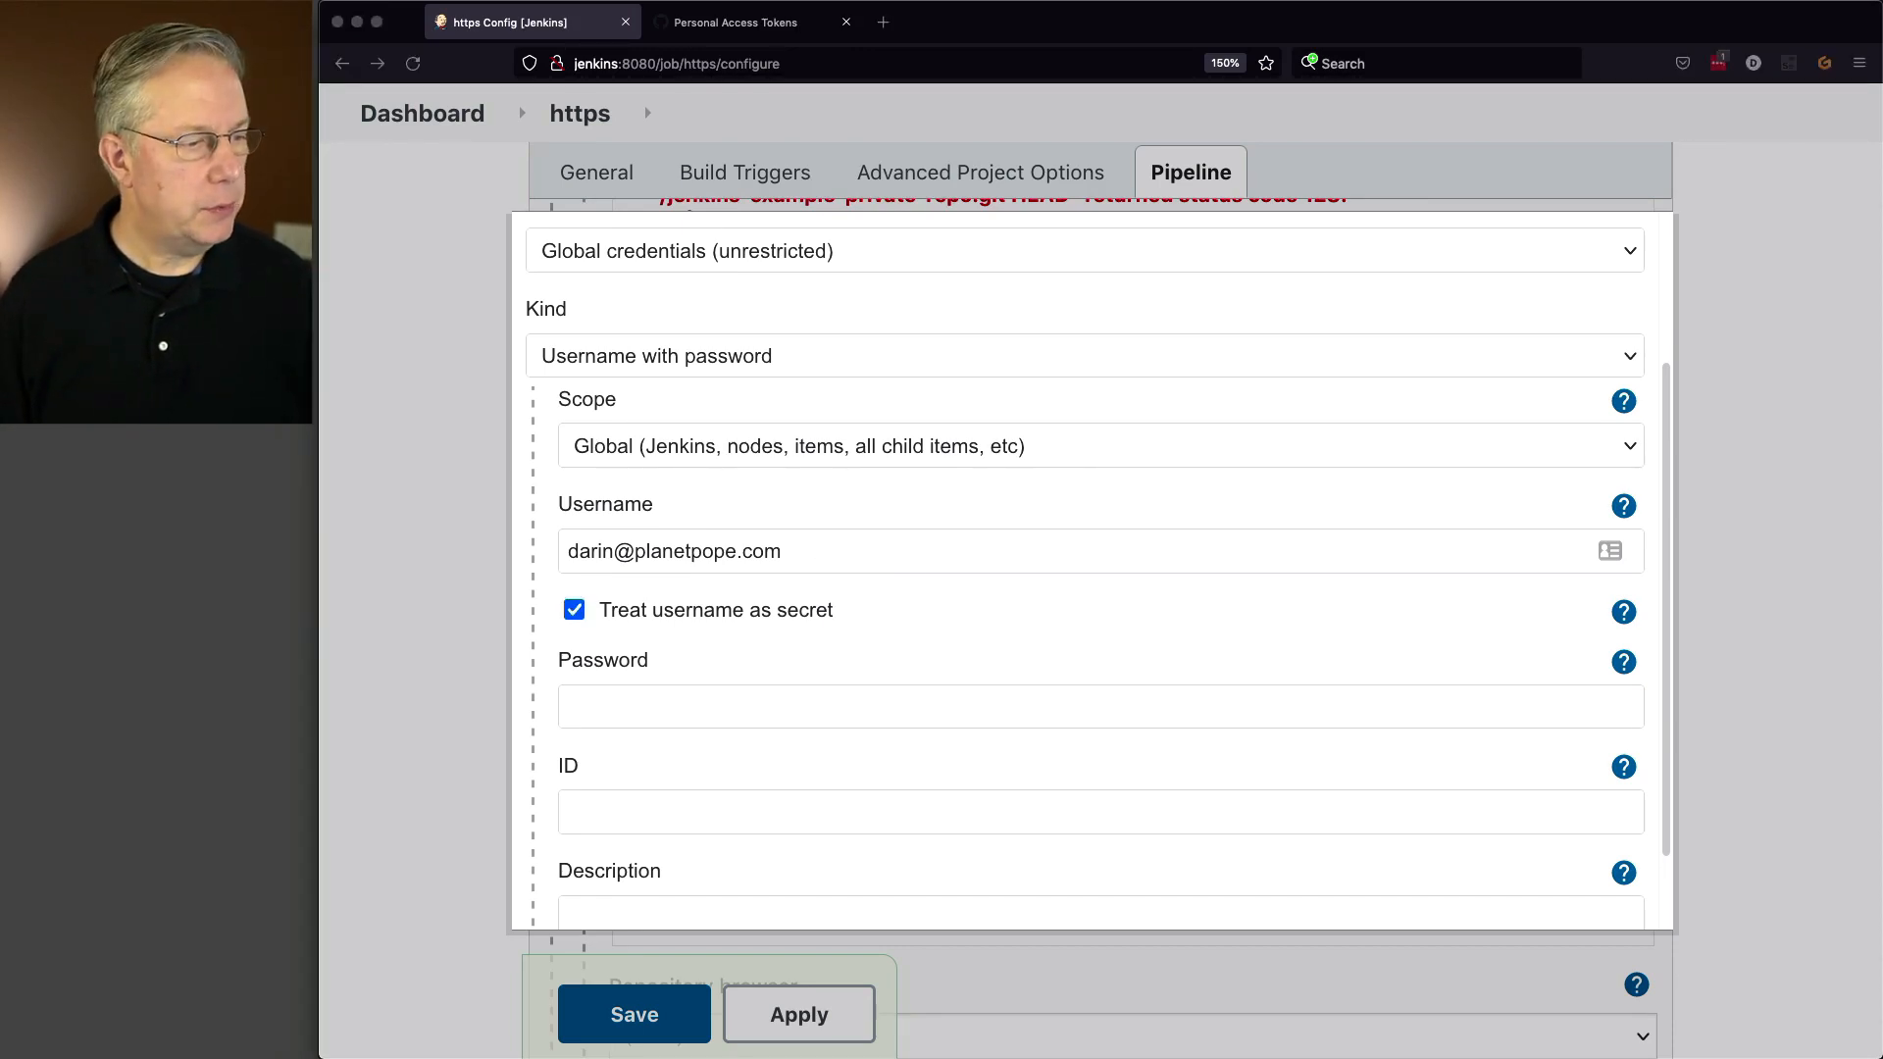
mouse_move(778, 575)
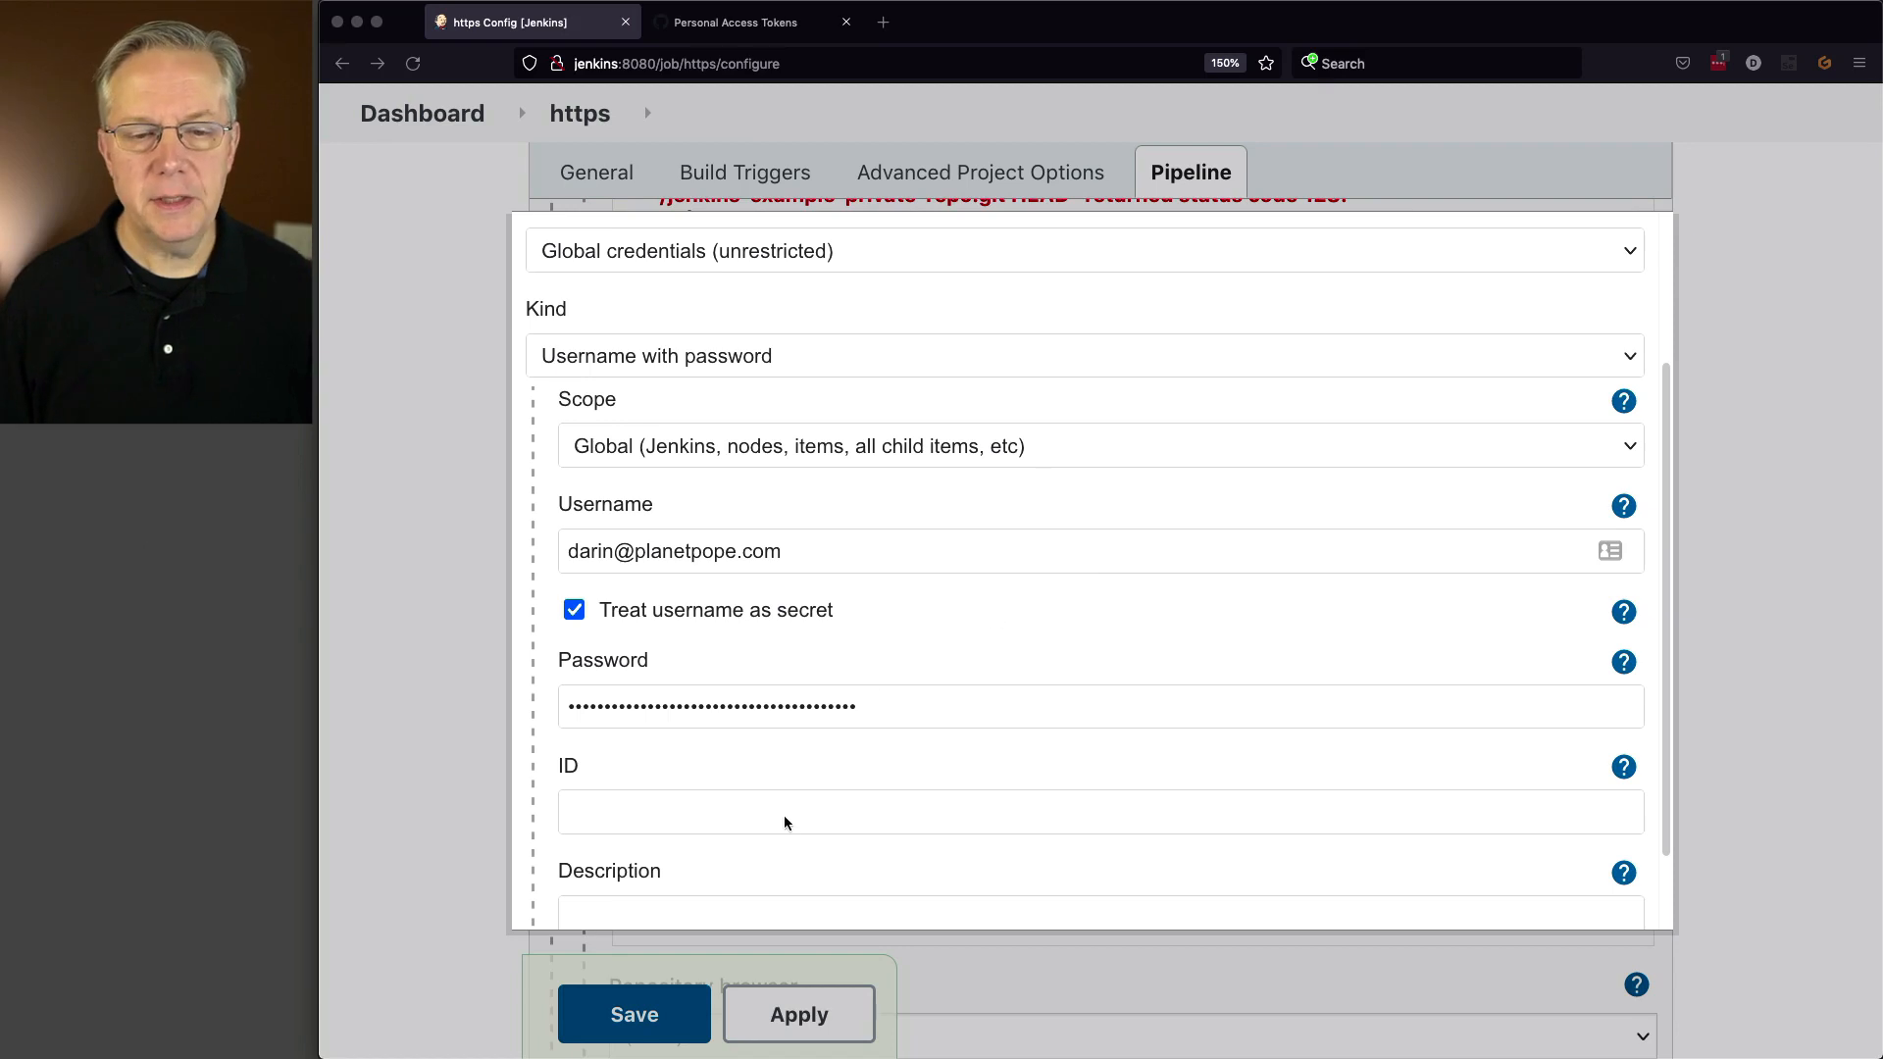
type("jenkins-example-github-pat")
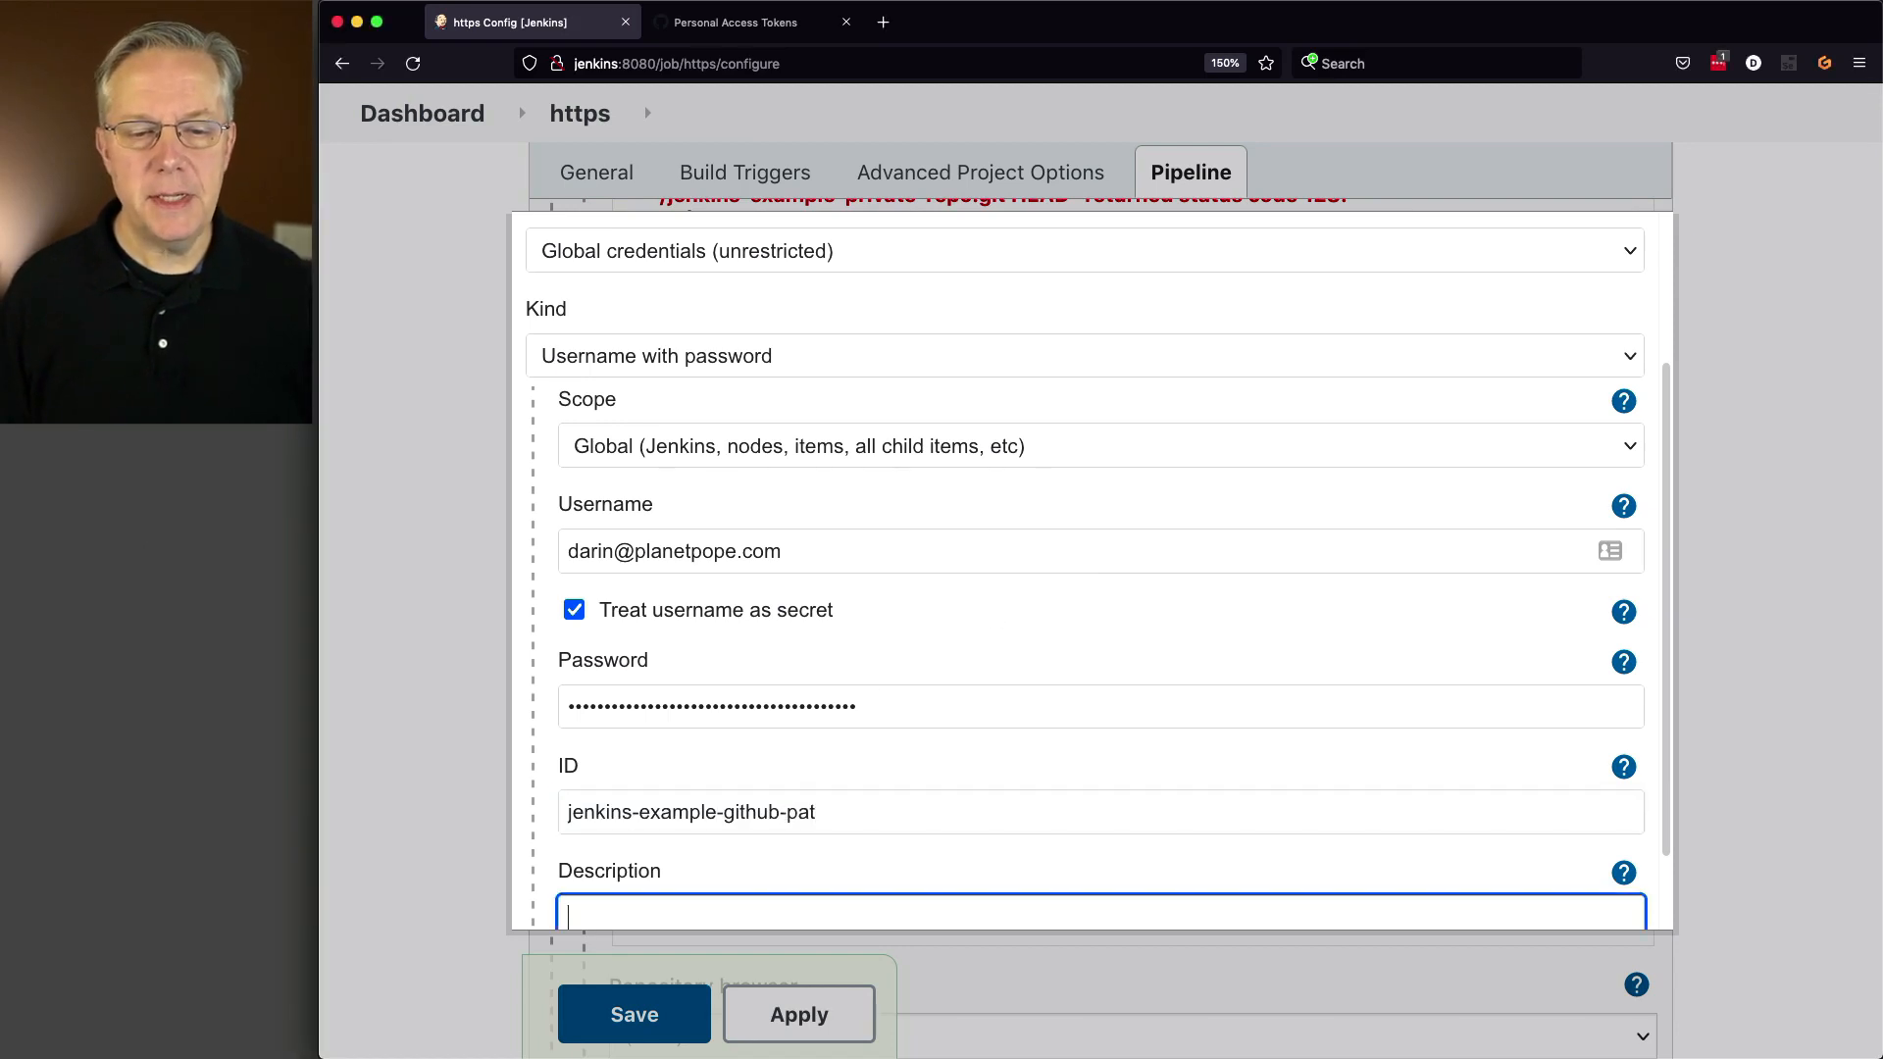
type("jenkins-example-github-pat")
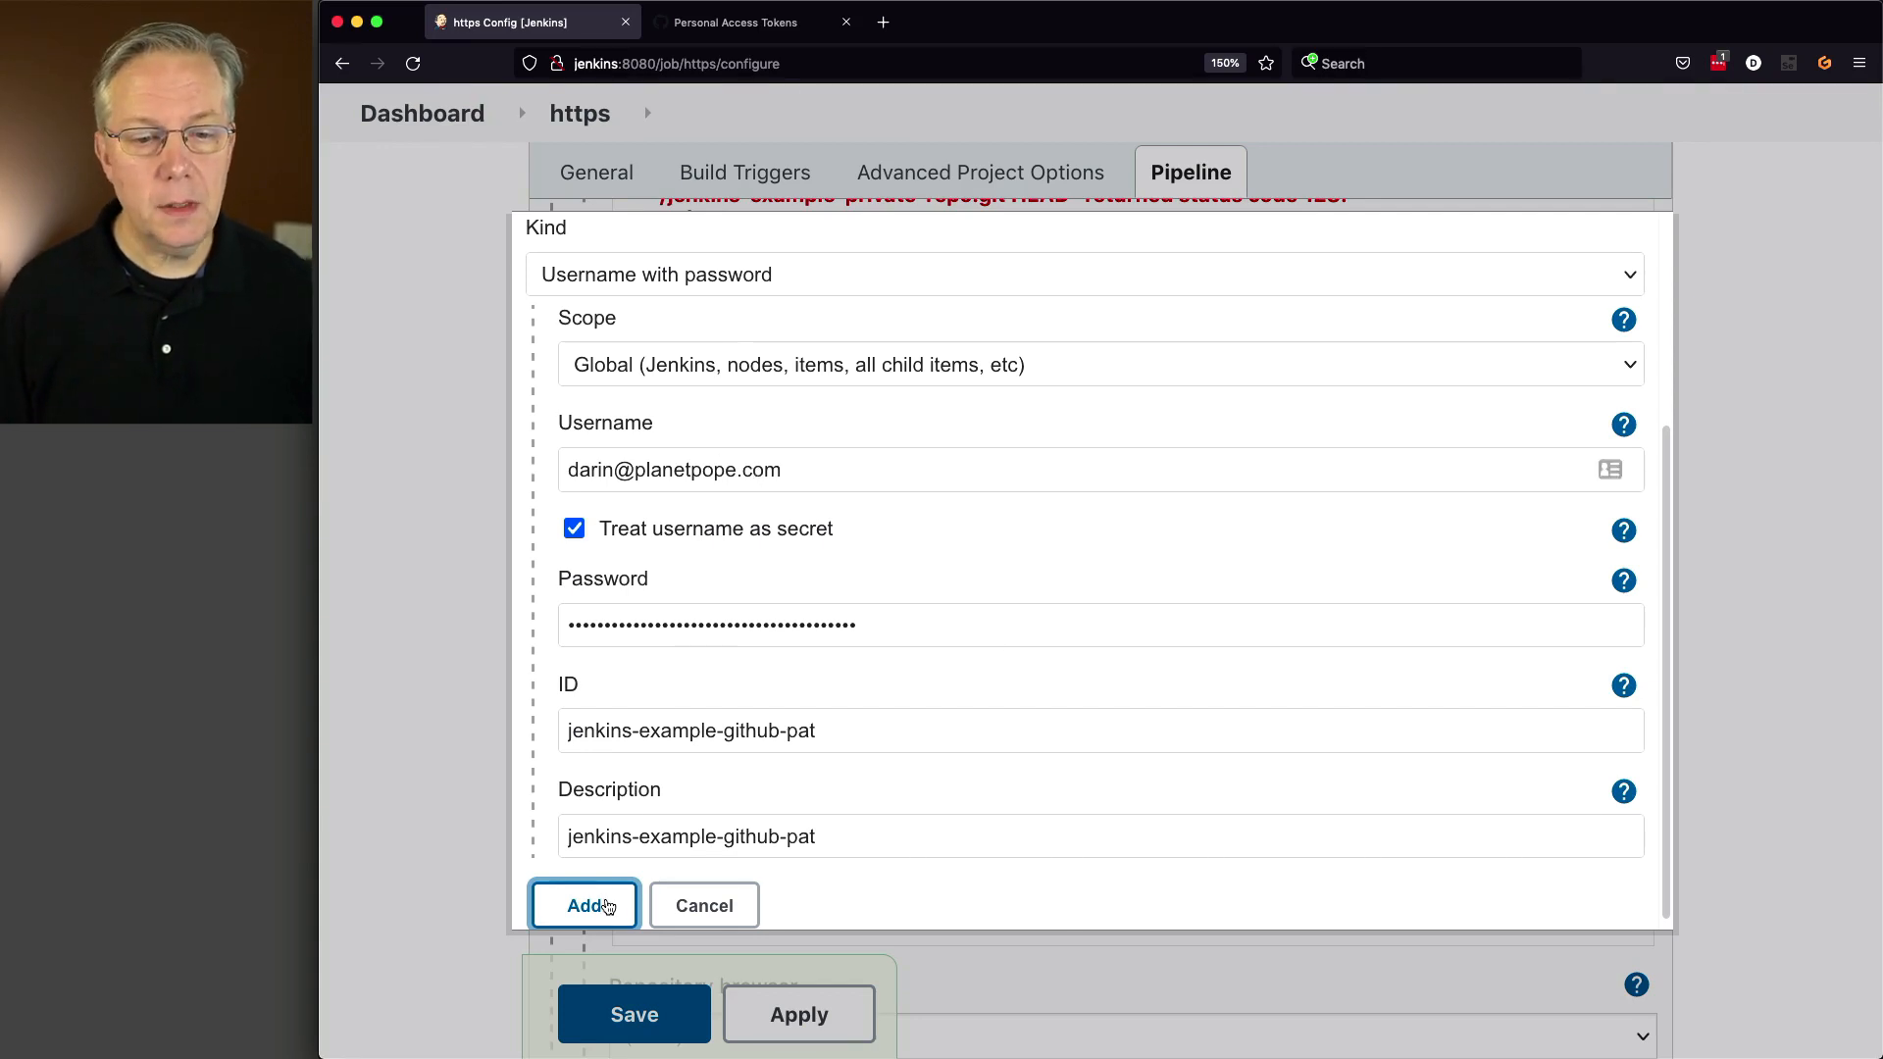
left_click(585, 906)
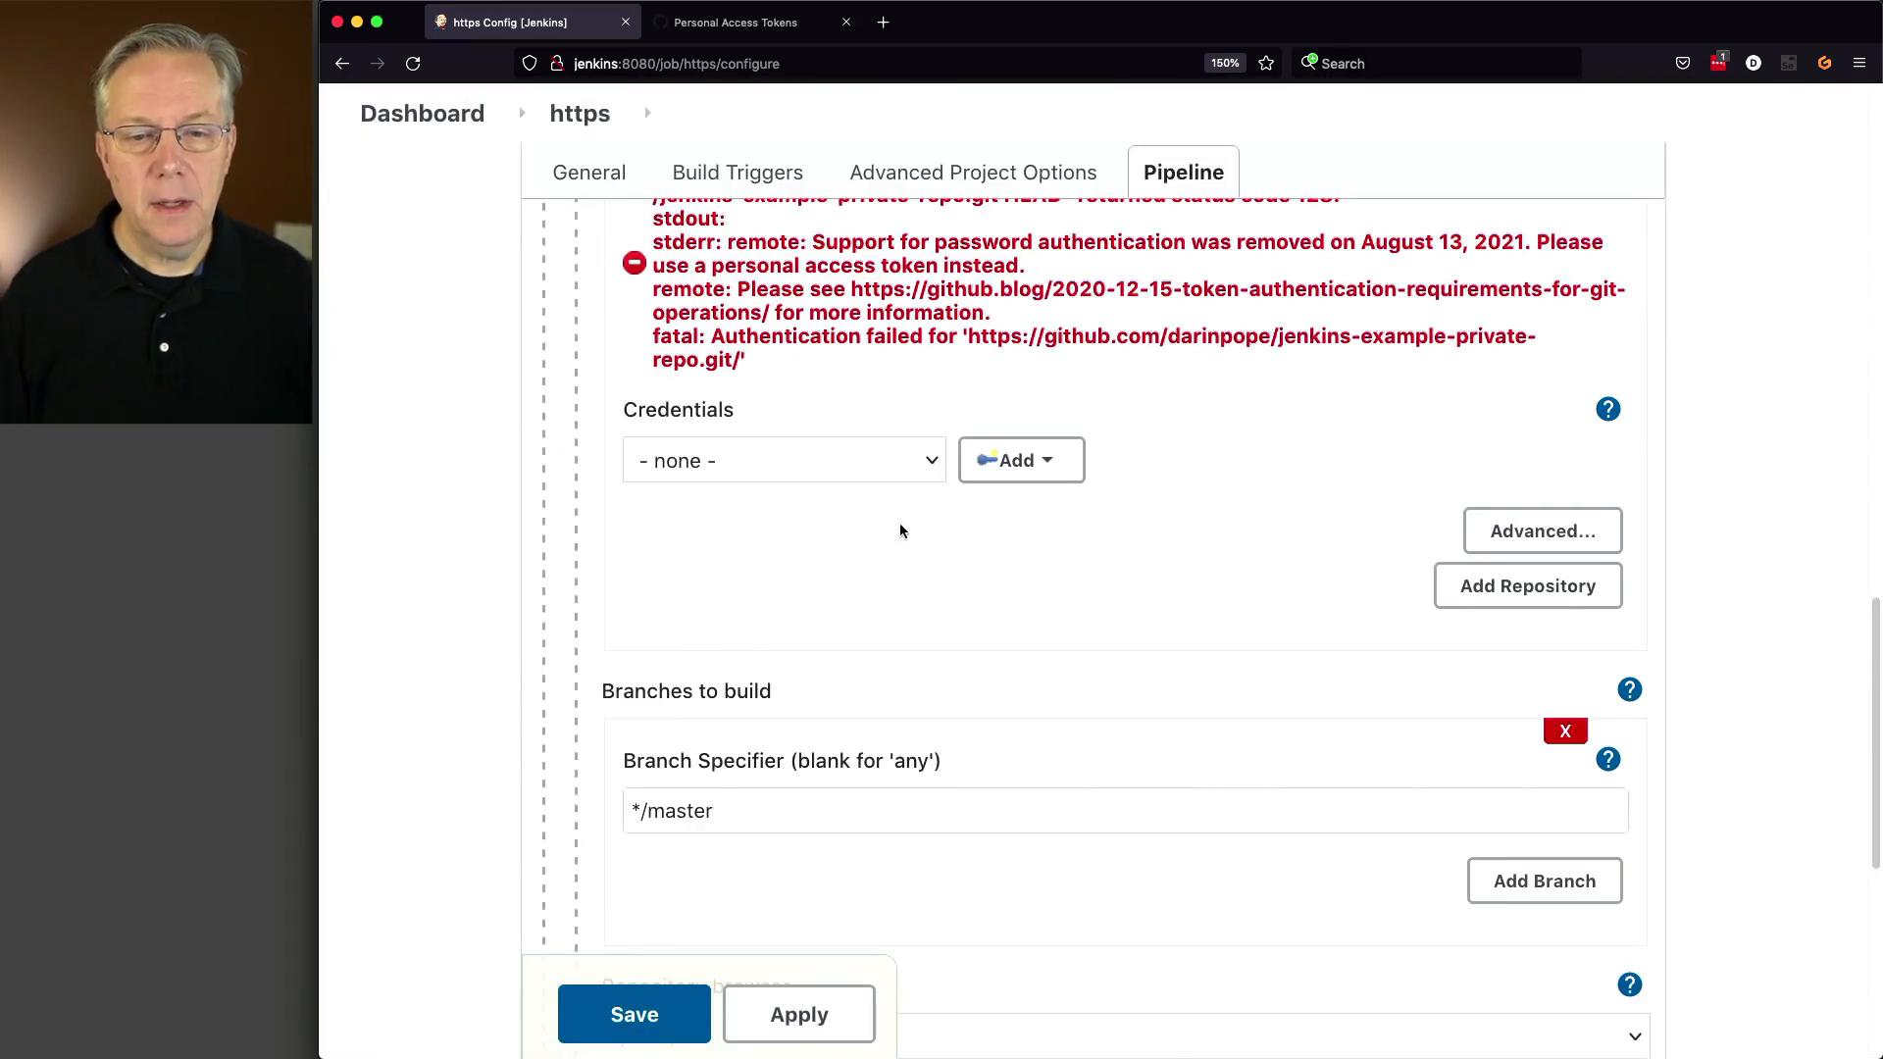
Use the jenkins-example-github-pat credential with branch */main, save the https job, and build it
left_click(782, 461)
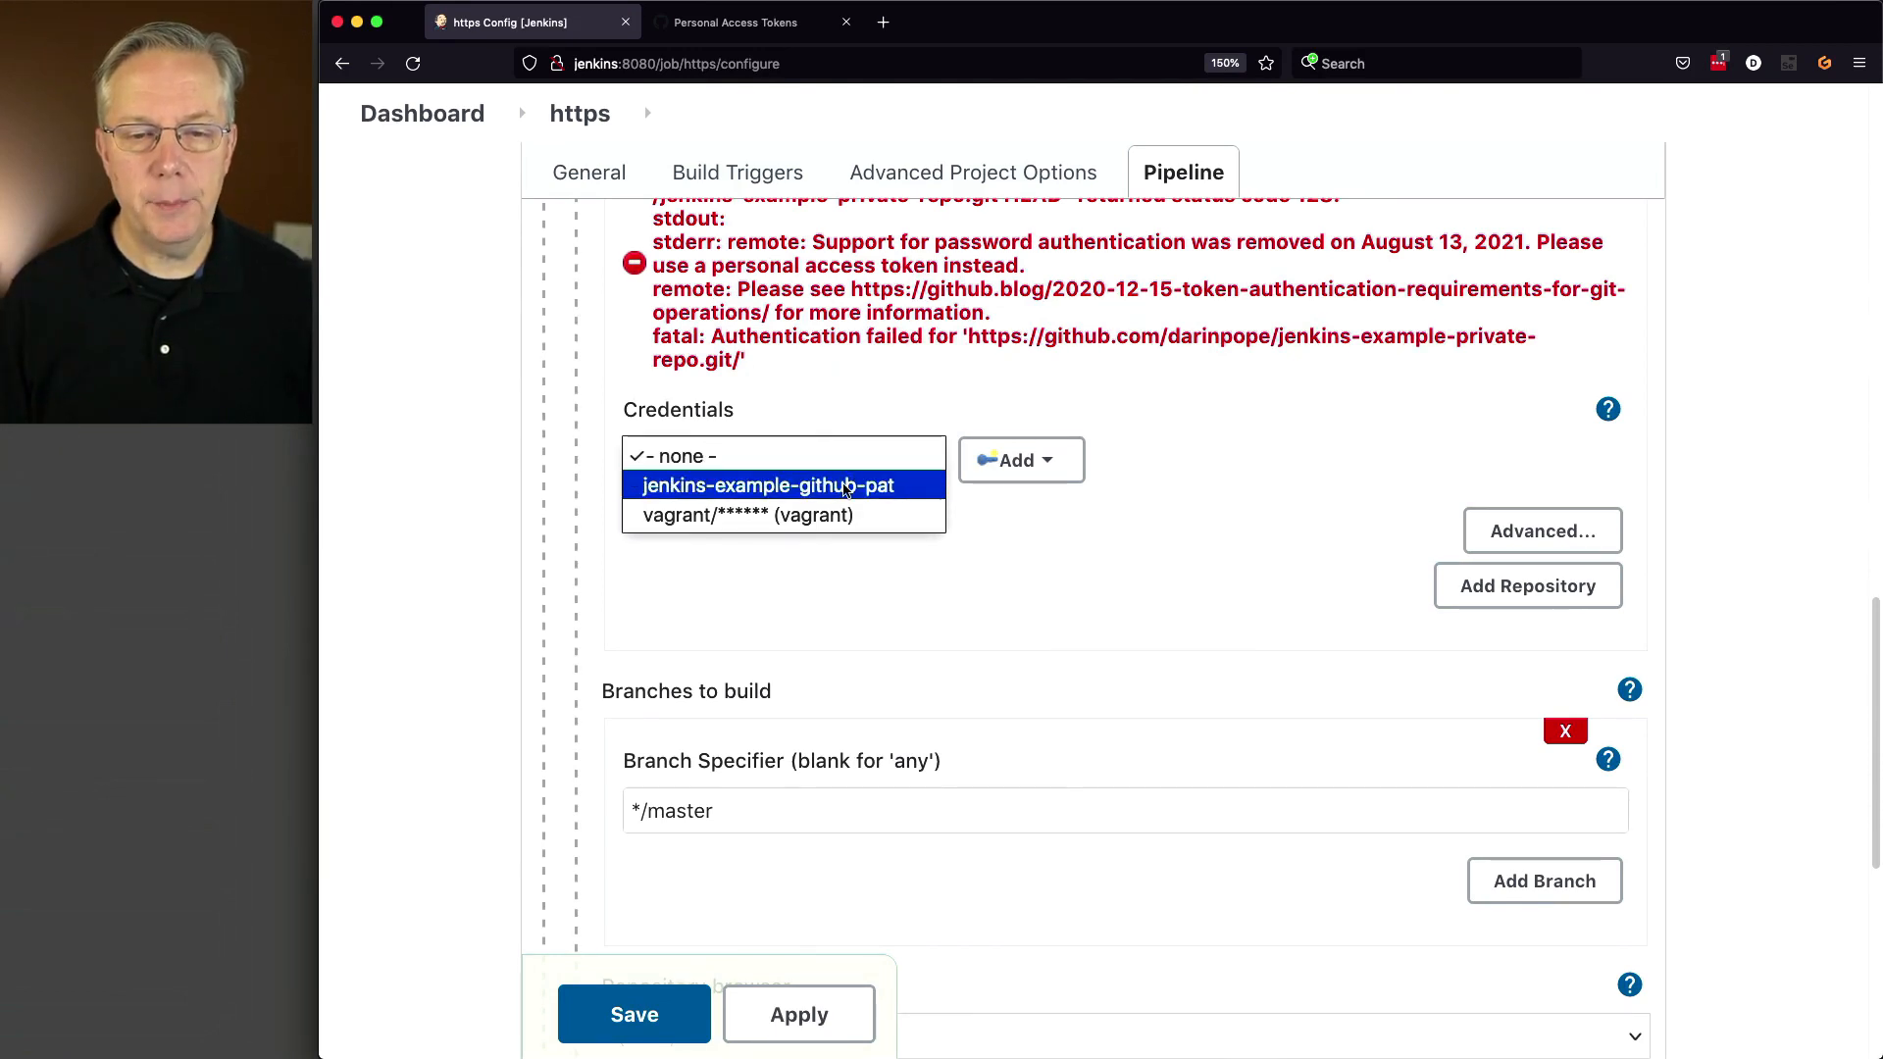
left_click(775, 486)
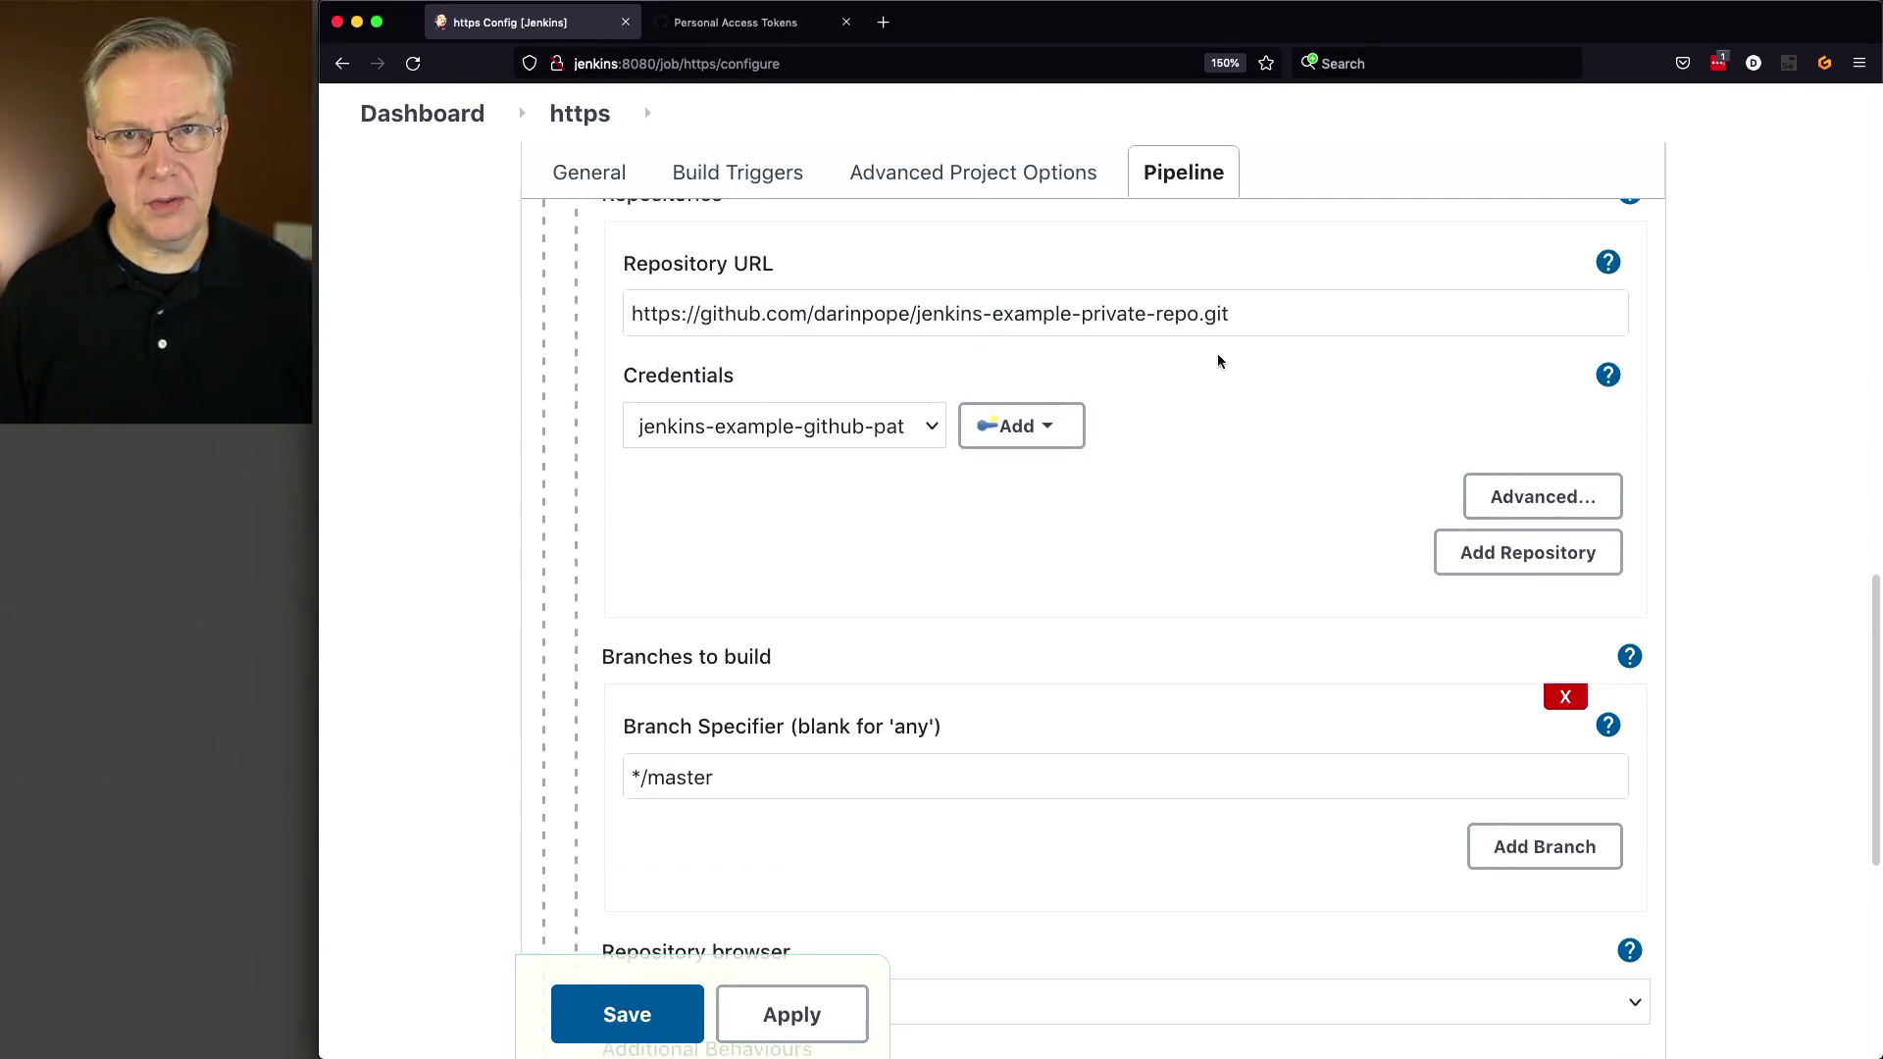
mouse_move(1200, 358)
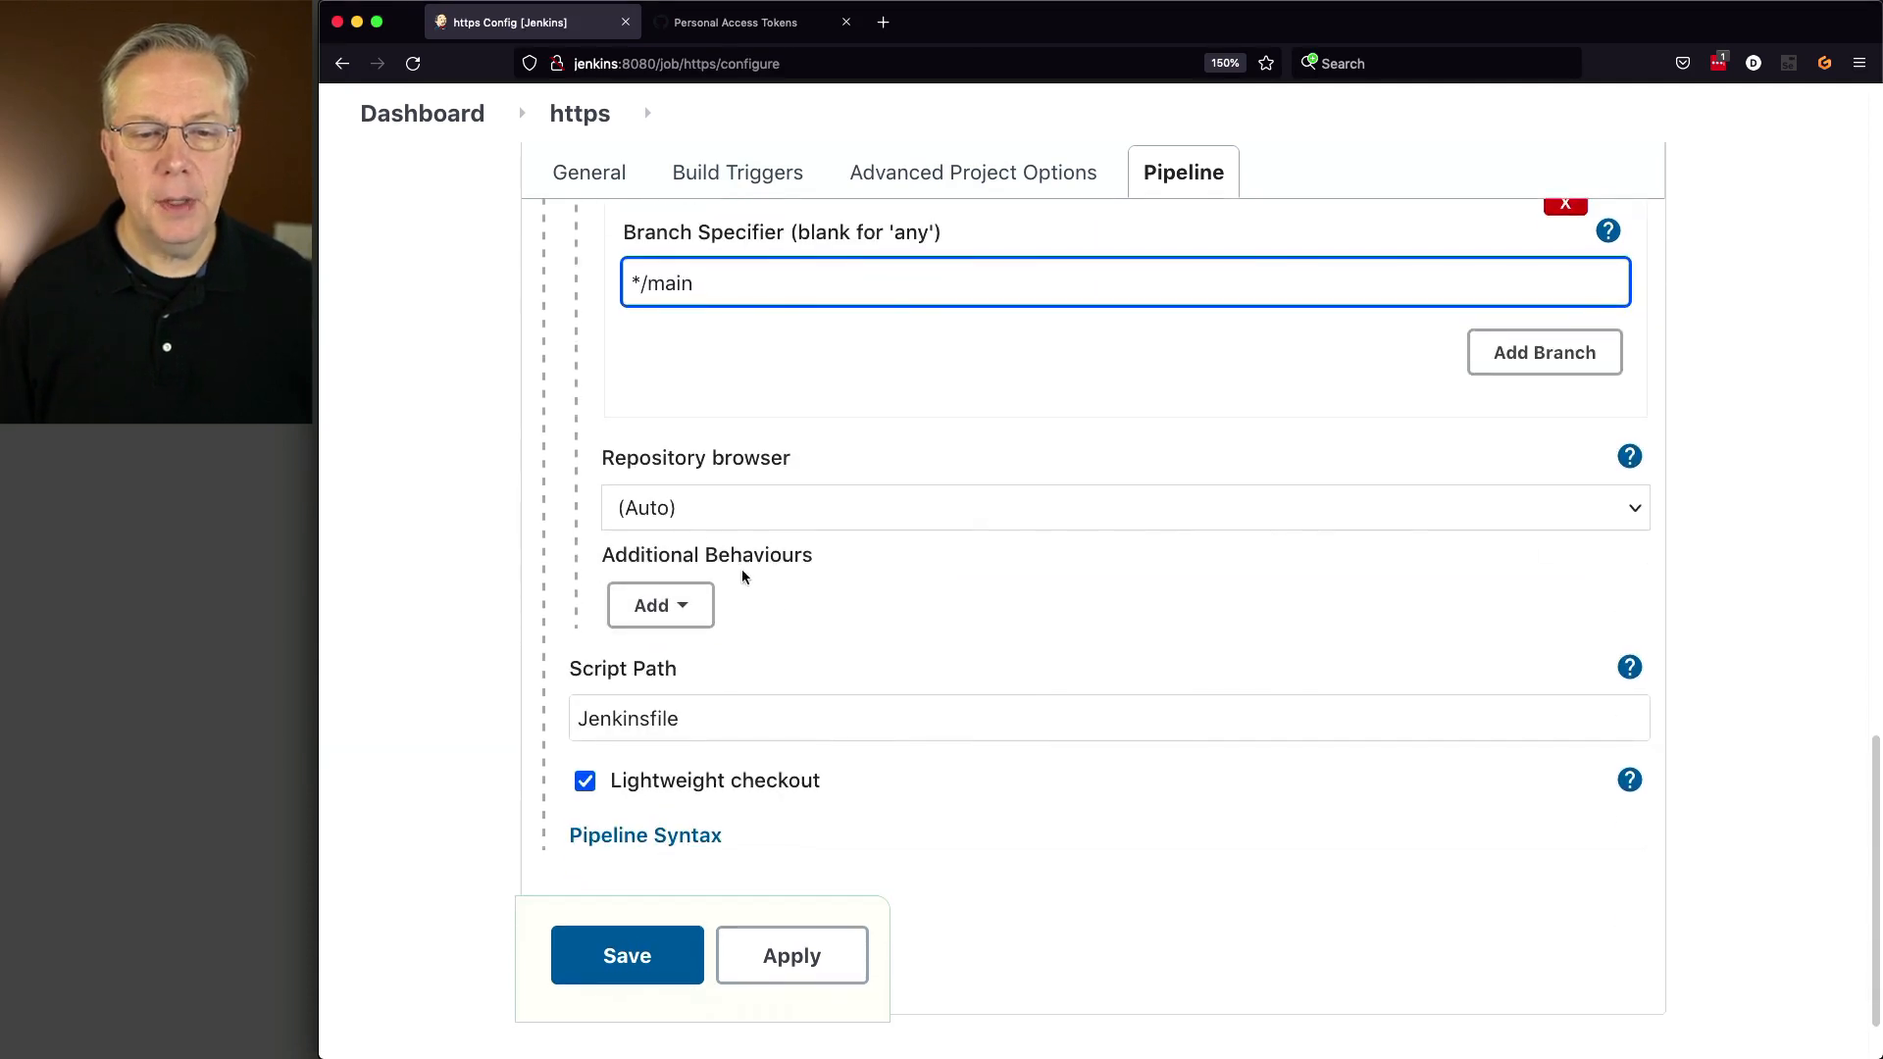
left_click(626, 955)
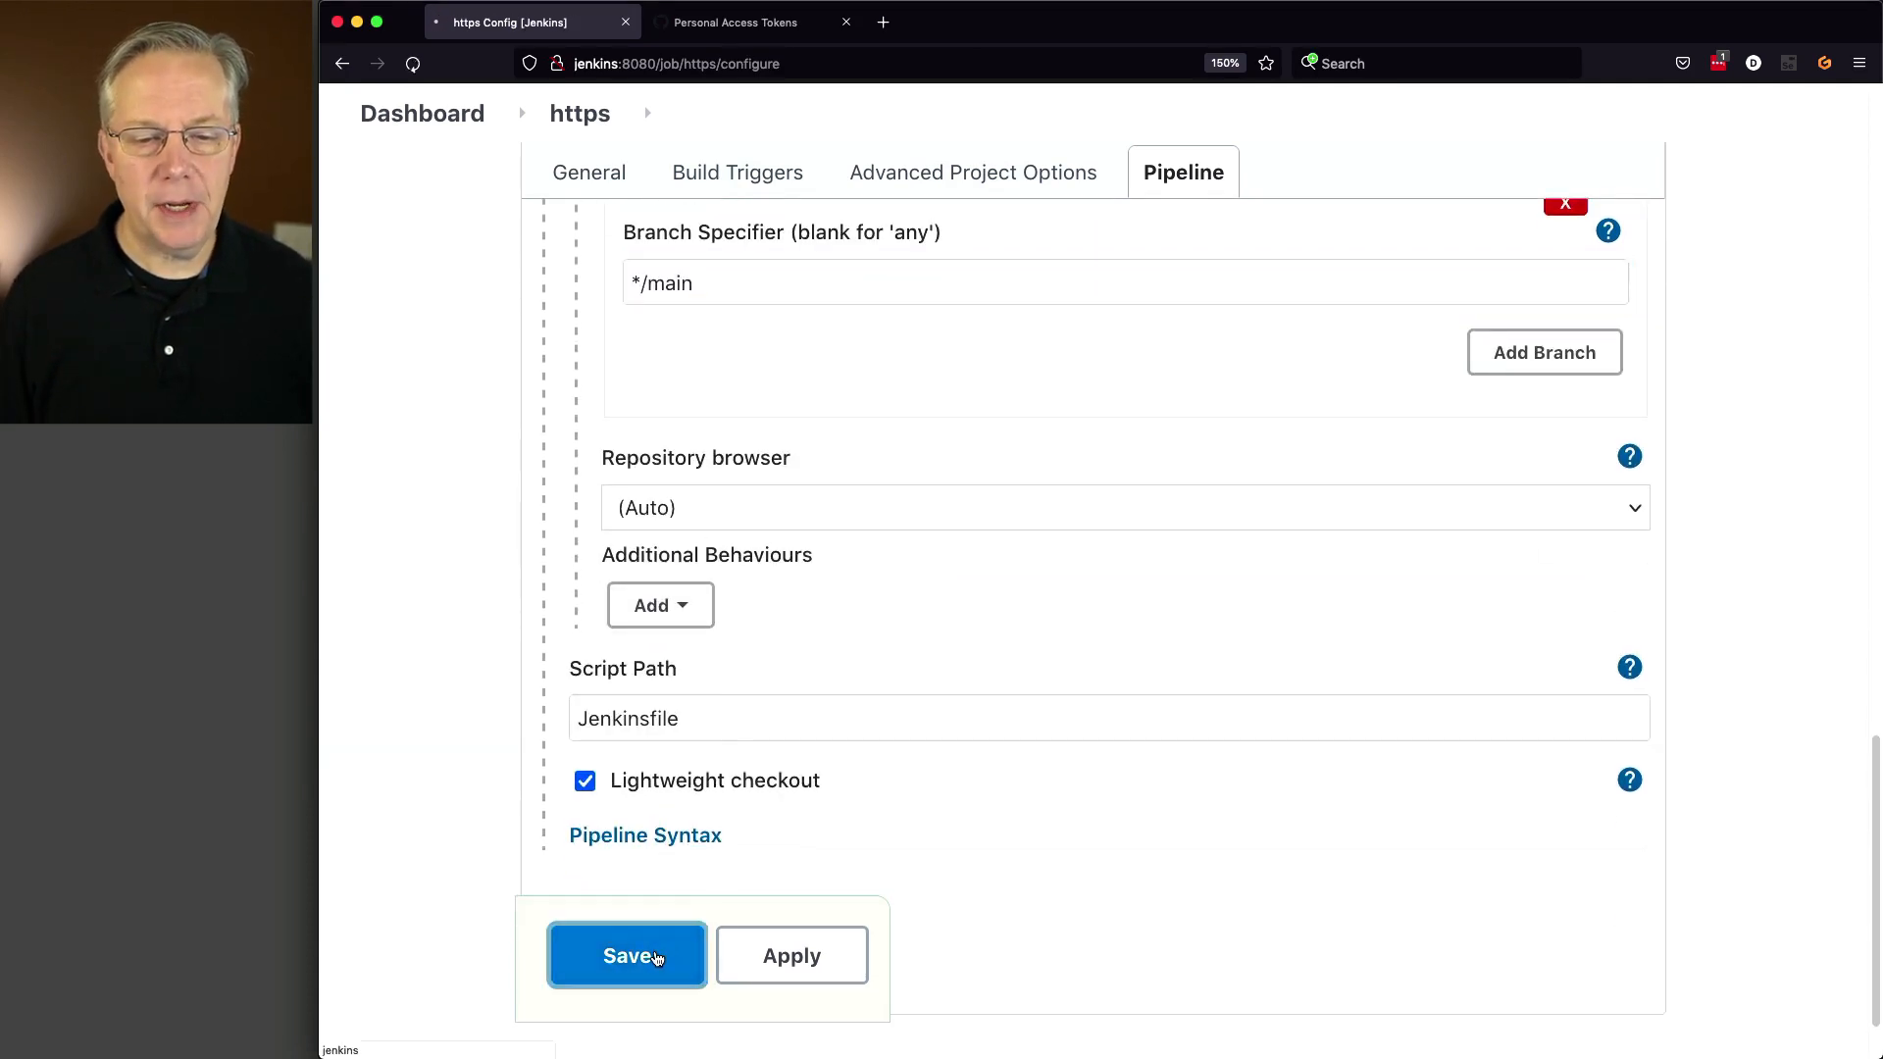
left_click(626, 954)
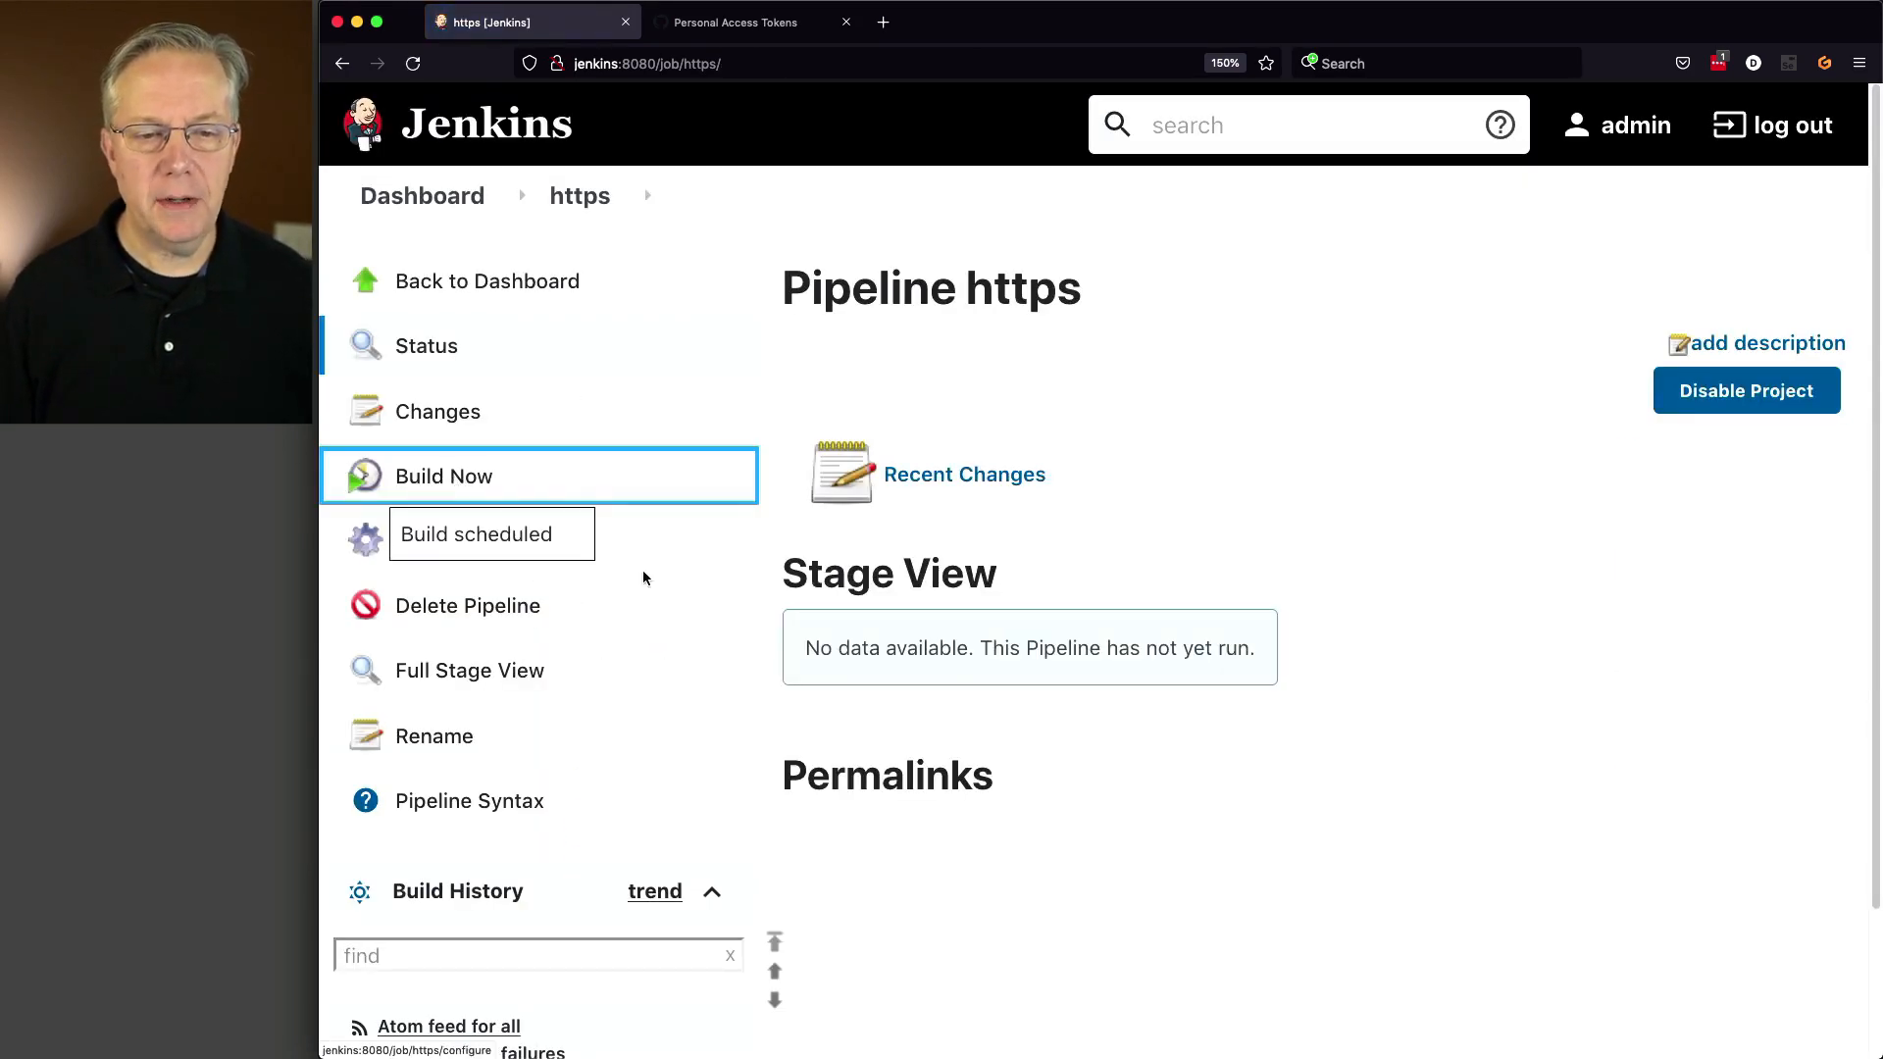
Open build #1's console output and highlight its Hello World line
scroll("down", 3)
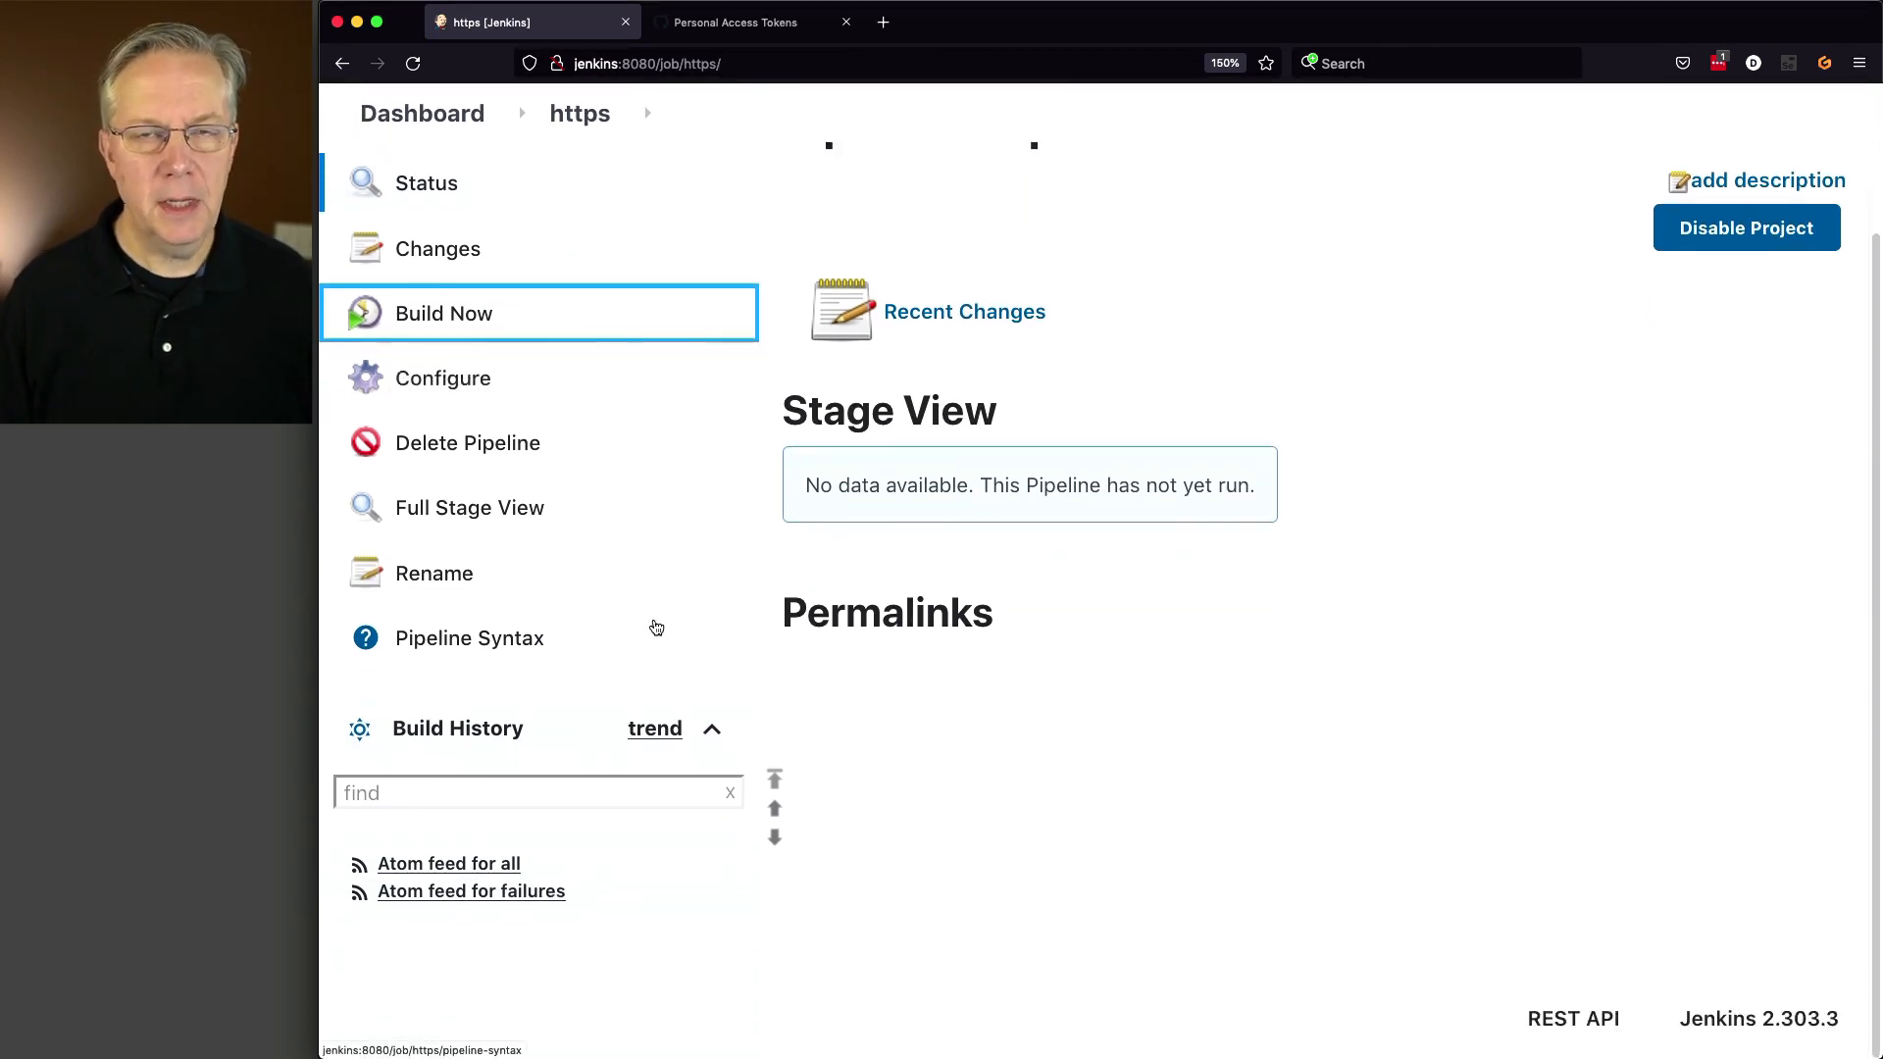
left_click(444, 314)
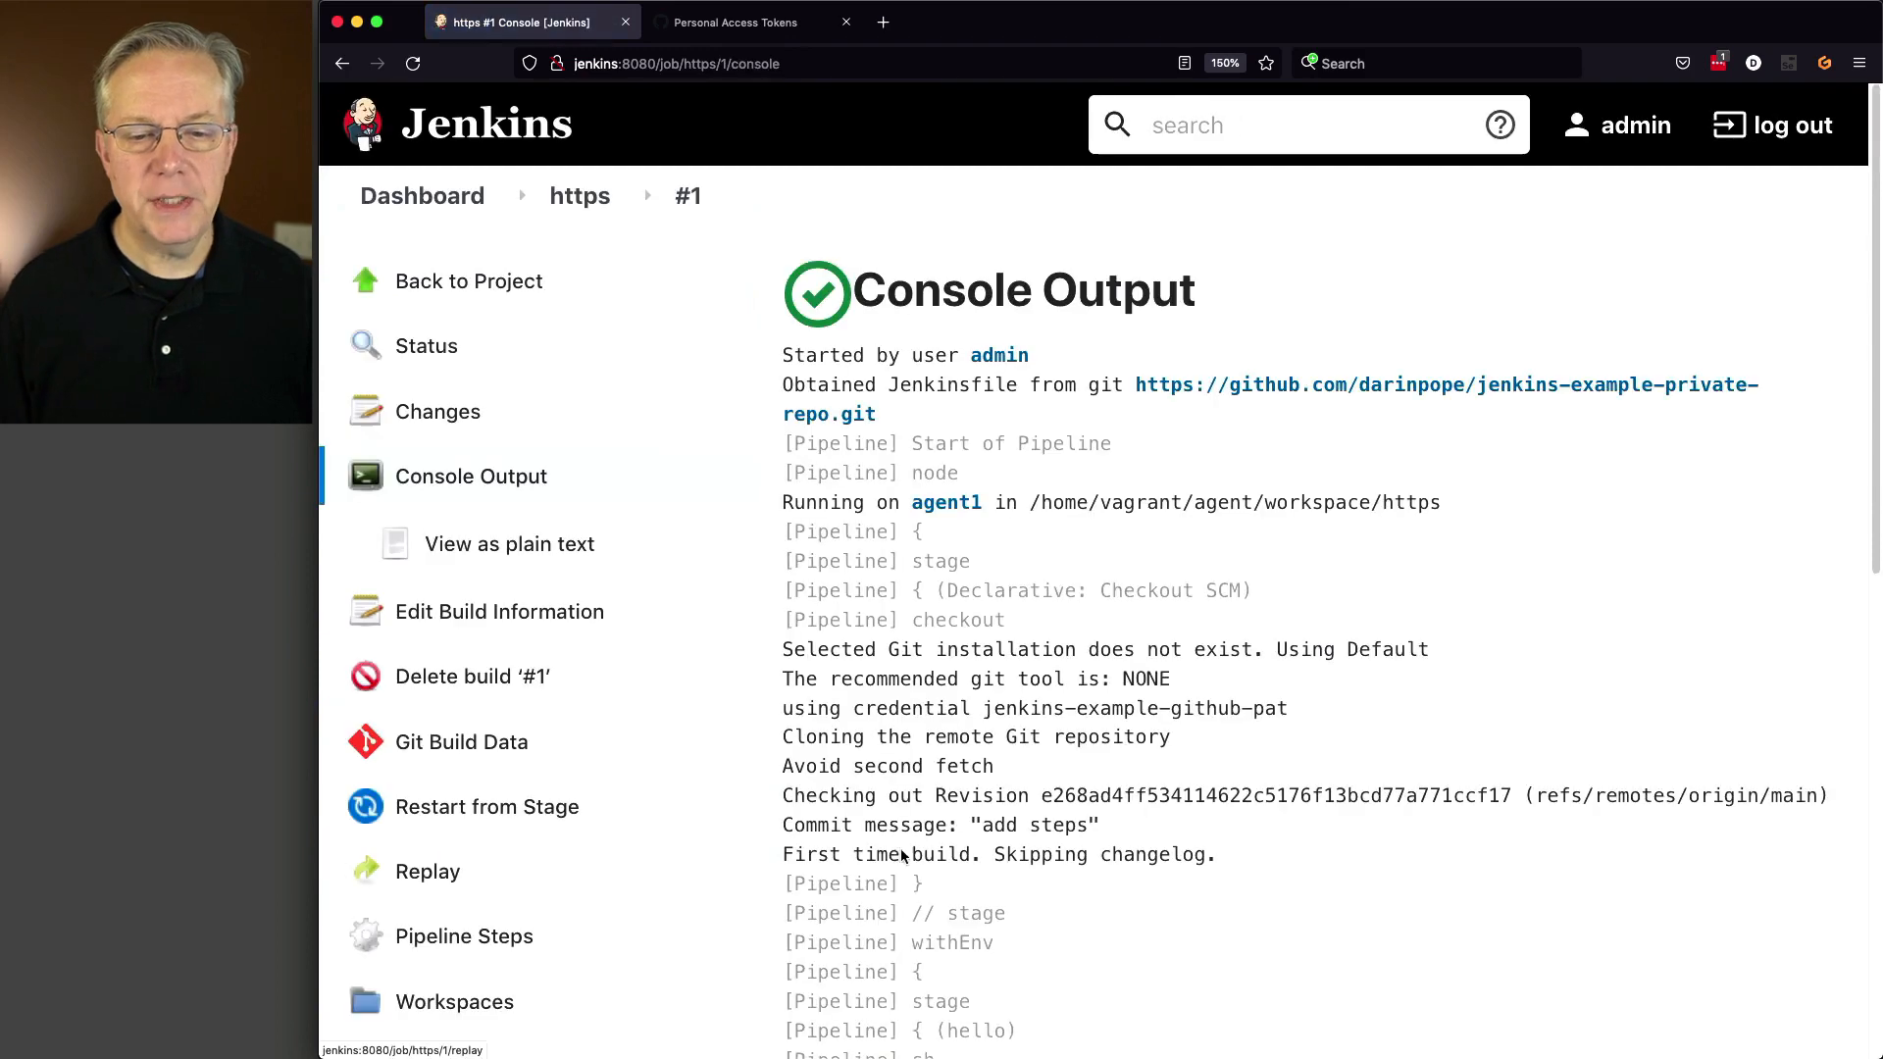
scroll("down", 3)
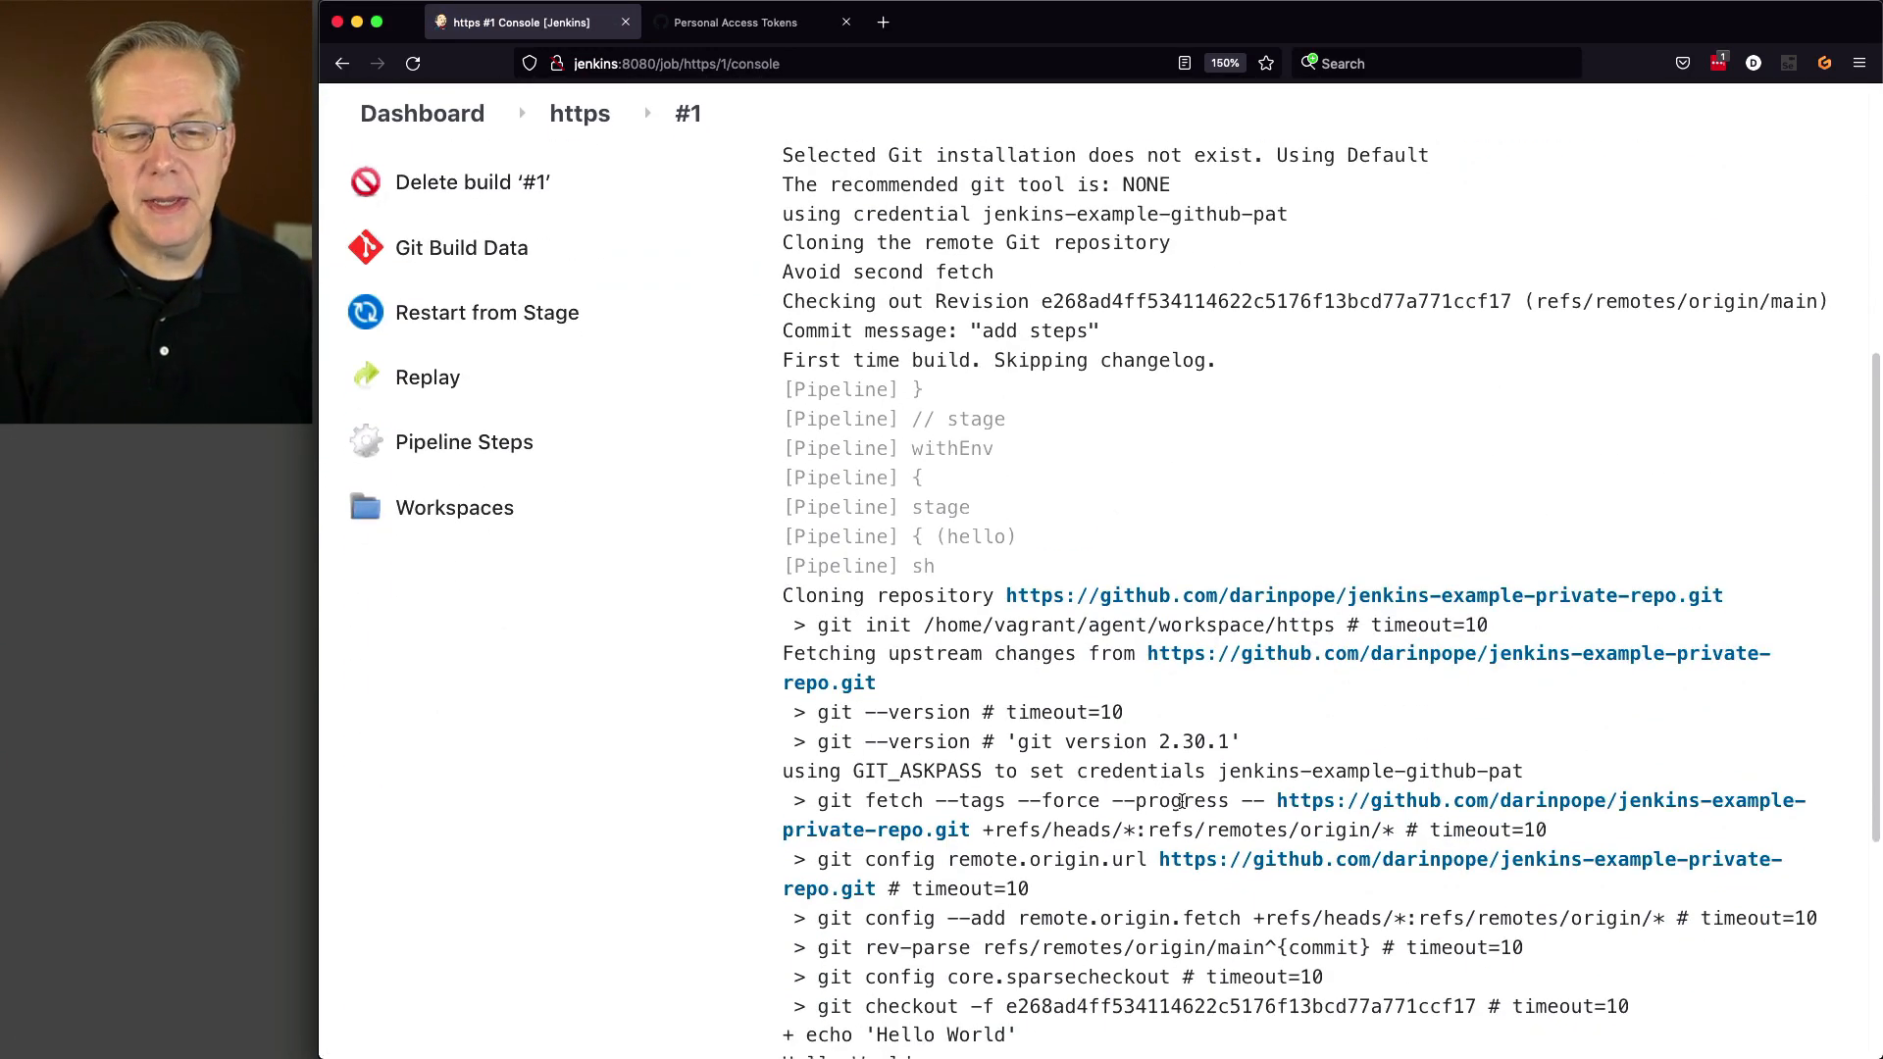
scroll("down", 3)
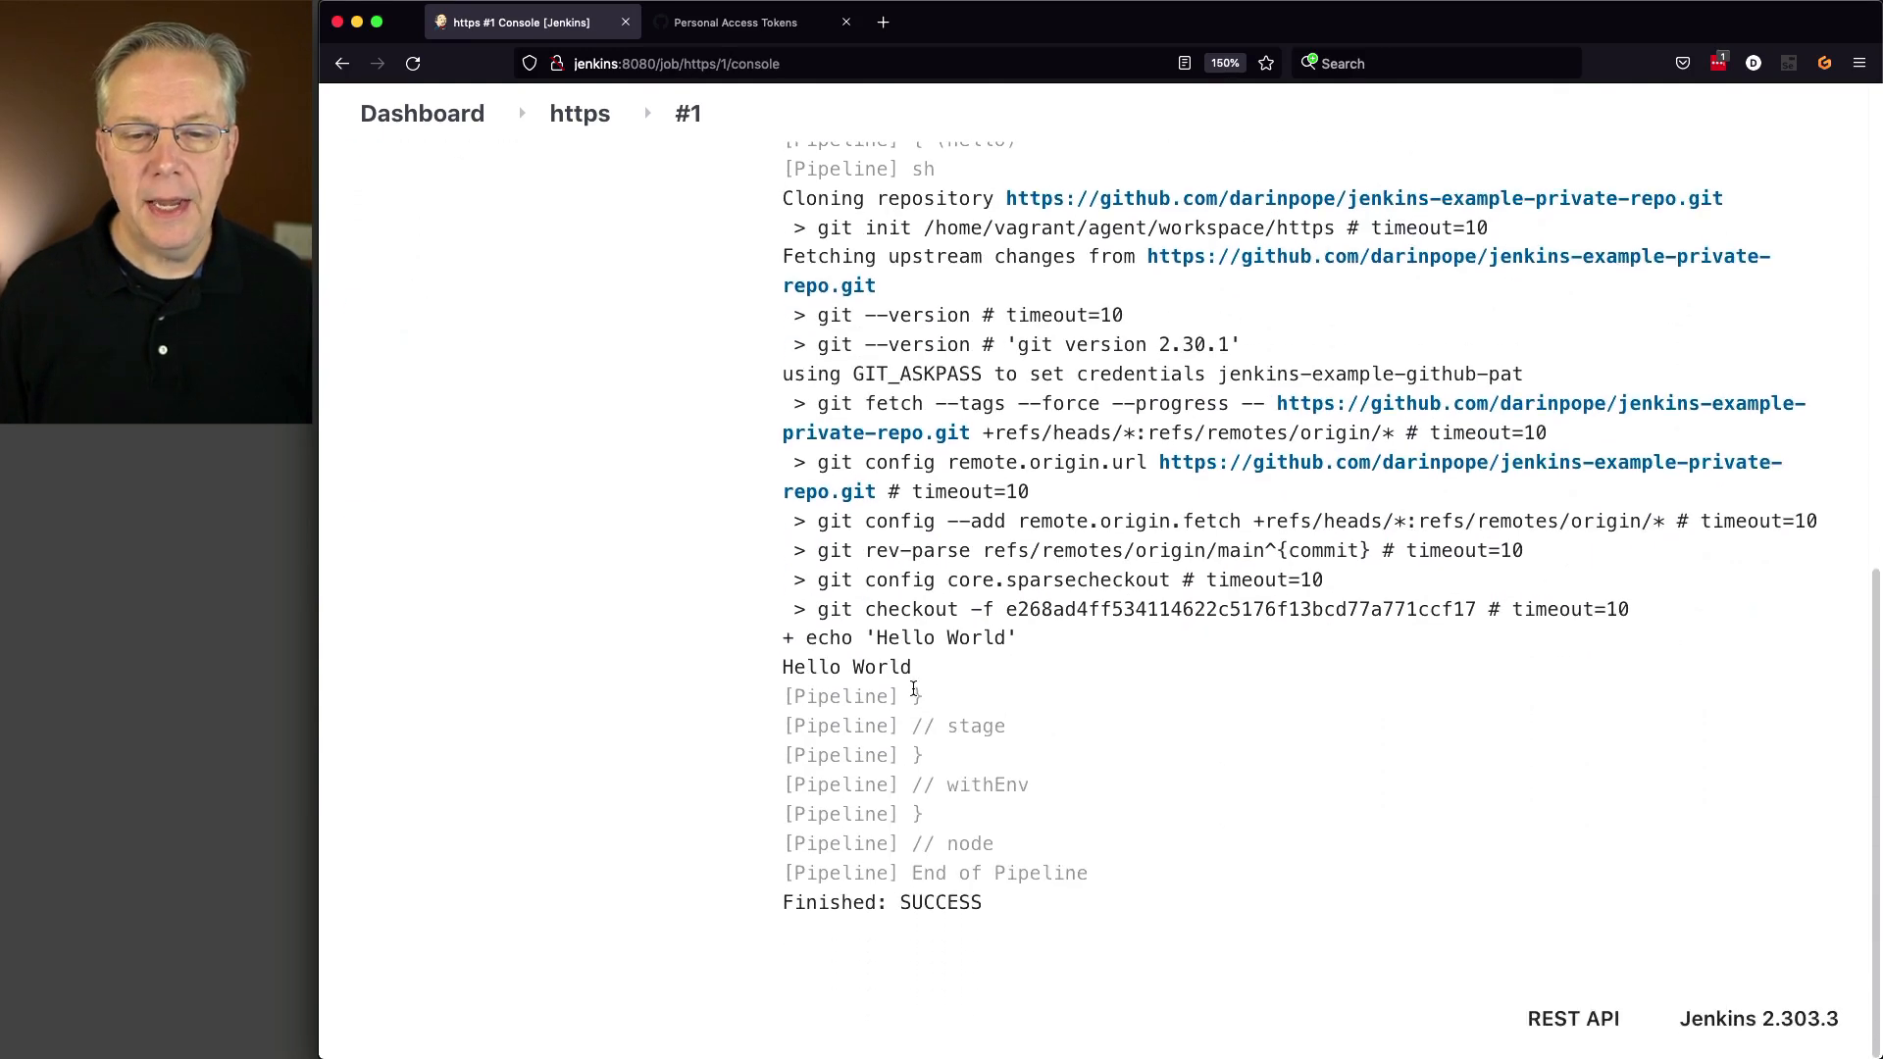
double_click(846, 668)
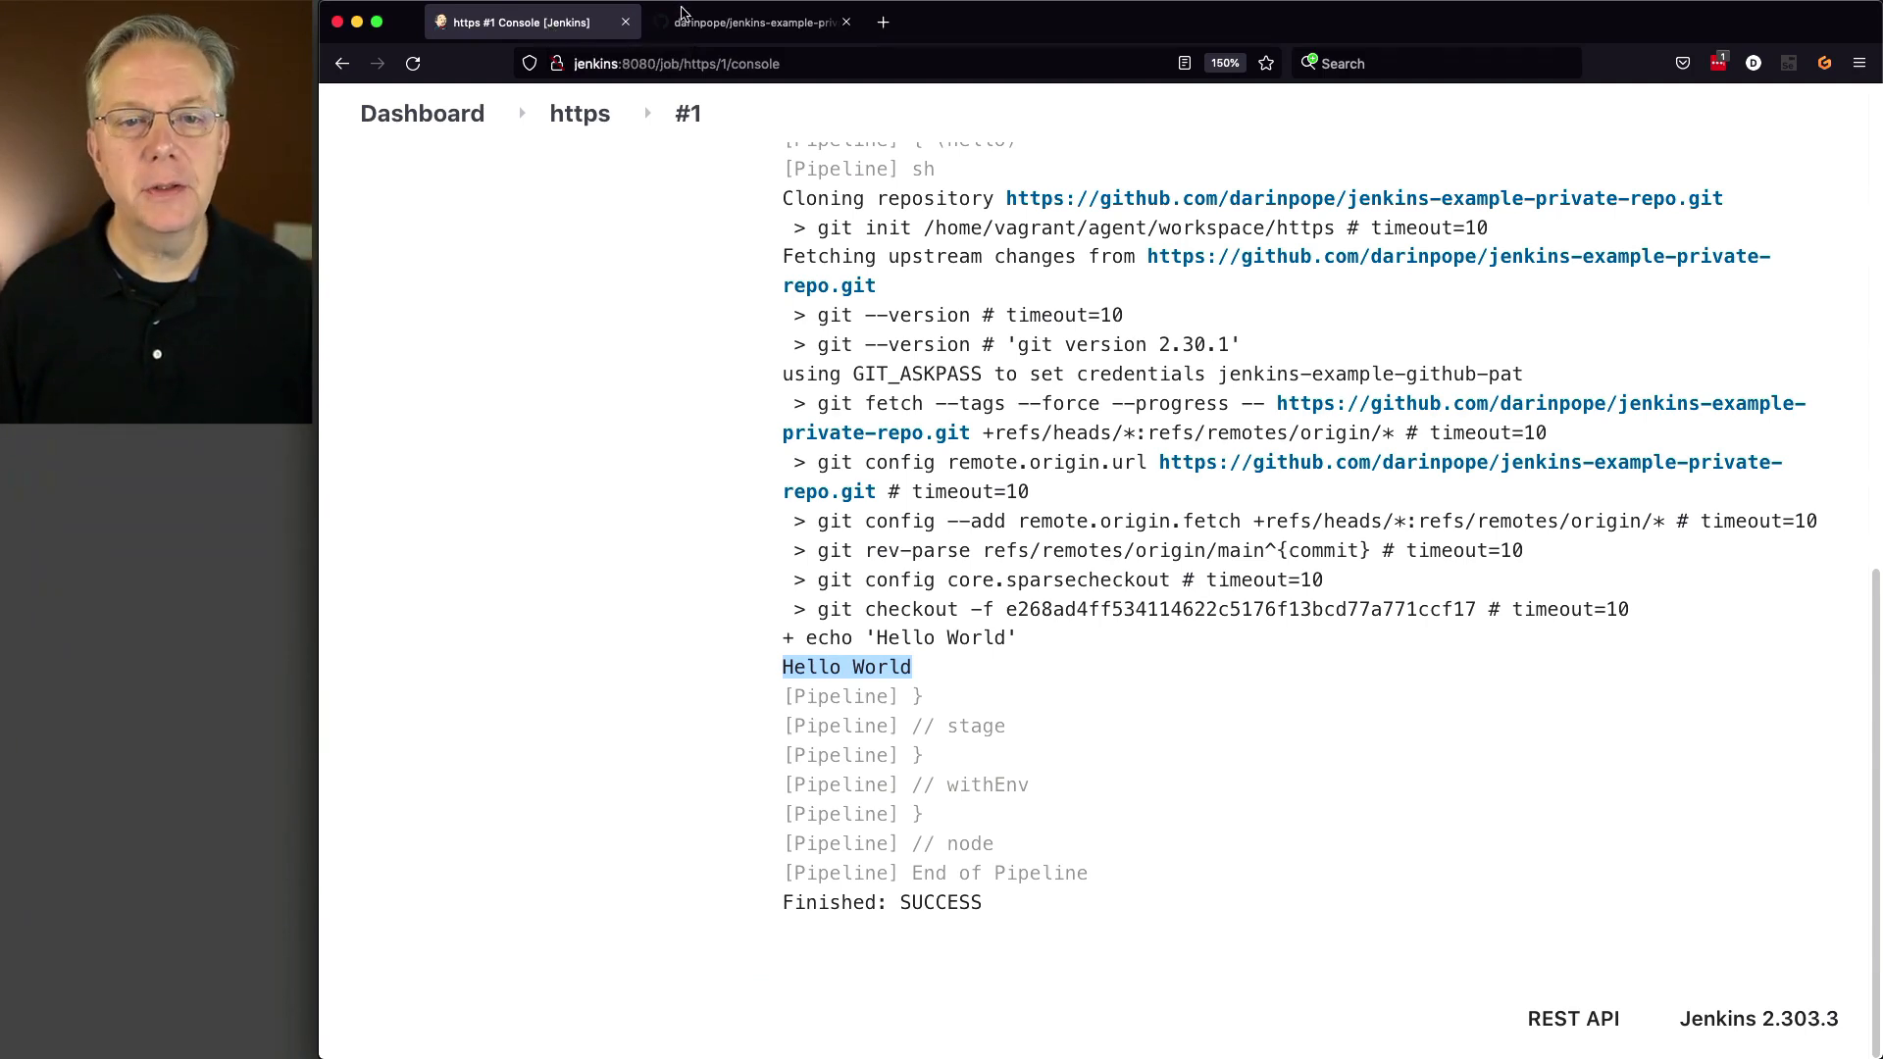
Copy the private repo's SSH clone address from GitHub, then go to the Jenkins dashboard
left_click(755, 21)
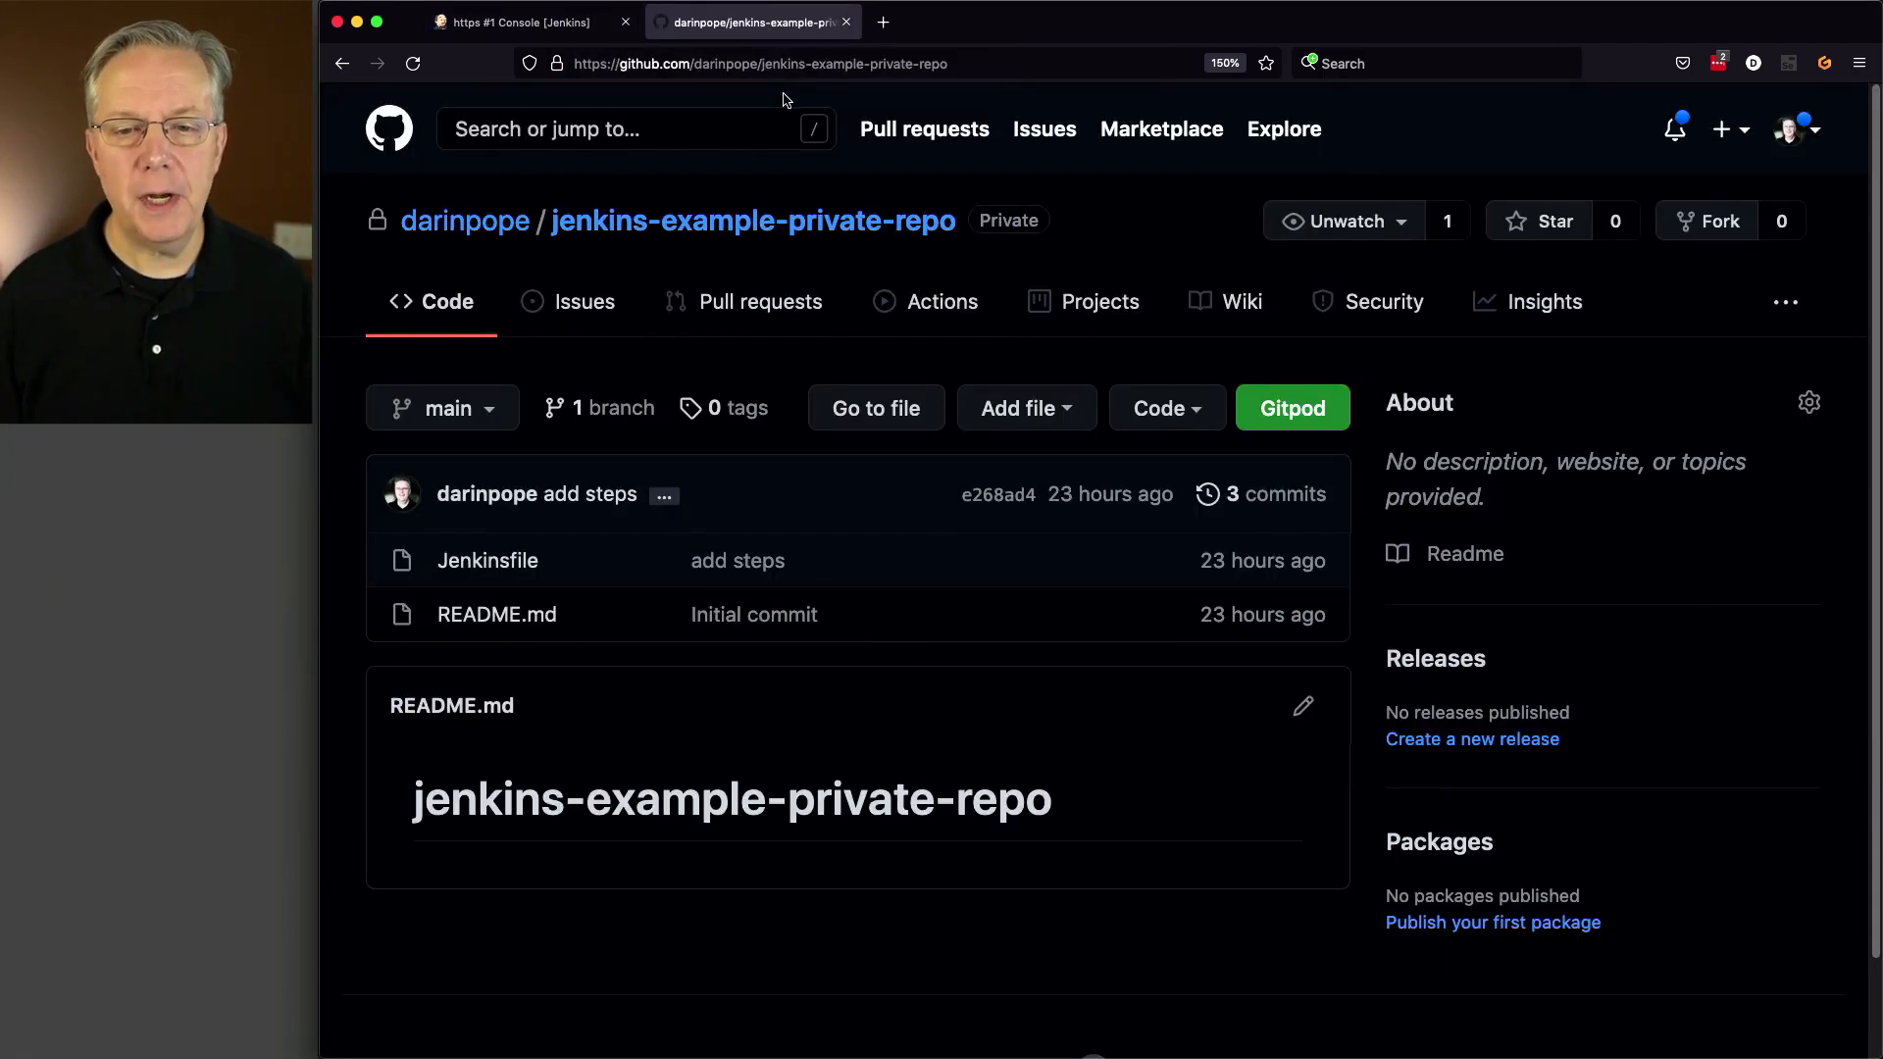
left_click(1156, 407)
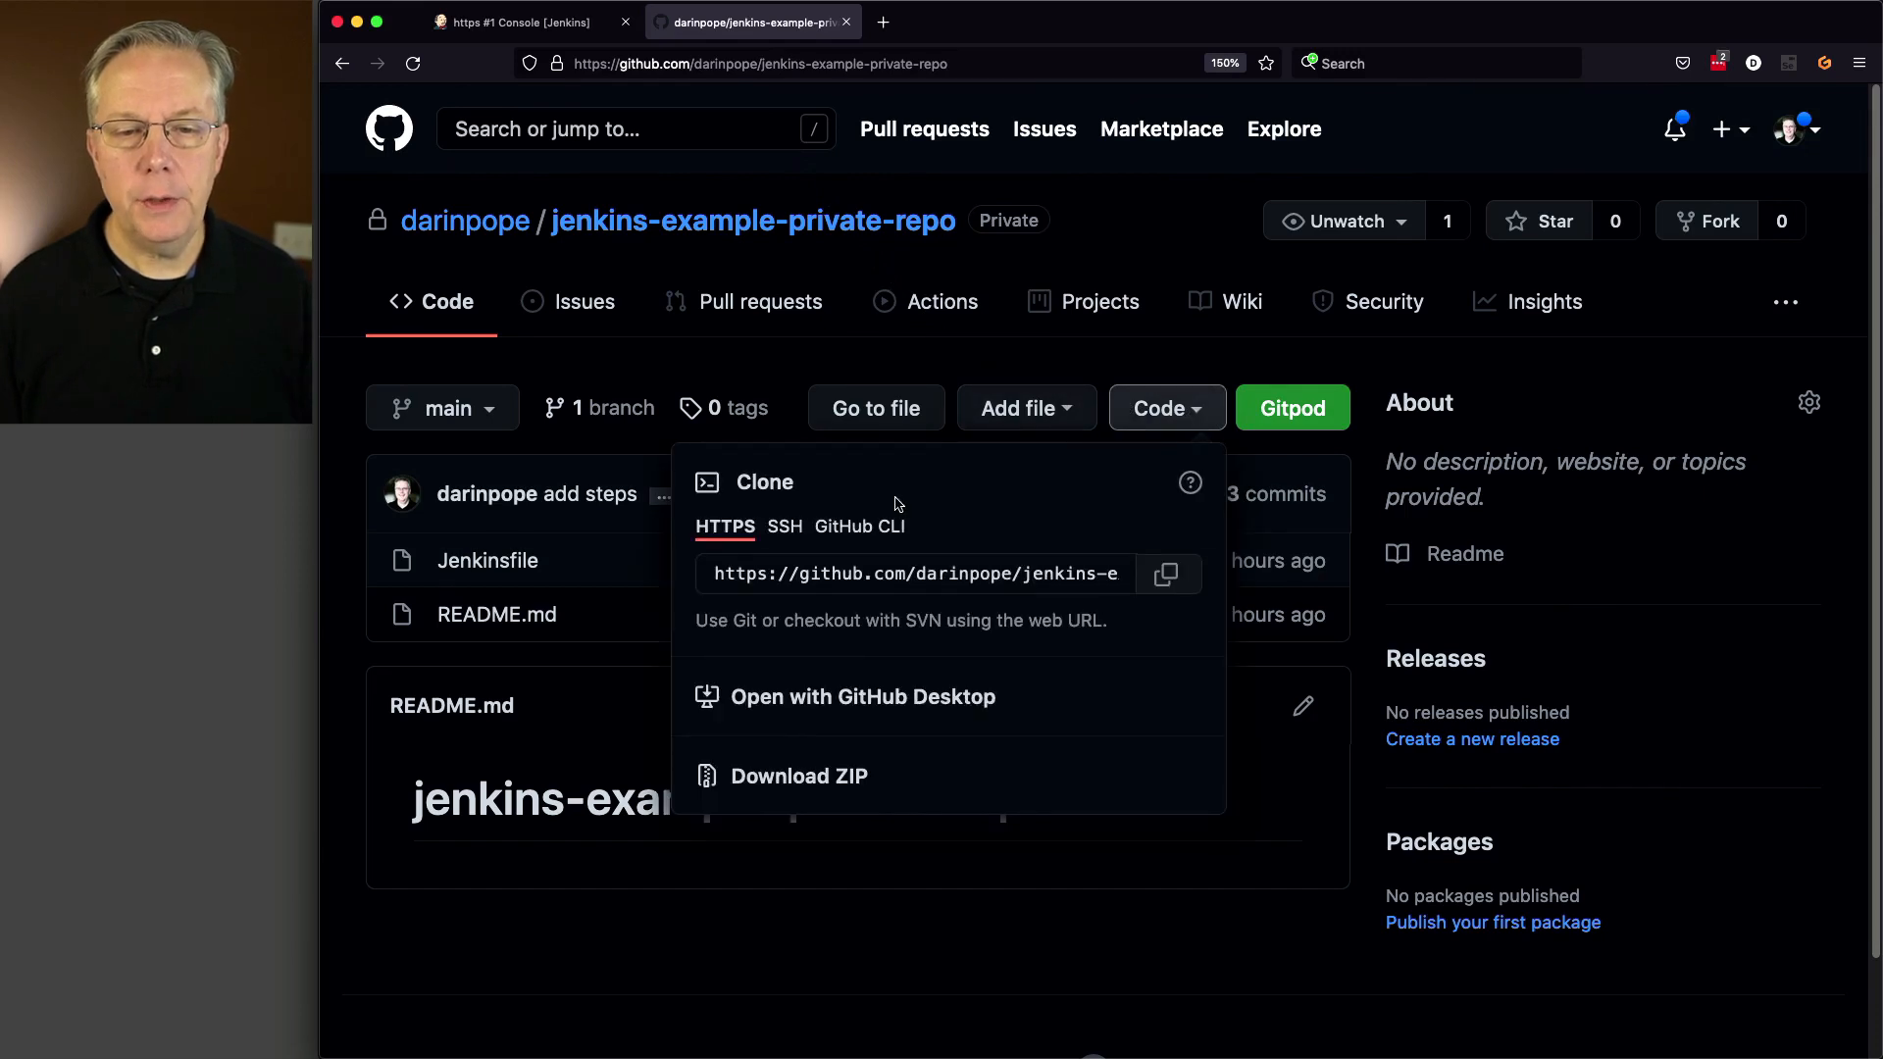
left_click(783, 525)
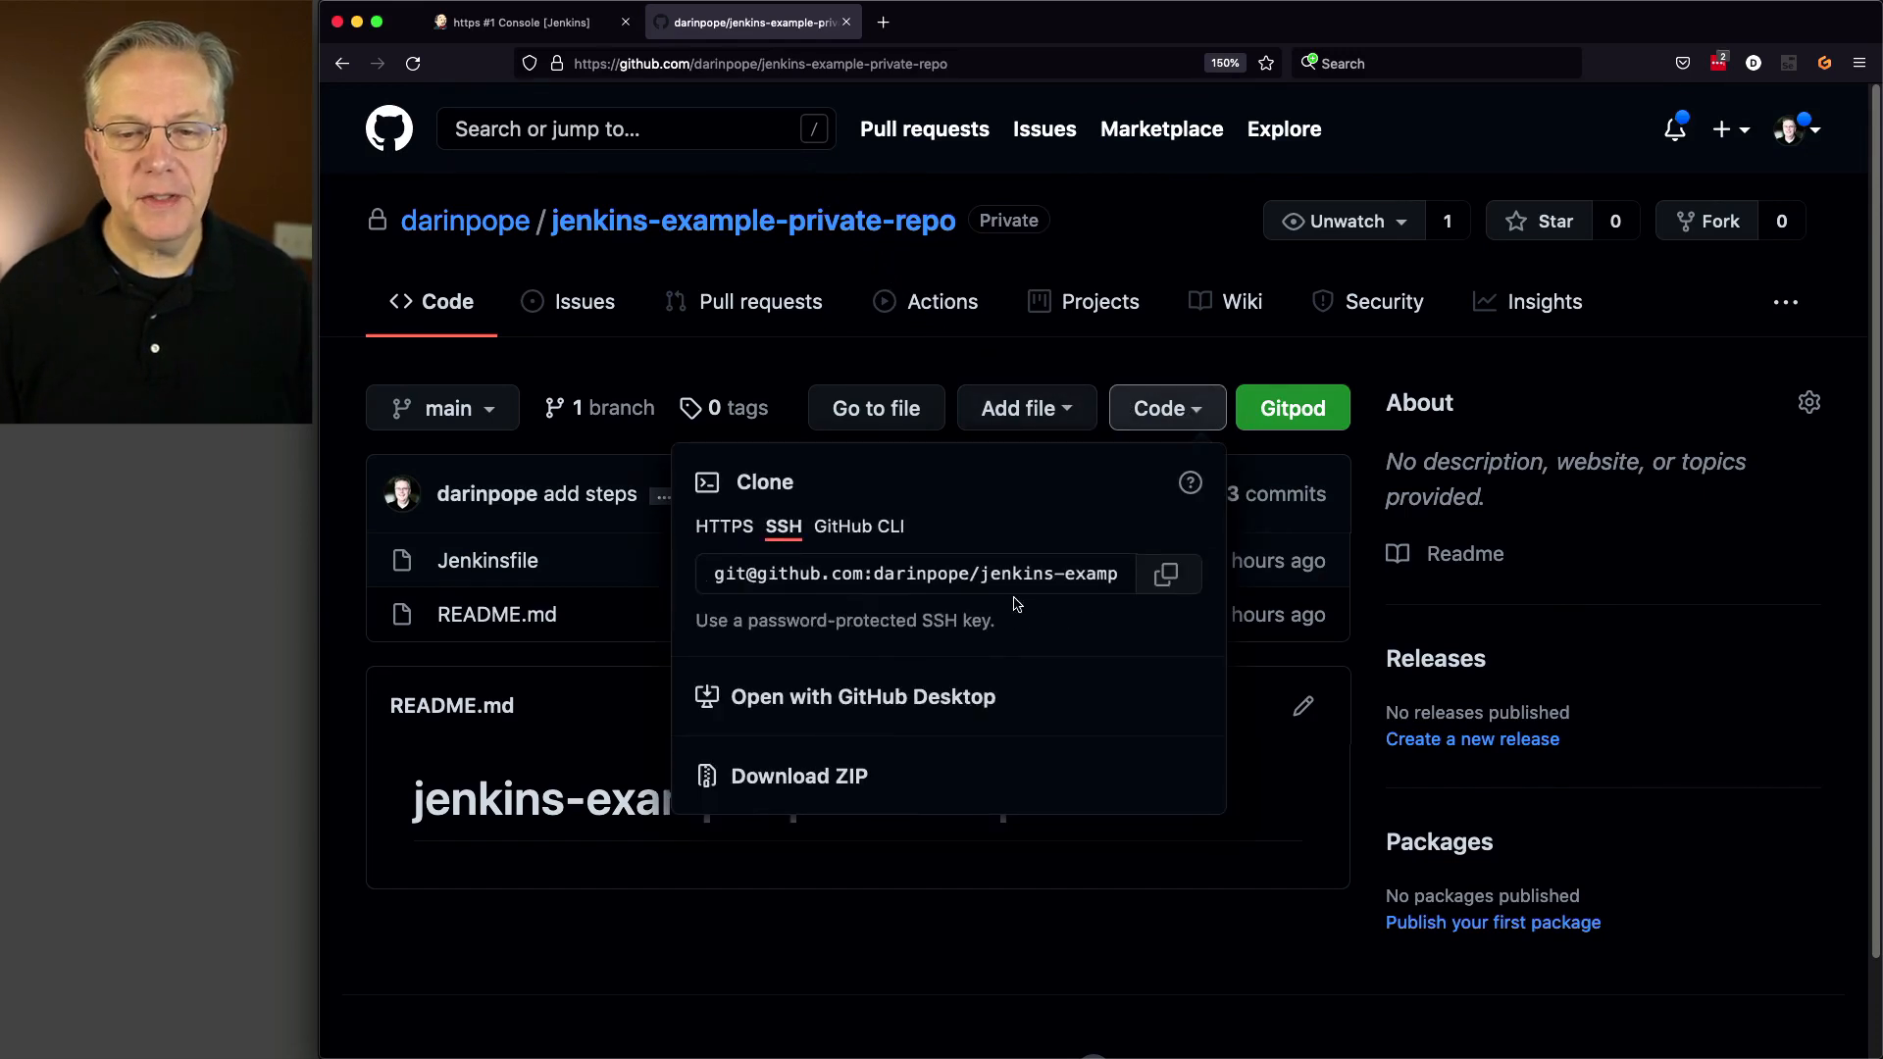
left_click(1167, 574)
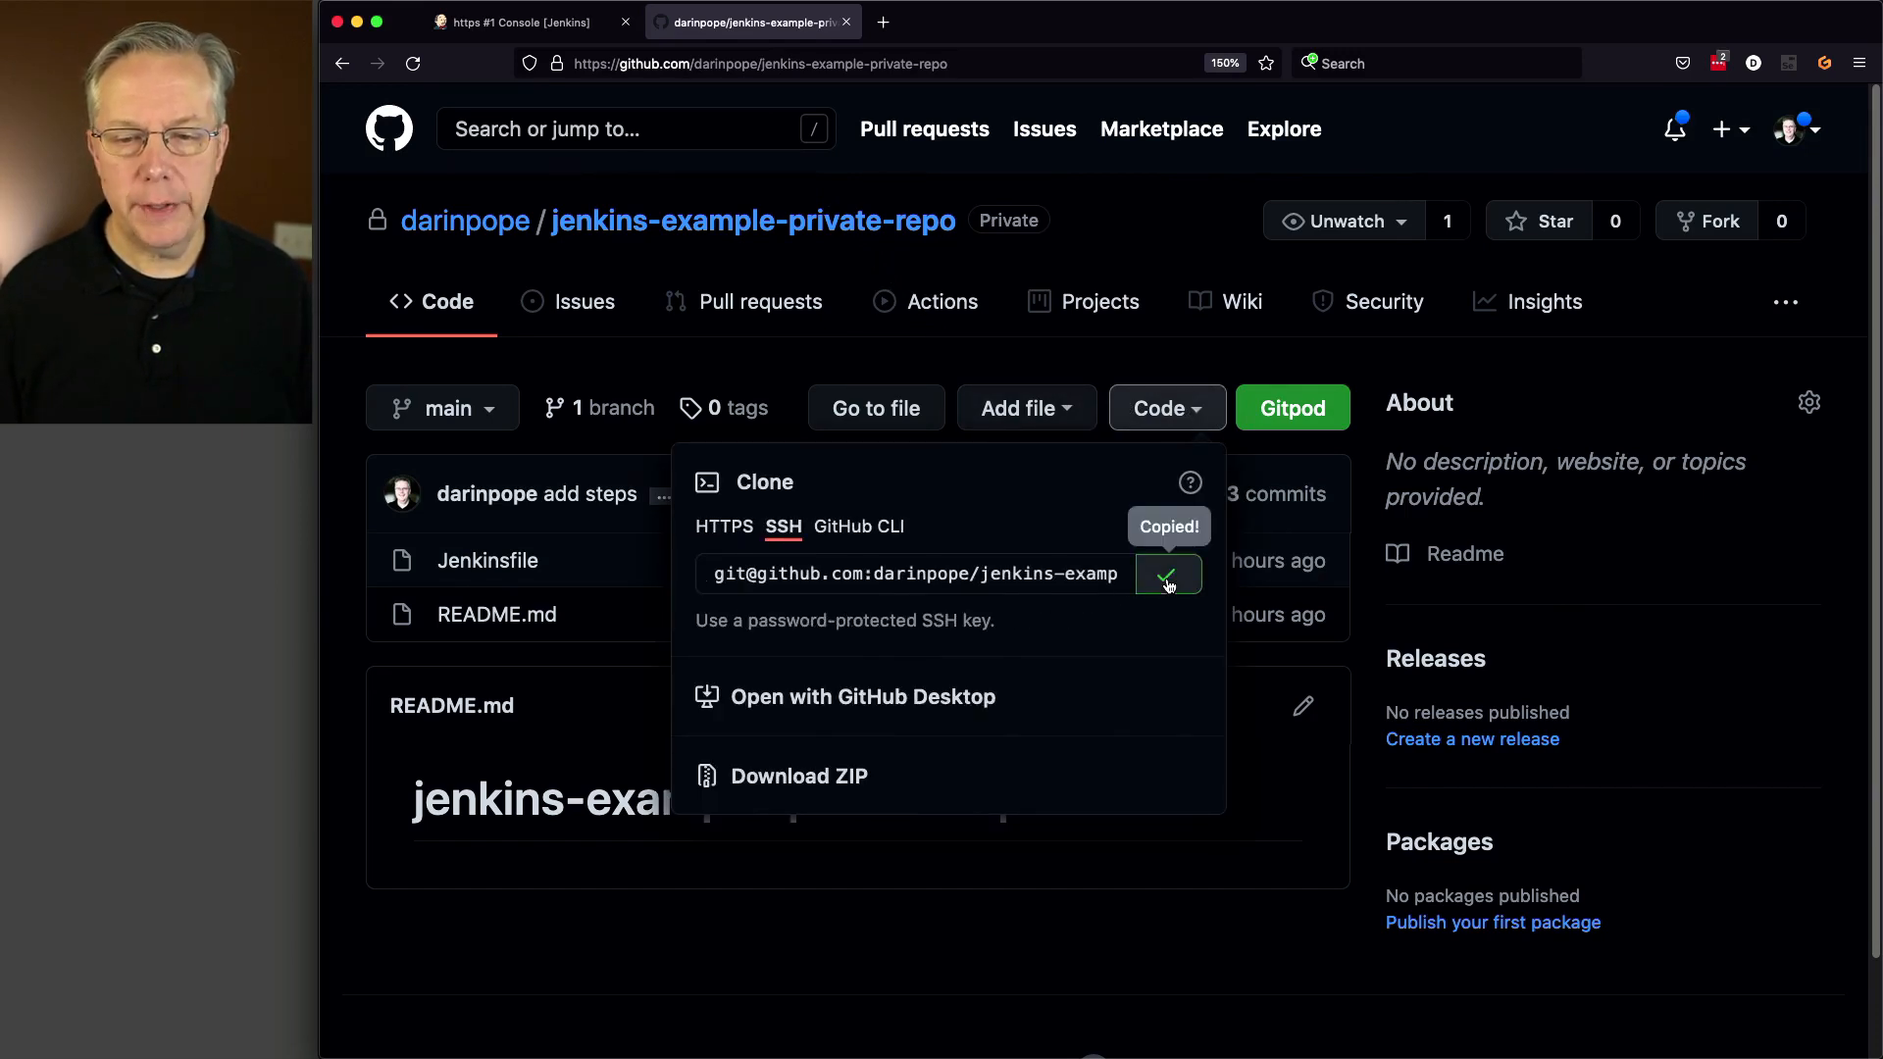
left_click(517, 21)
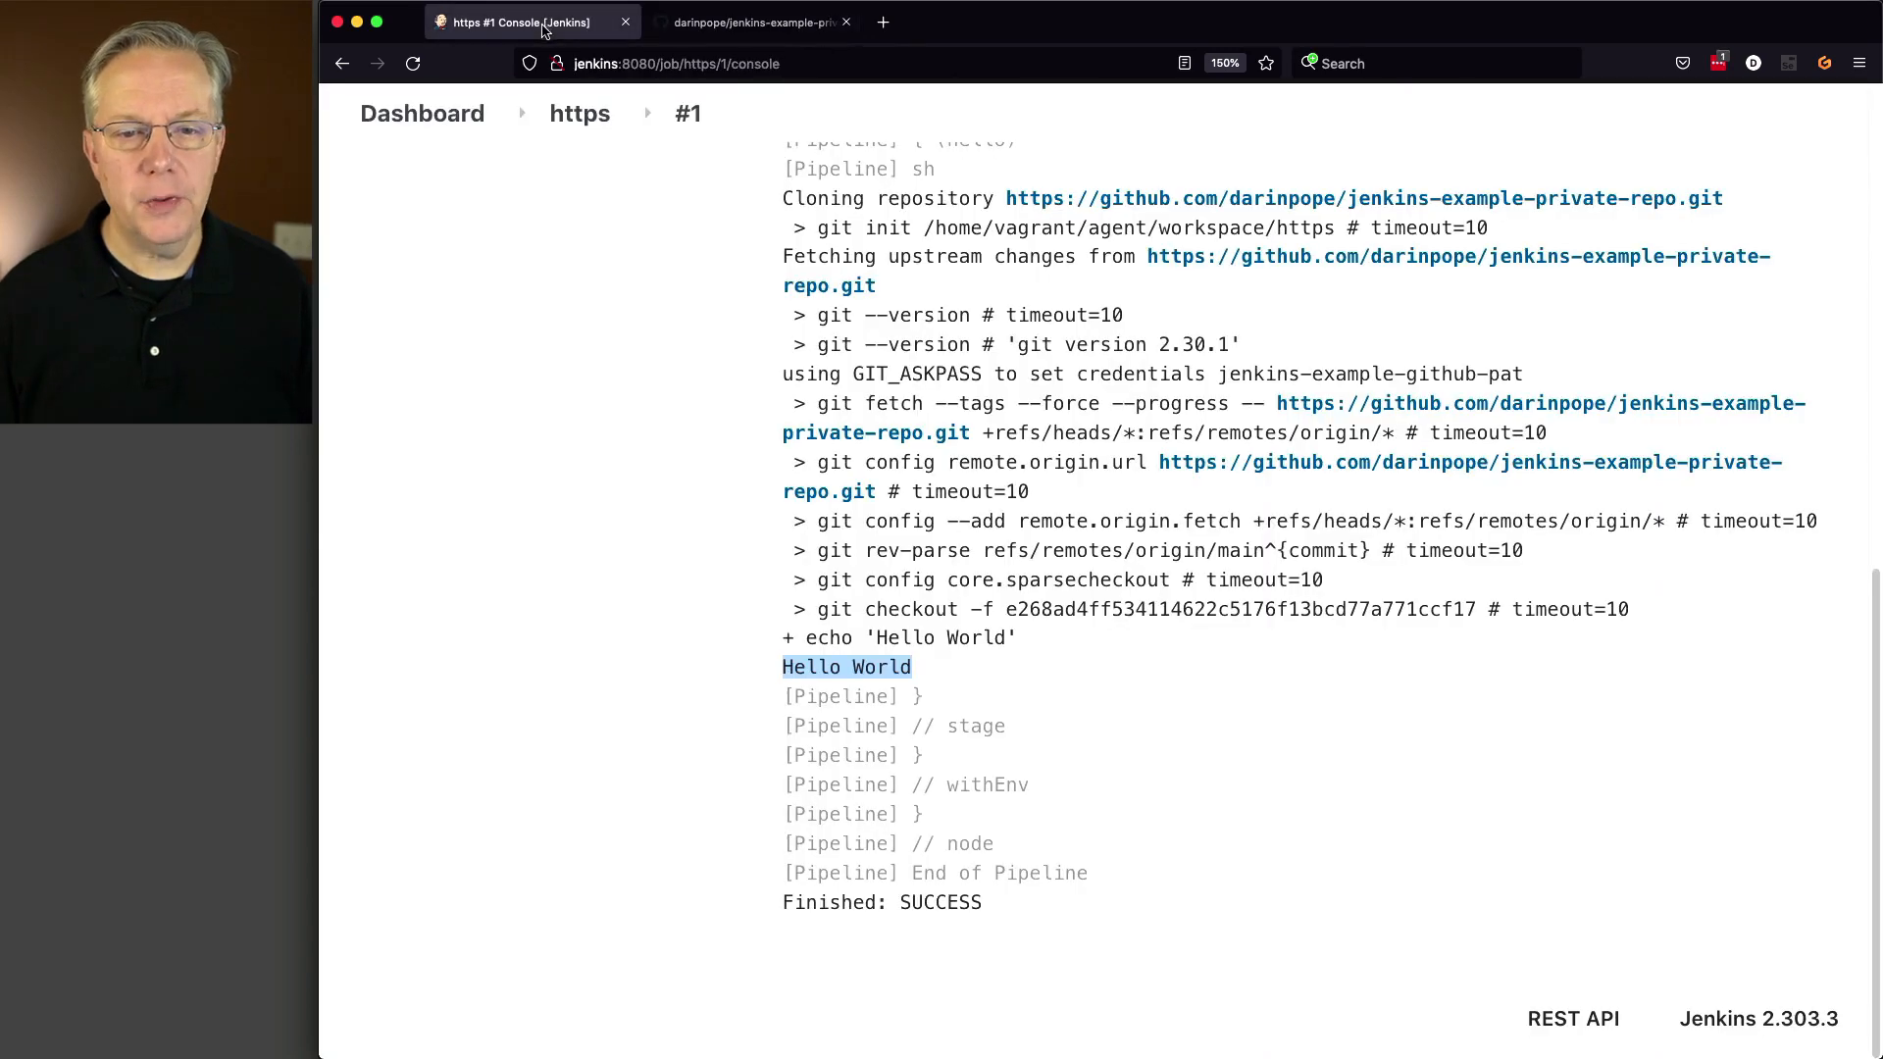
left_click(421, 112)
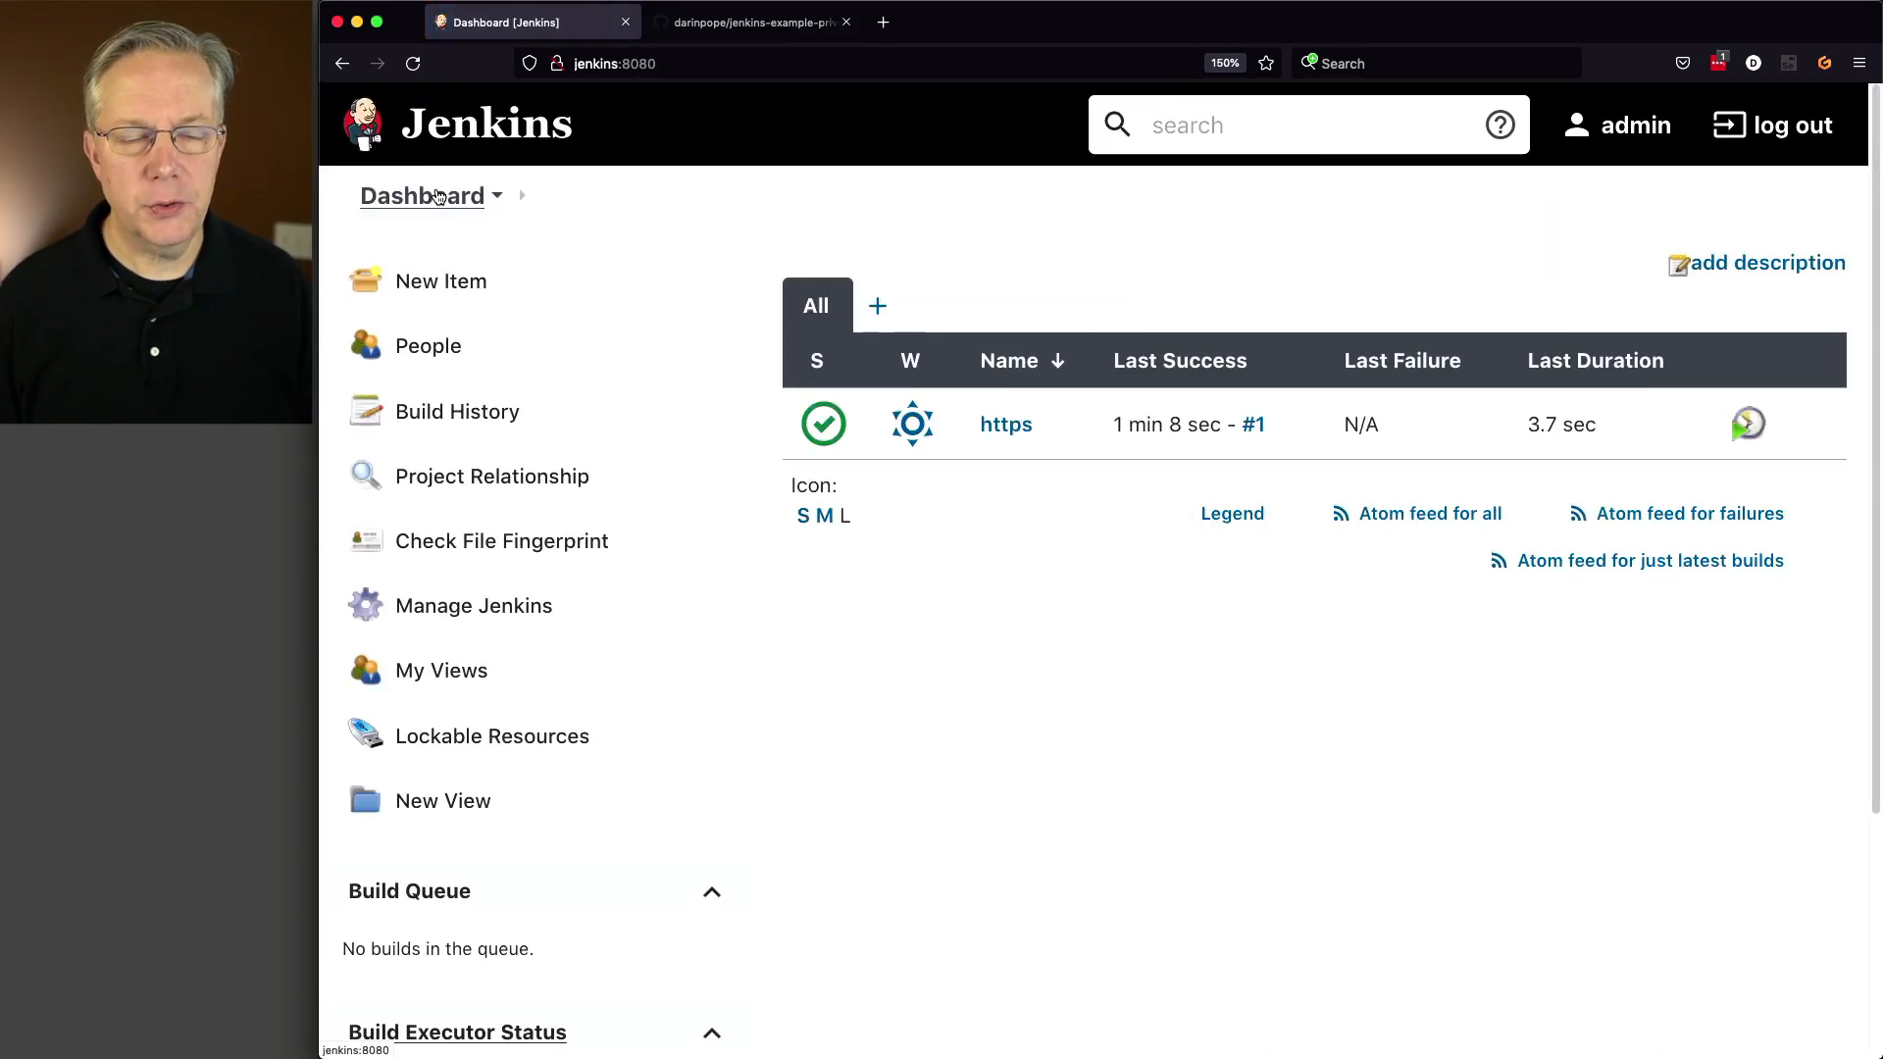
left_click(441, 280)
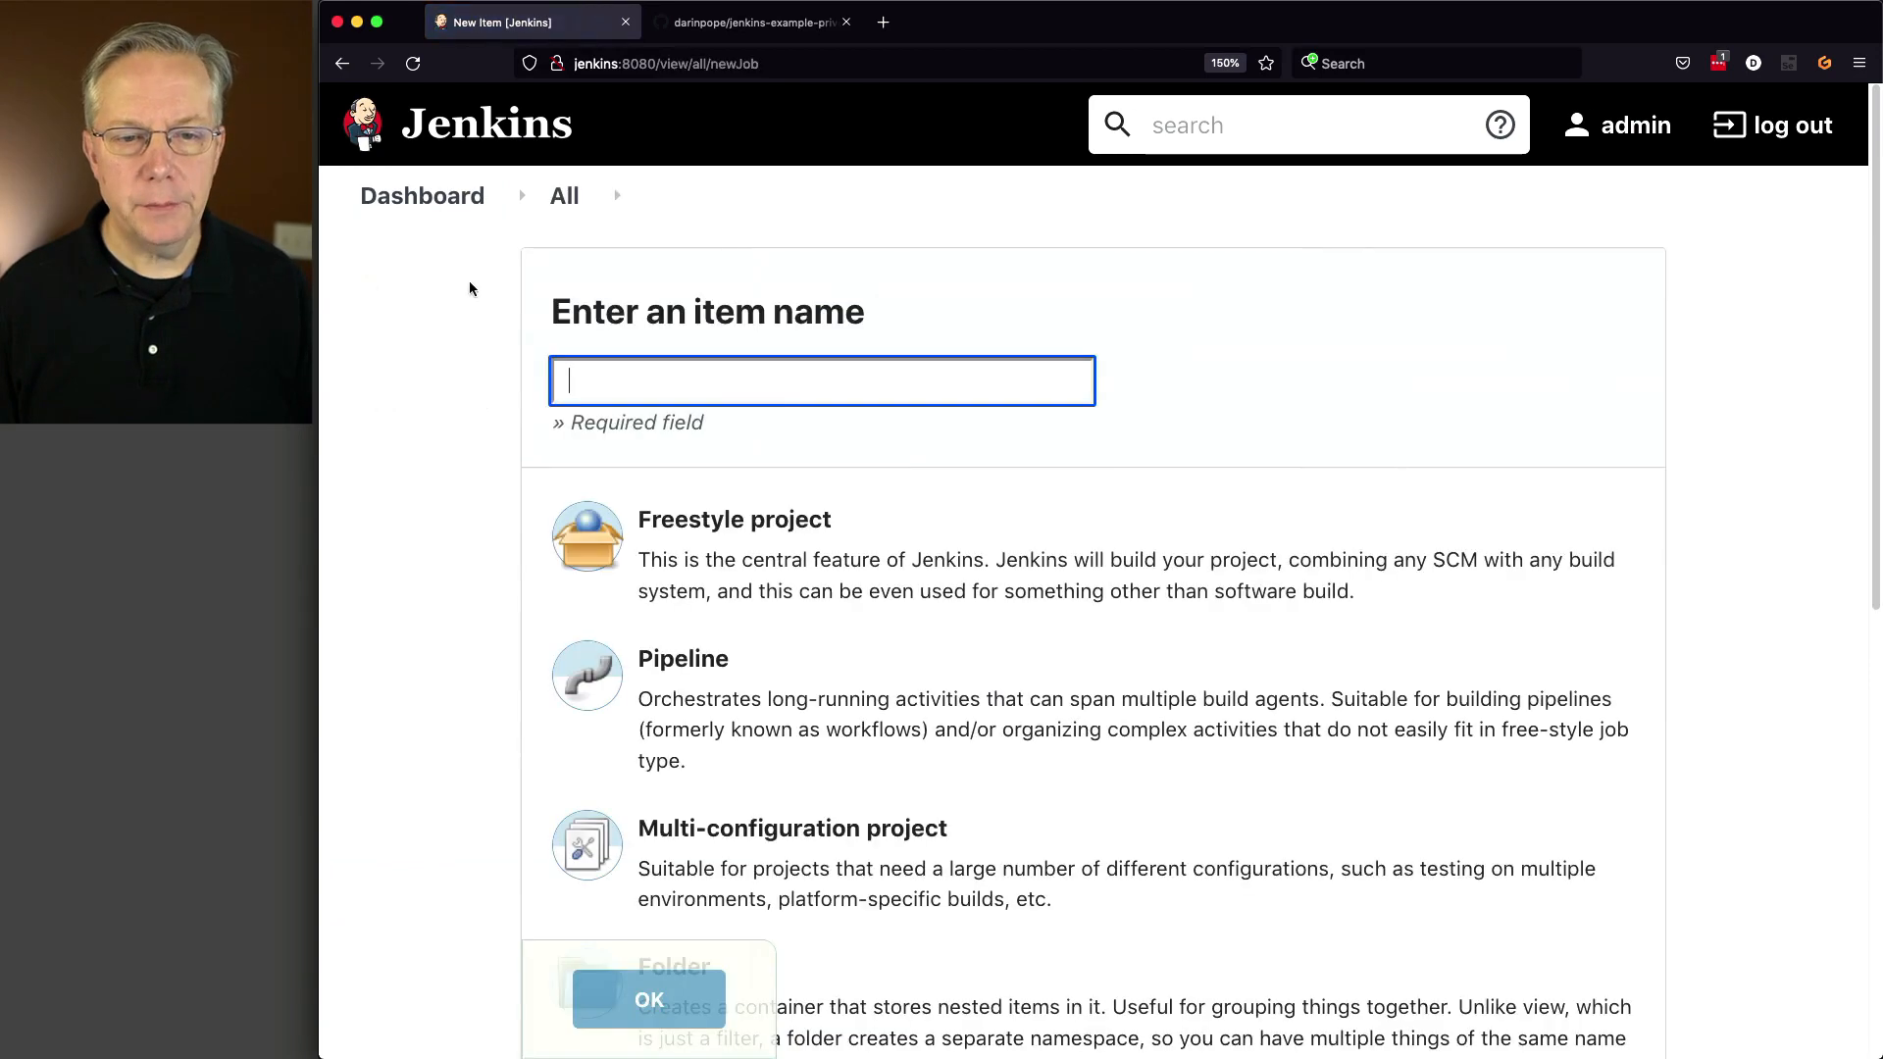
type("ssh")
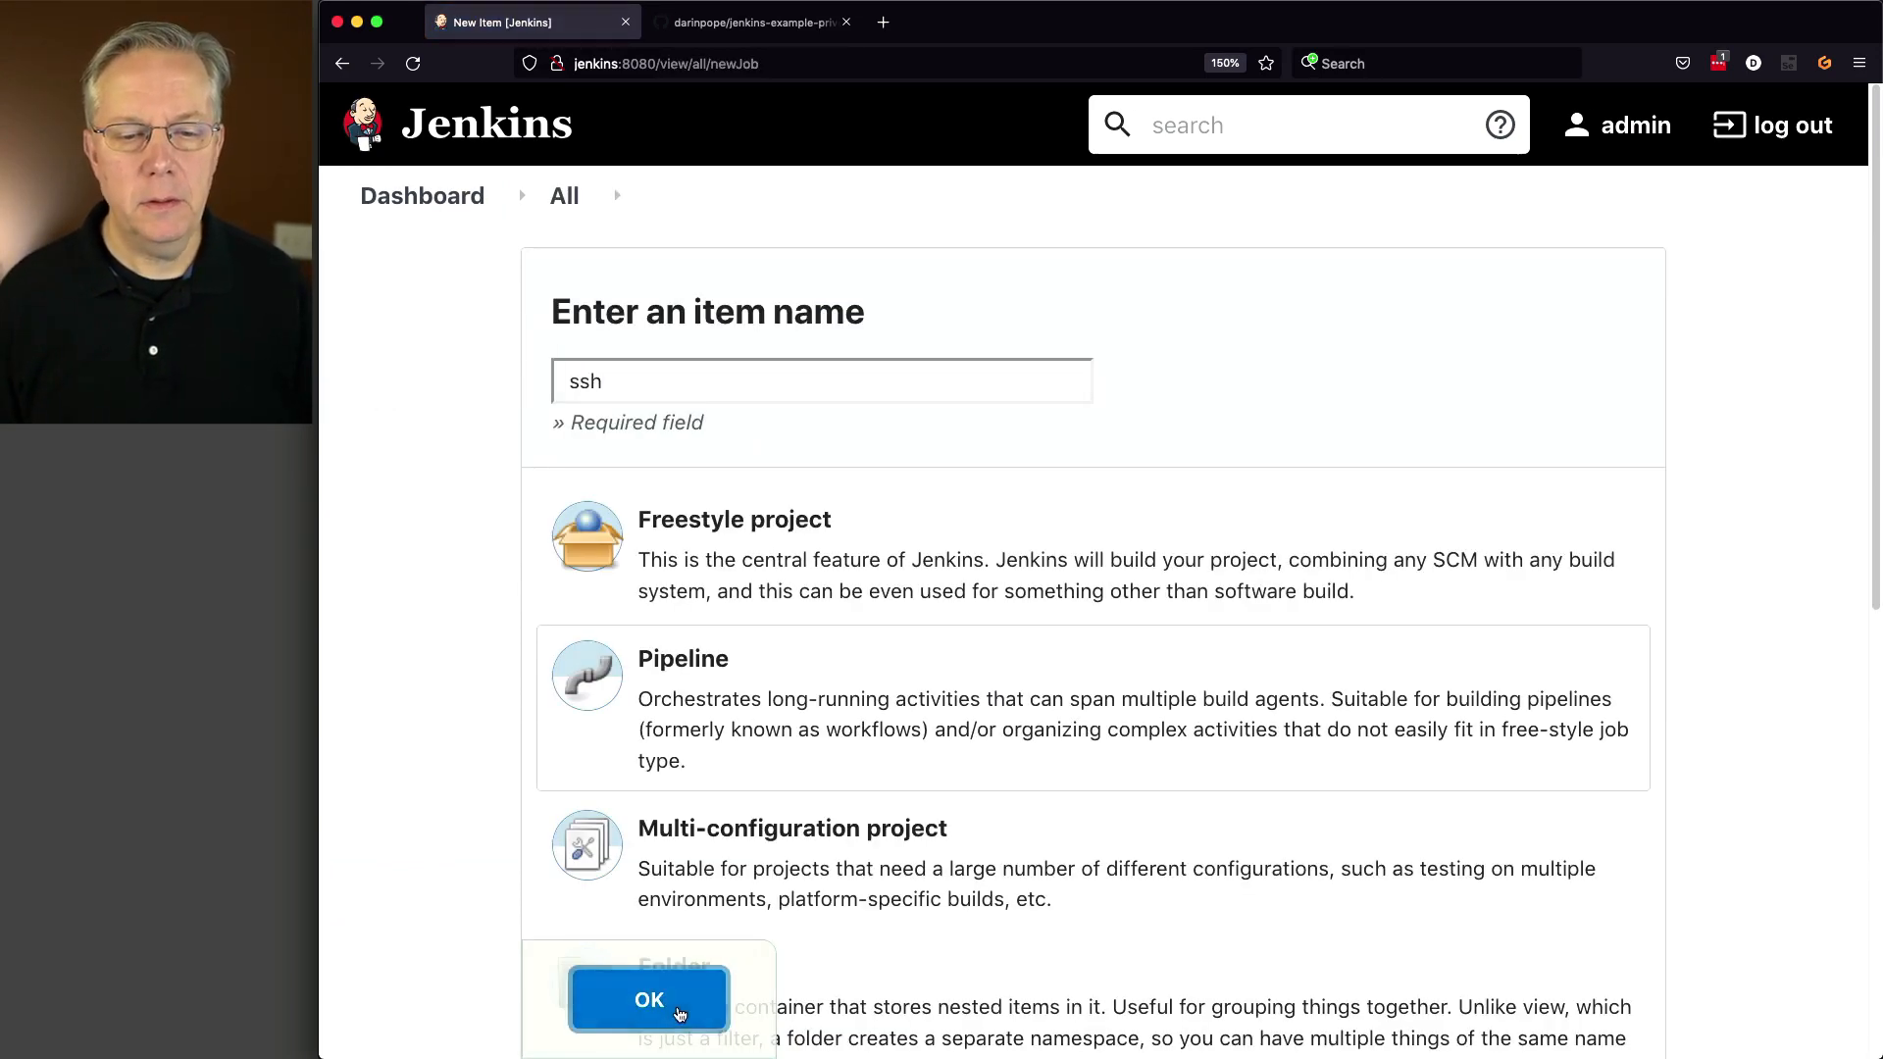
left_click(649, 999)
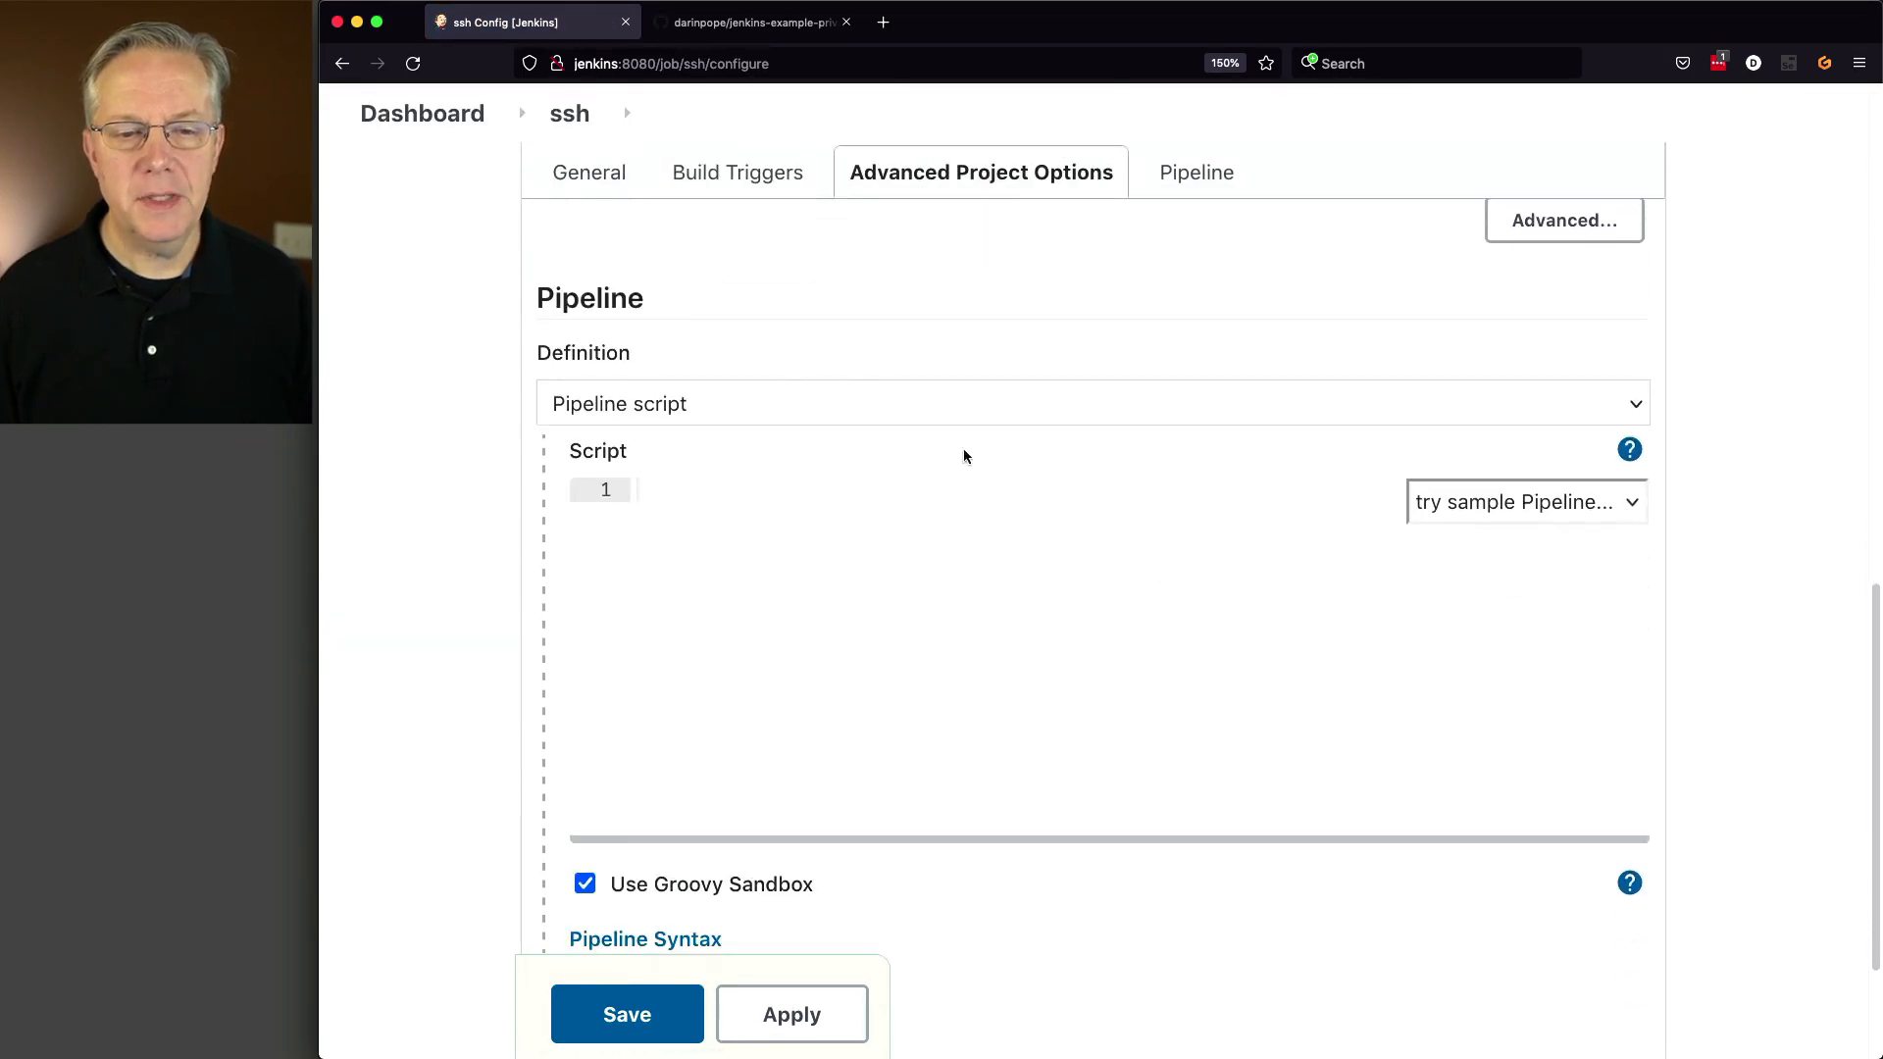
left_click(742, 172)
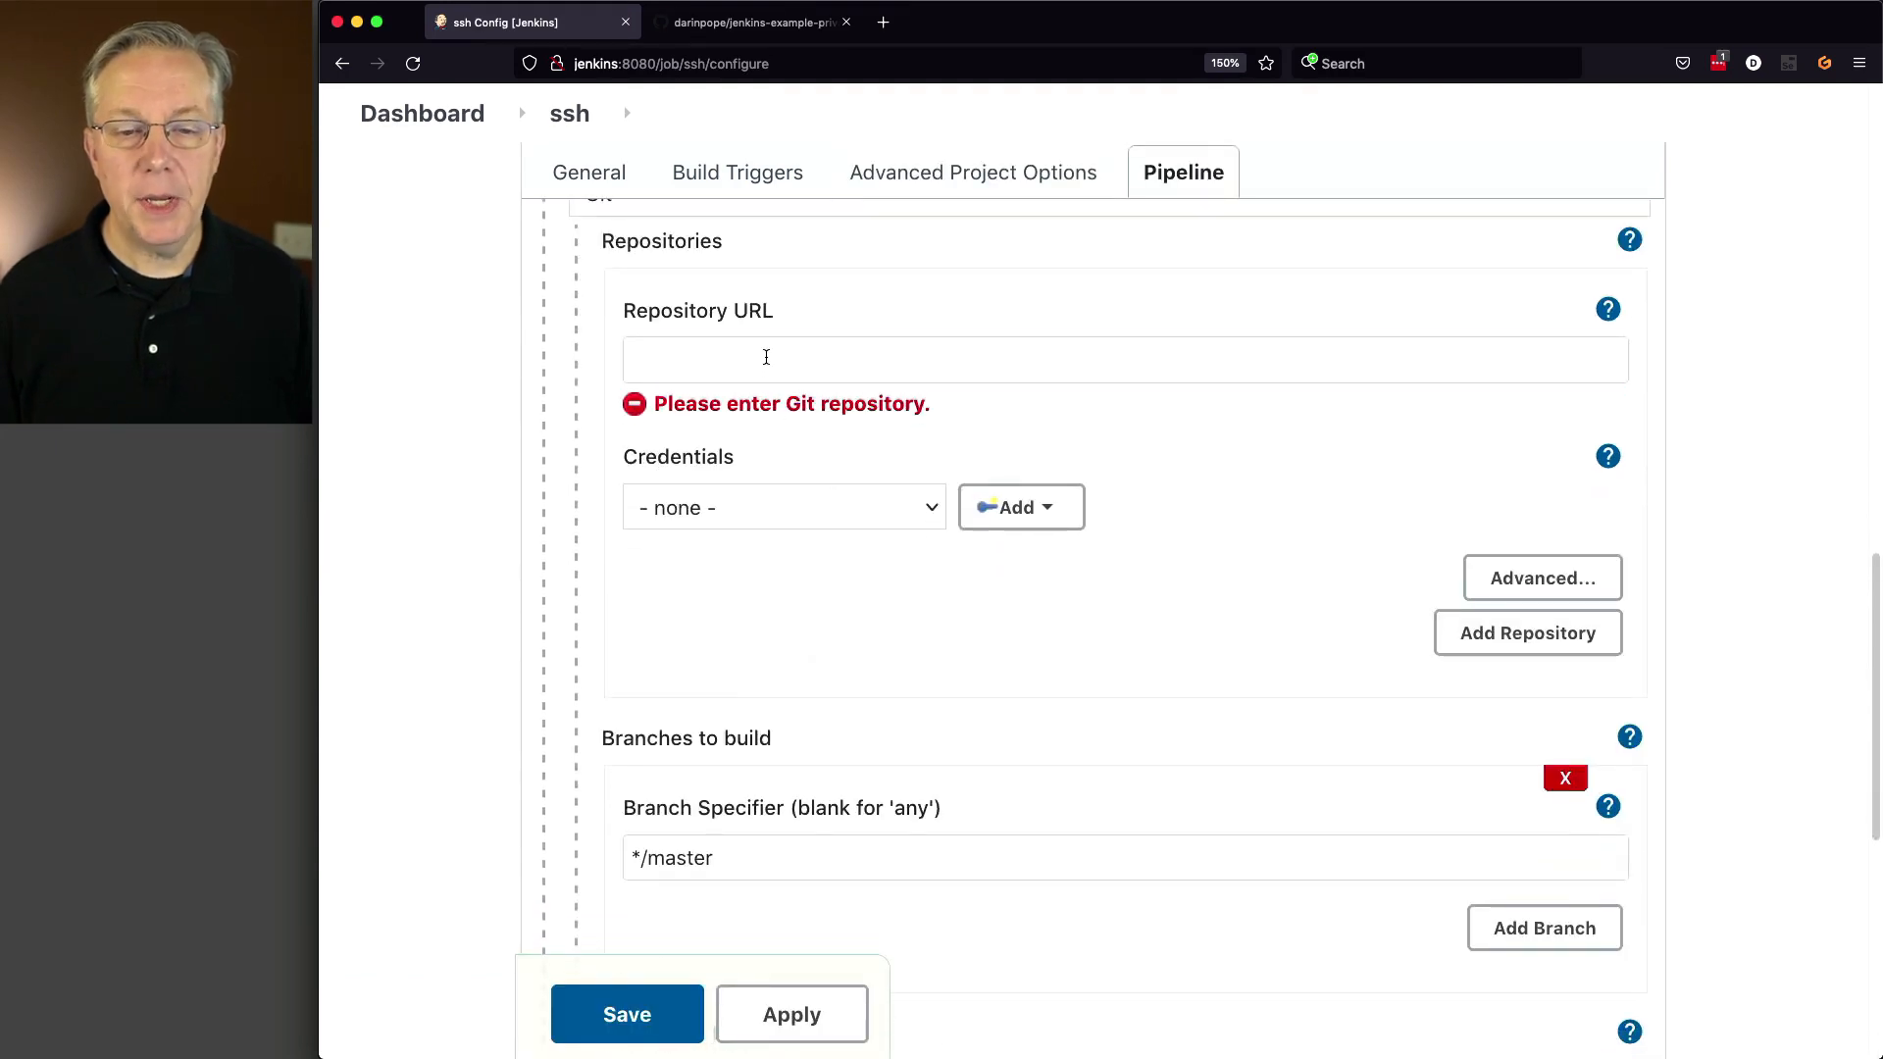
type("git@github.com:darinpope/jenkins-example-private-repo.git")
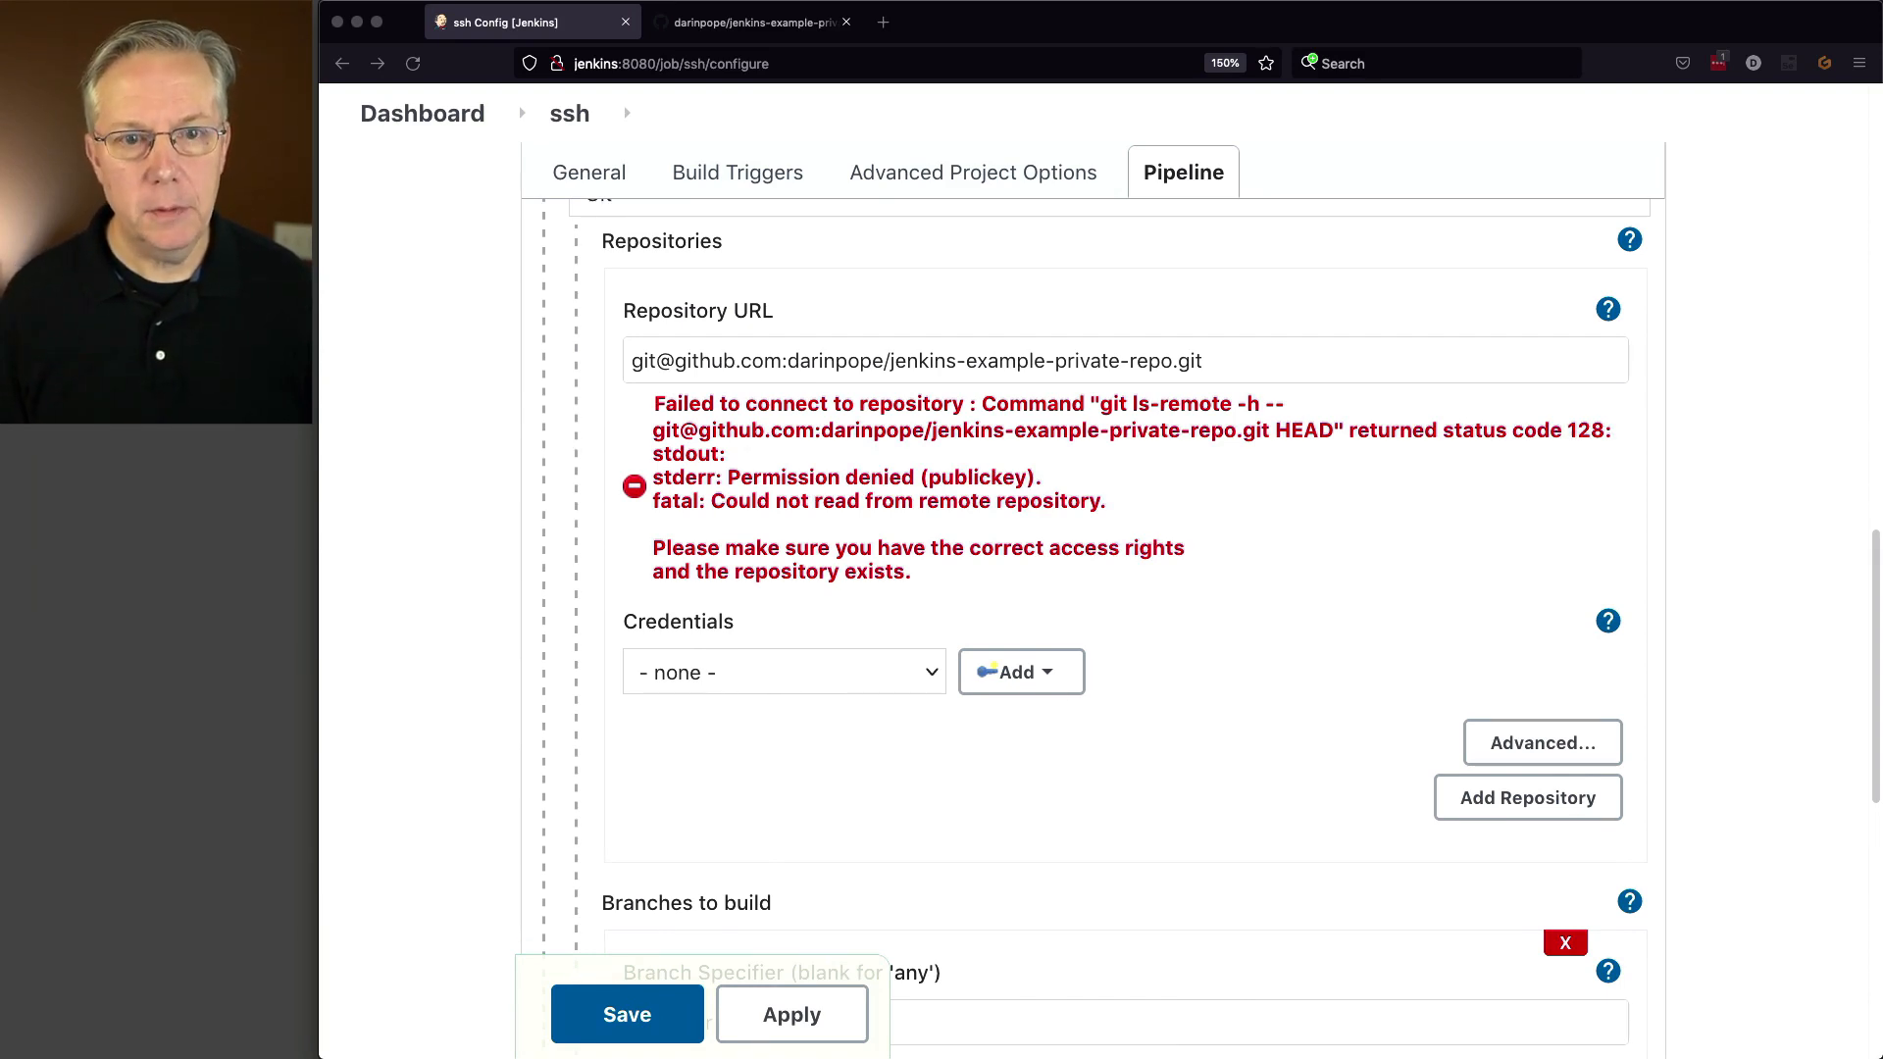
Go to GitHub account Settings and the SSH and GPG keys page
left_click(750, 22)
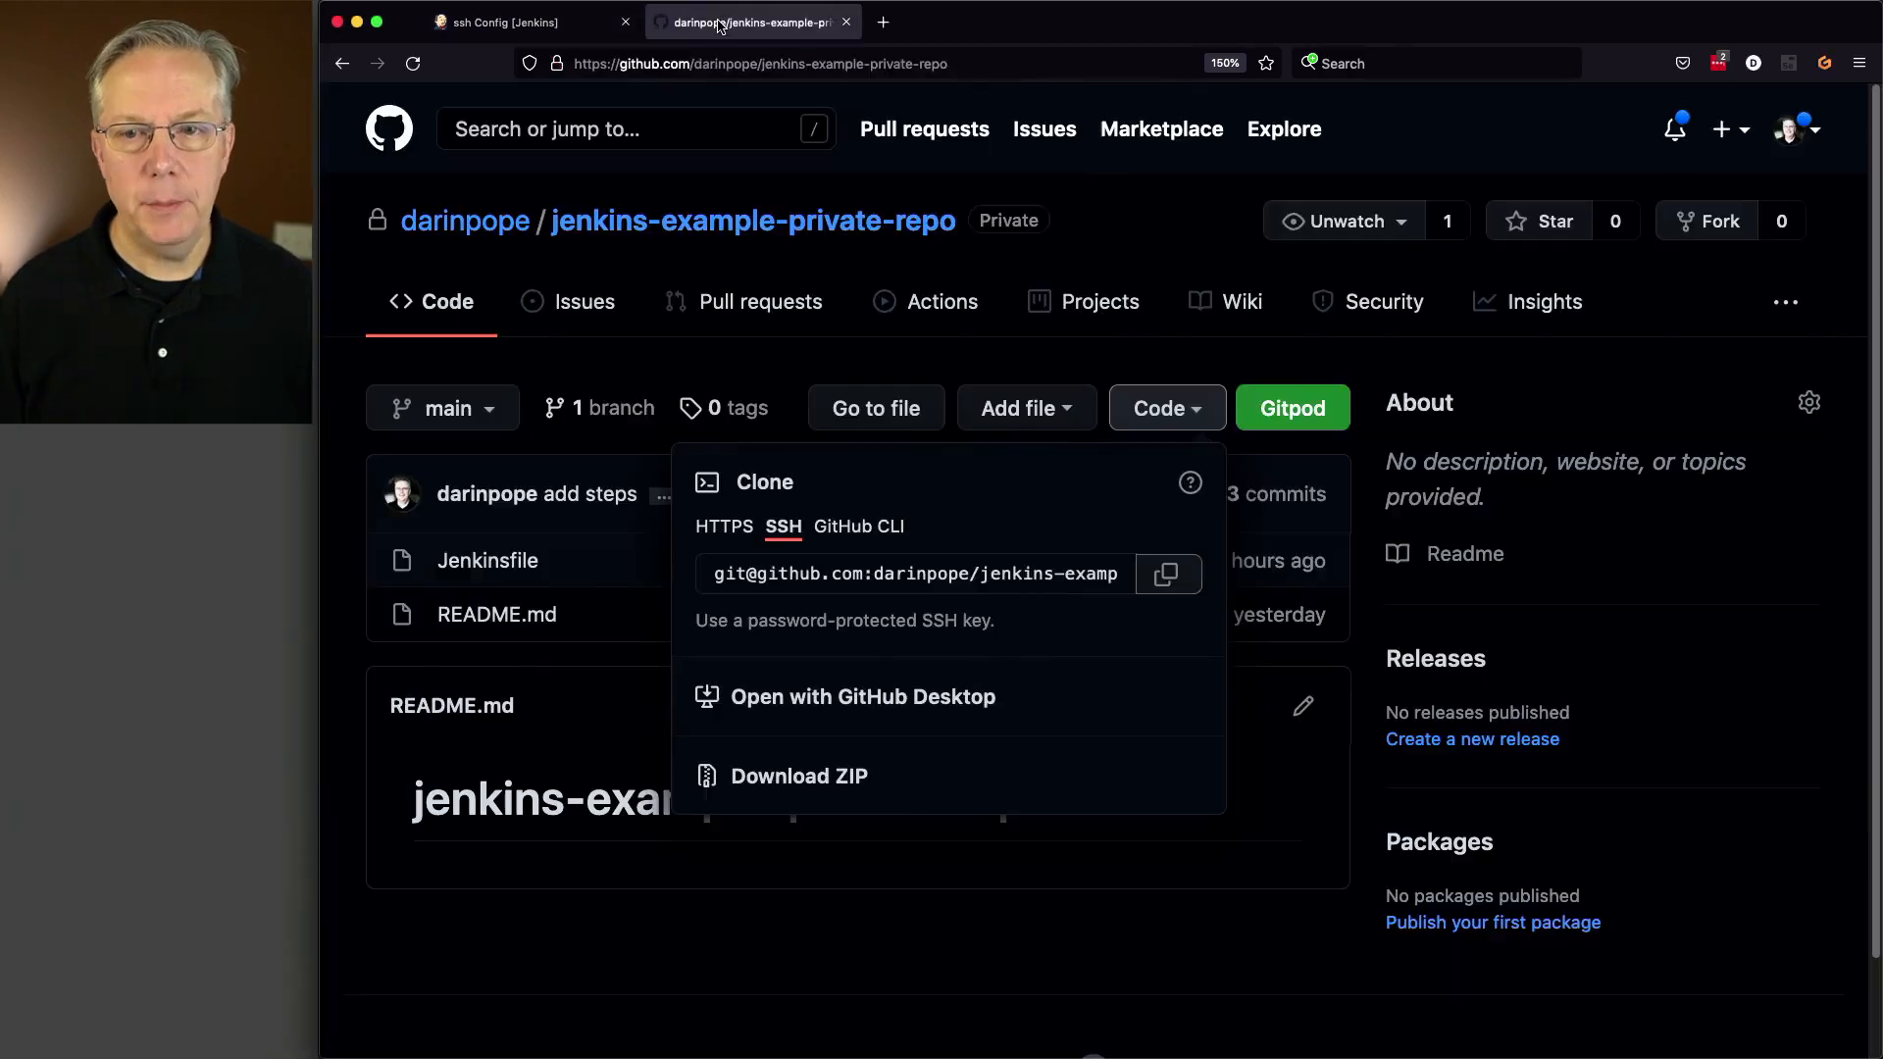
left_click(1157, 407)
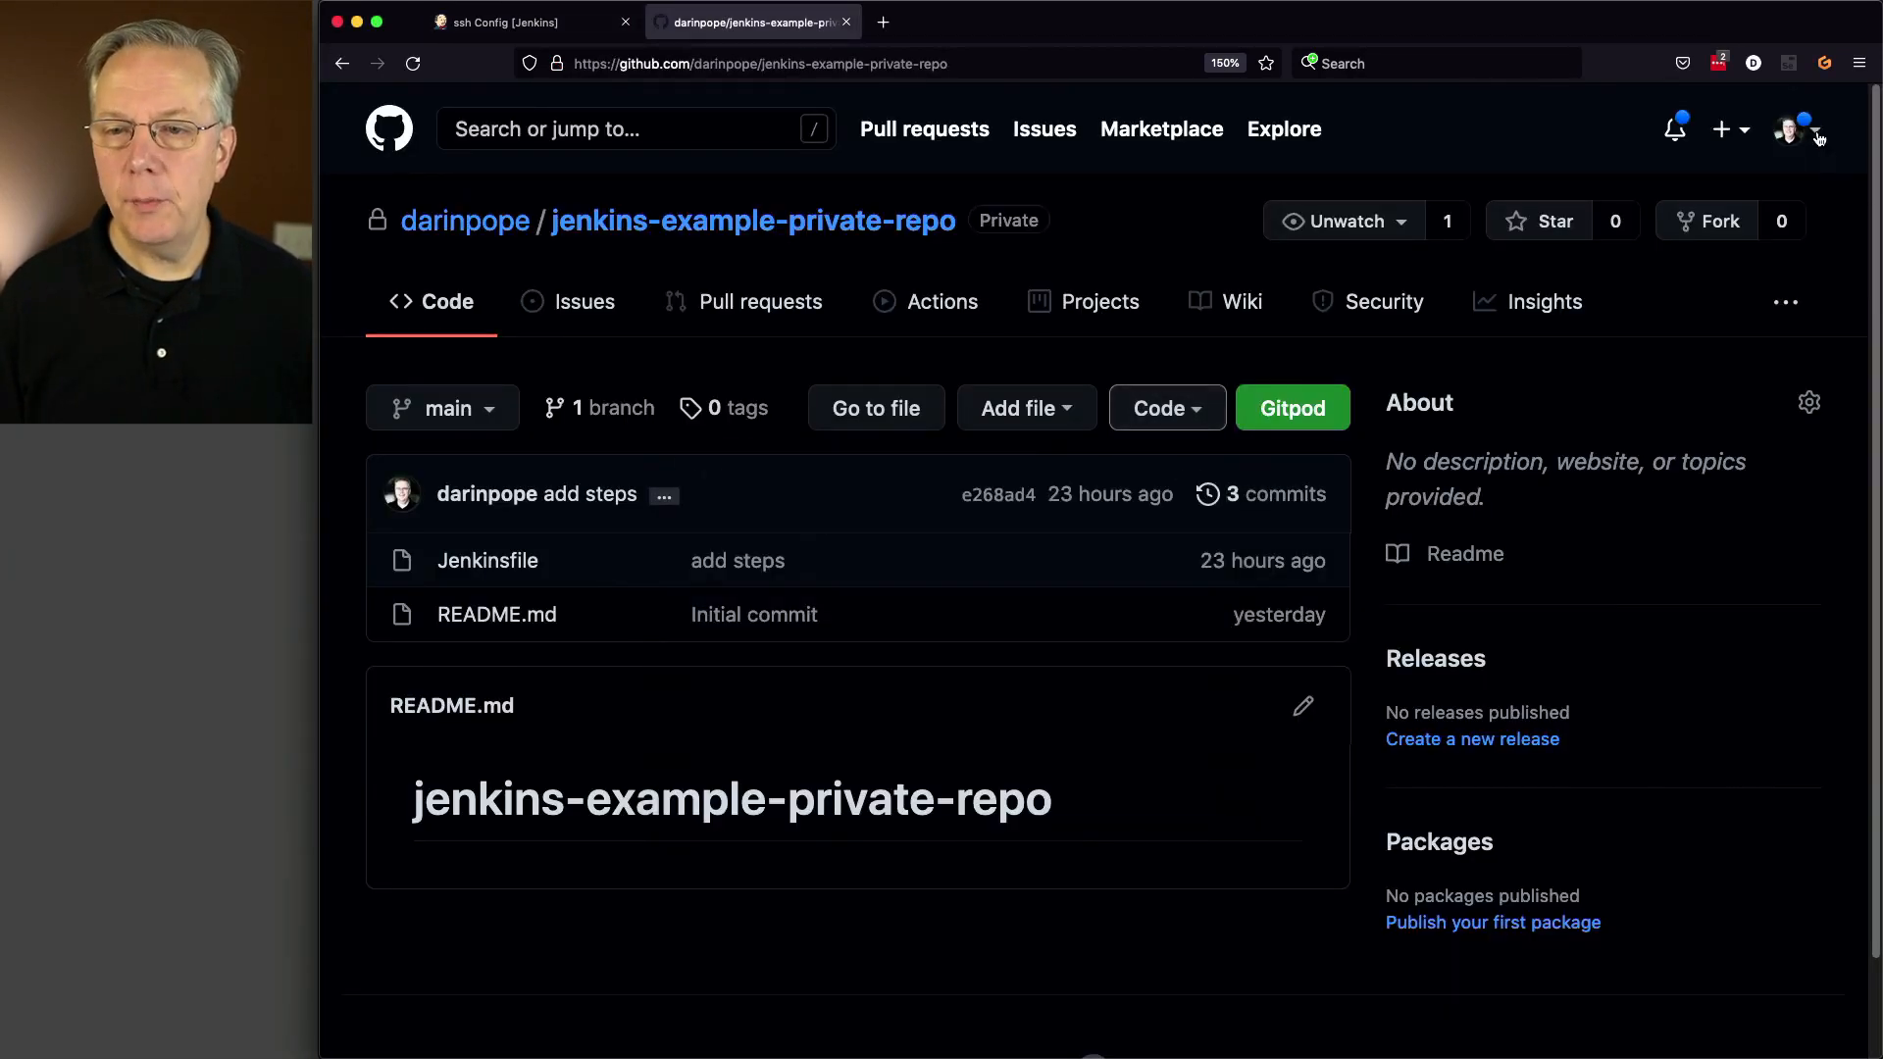
left_click(1796, 128)
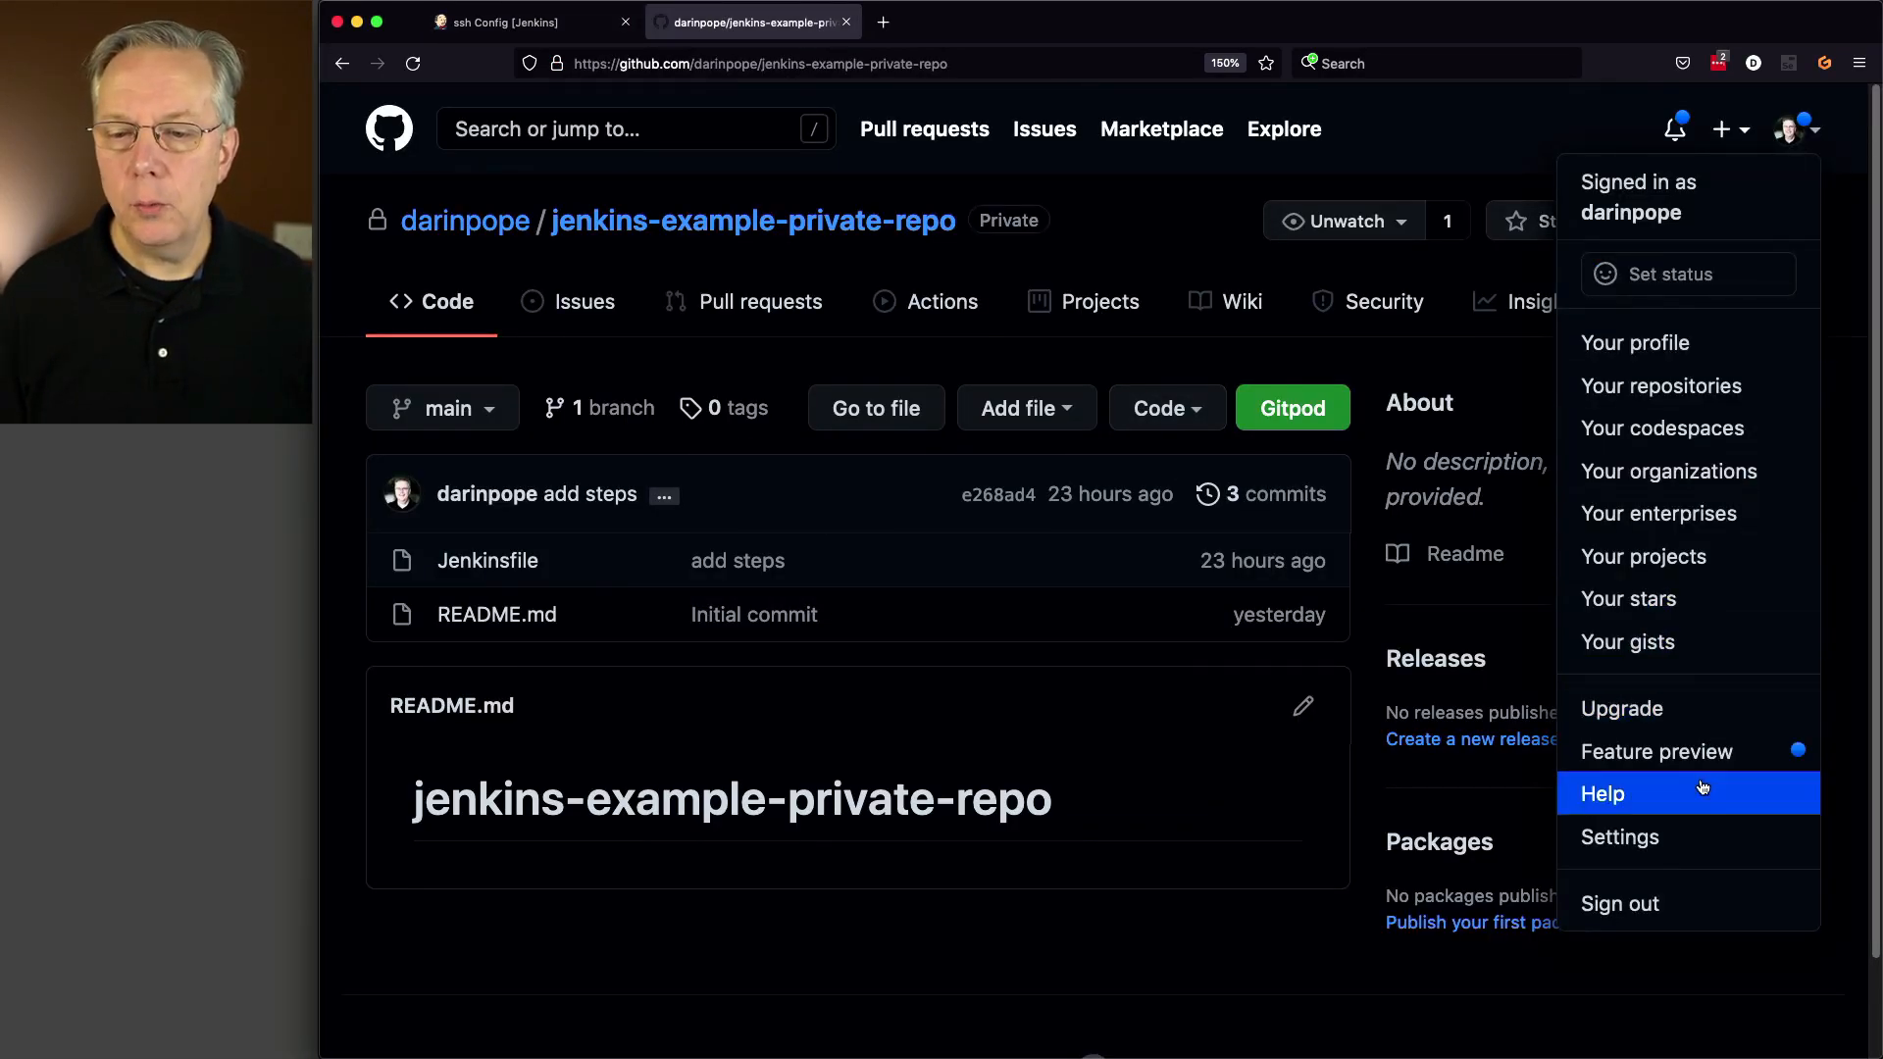
left_click(1635, 342)
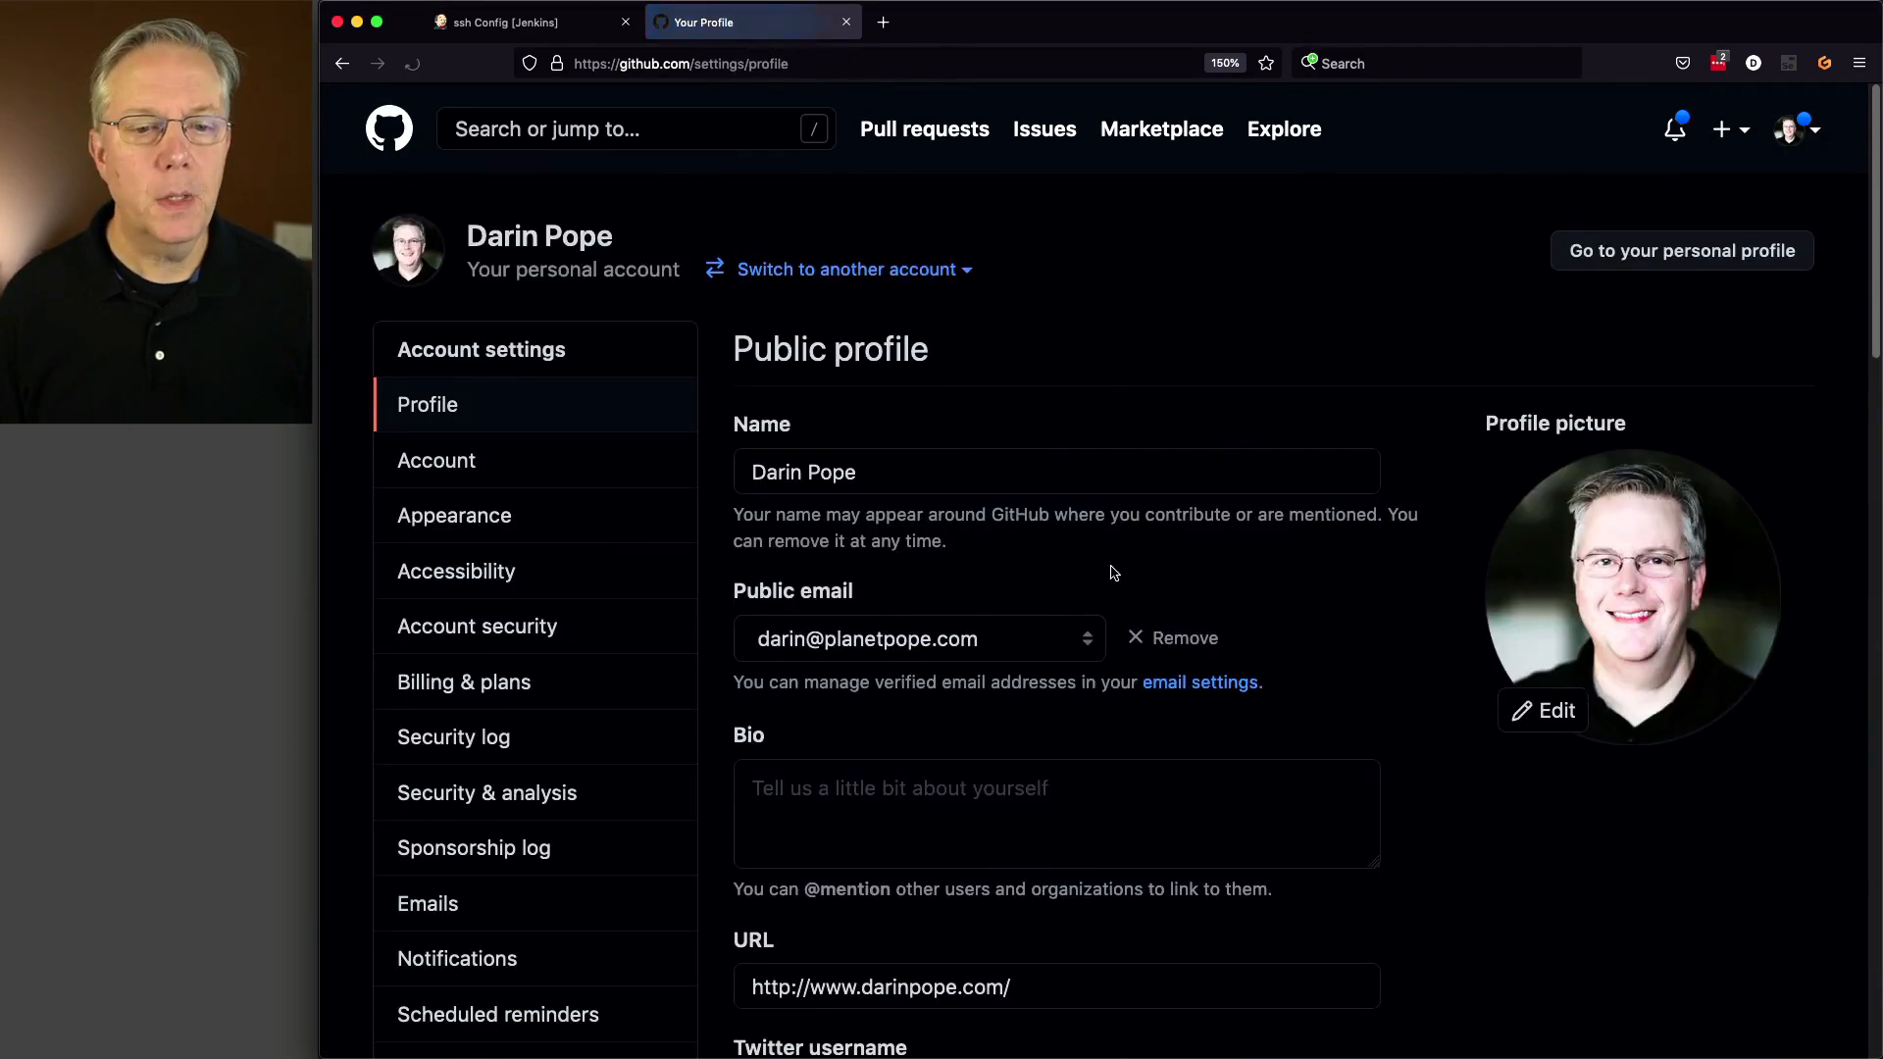
scroll("down", 3)
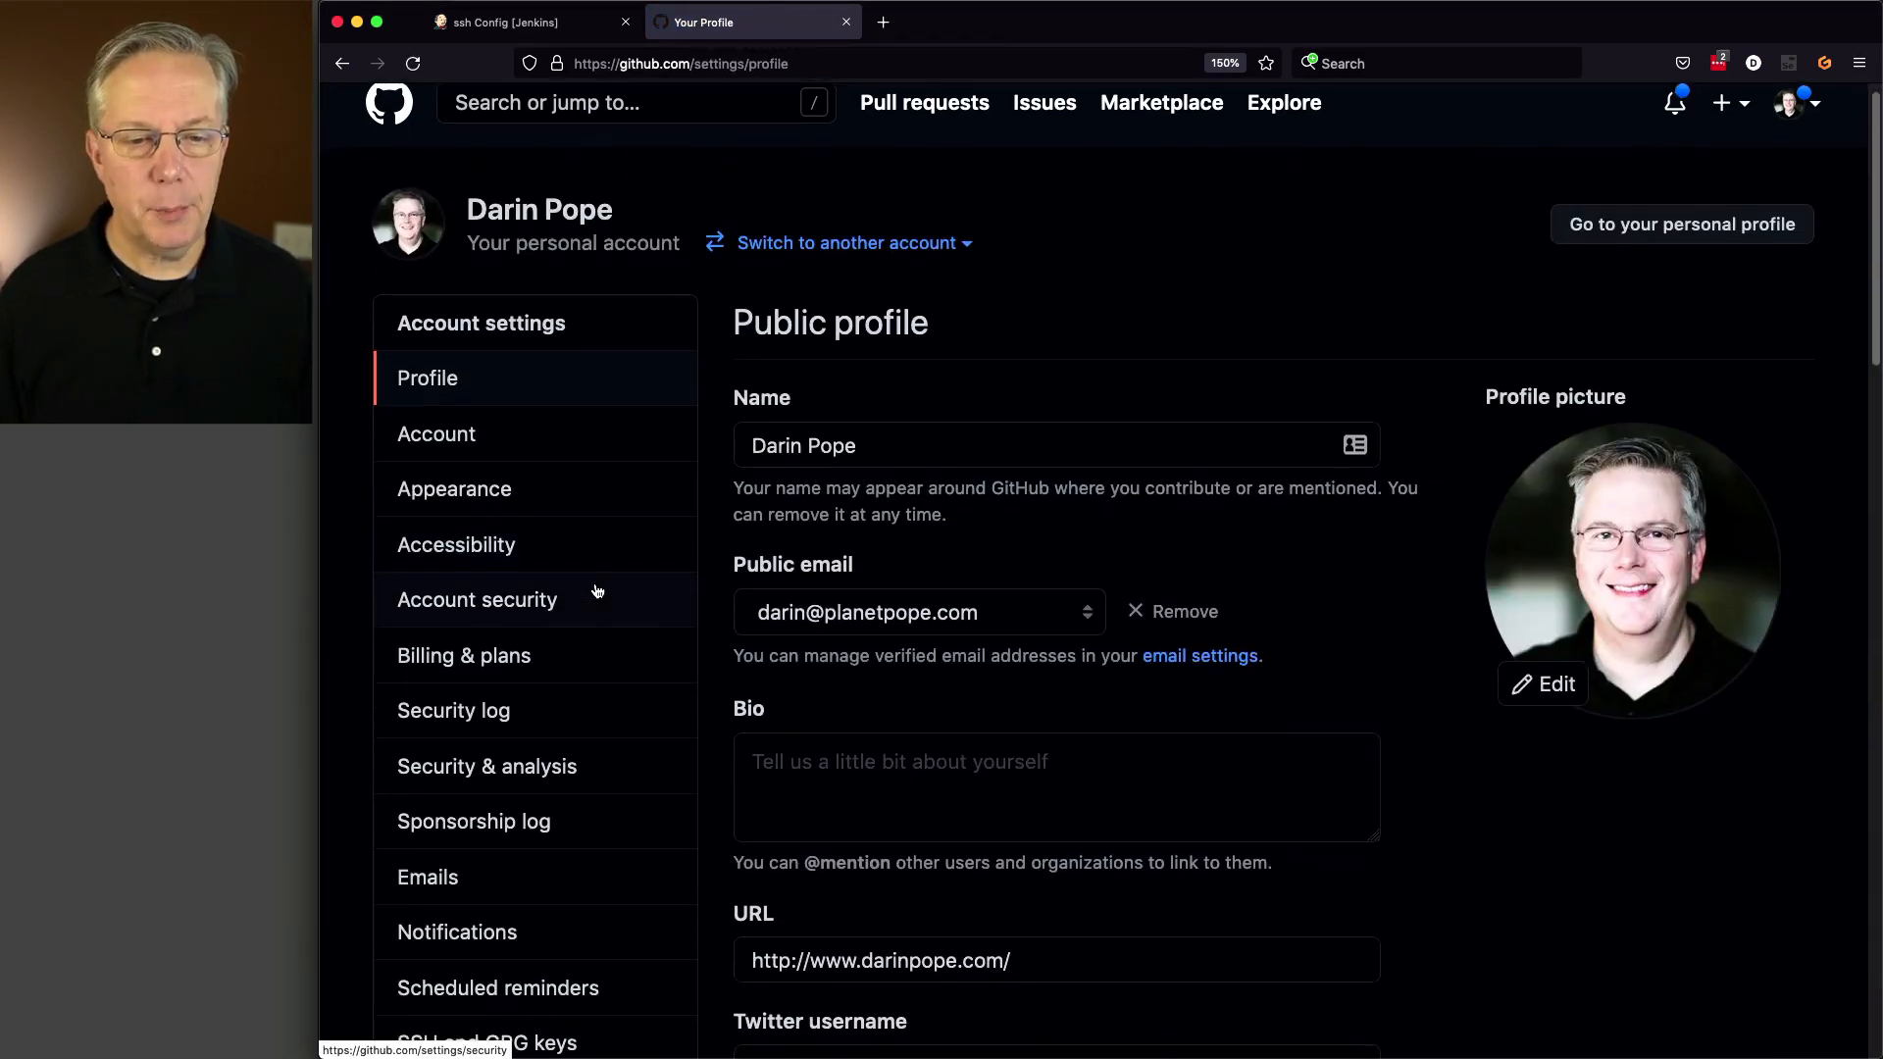
scroll("down", 3)
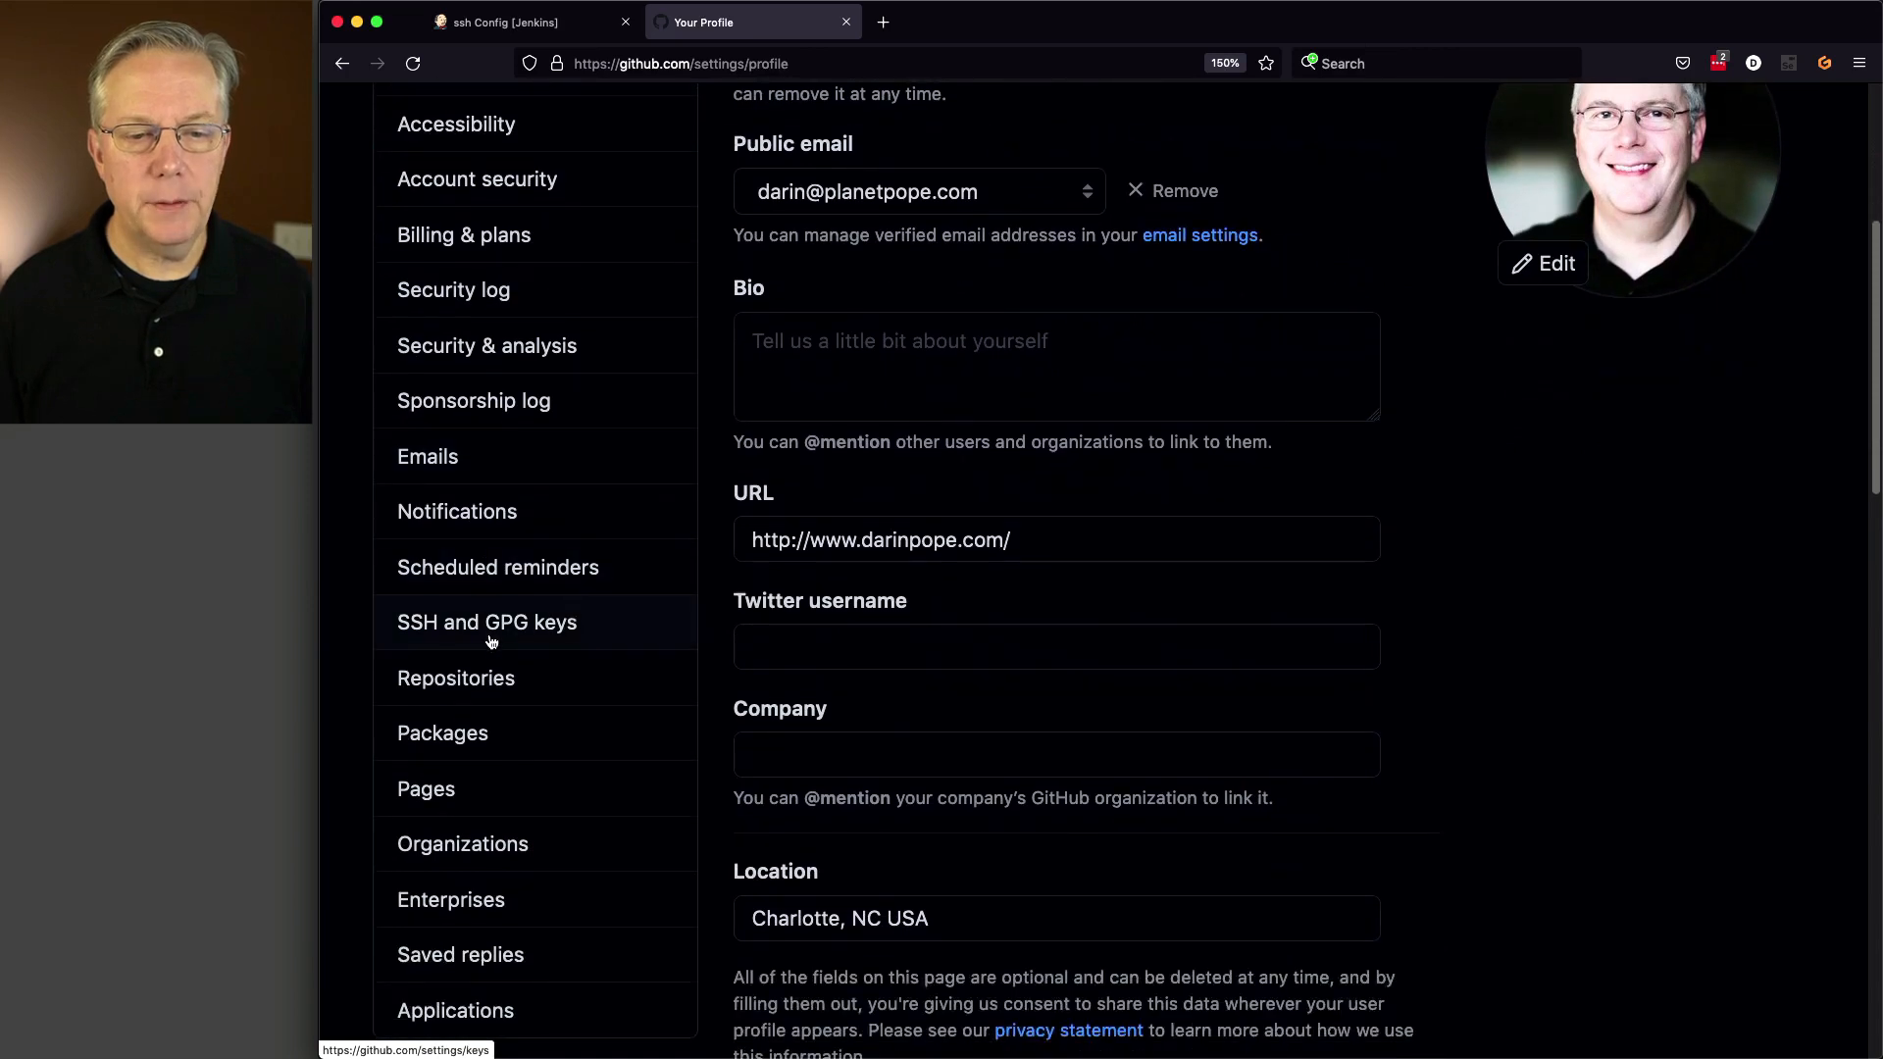
left_click(487, 622)
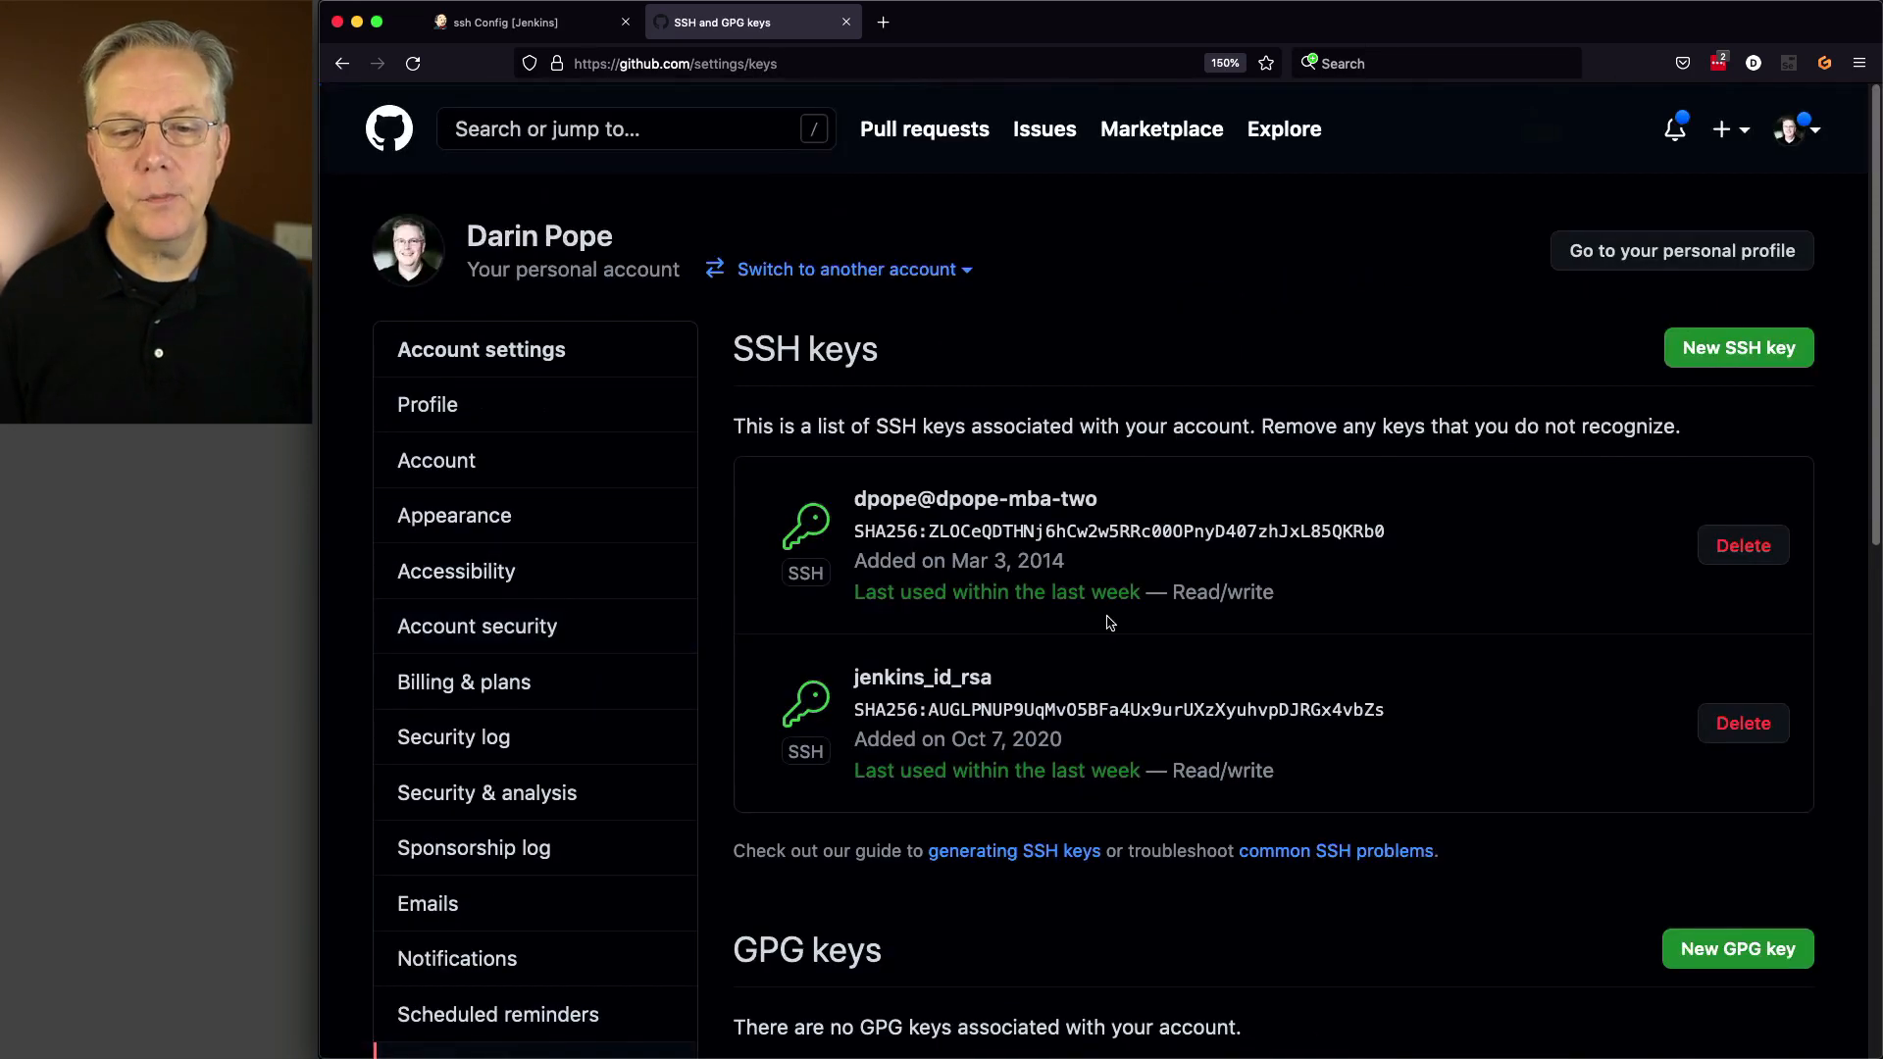
Open the 'generating SSH keys' guide link in a new tab
scroll("down", 3)
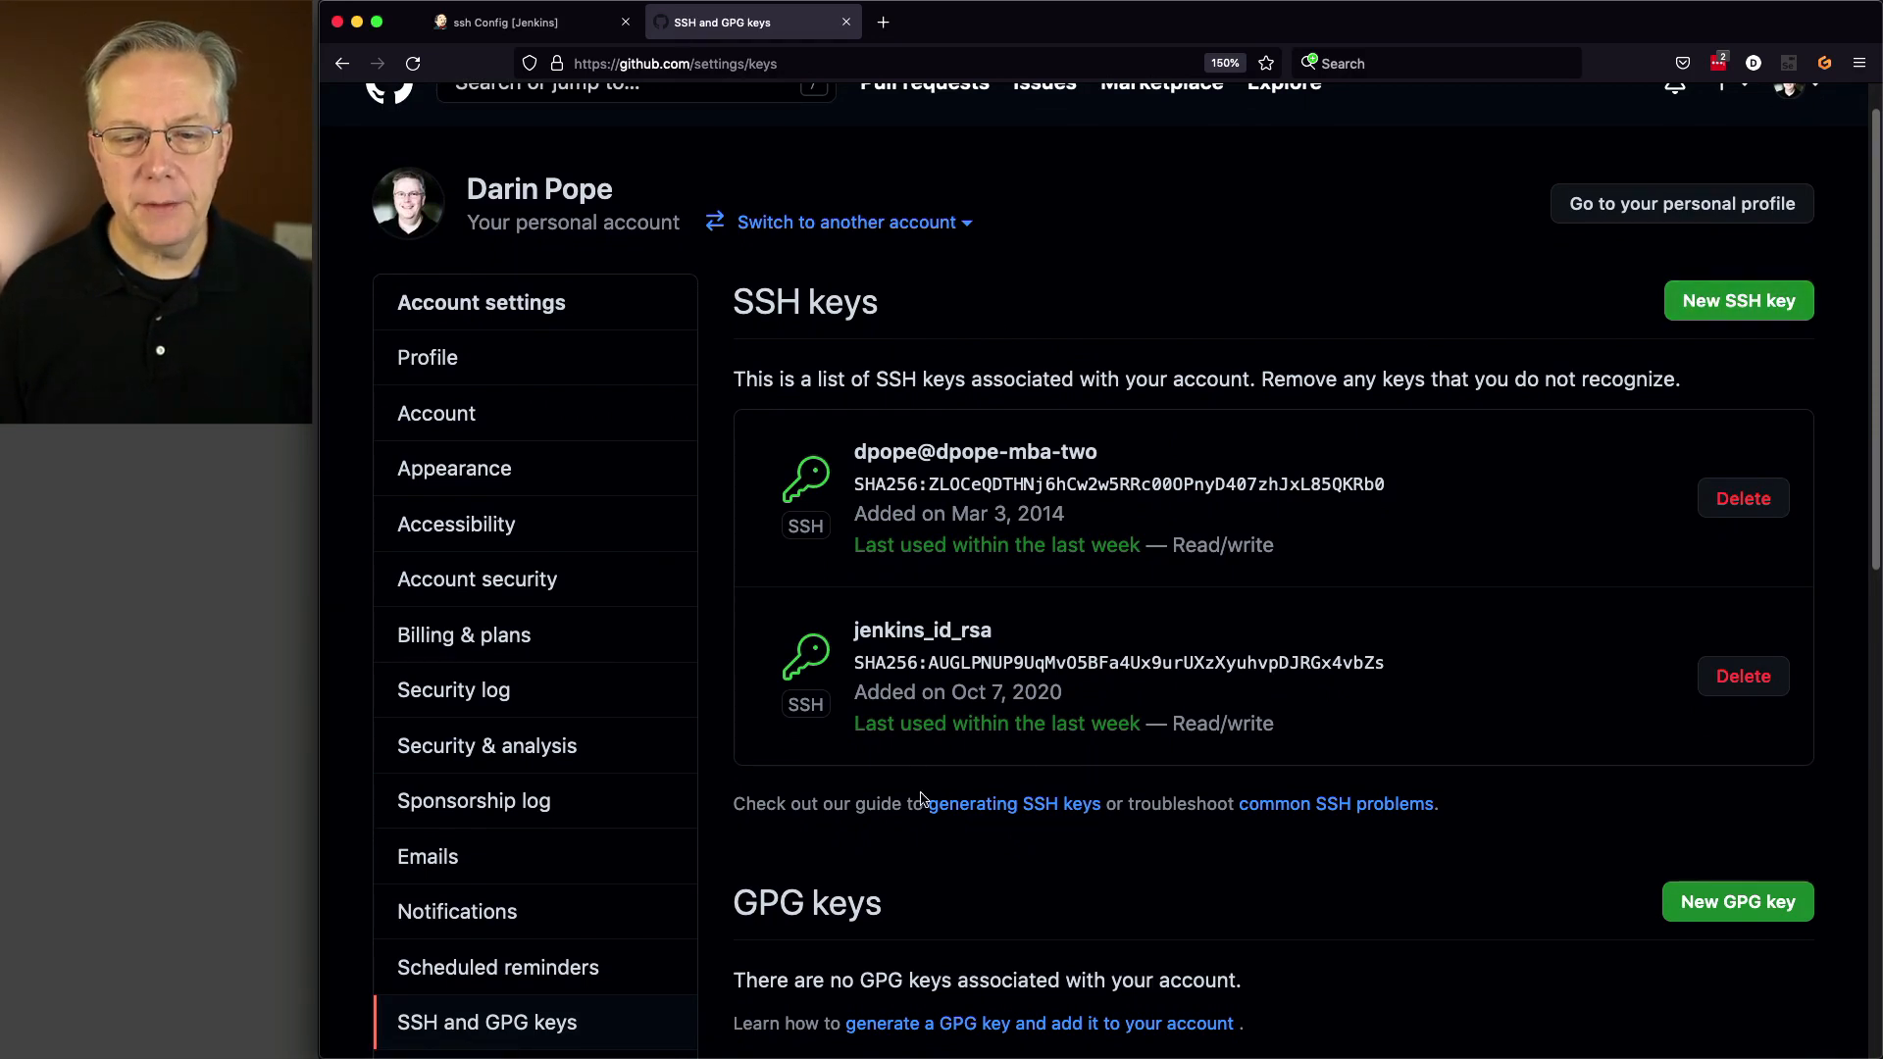
right_click(1013, 803)
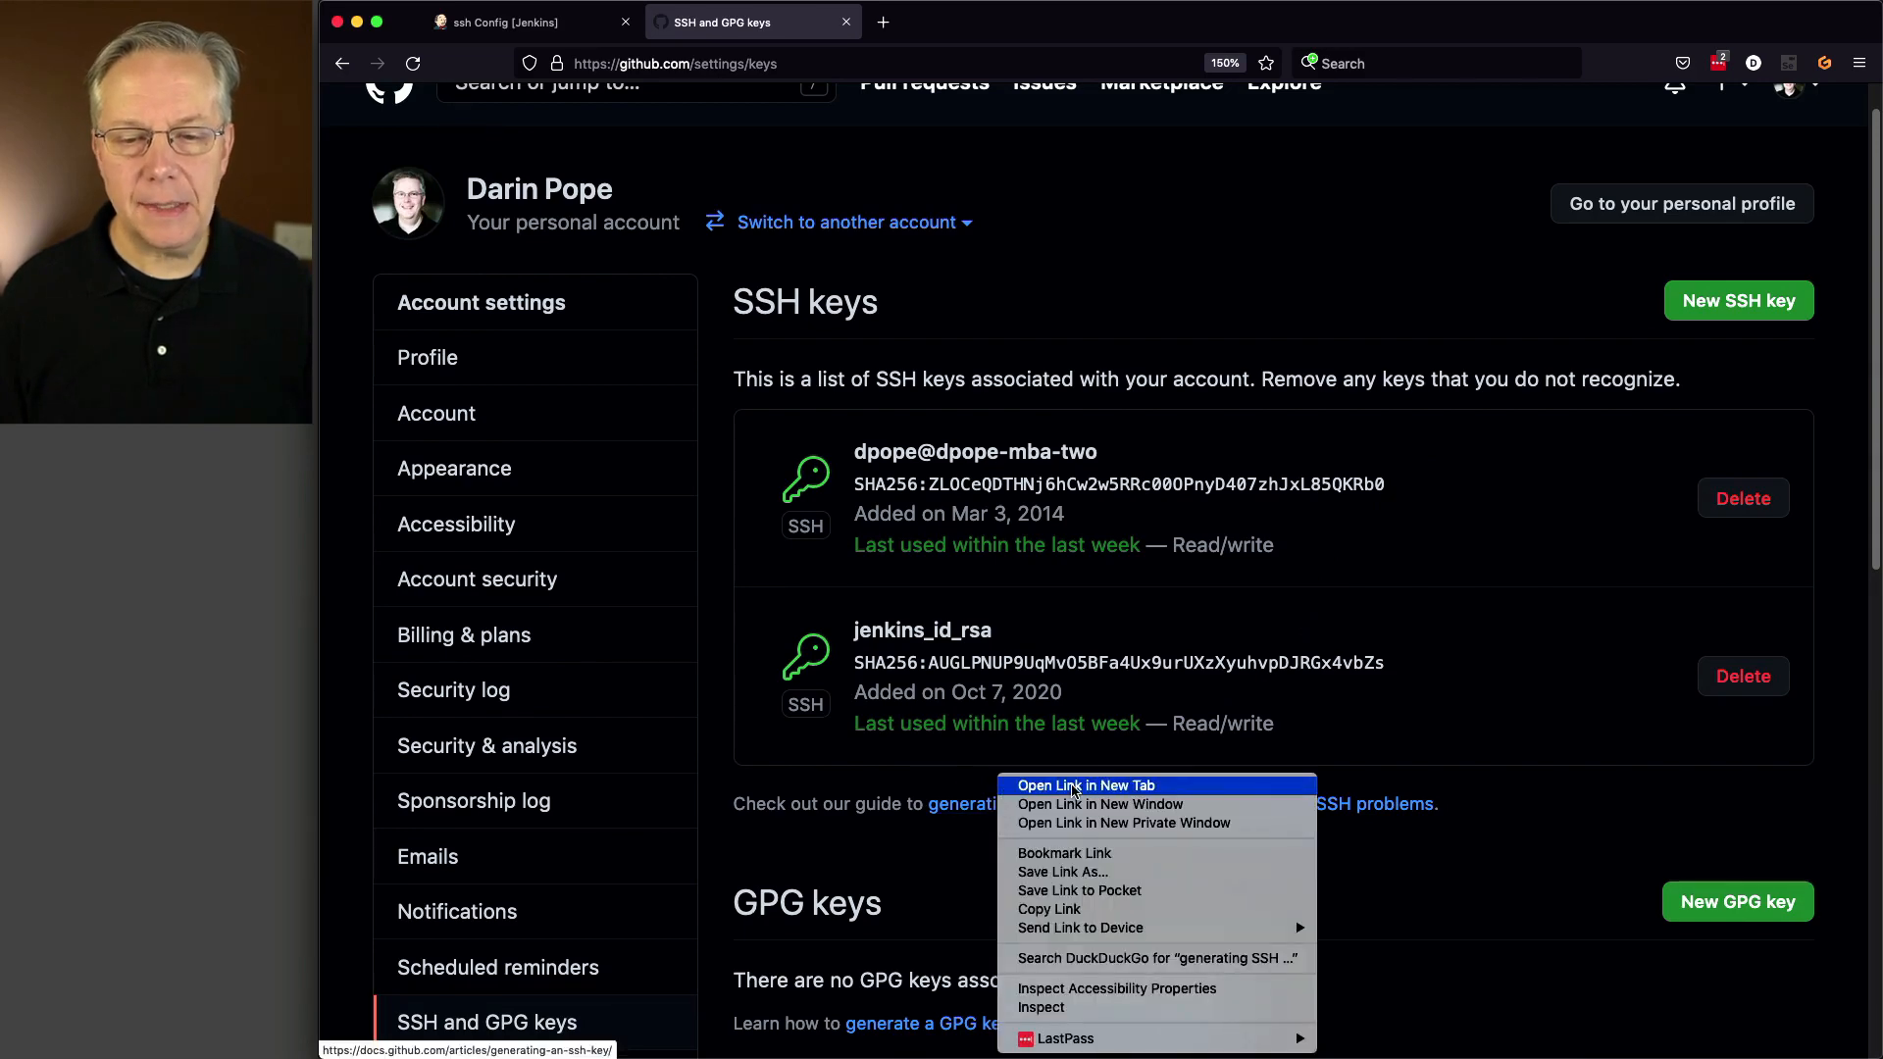
left_click(1083, 786)
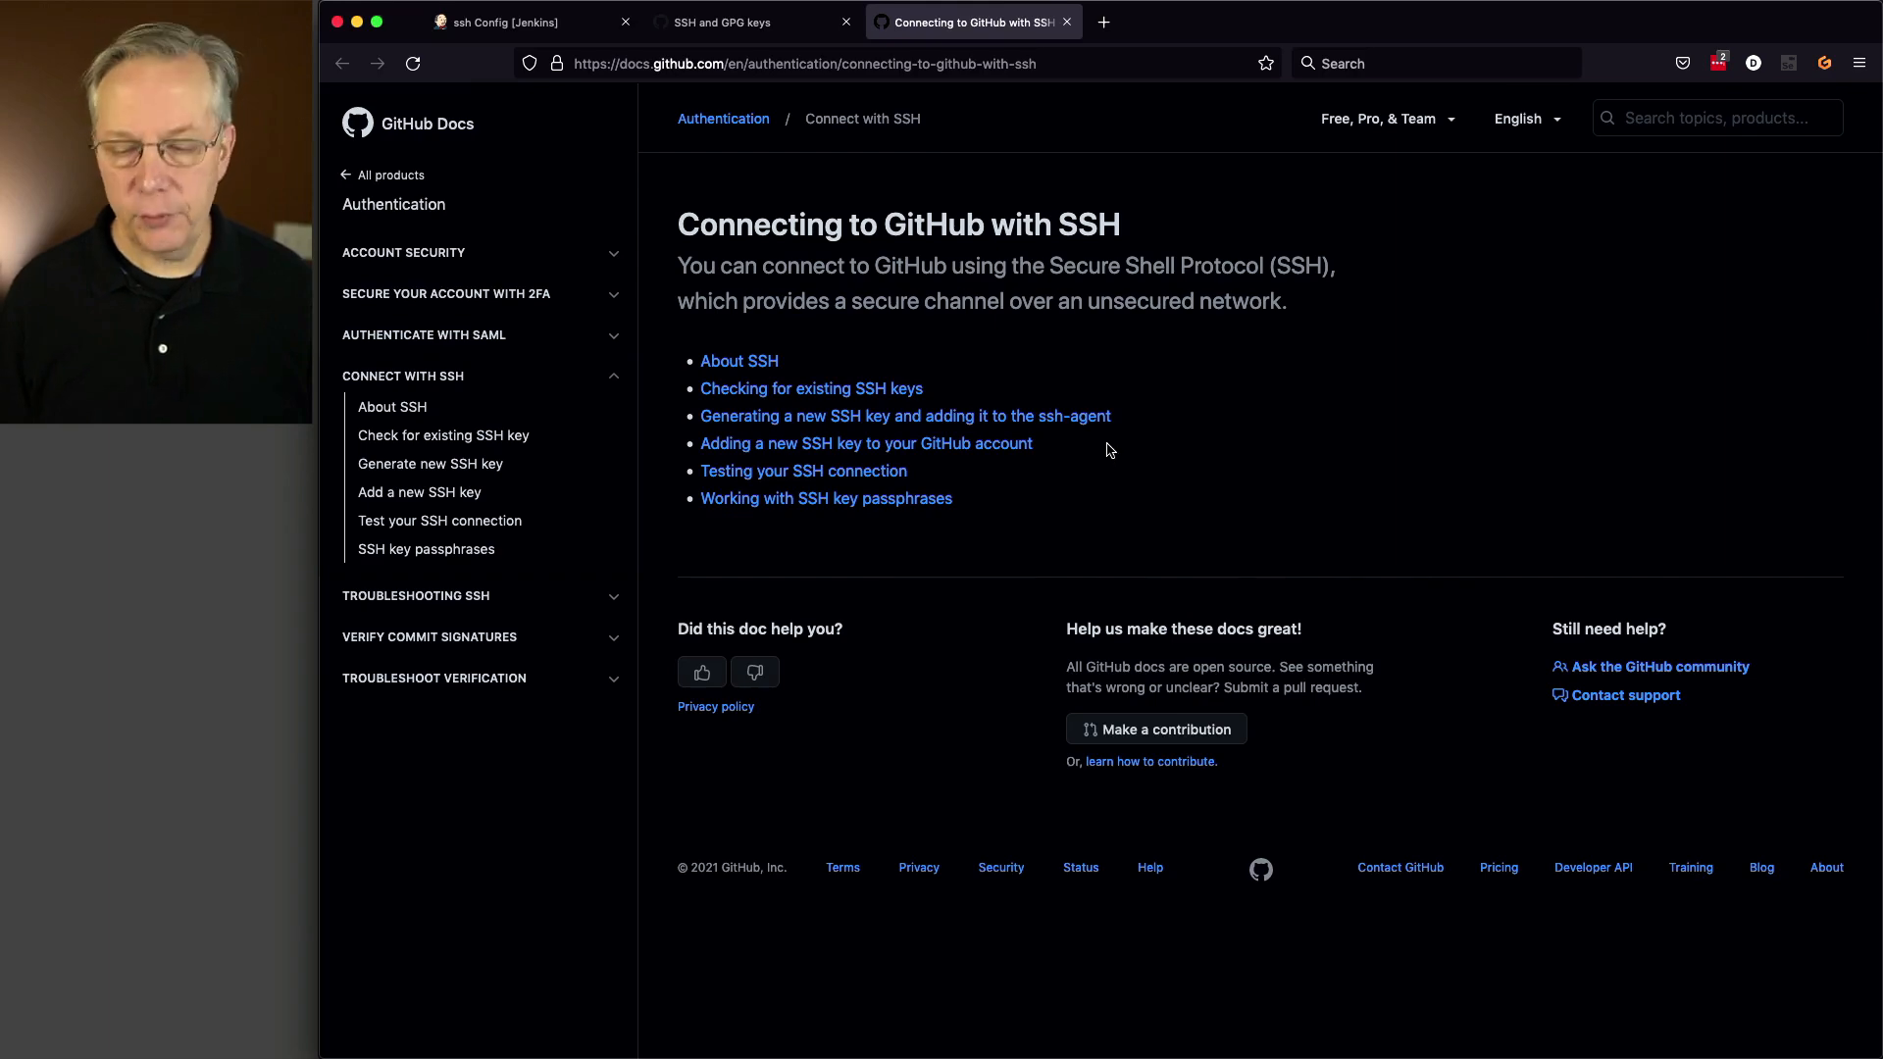
Zoom the docs page, scroll to the ssh-keygen command and select the ed25519 text
key("ctrl+plus")
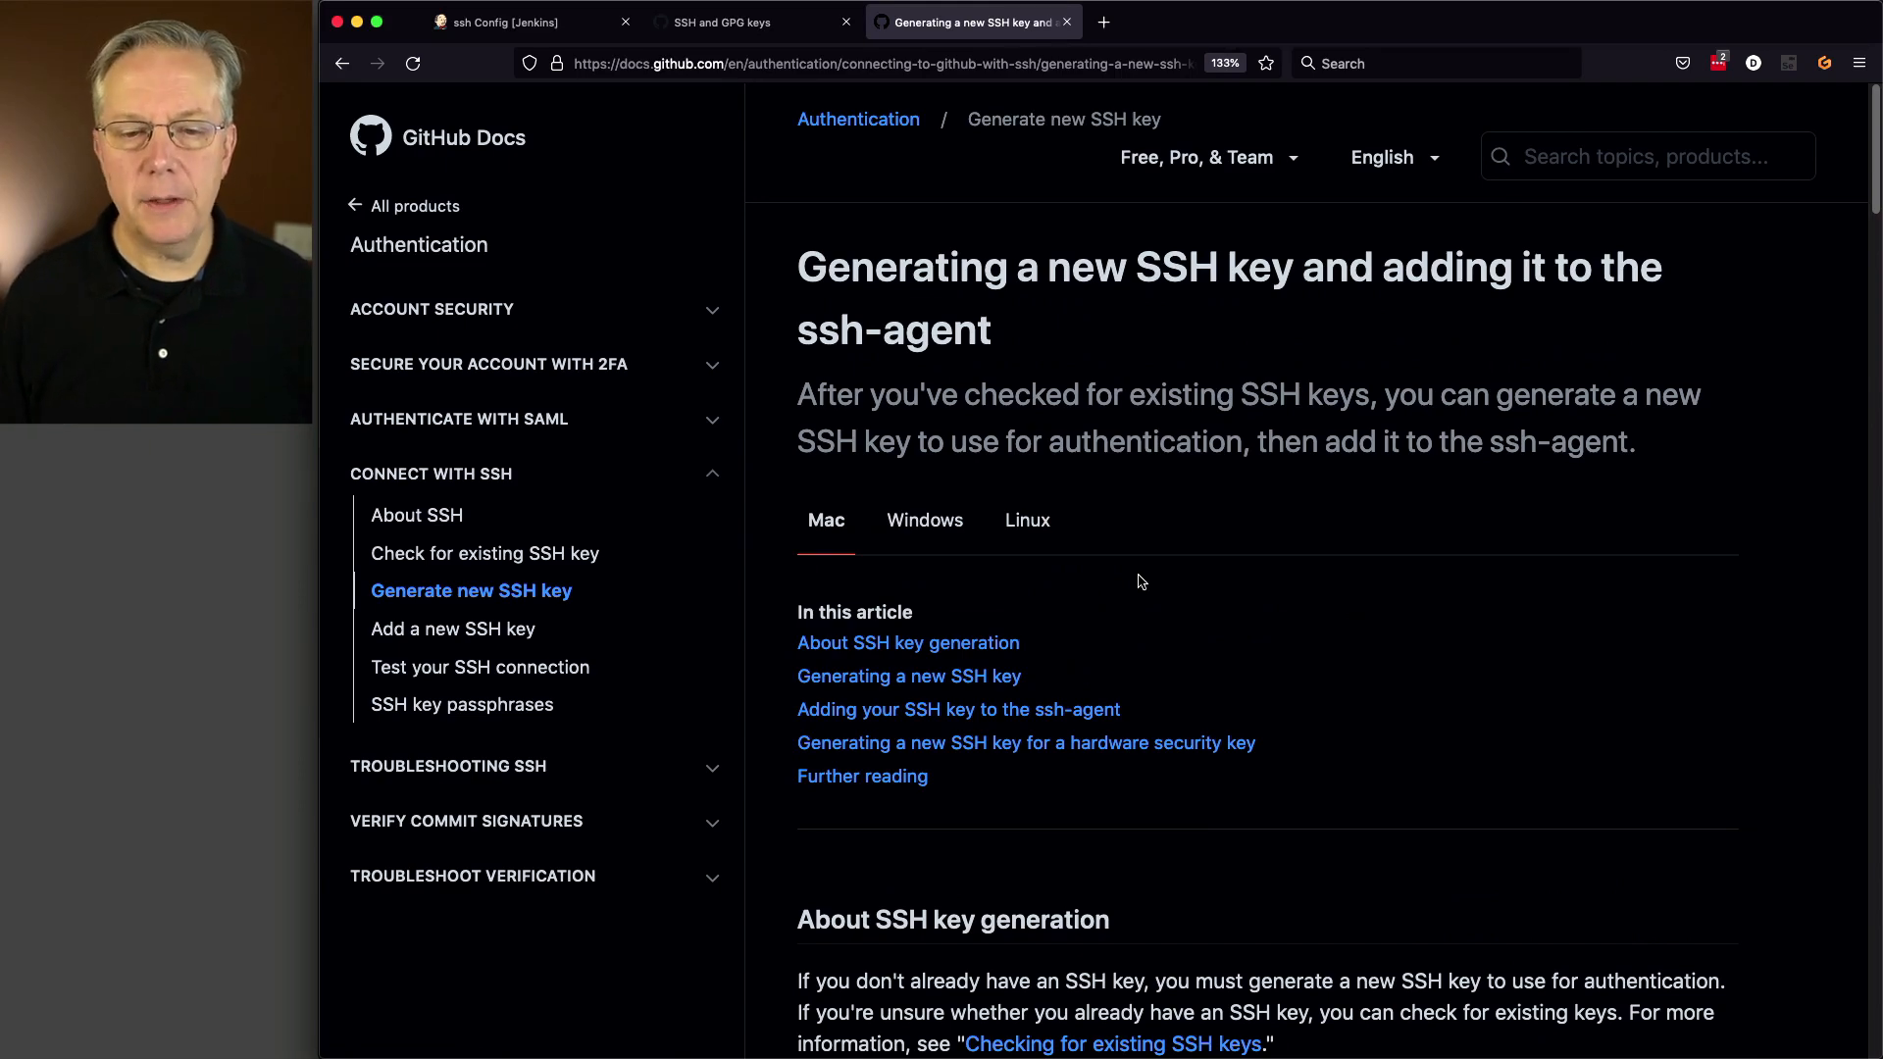
scroll("down", 3)
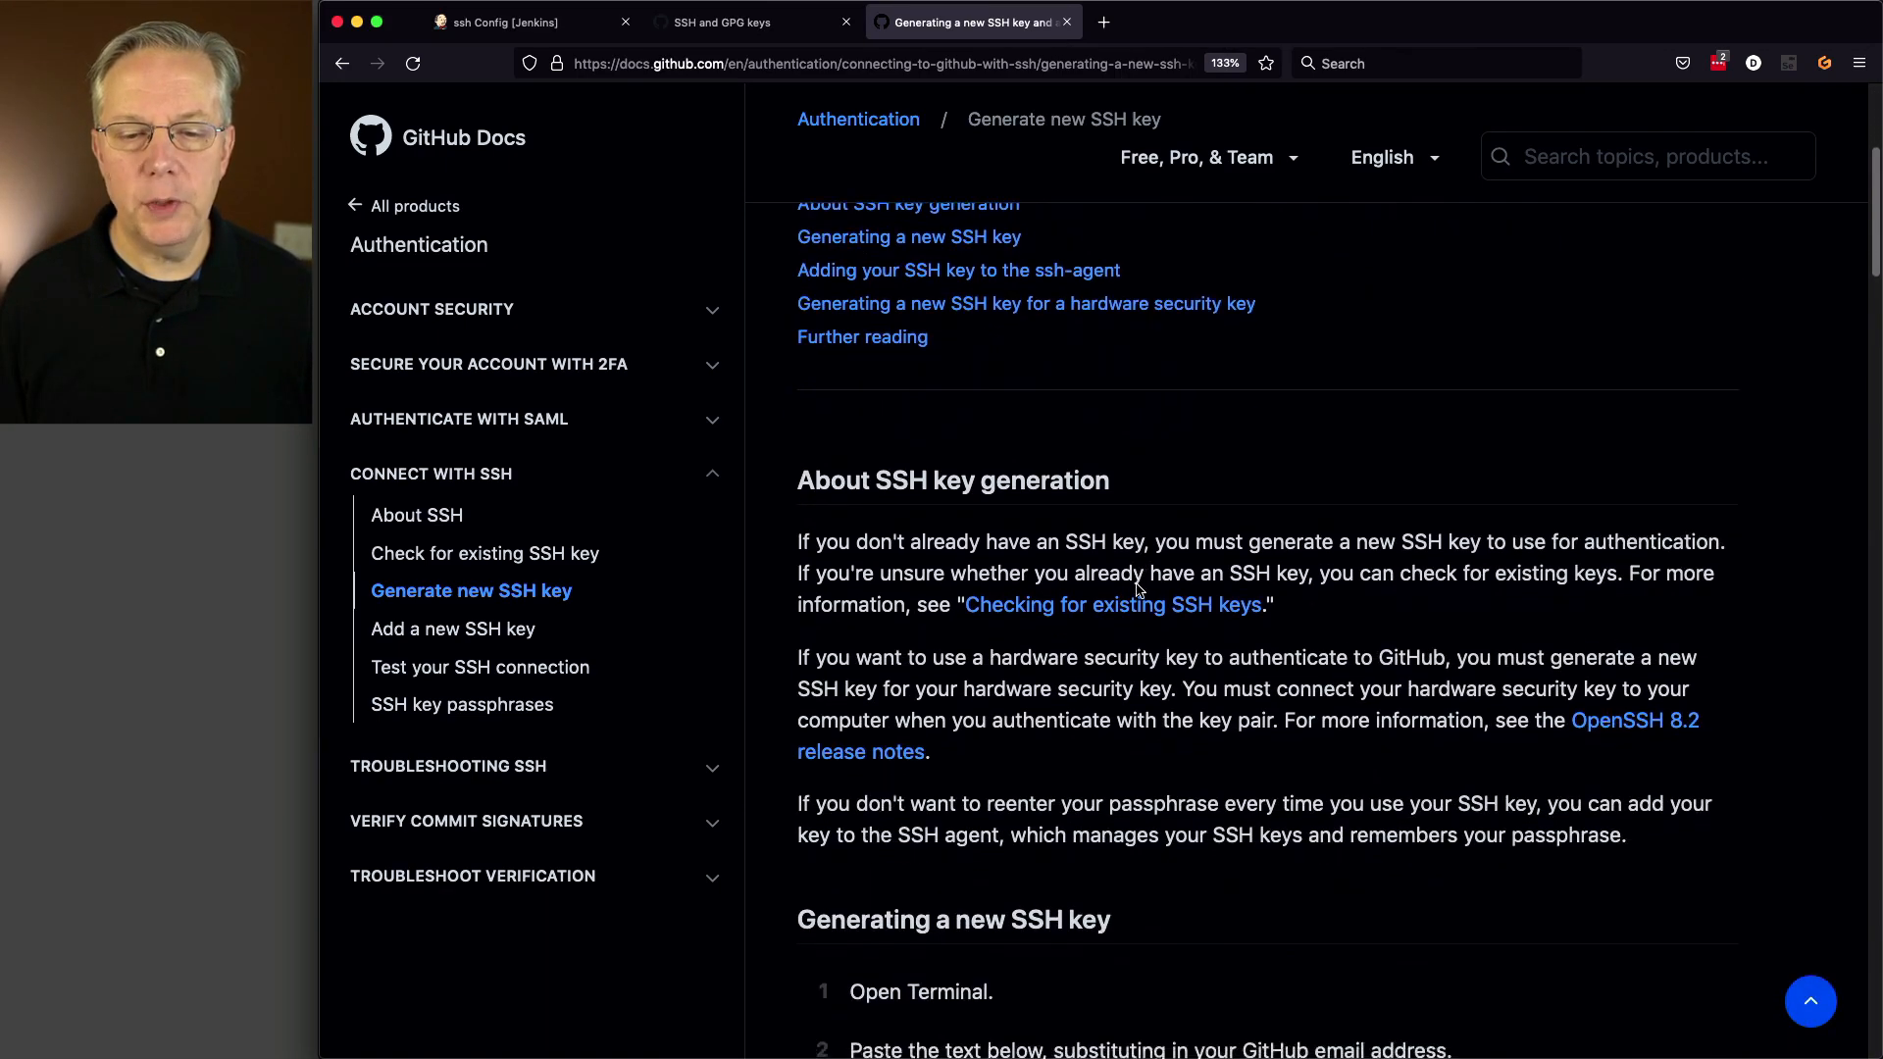
scroll("down", 3)
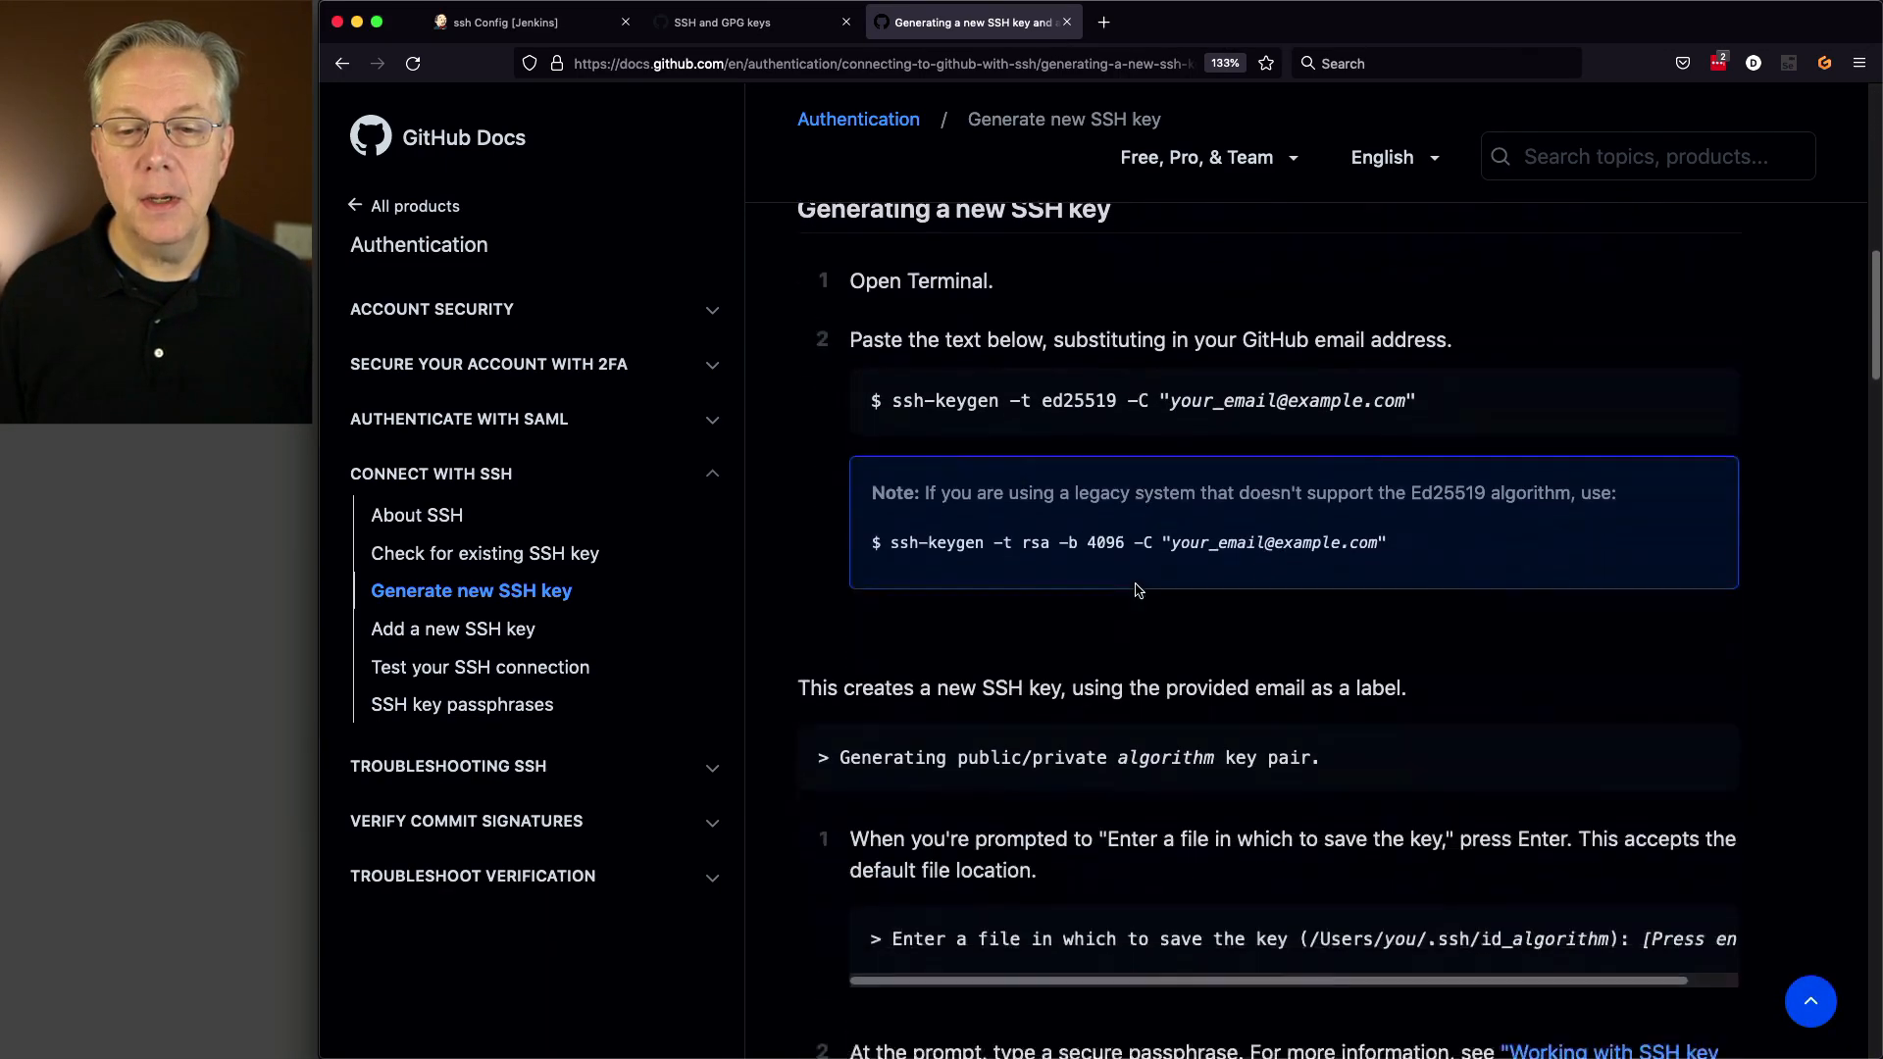
scroll("down", 3)
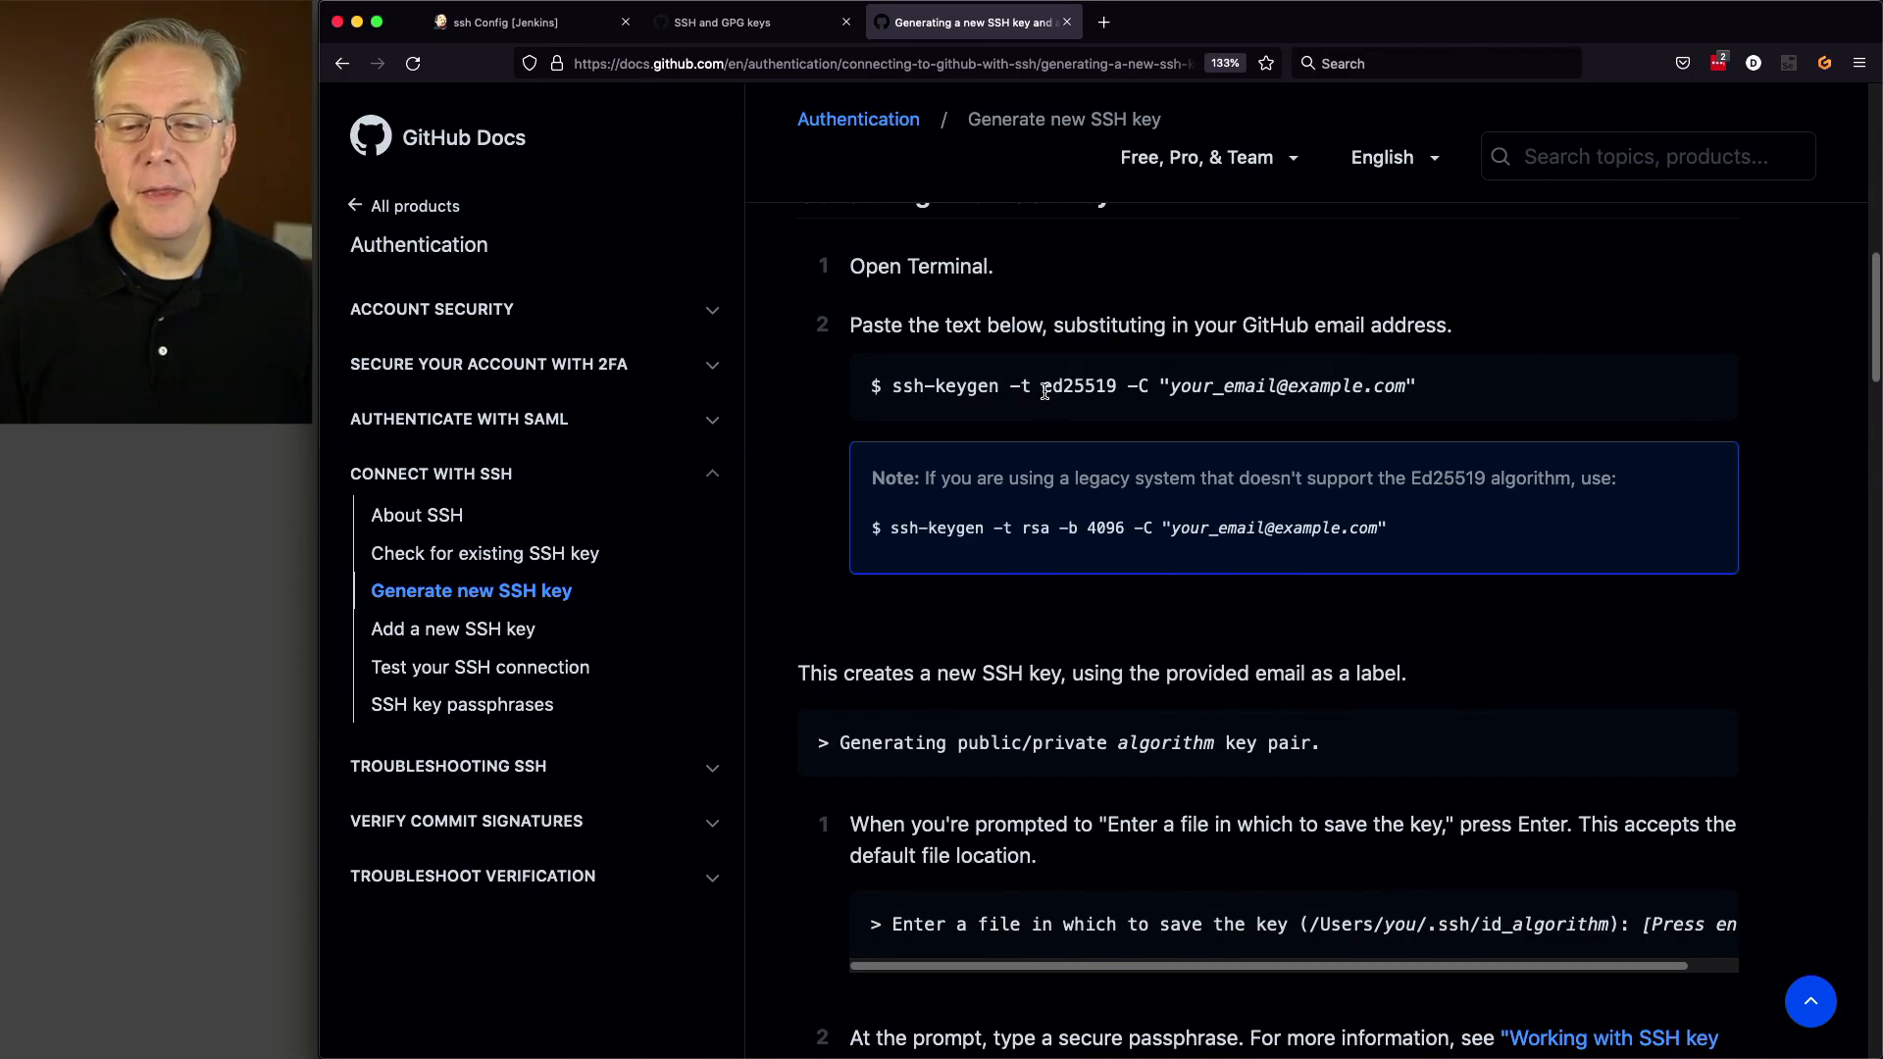
double_click(1079, 386)
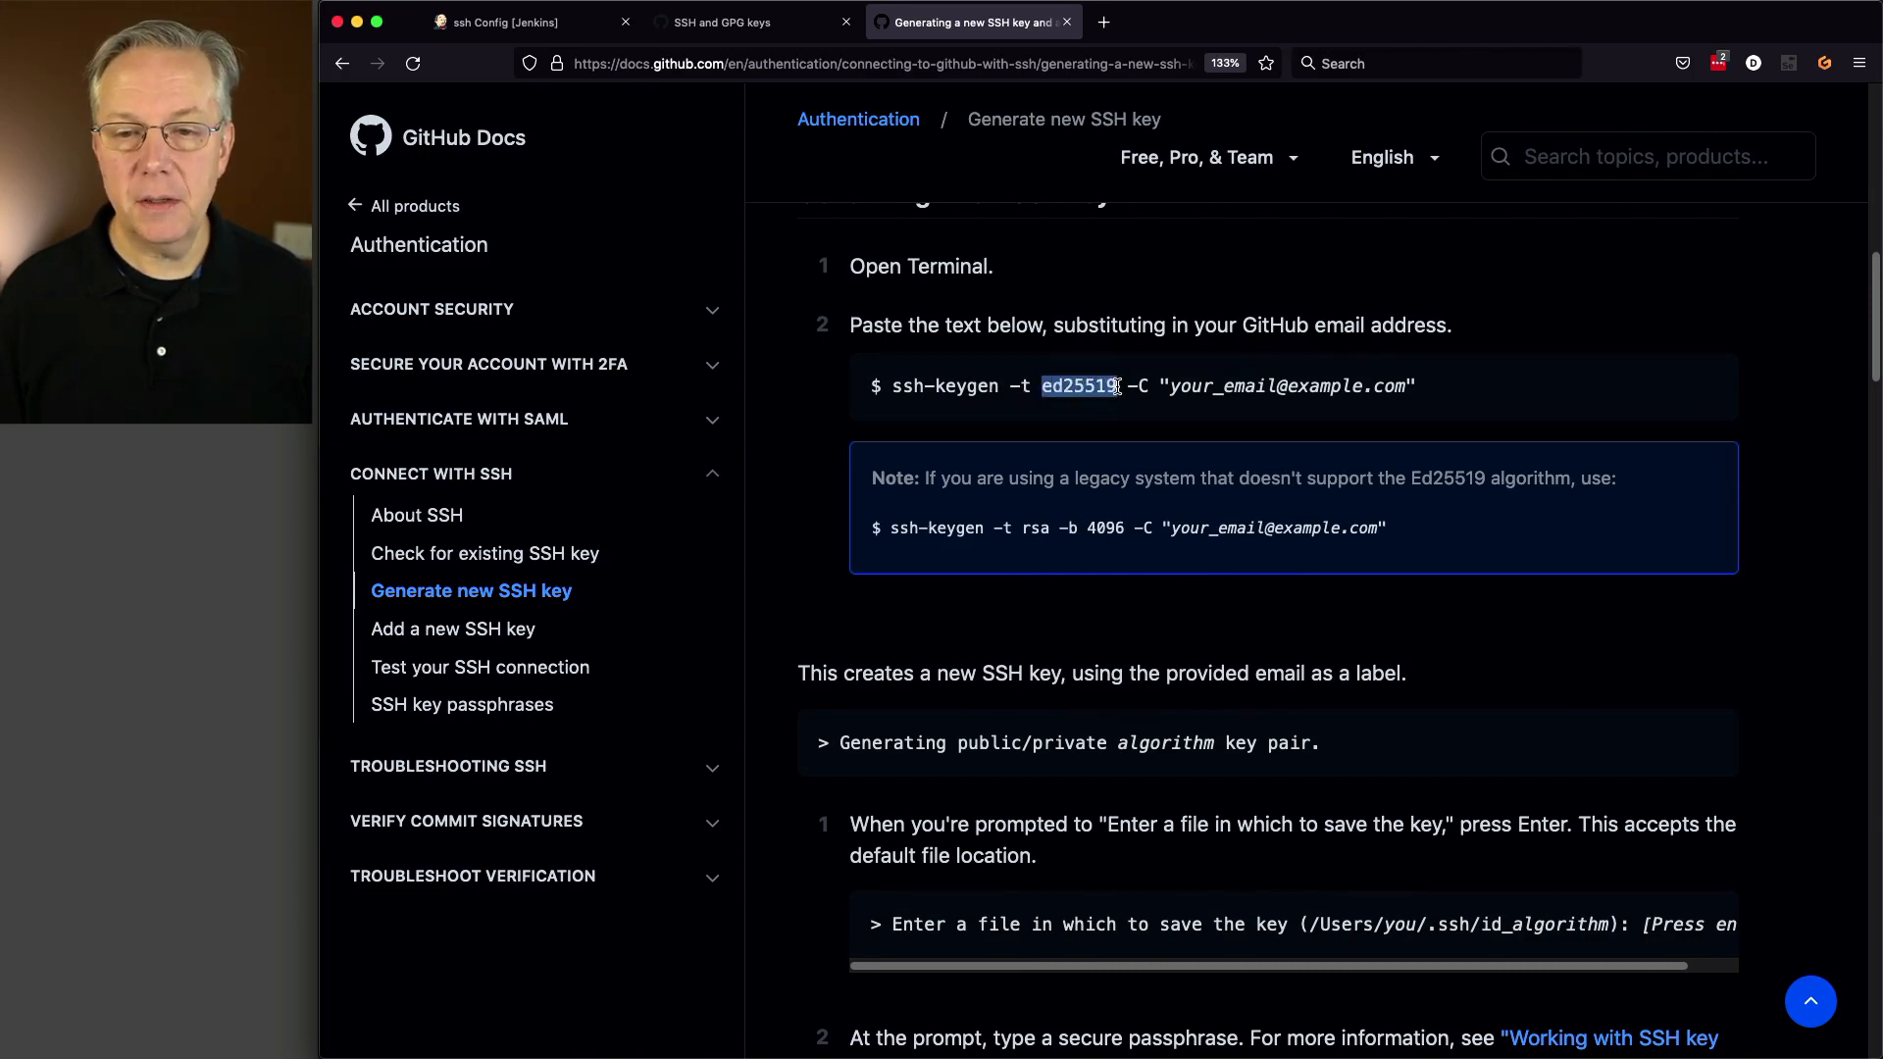
left_click_drag(1081, 385, 1310, 386)
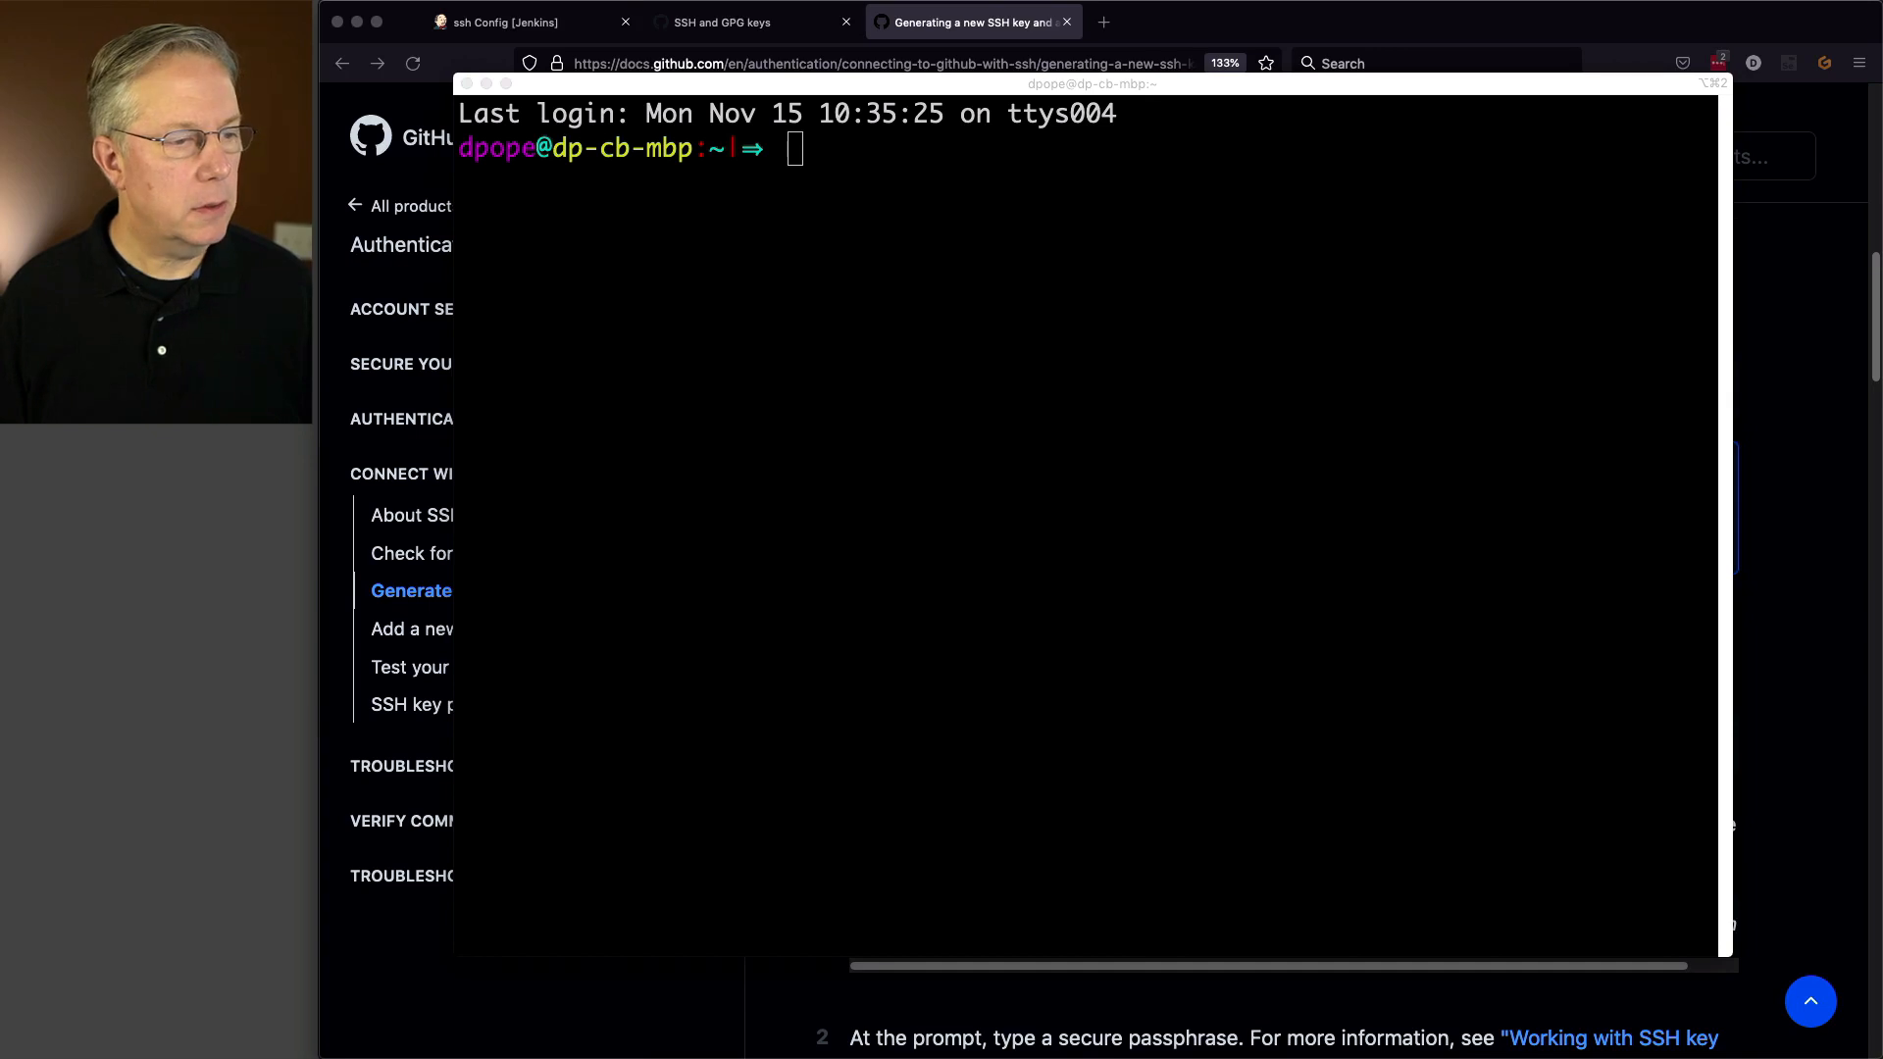
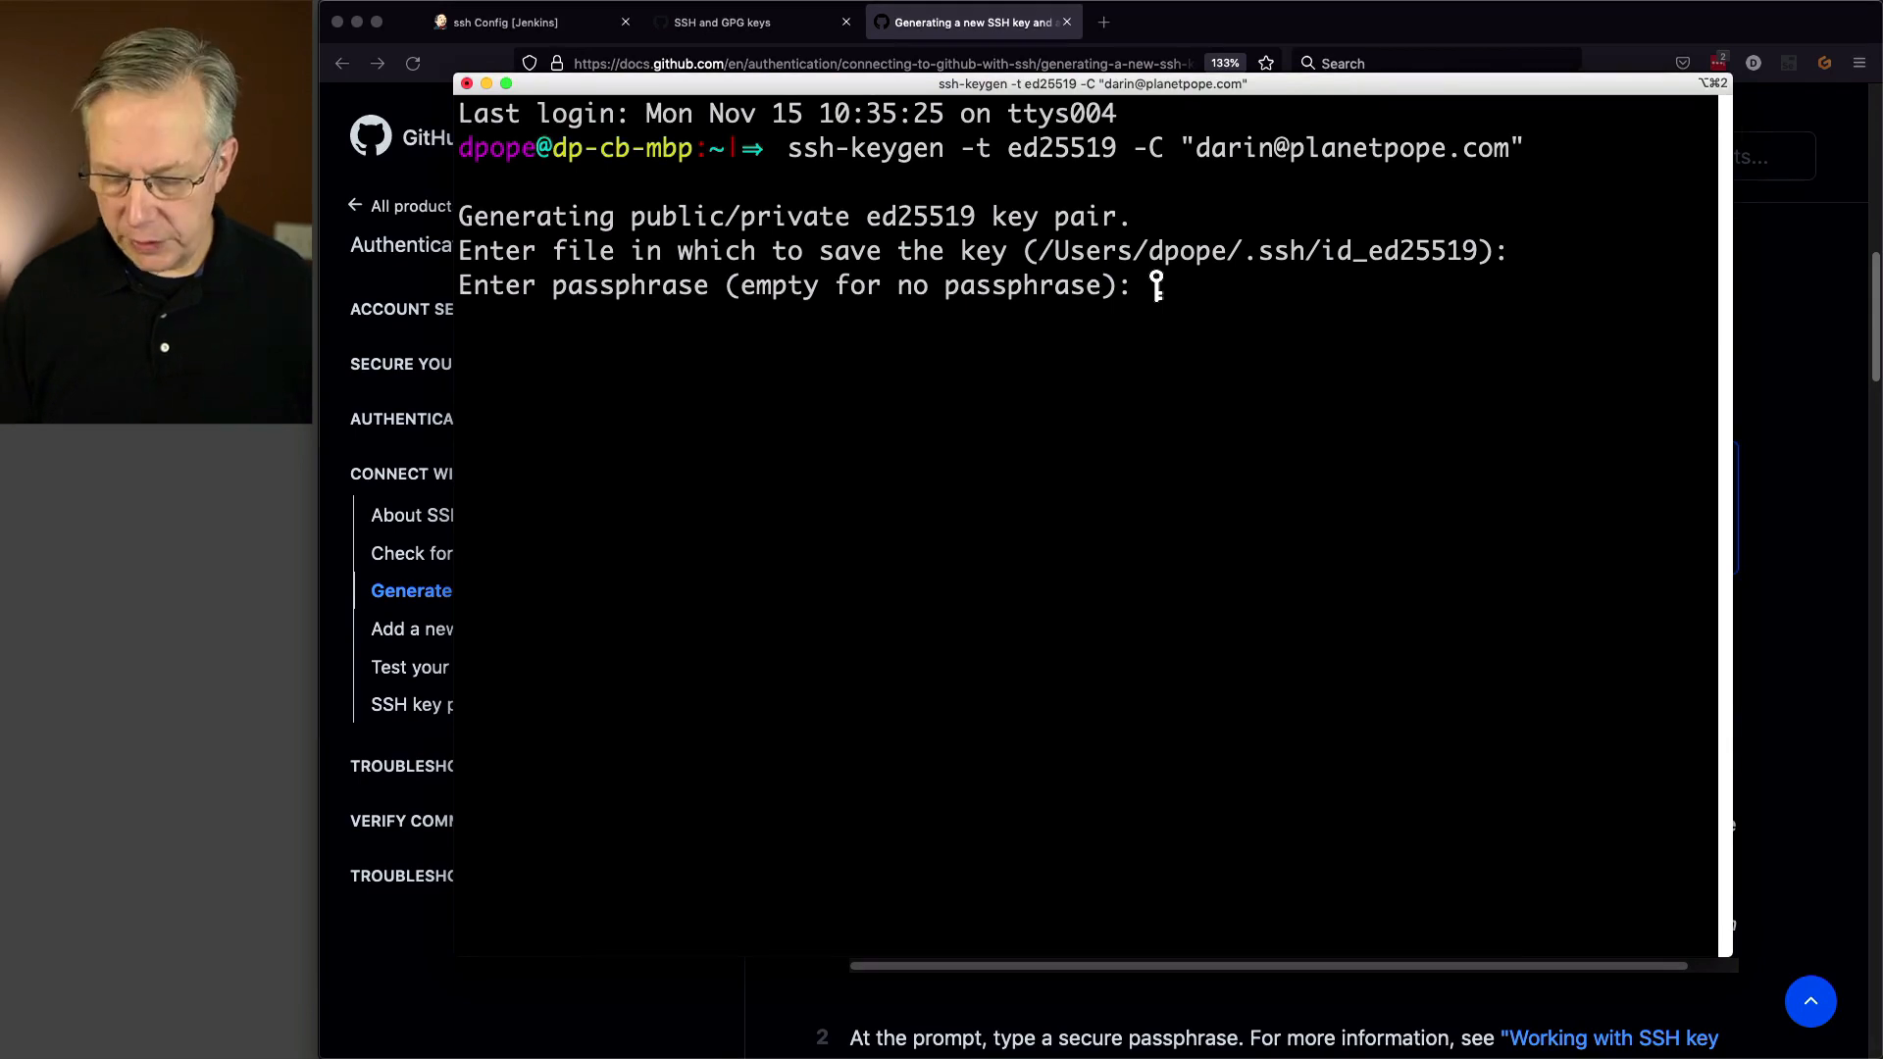
key("enter")
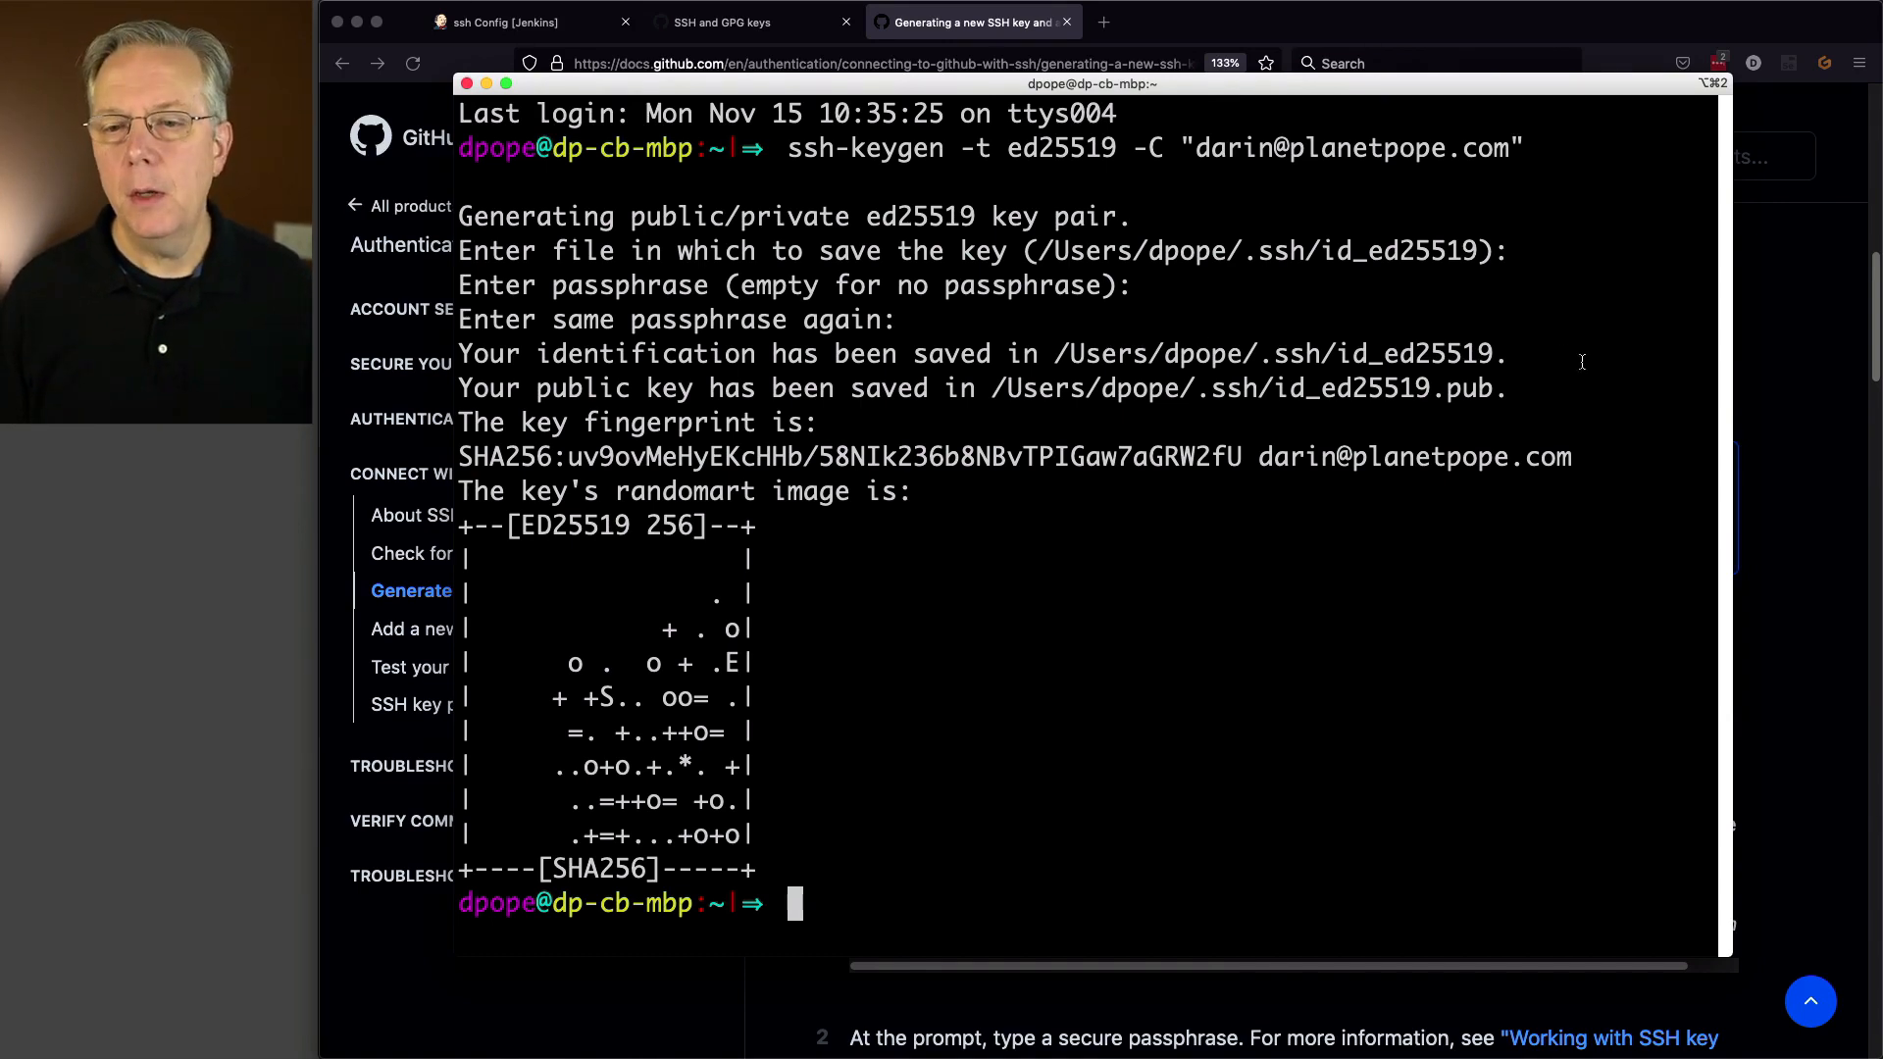
left_click(744, 22)
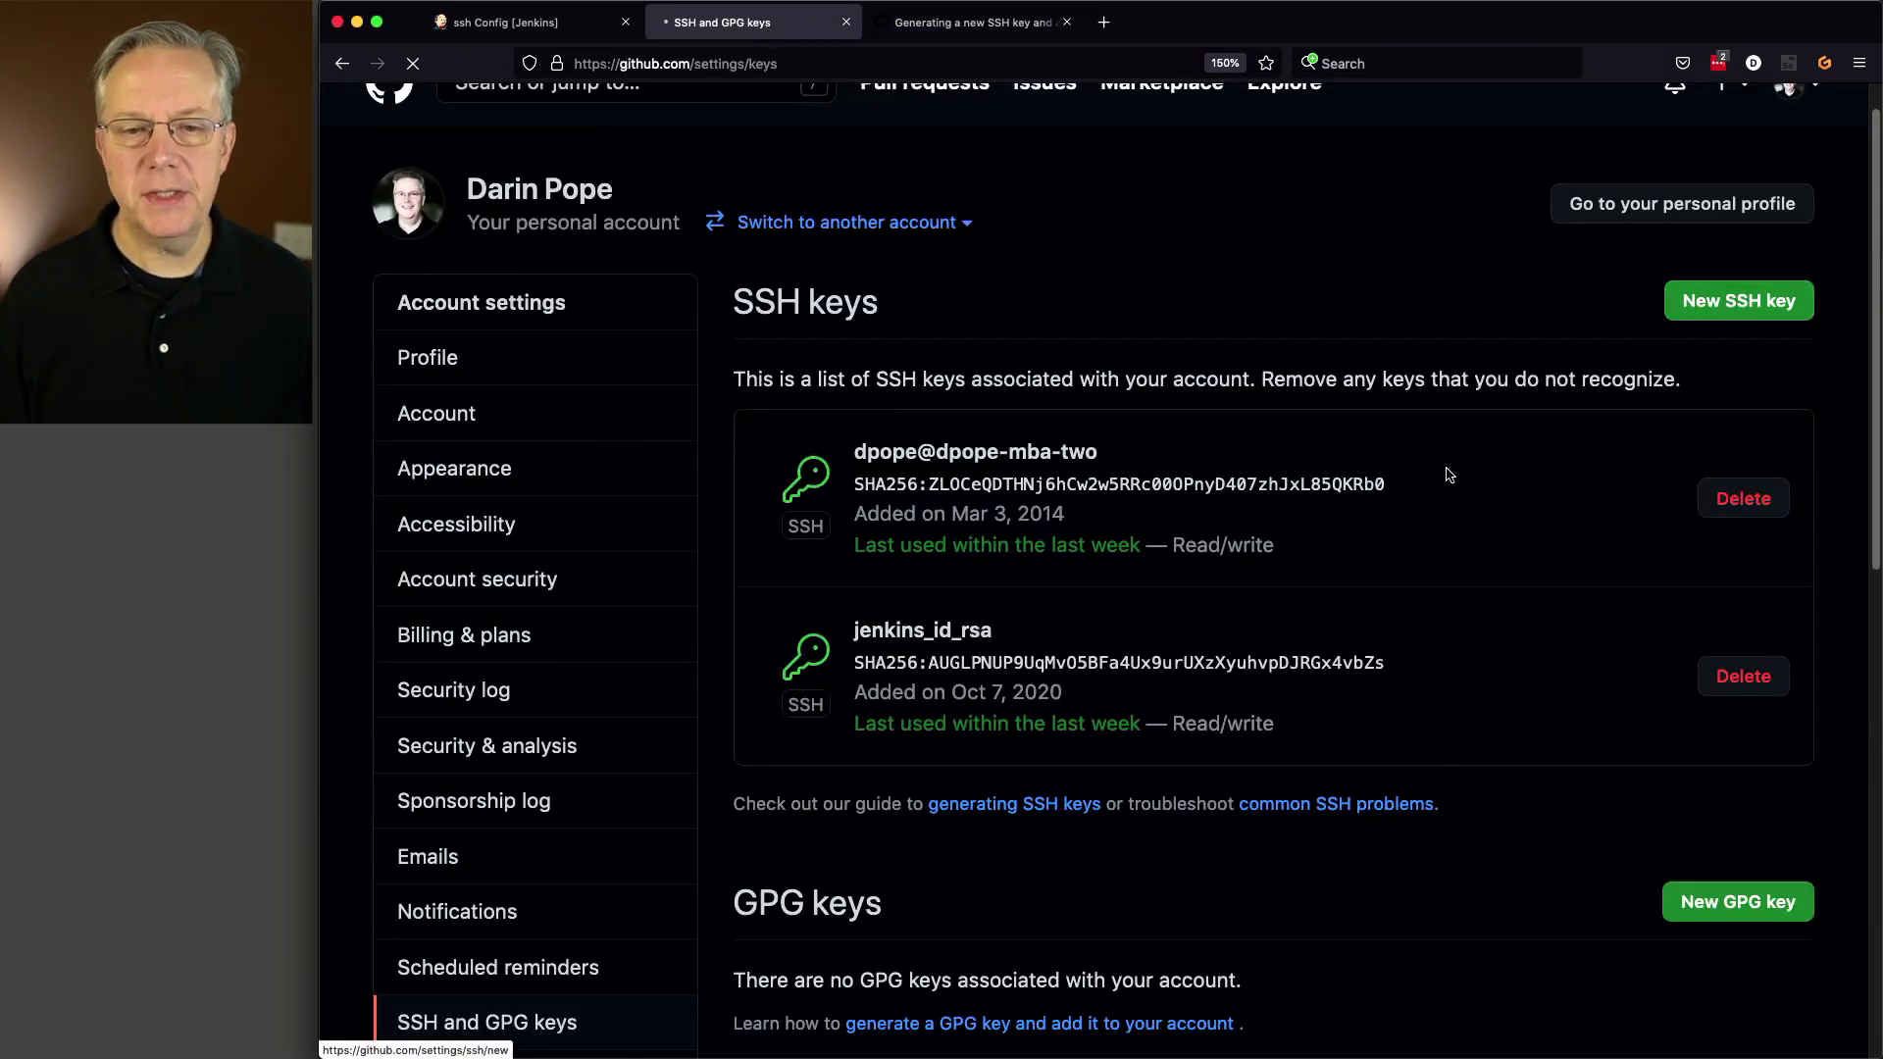
Add SSH key 'jenkins-example-git-ssh' to GitHub with the new ed25519 public key
left_click(1737, 300)
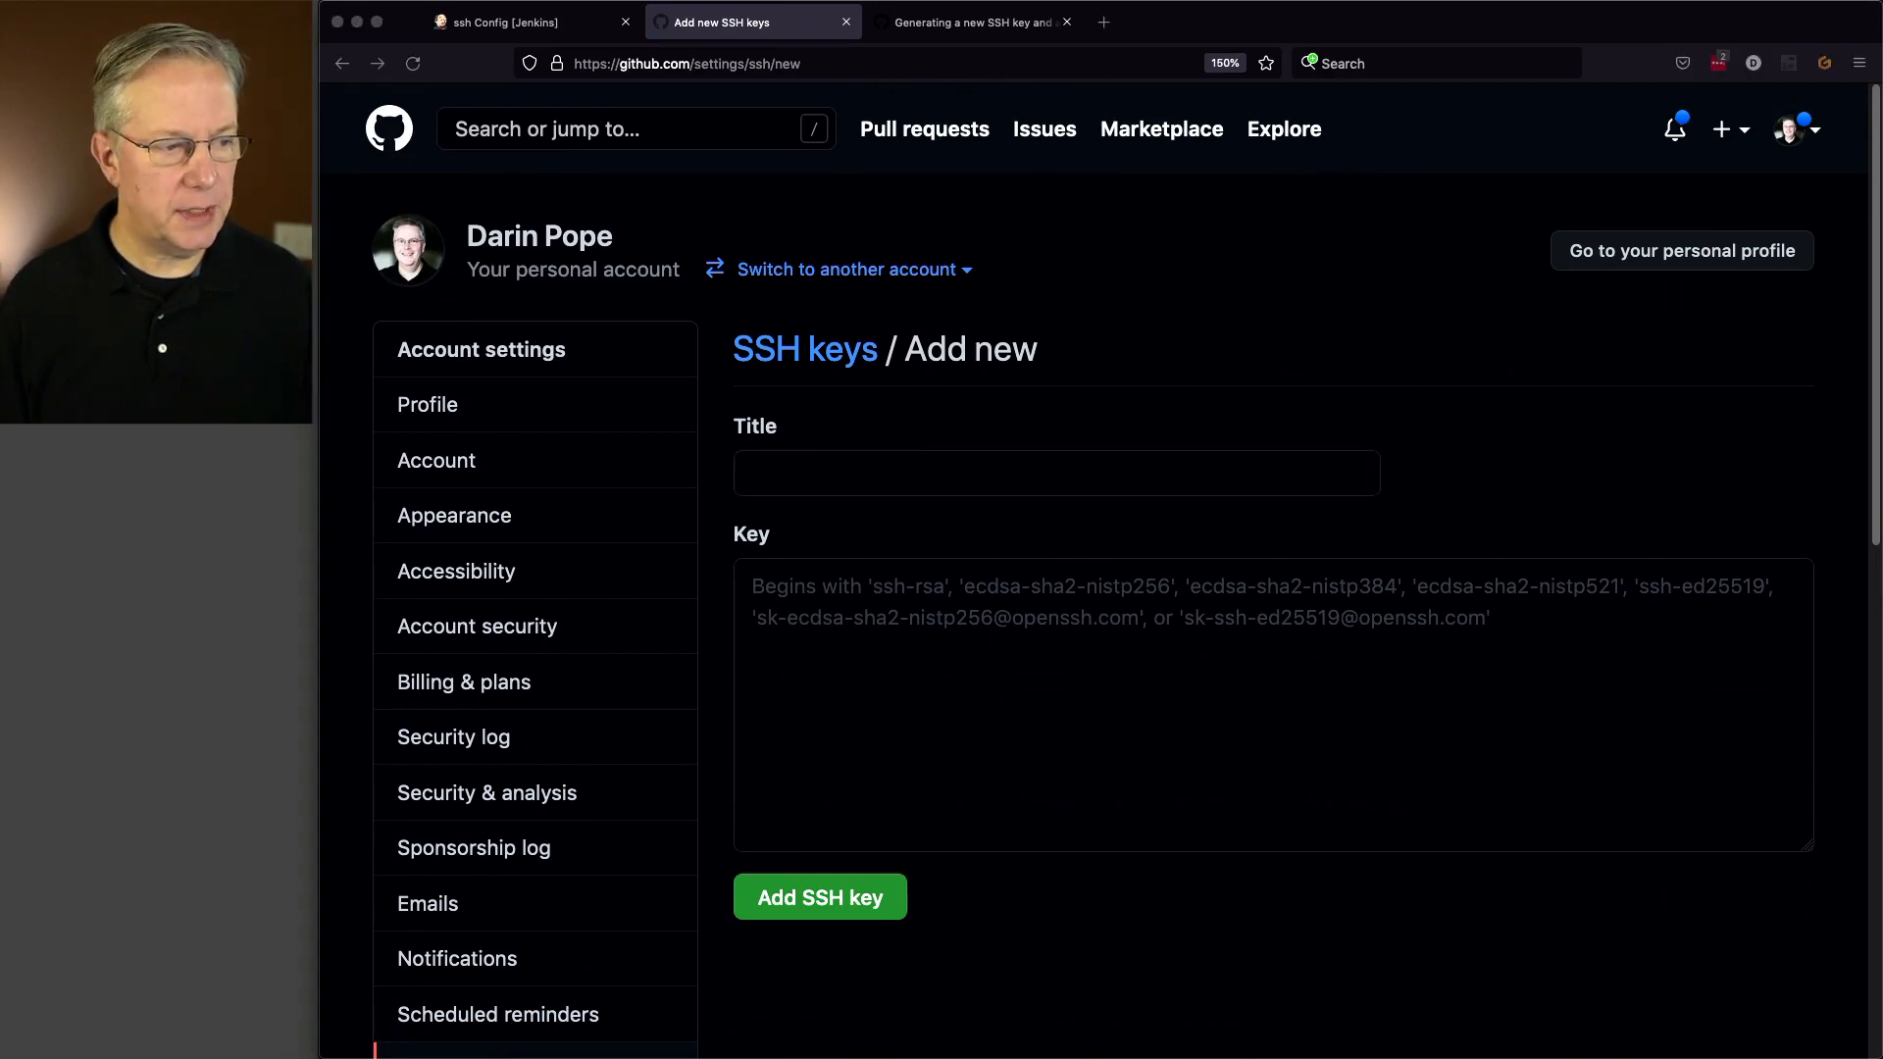
type("jenkins-example-git-ssh")
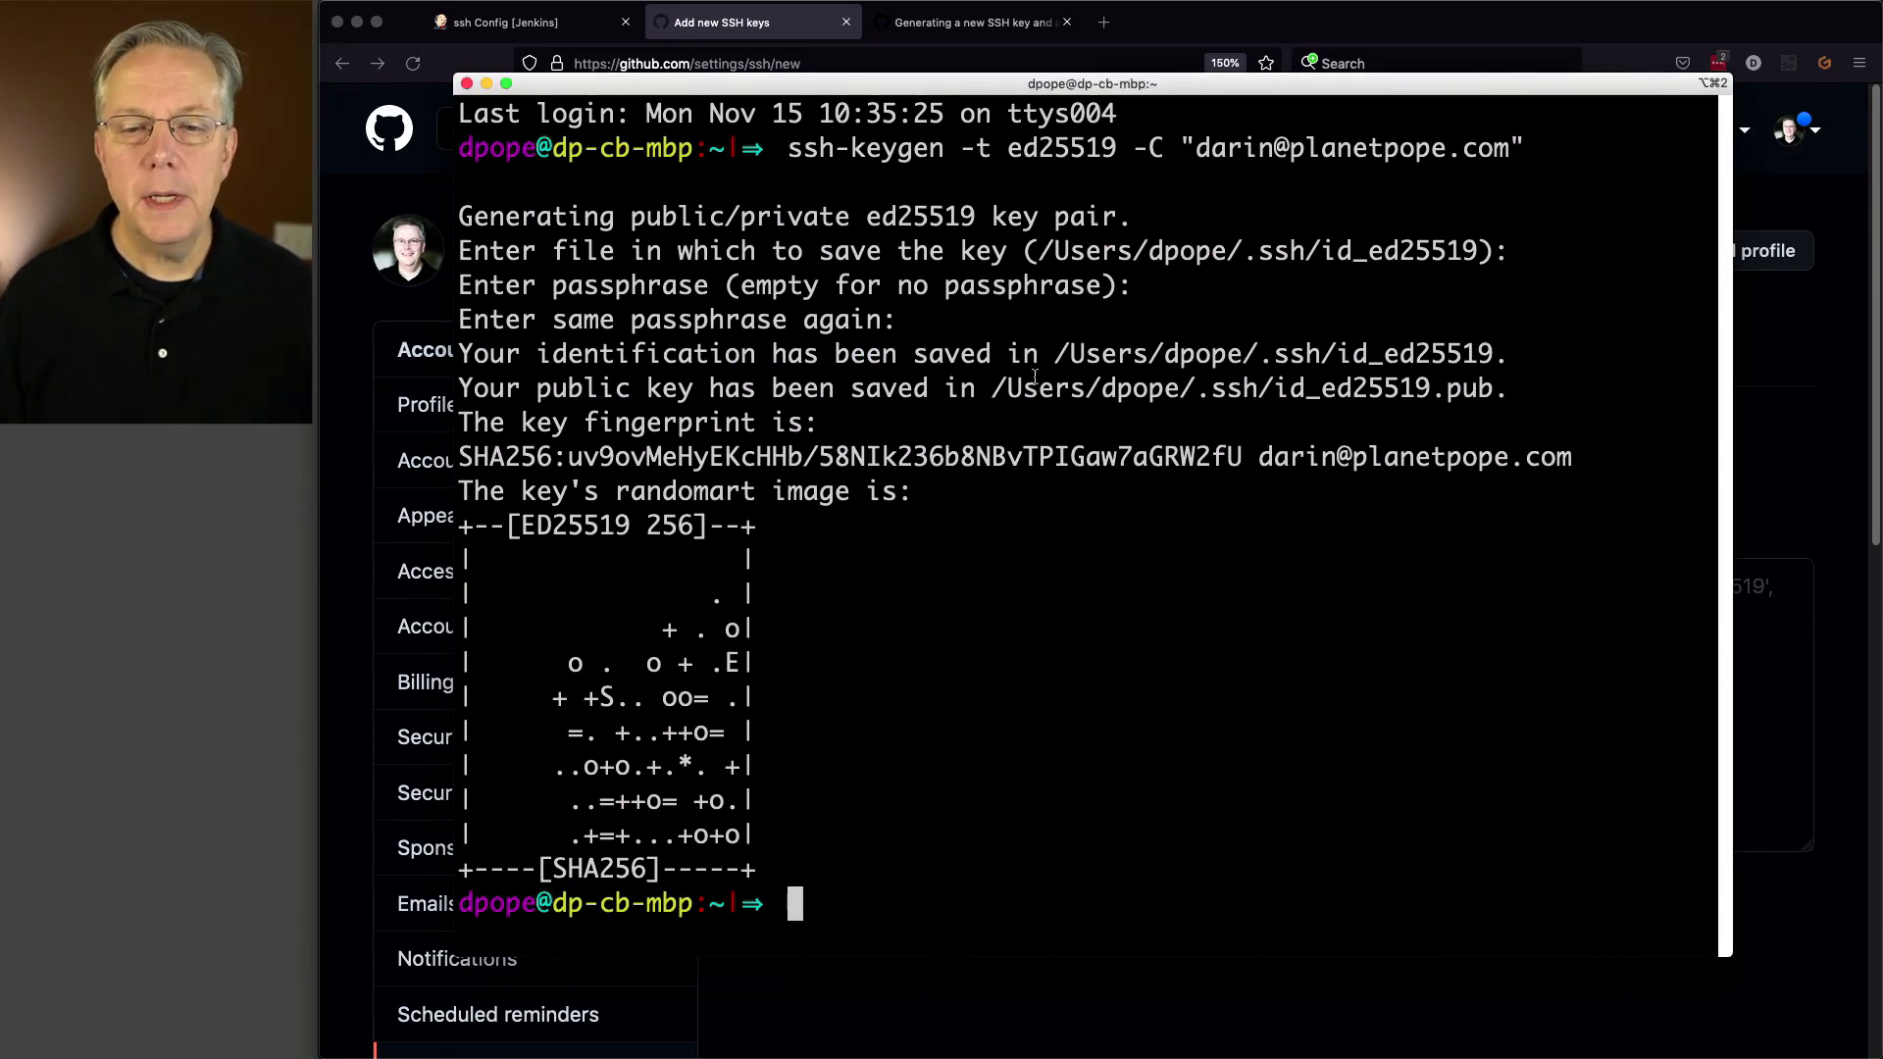
left_click_drag(993, 389, 1495, 389)
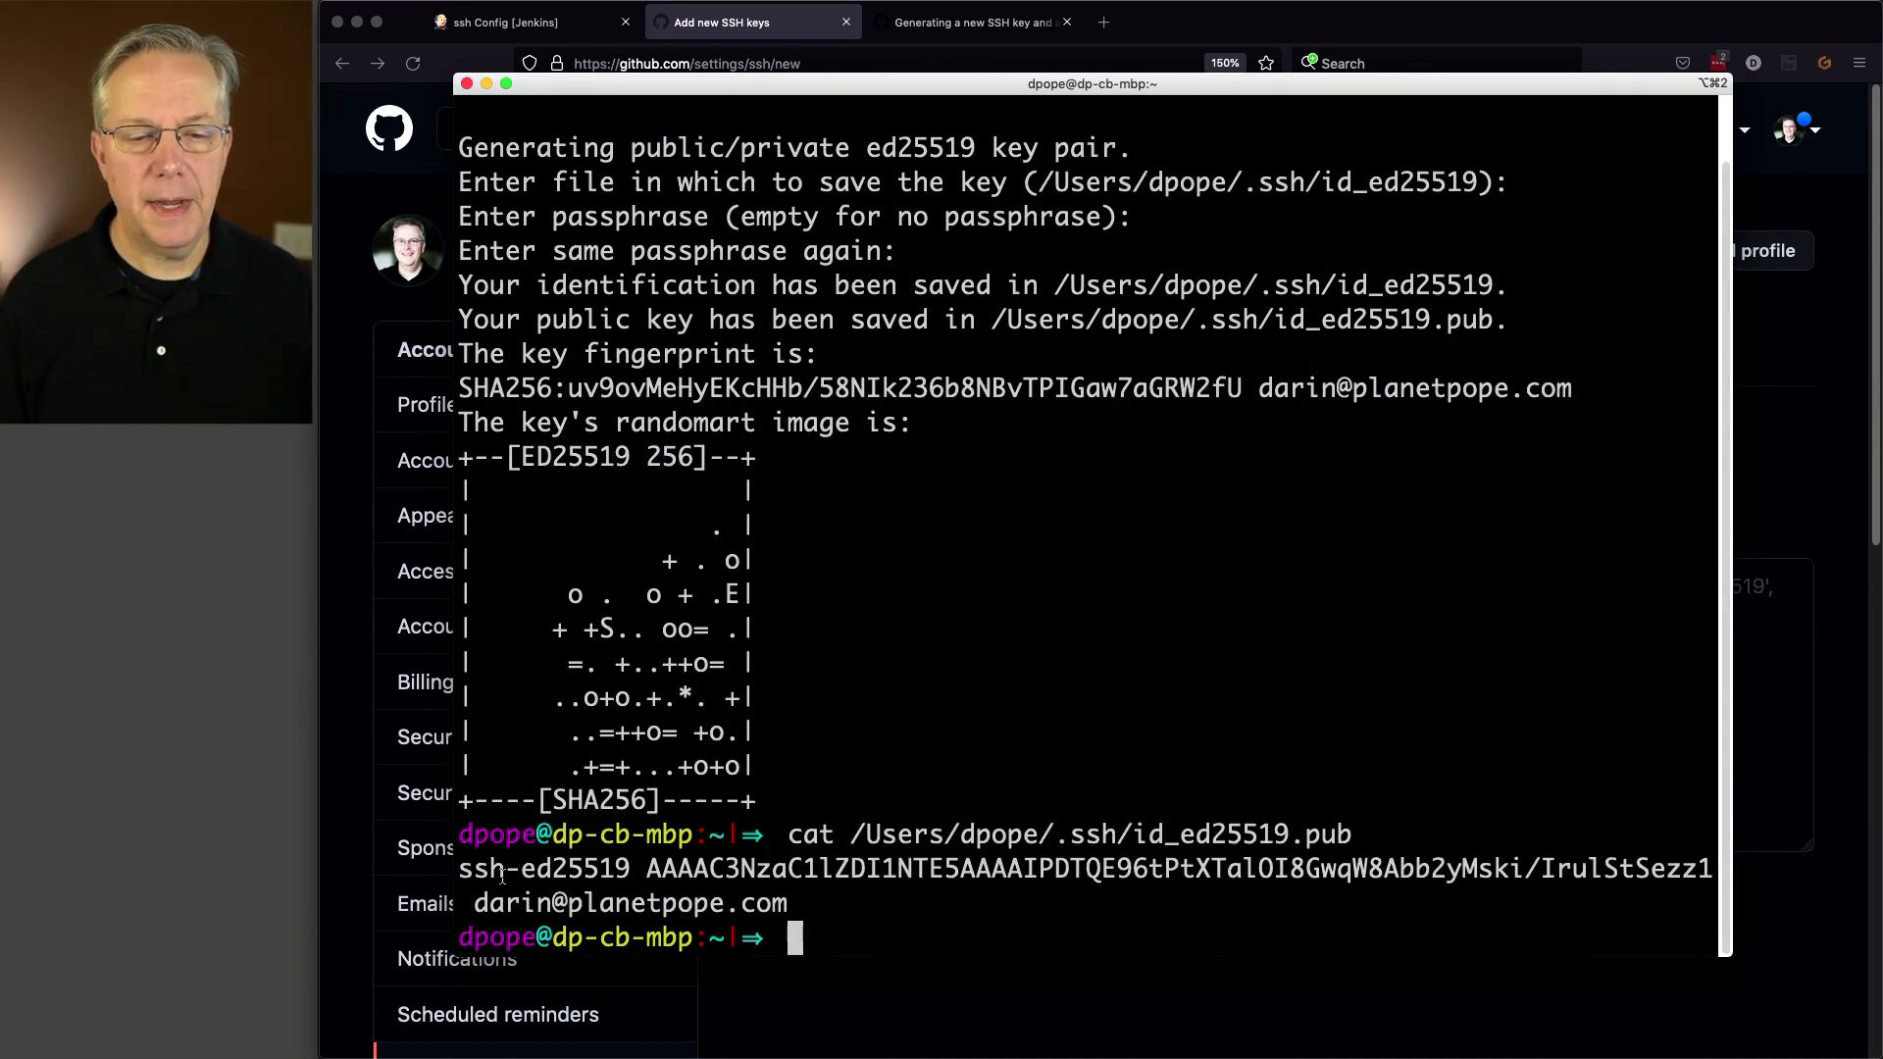
left_click_drag(459, 867, 793, 903)
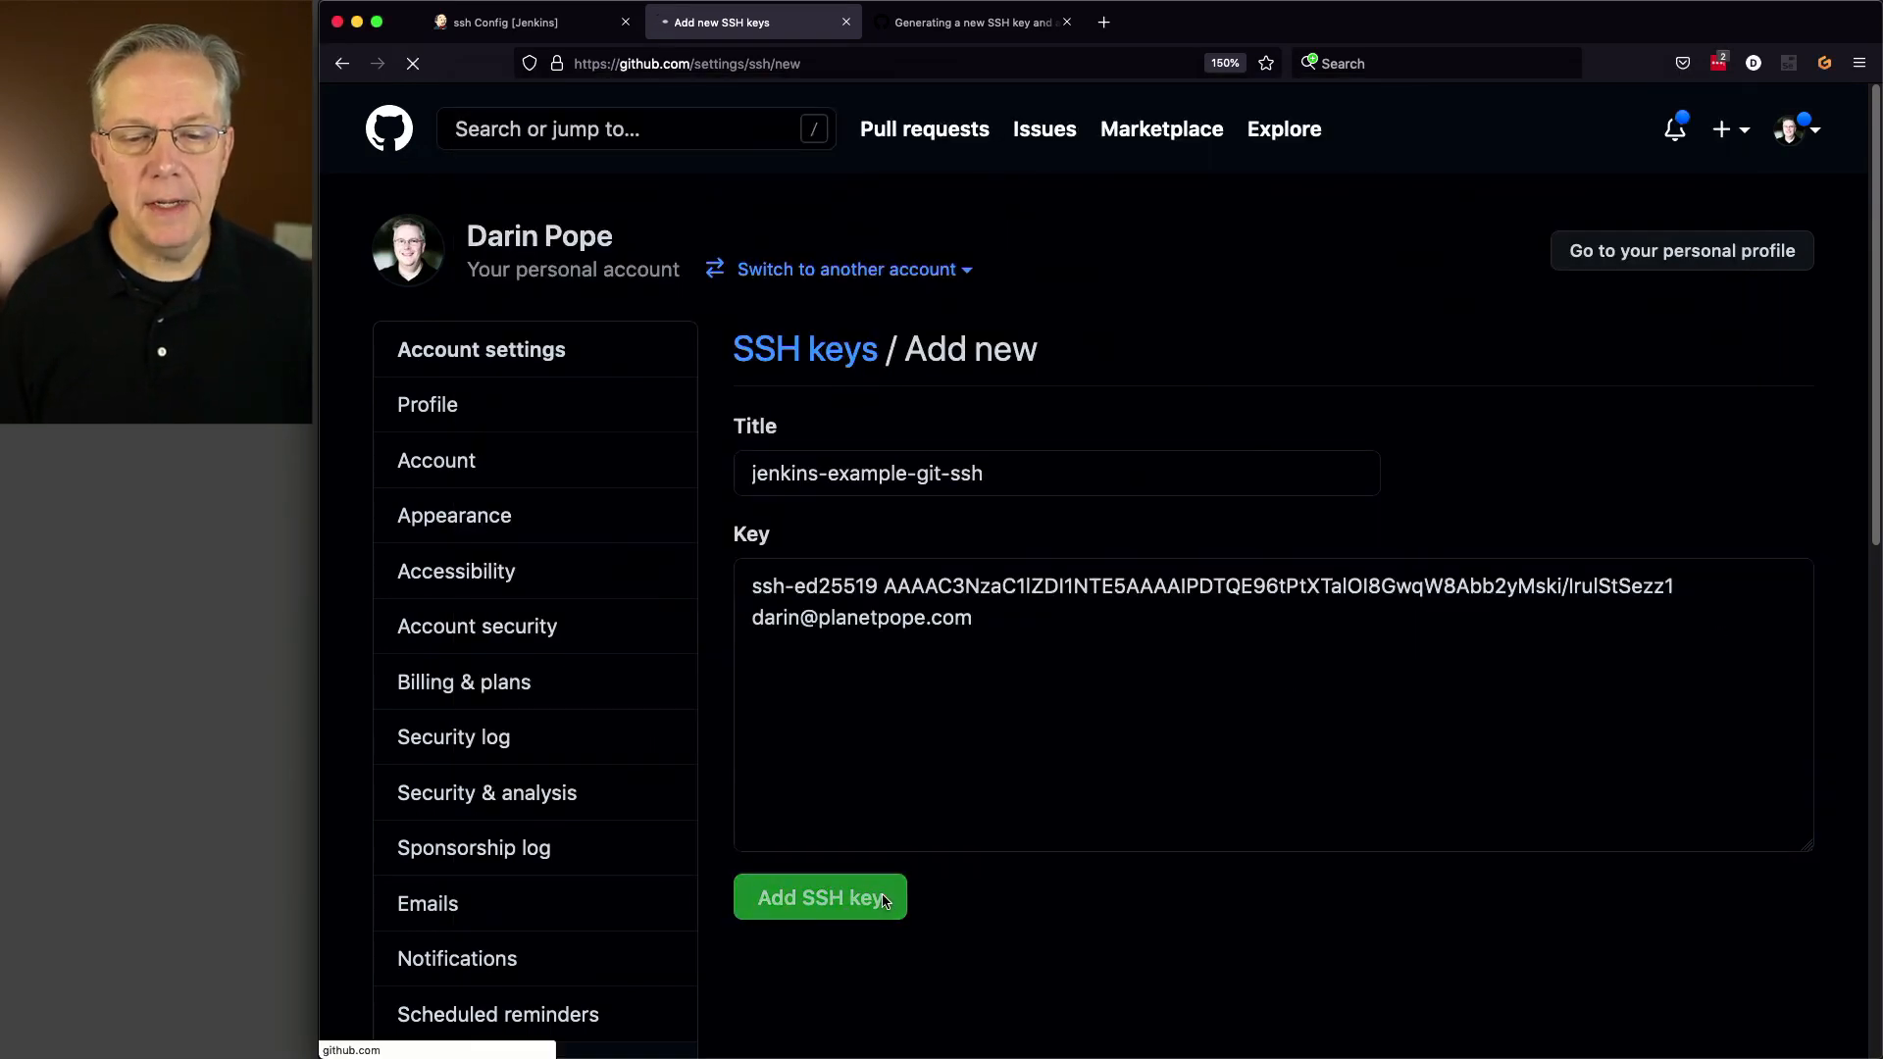
left_click(819, 897)
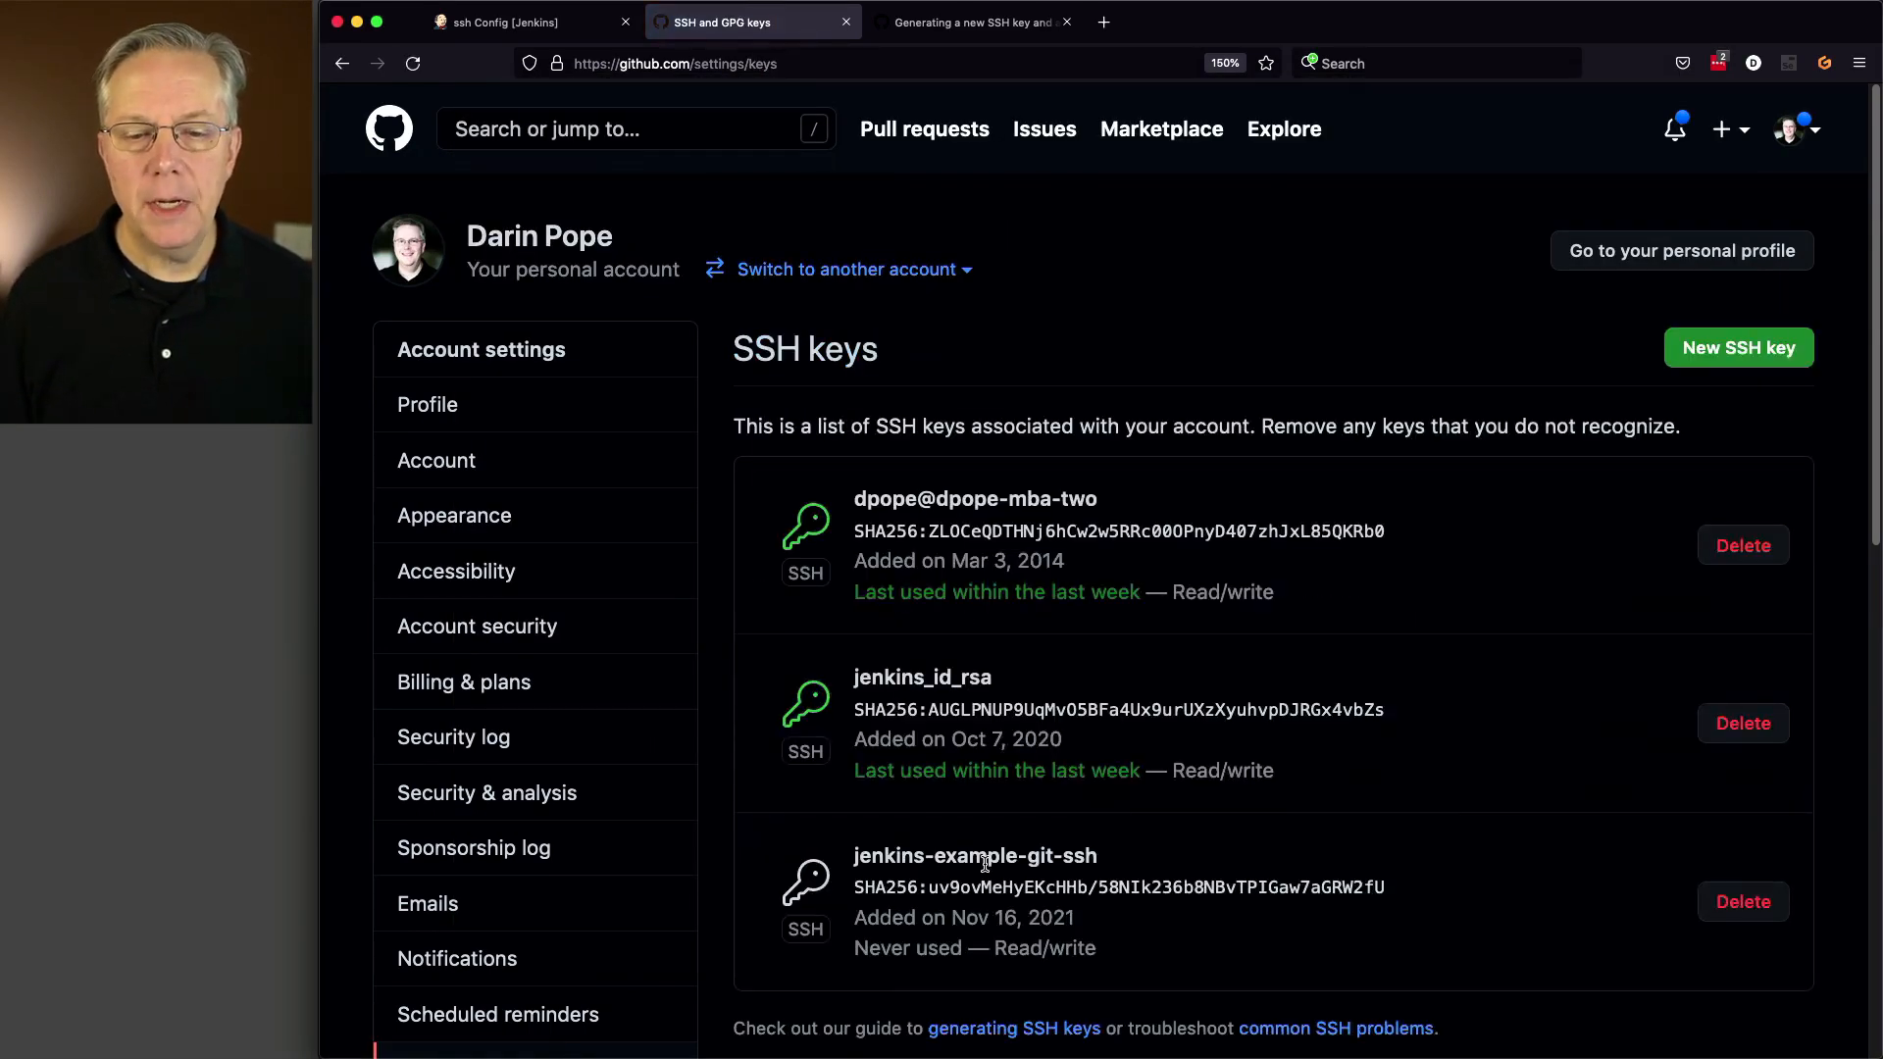
scroll("down", 3)
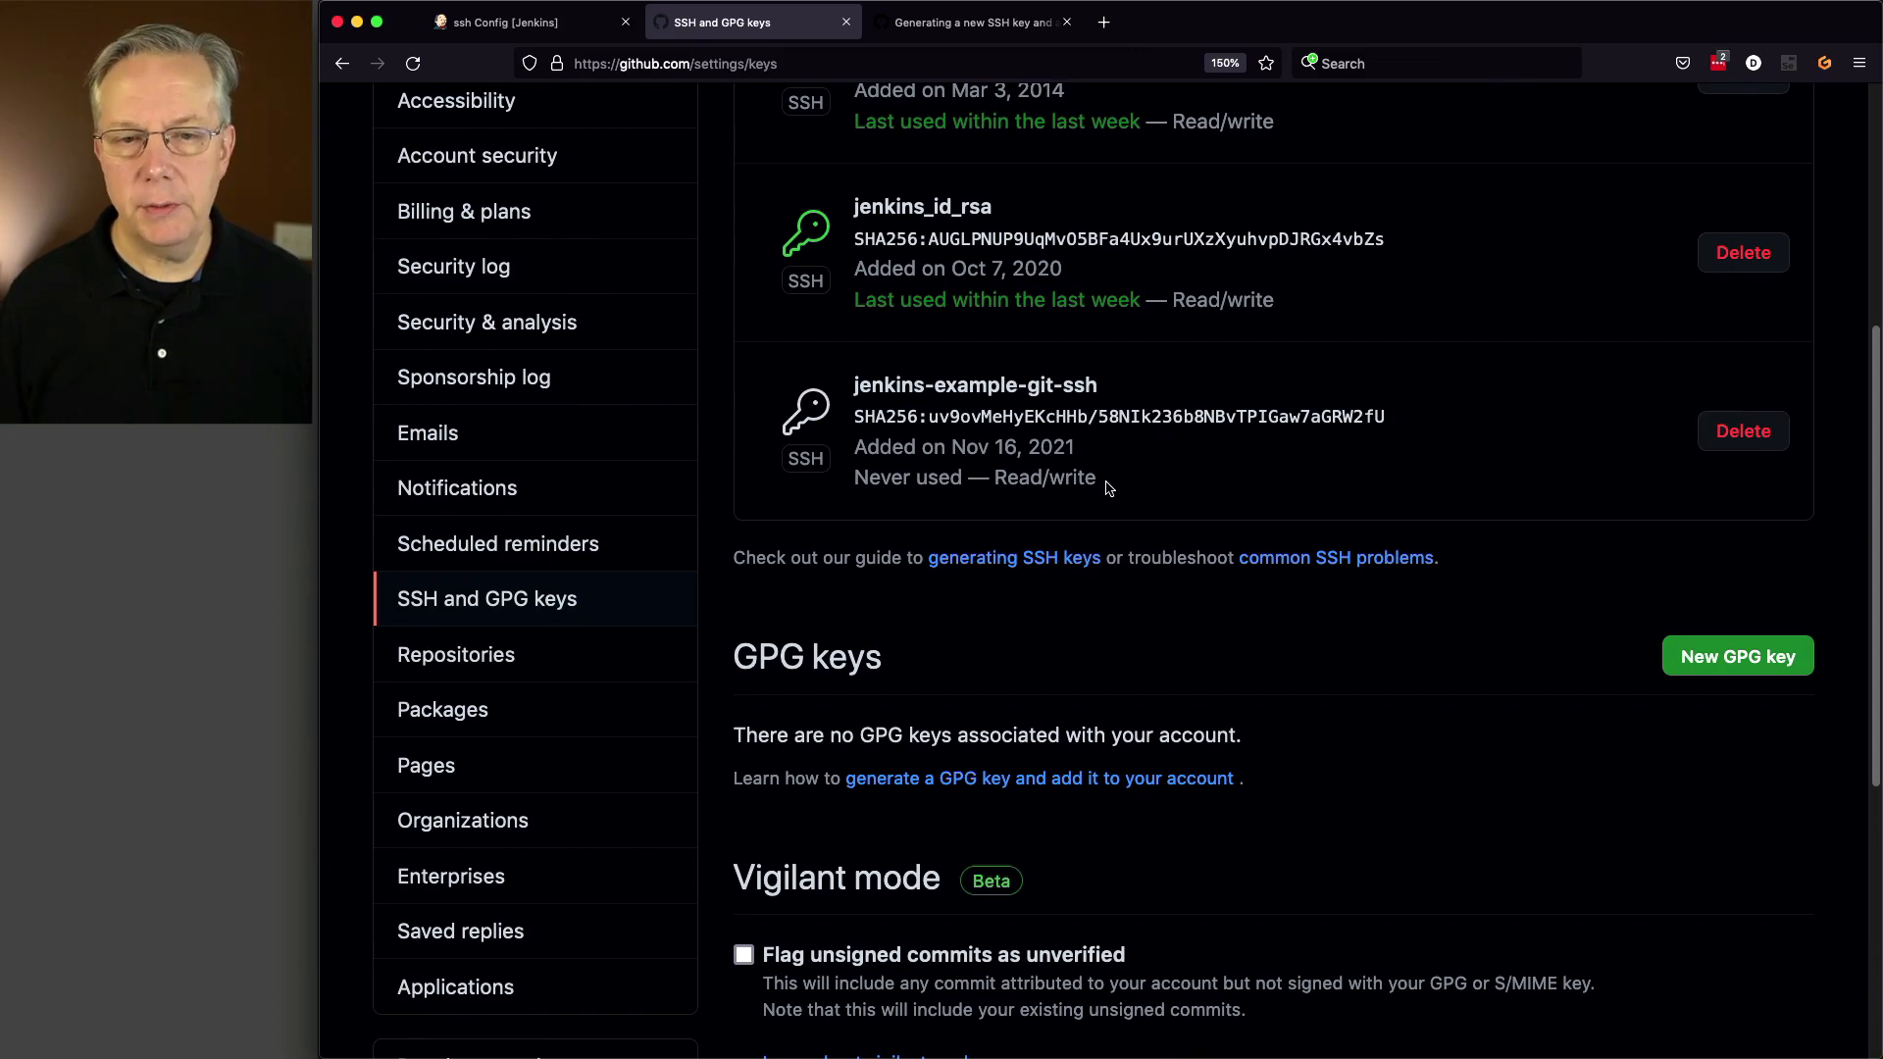
mouse_move(1117, 518)
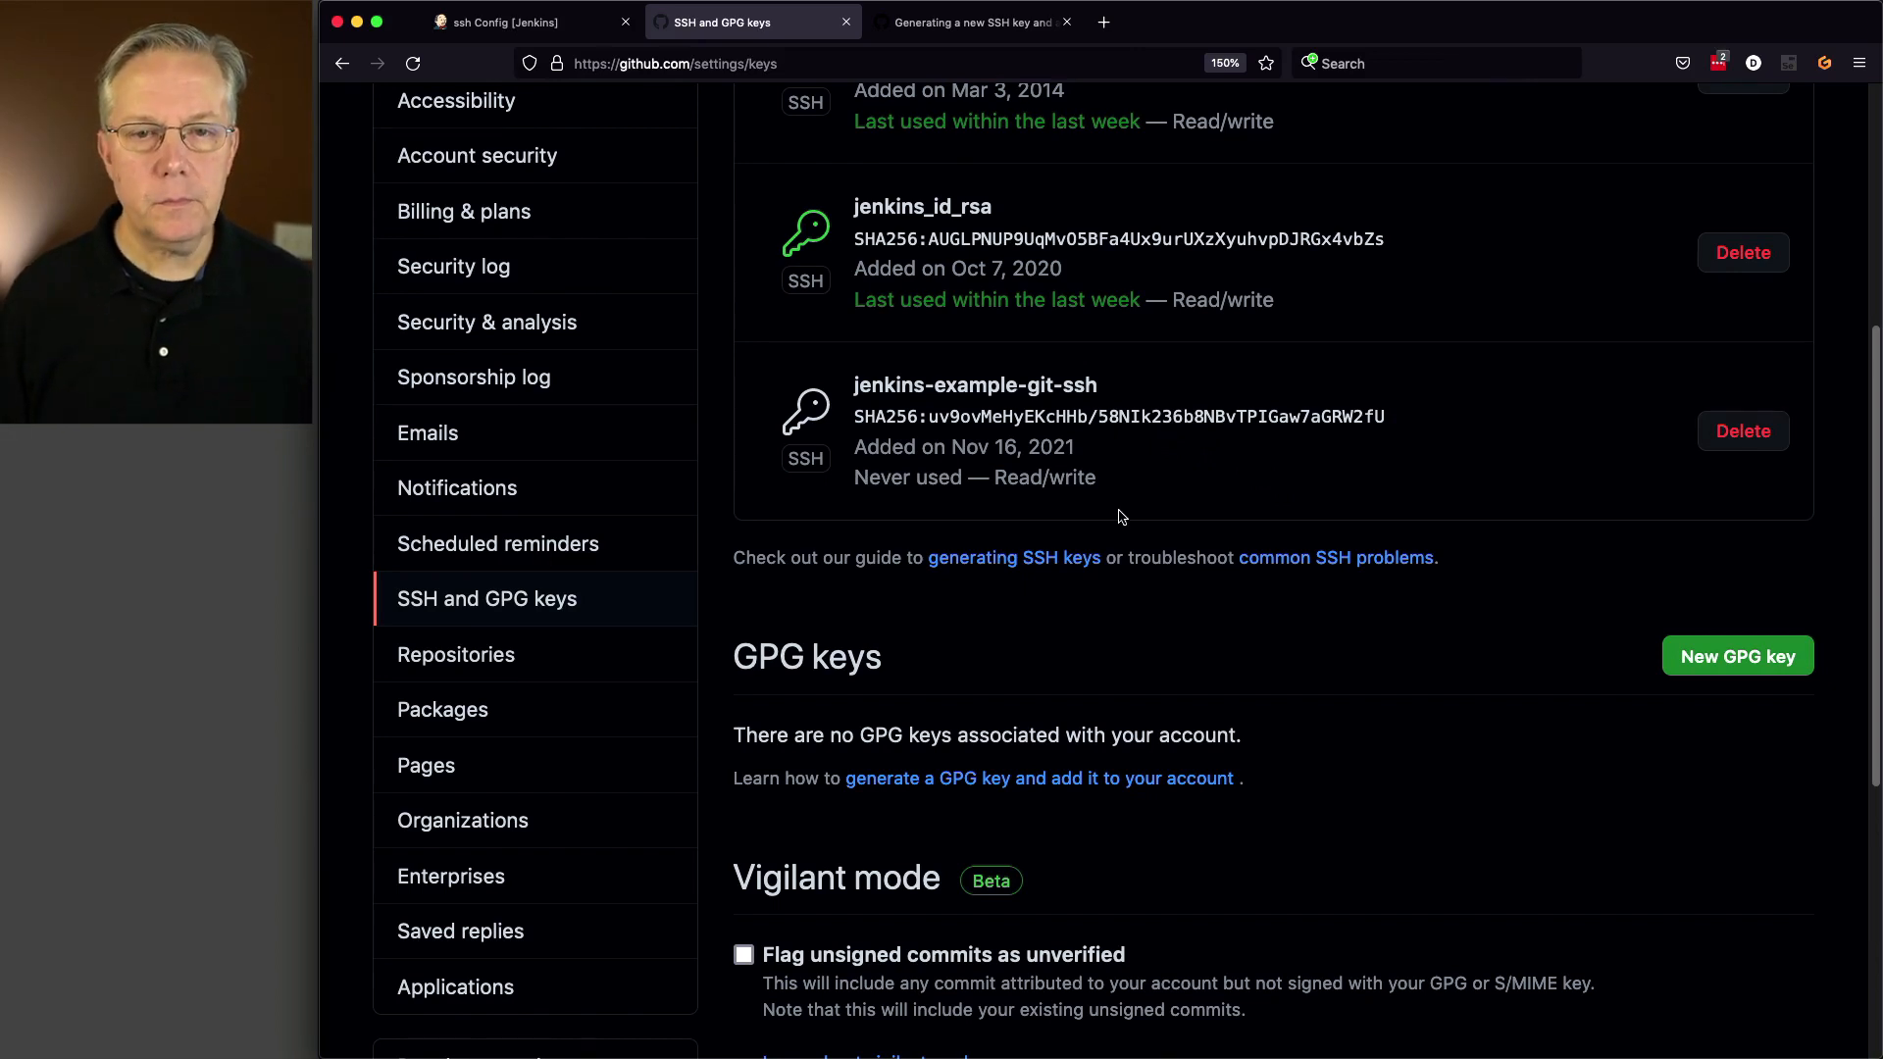
mouse_move(1048, 268)
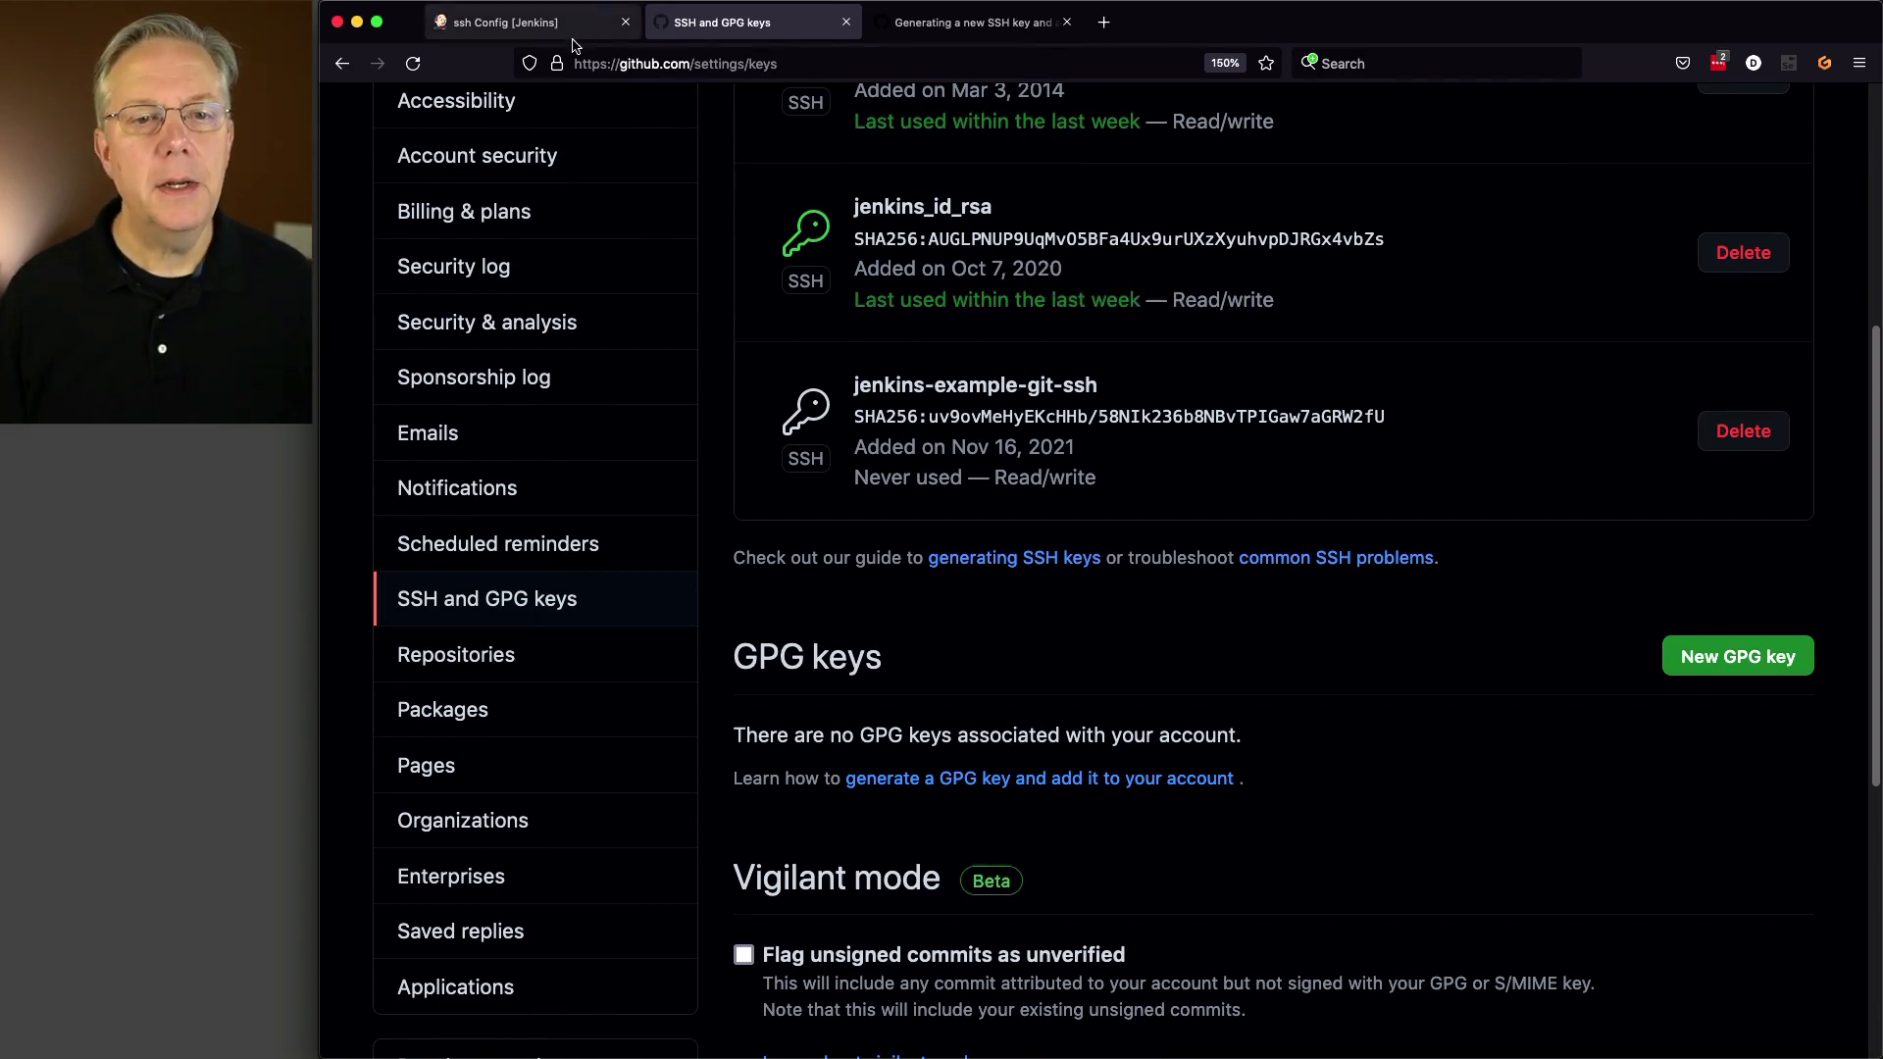
Start adding a Jenkins-store credential of kind SSH Username with private key
left_click(529, 21)
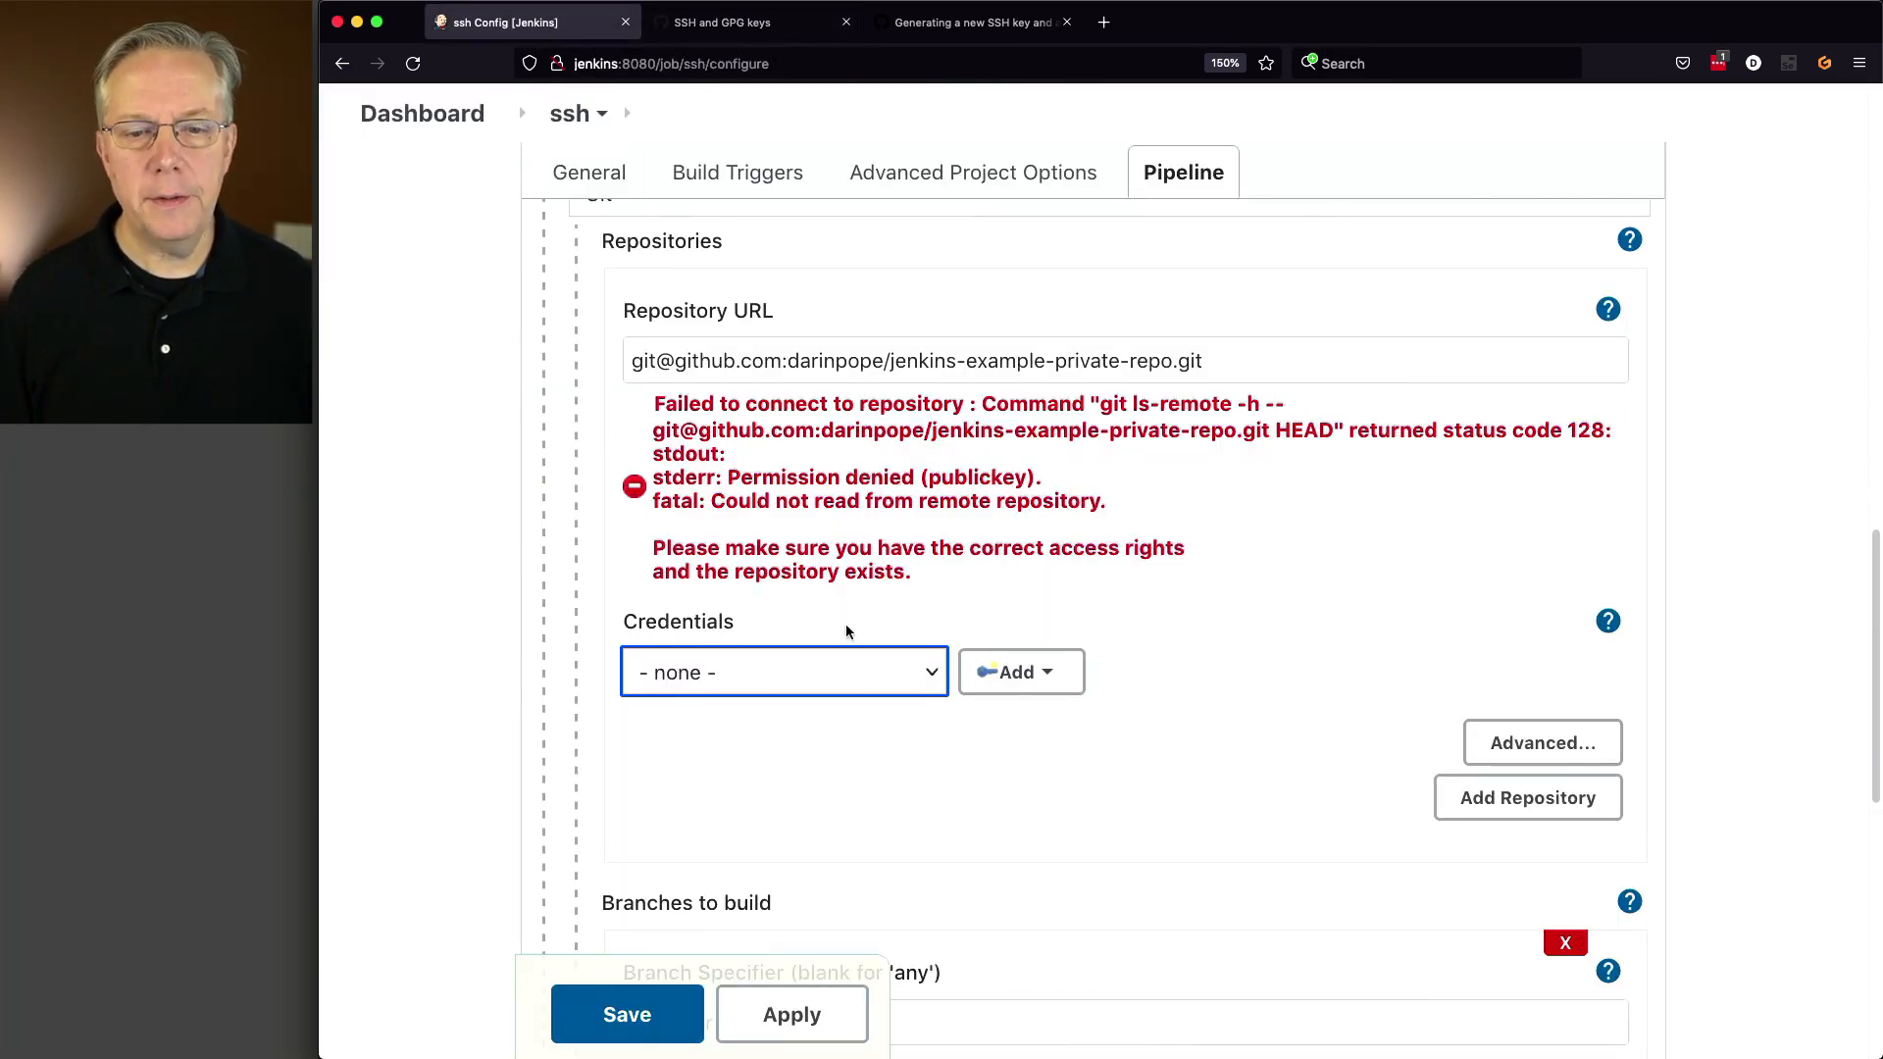
left_click(1016, 671)
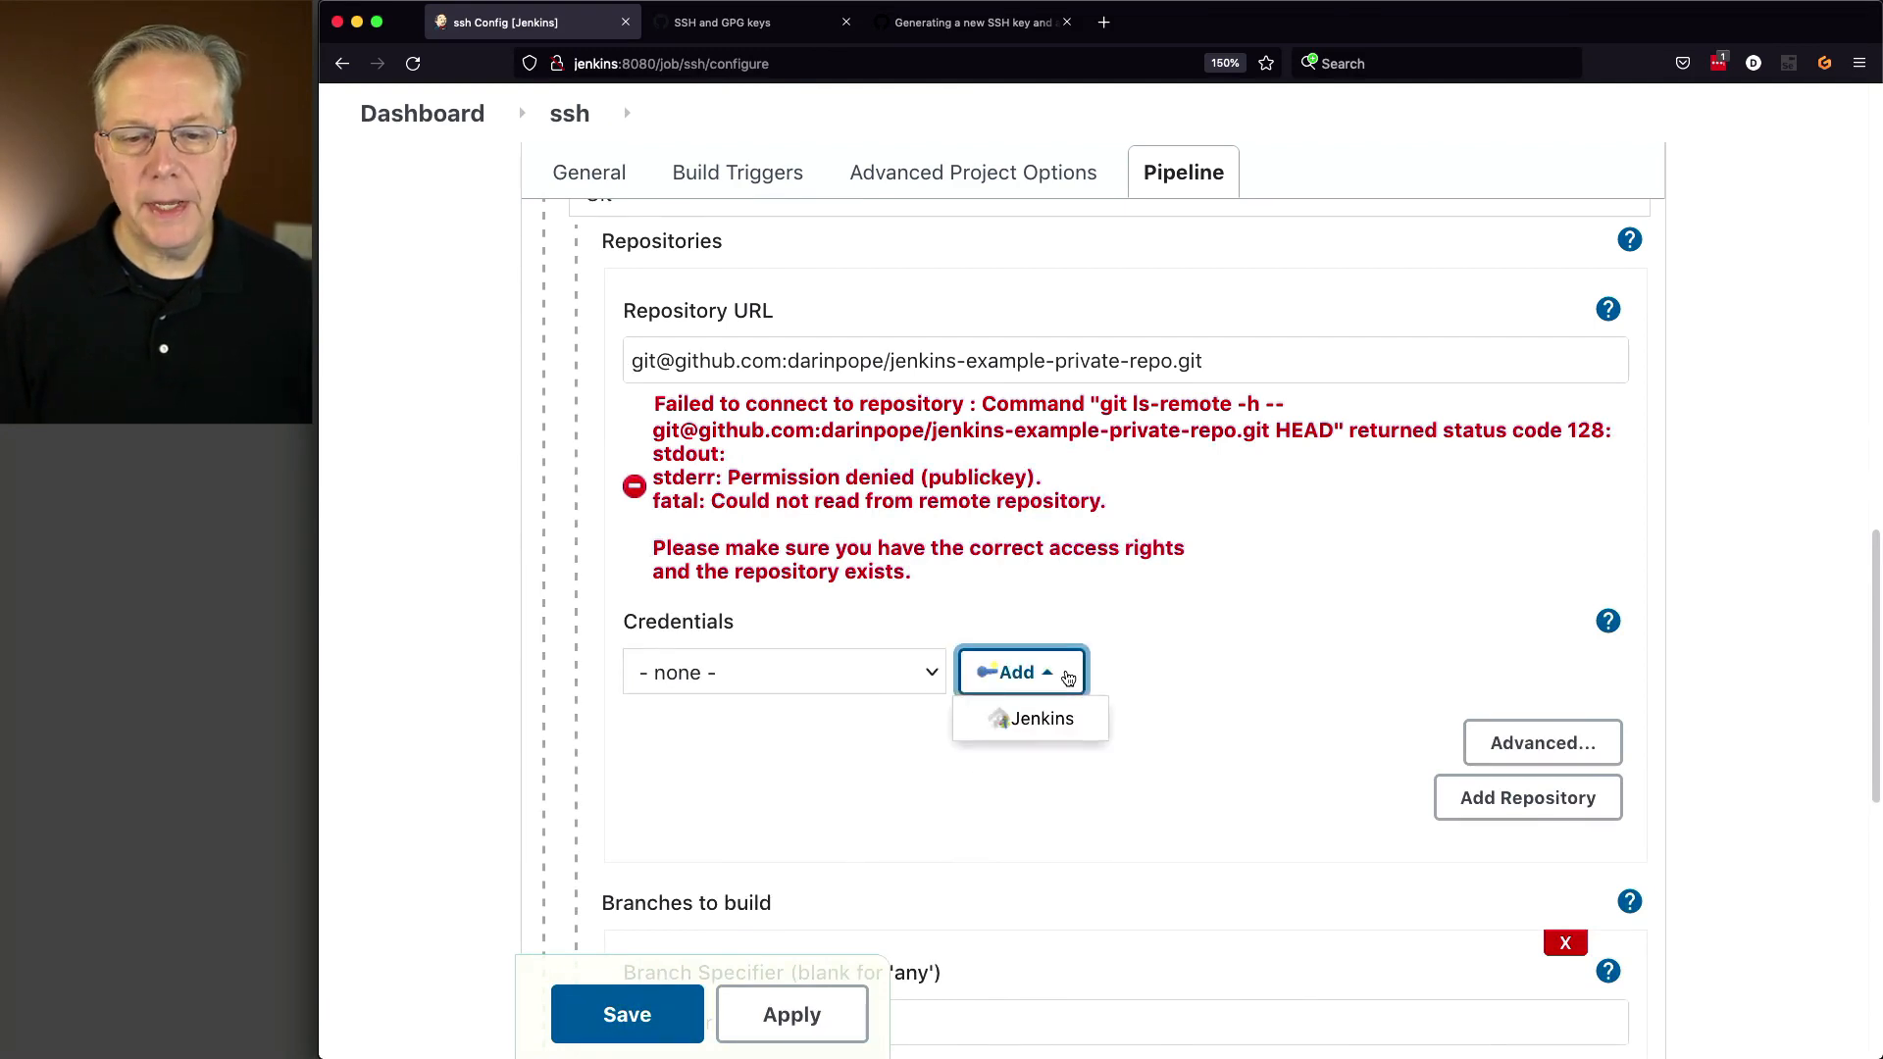
left_click(1040, 718)
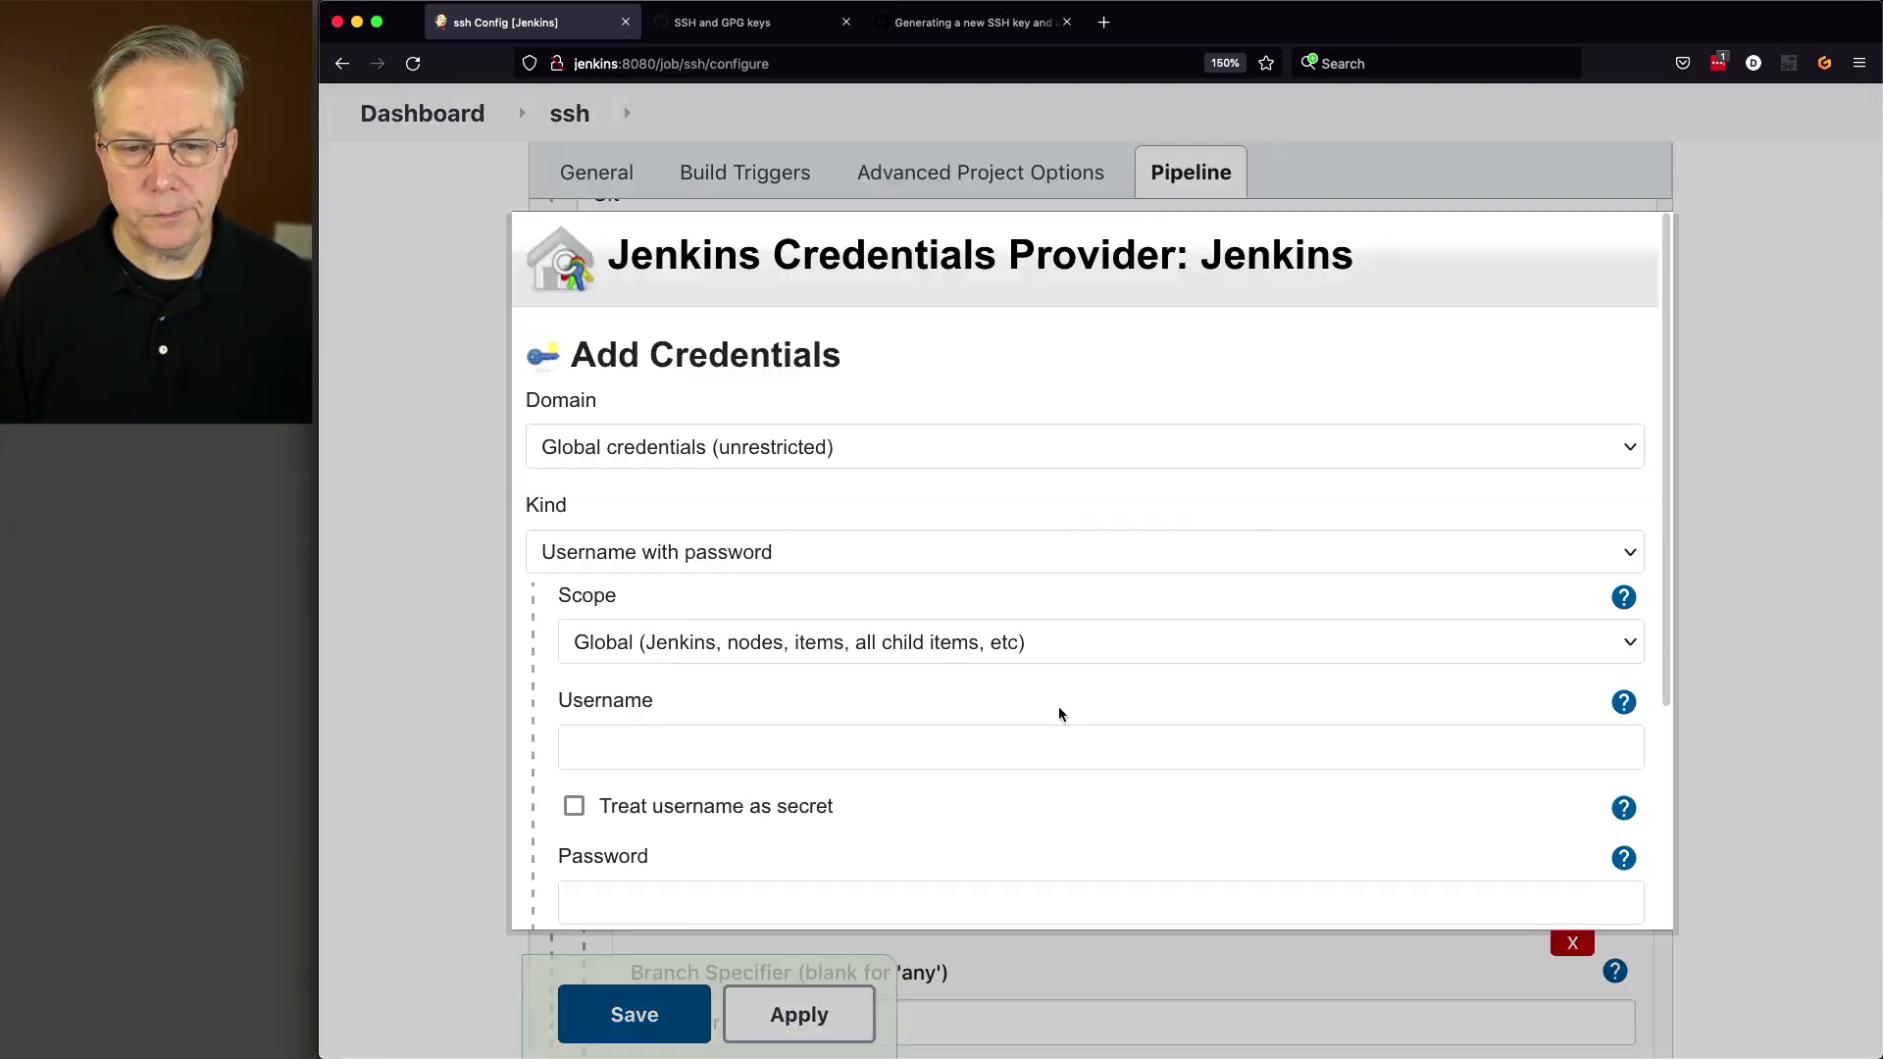
left_click(1081, 551)
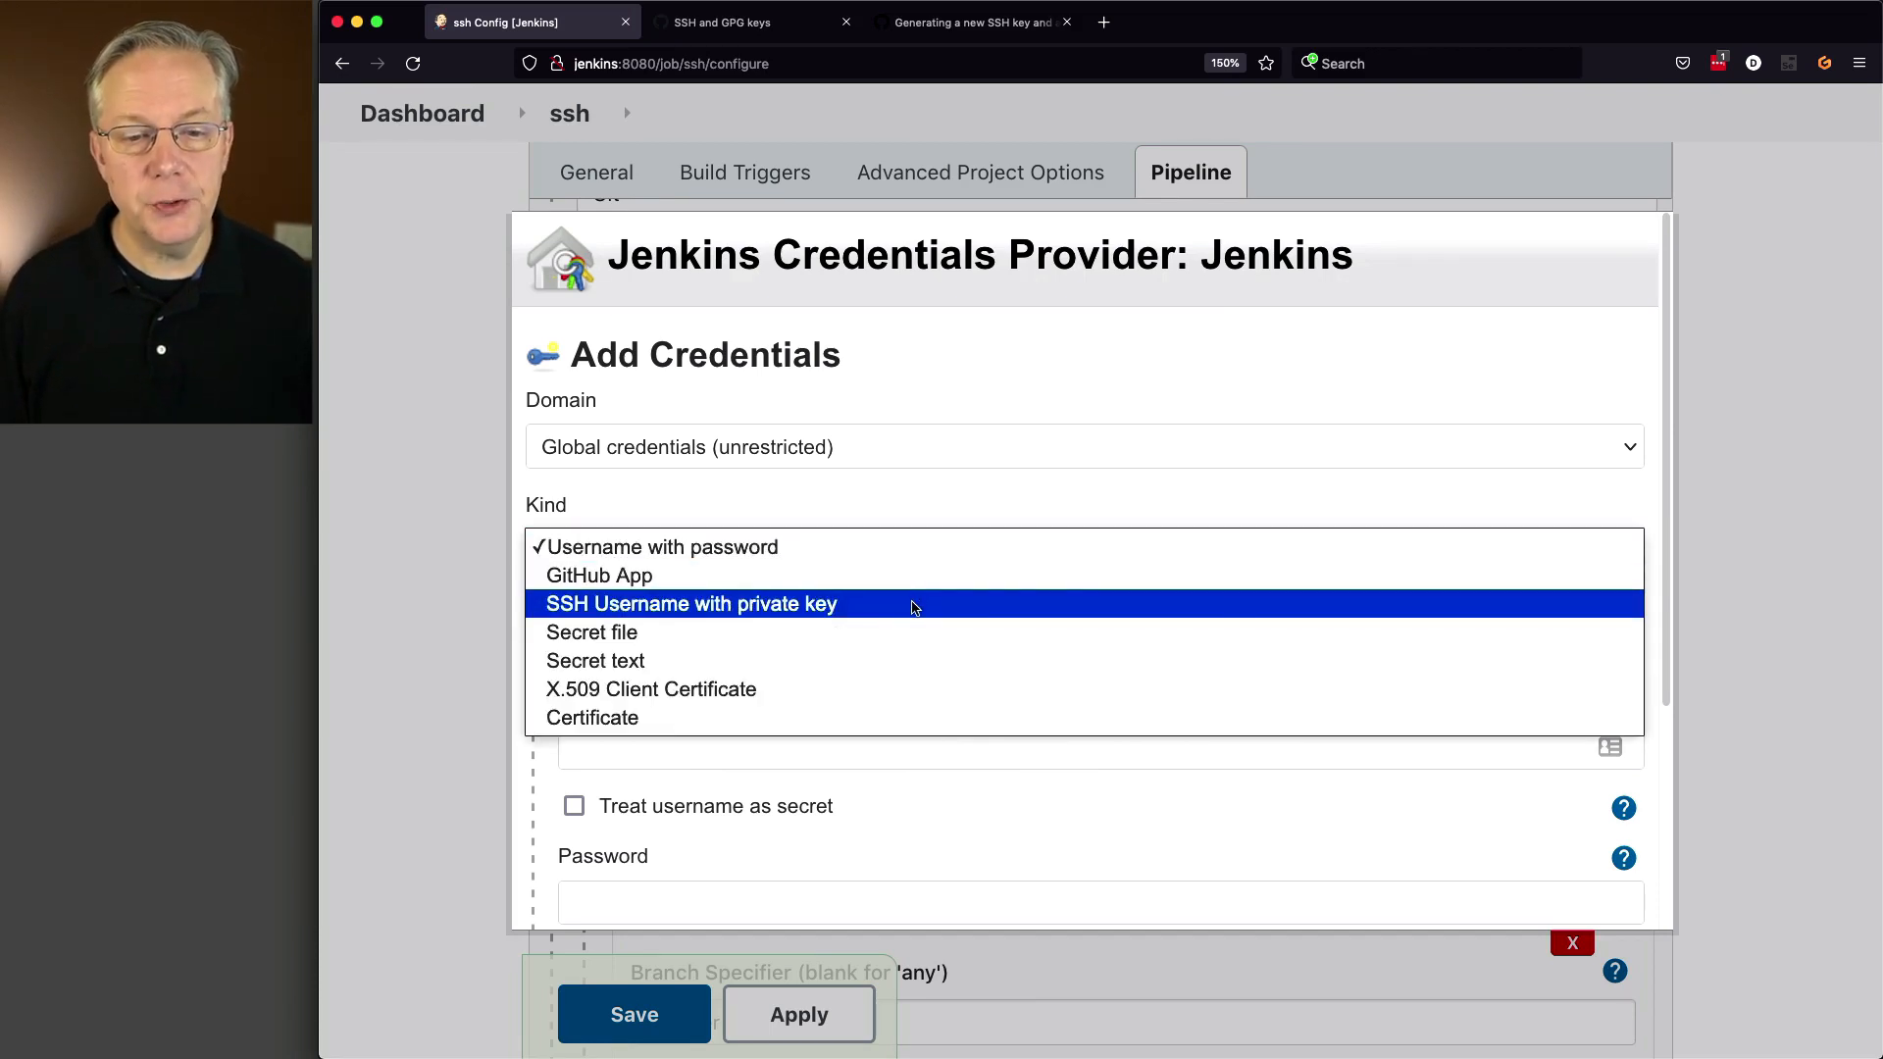
left_click(689, 603)
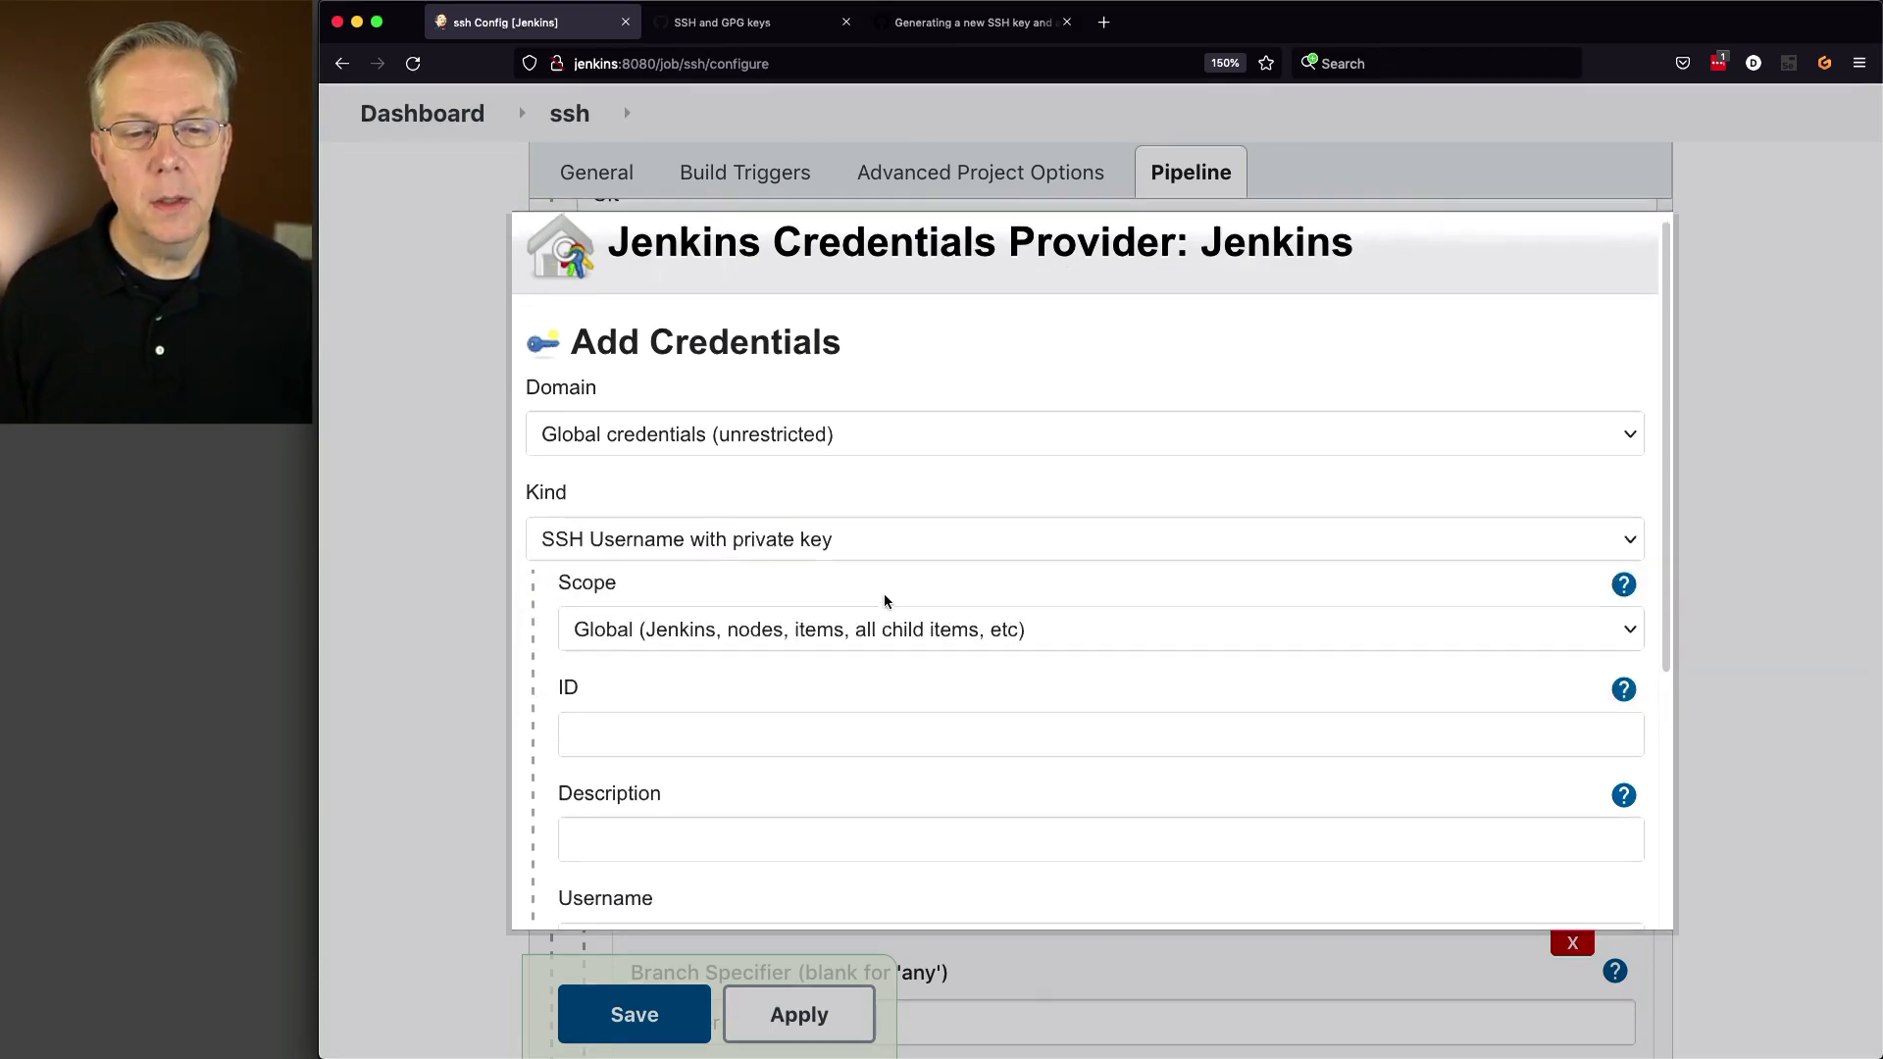
scroll("down", 3)
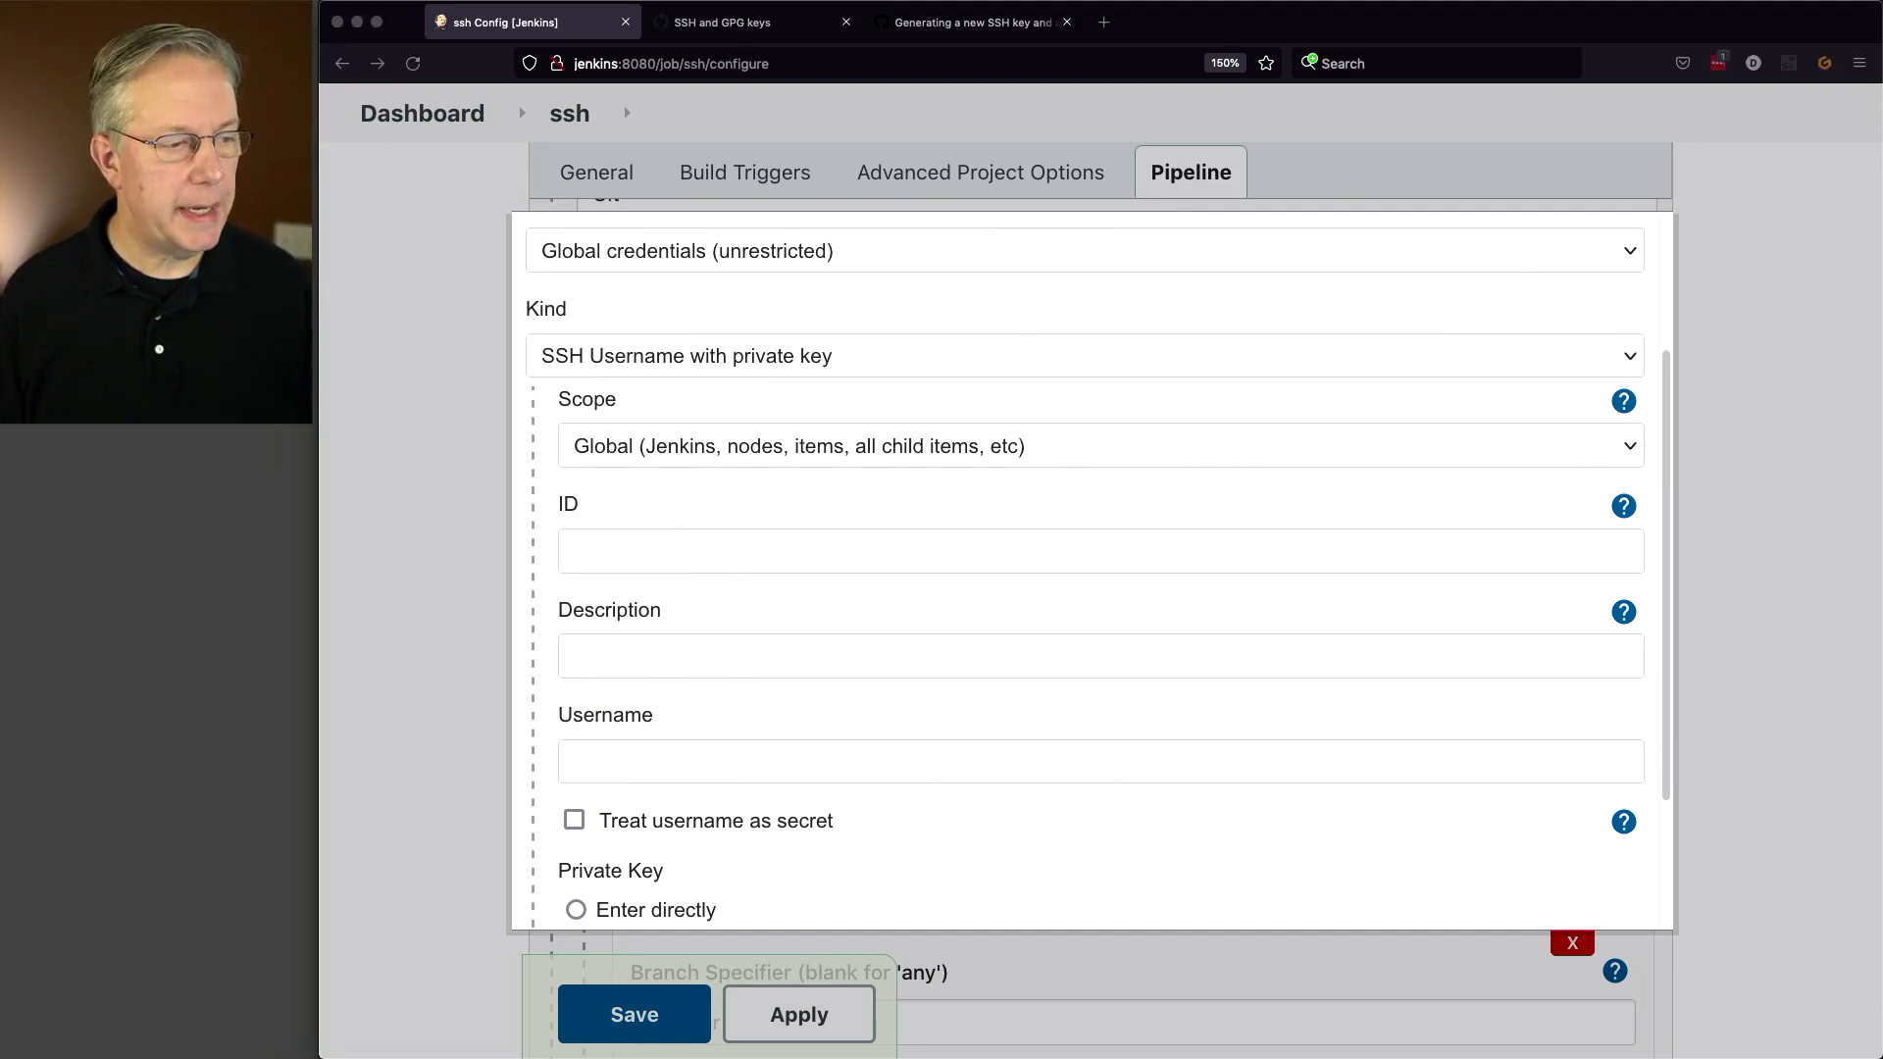
mouse_move(624, 506)
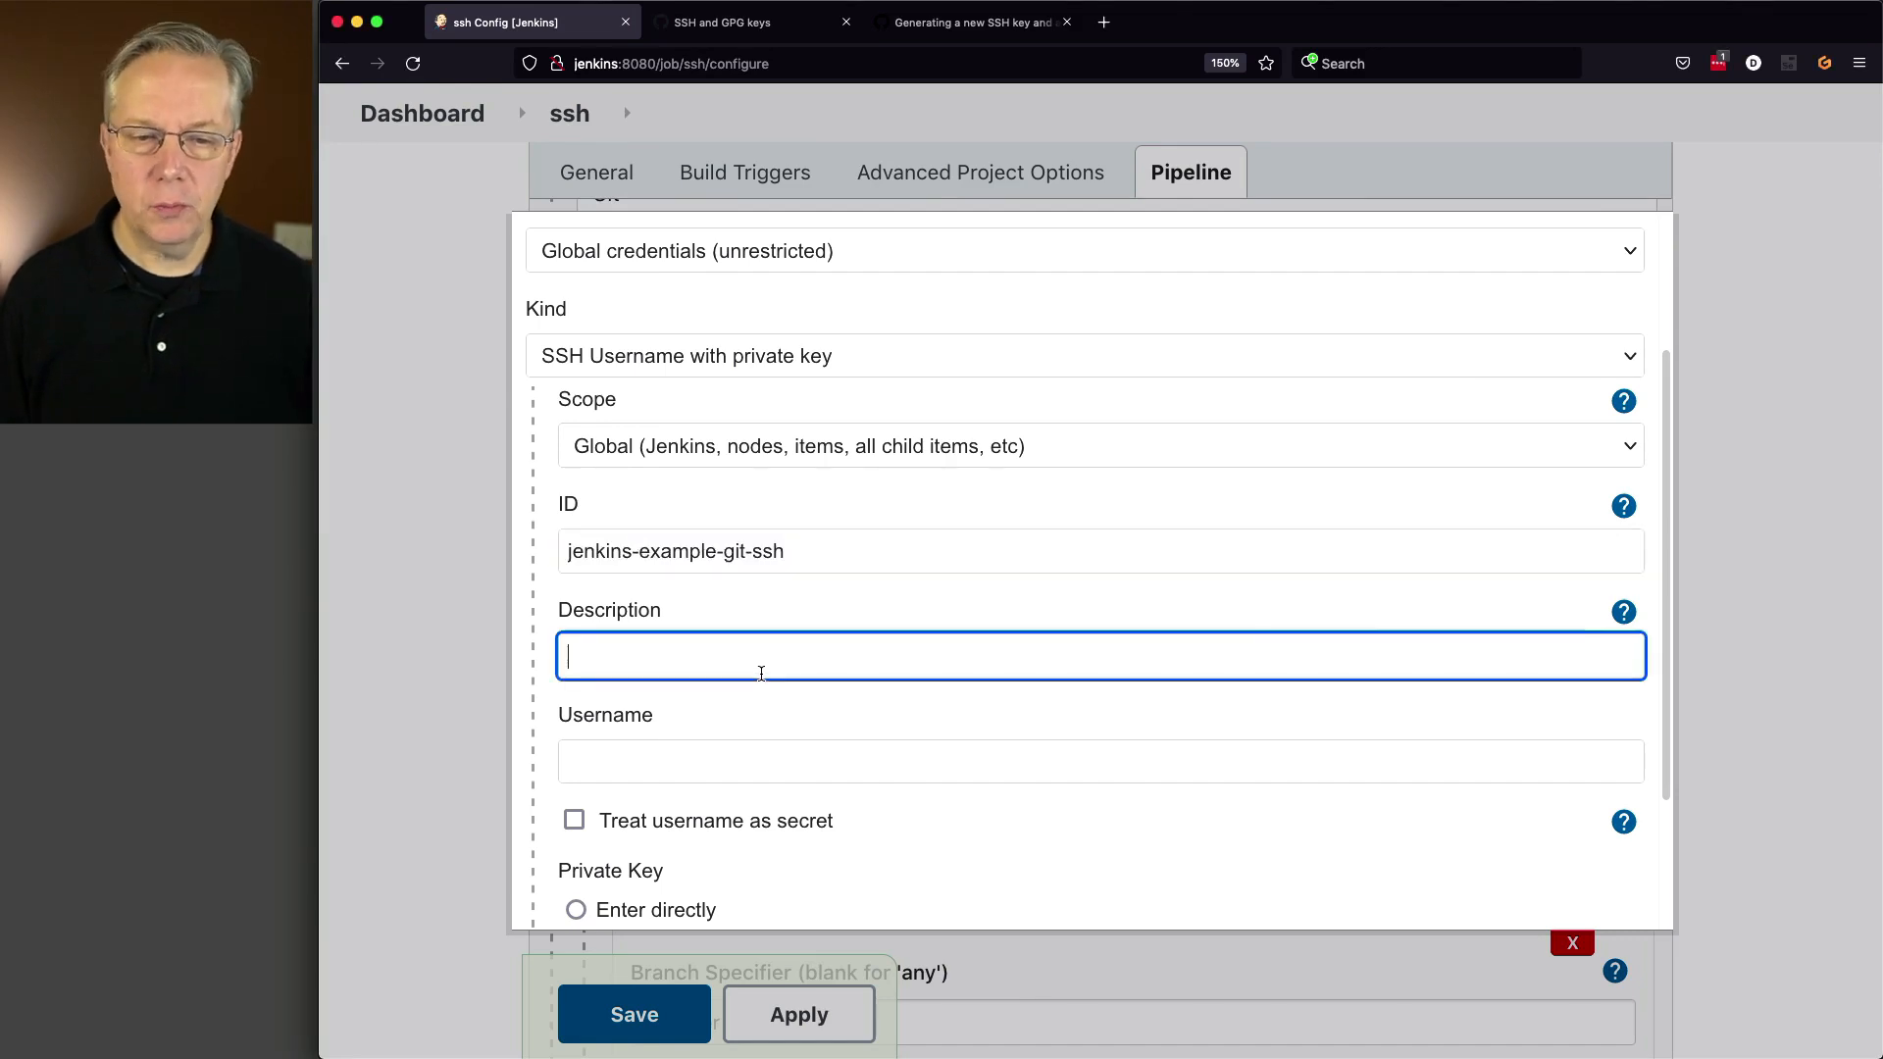
Fill ID jenkins-example-git-ssh and username darin marked secret, then paste the private key
type("jenkins-example-git-ssh")
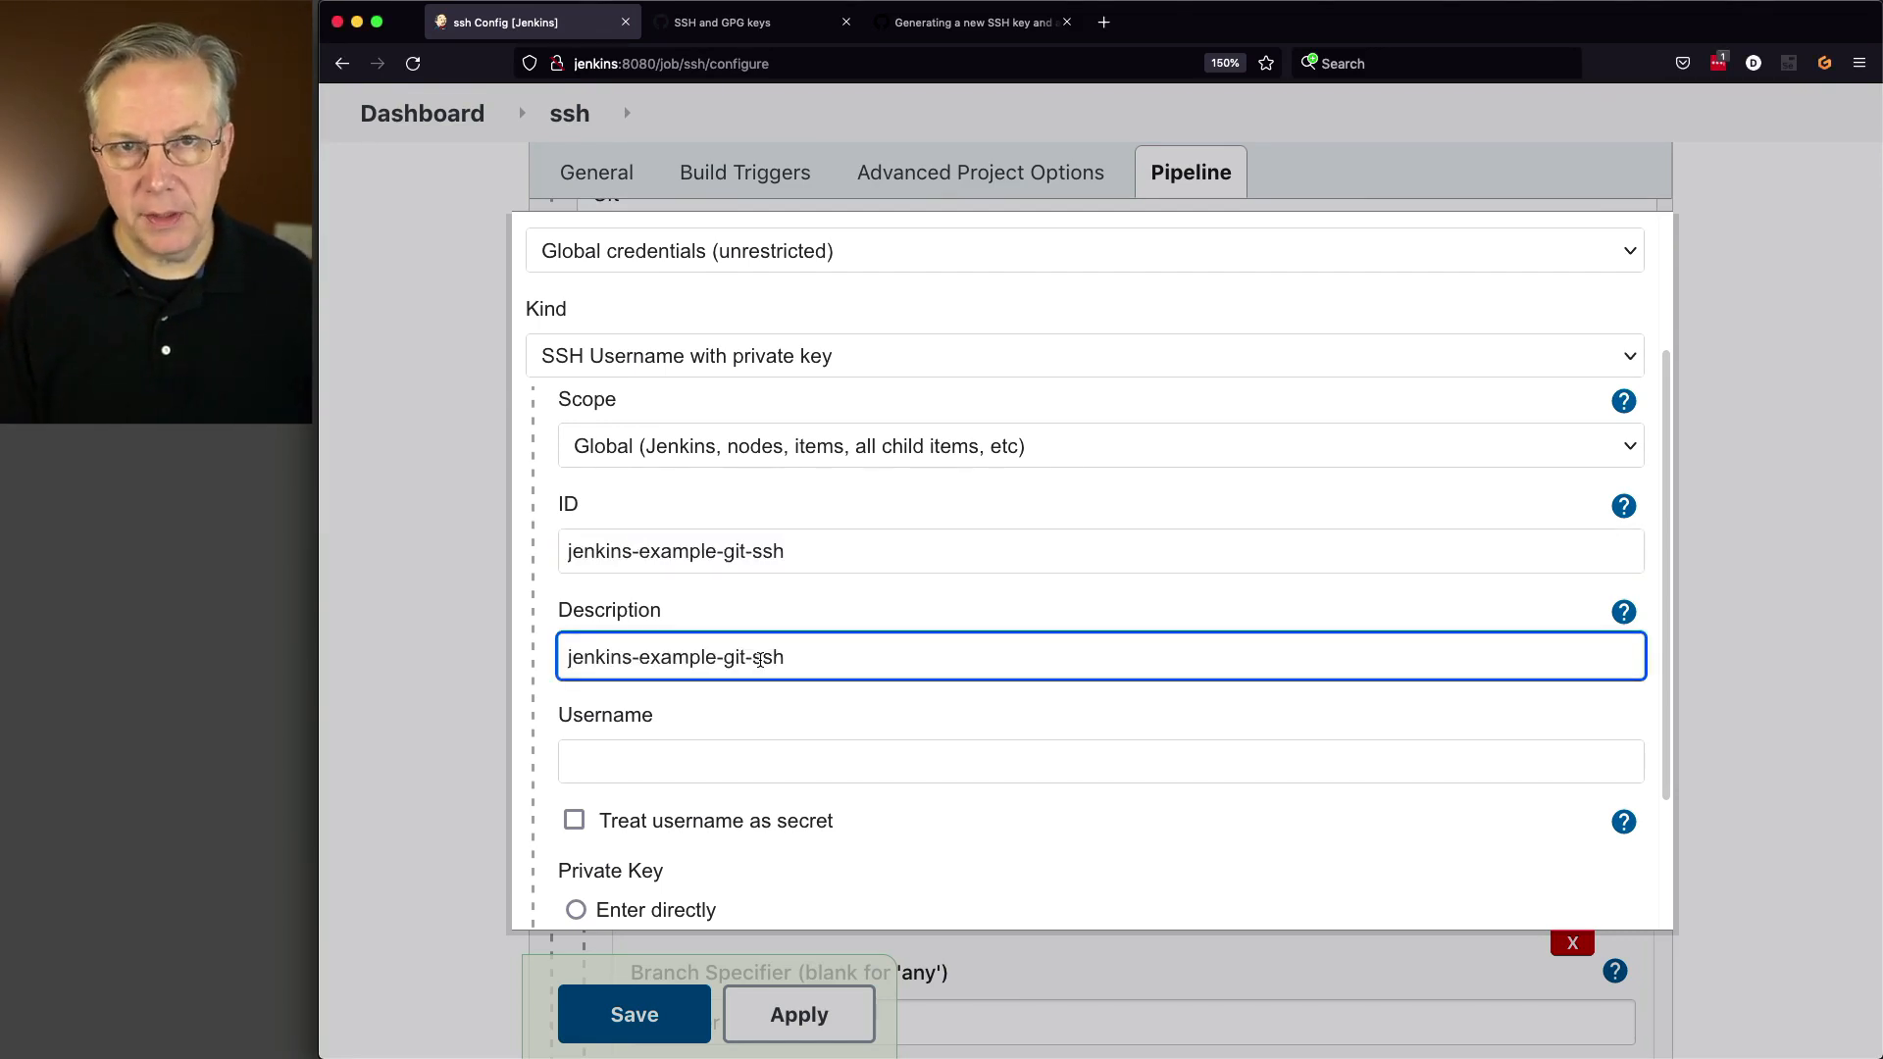
scroll("down", 3)
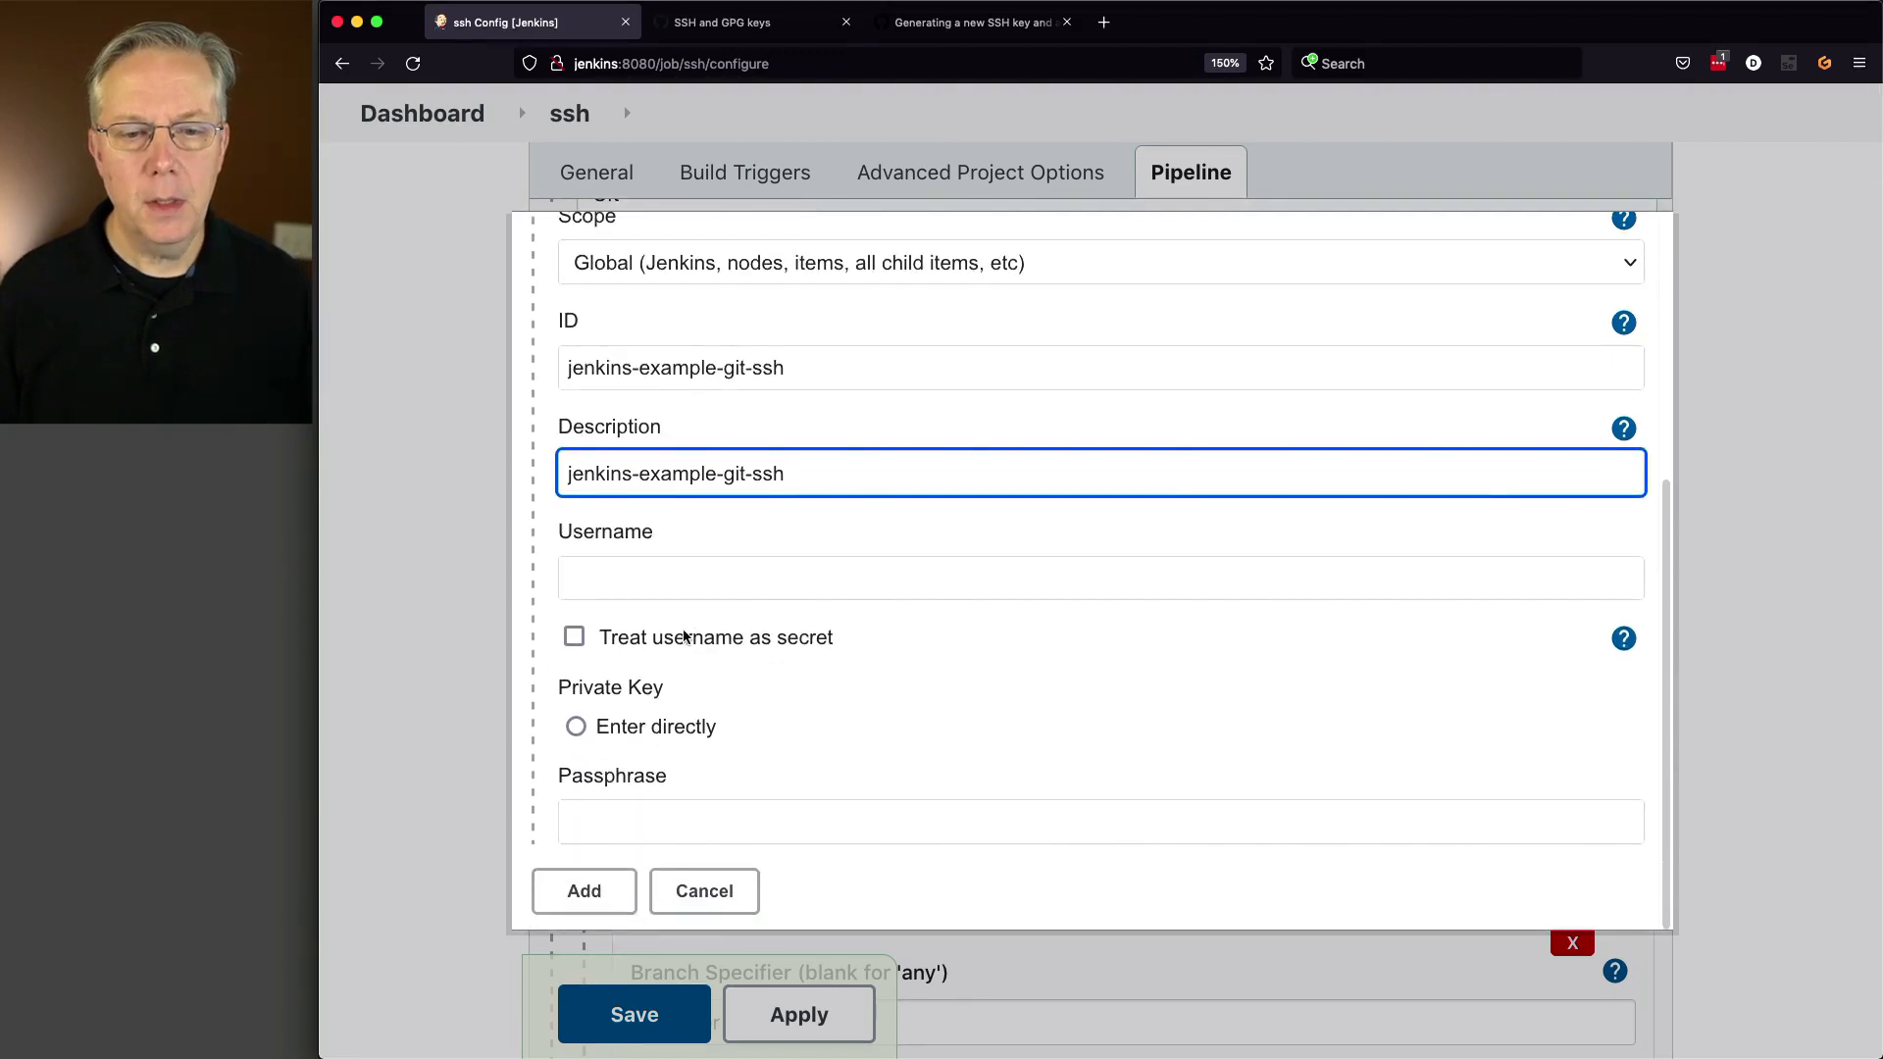
type("darin")
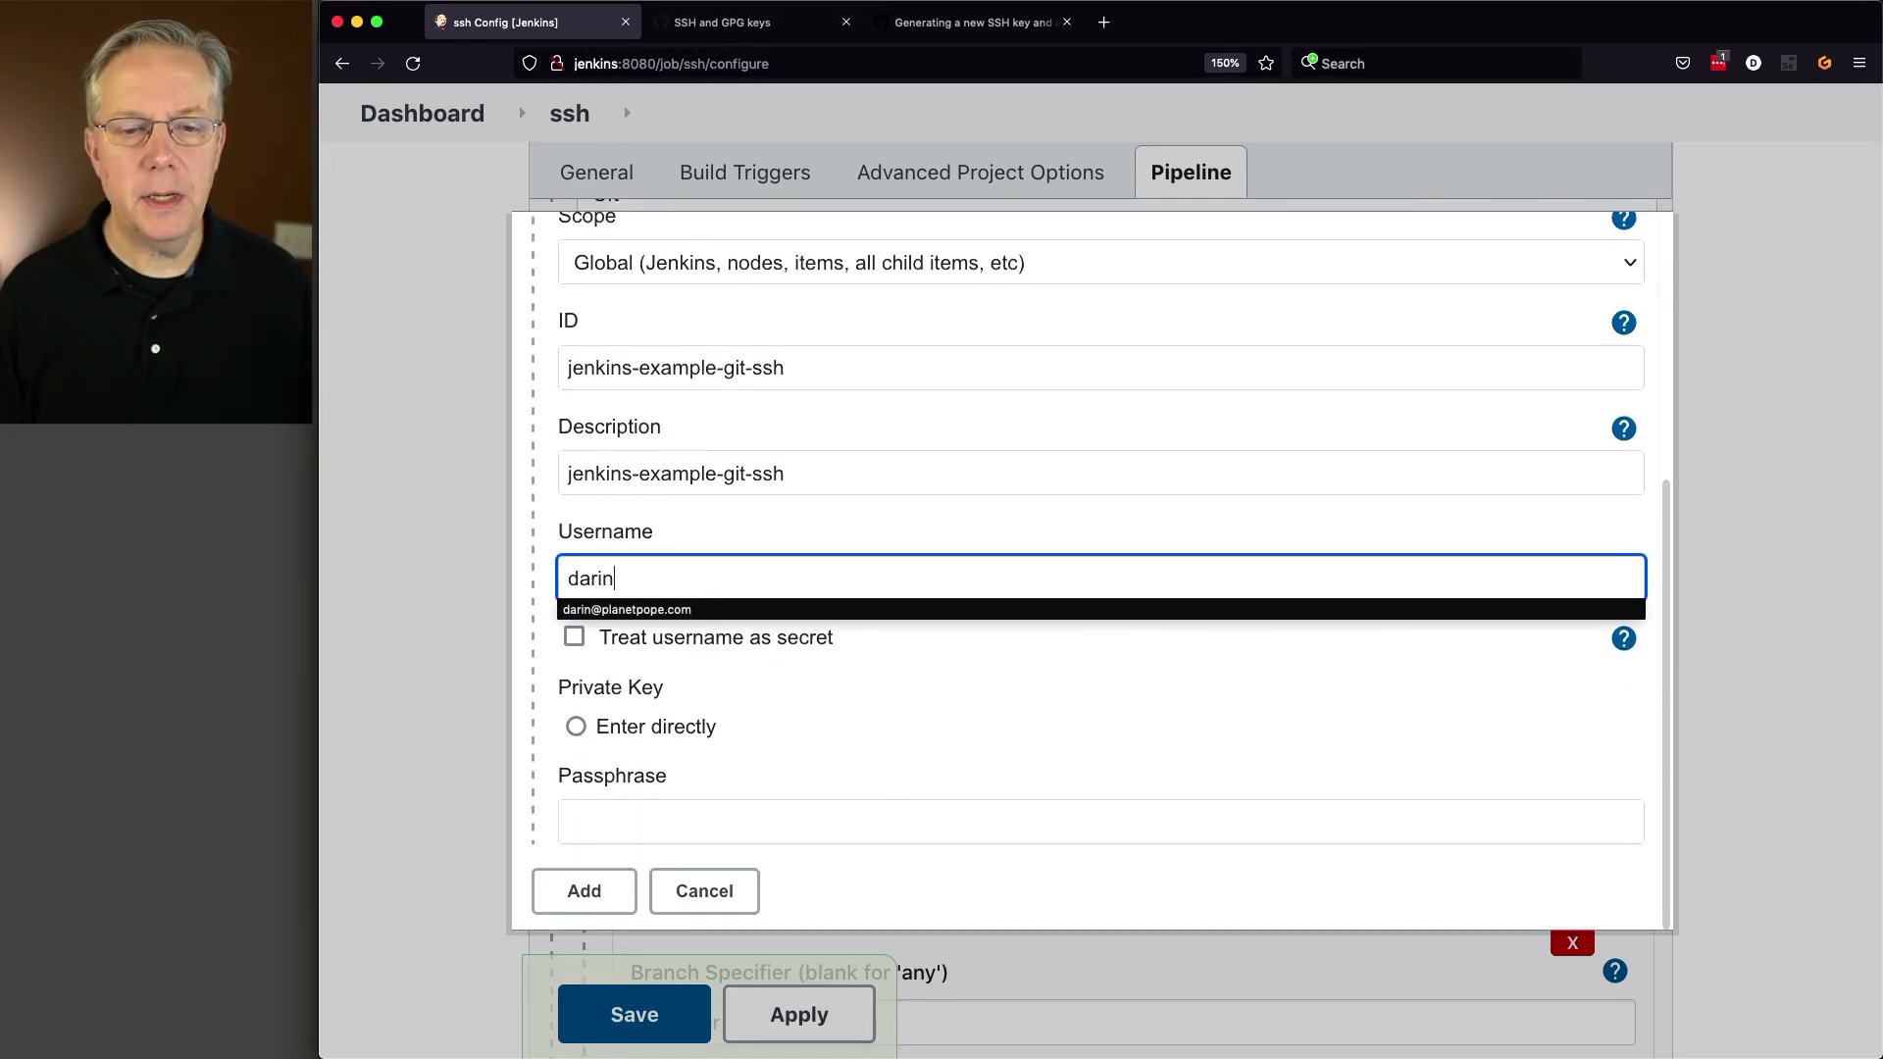
left_click(625, 609)
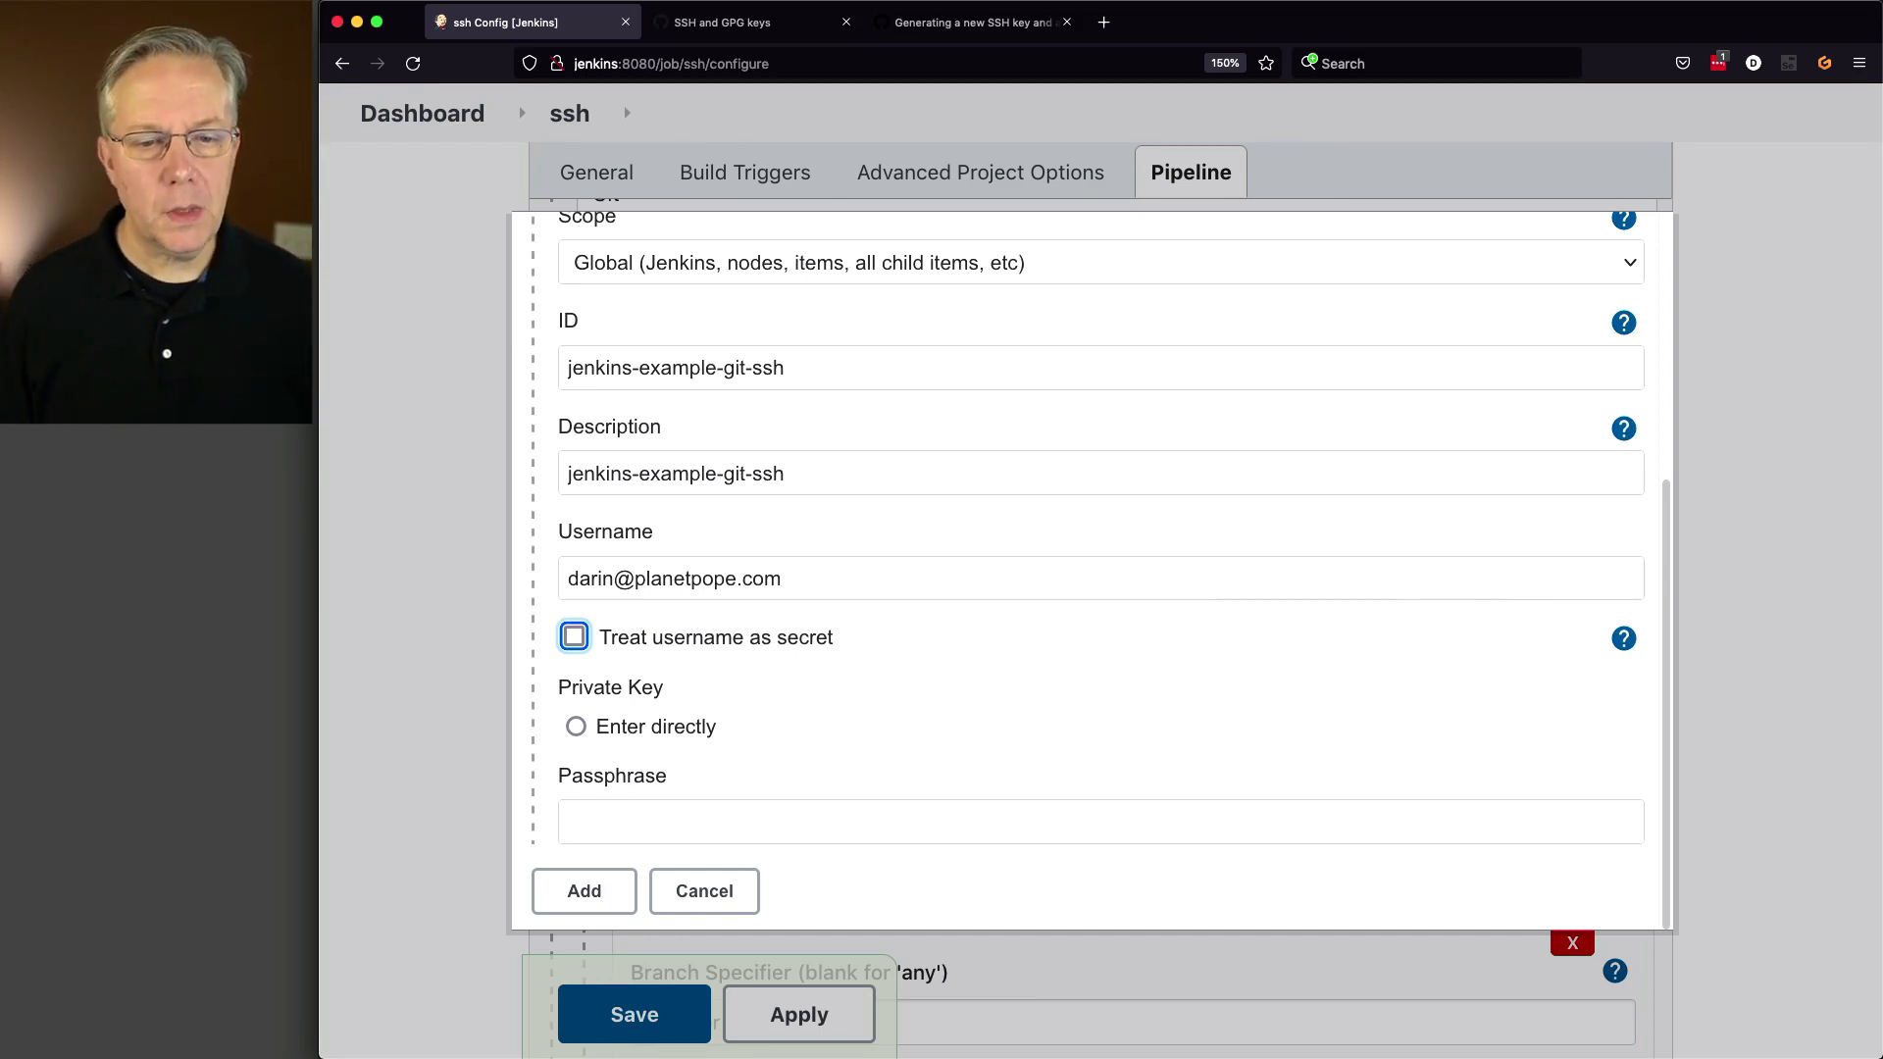
left_click(574, 637)
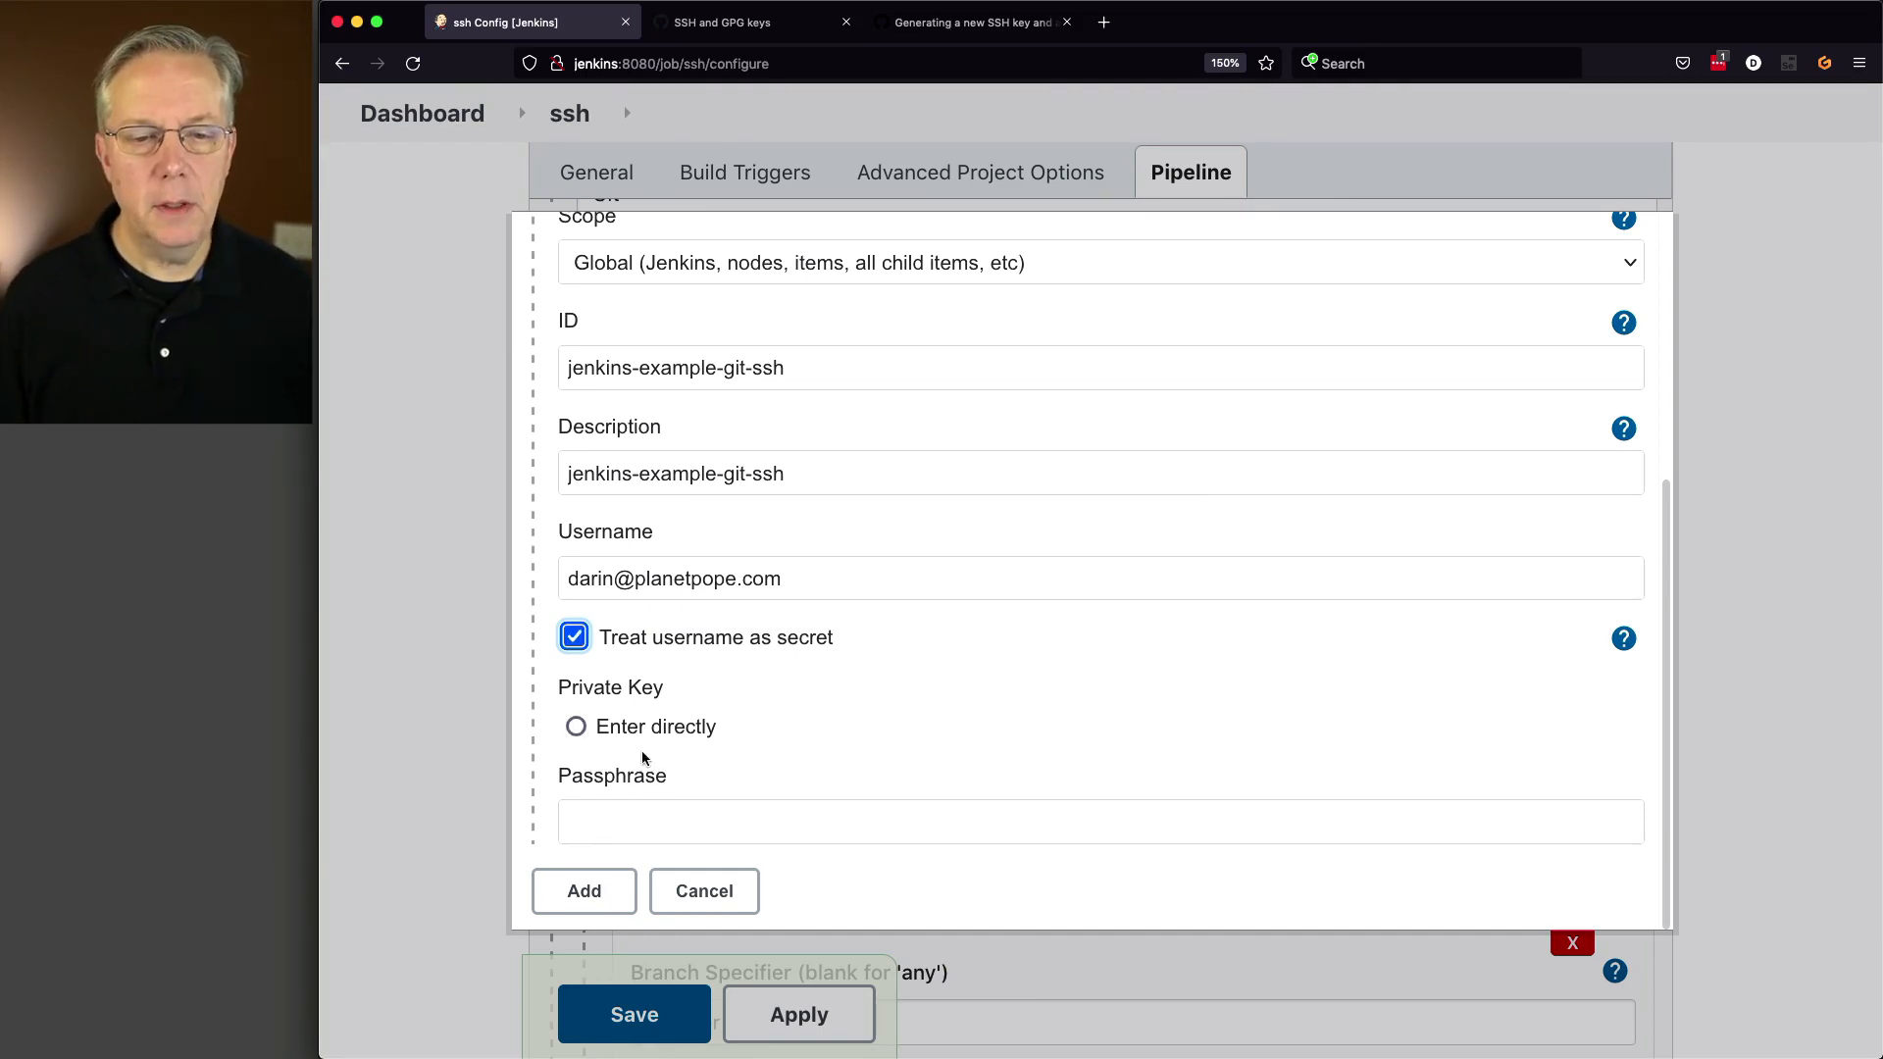
left_click(576, 726)
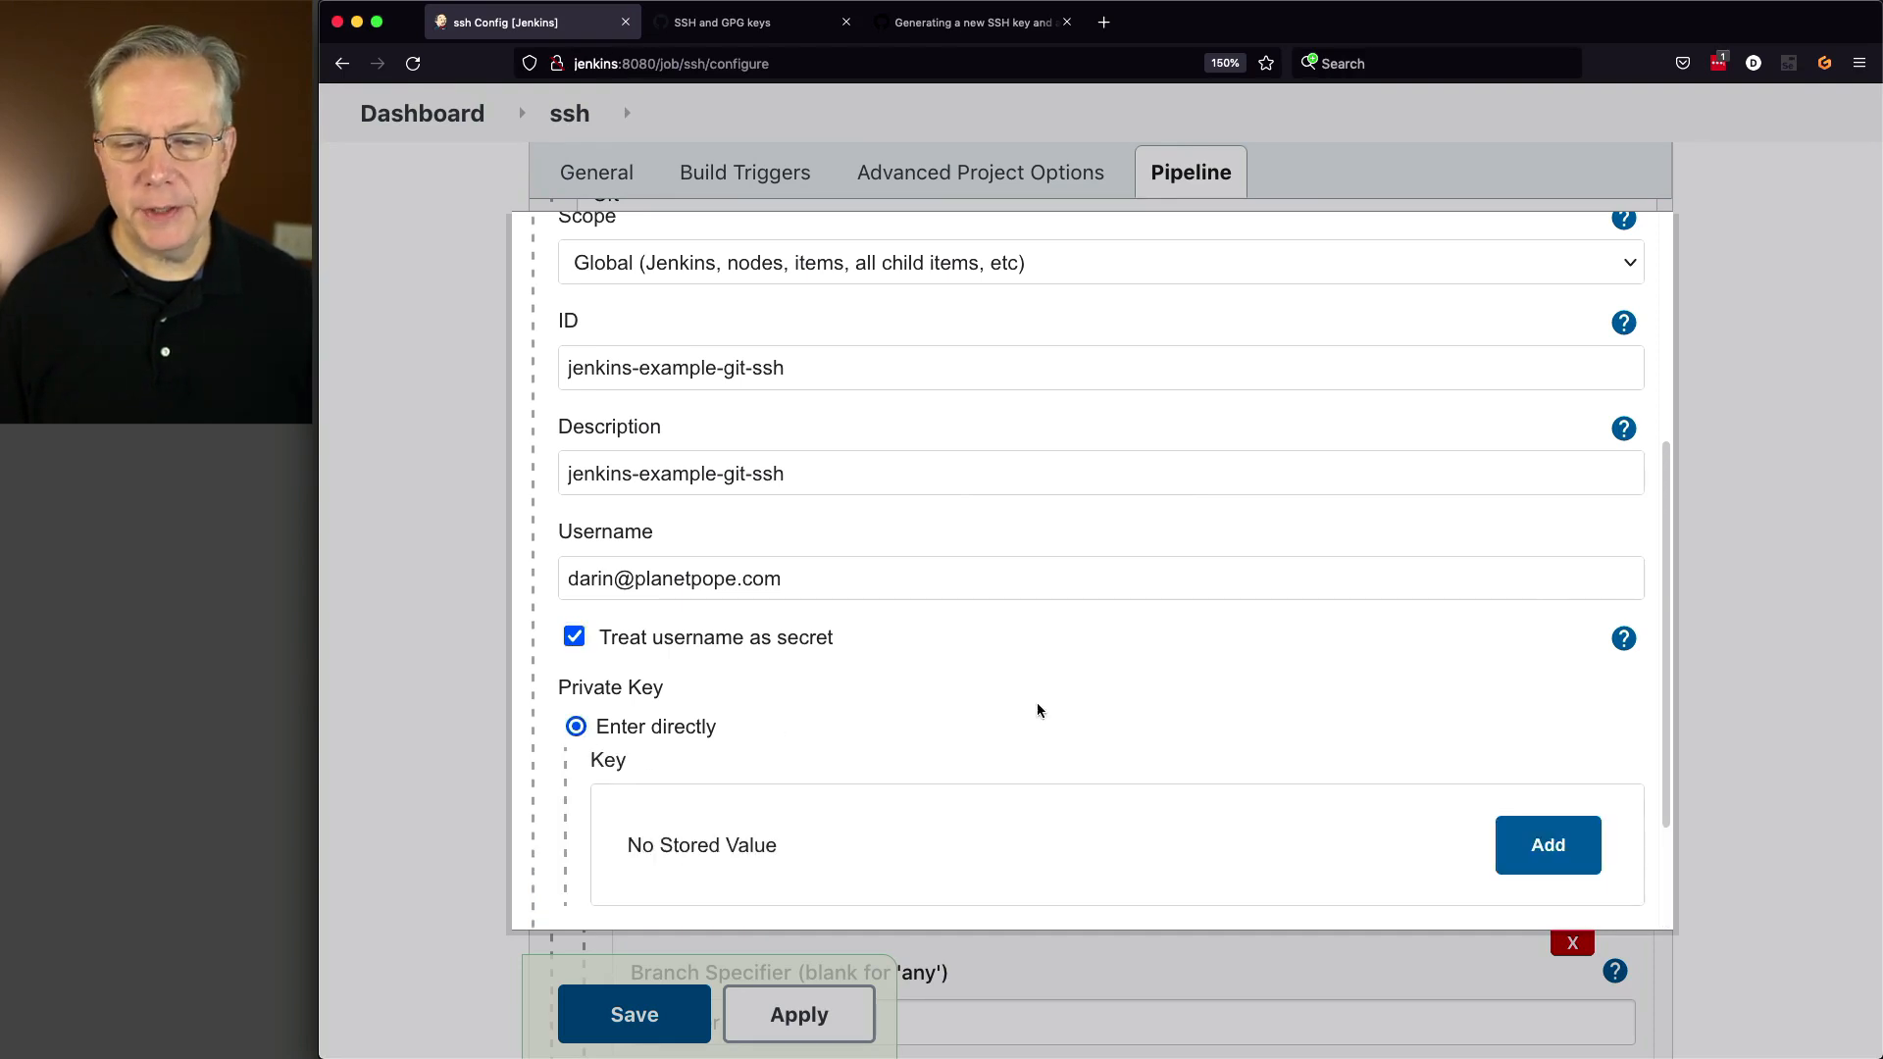
left_click(1547, 845)
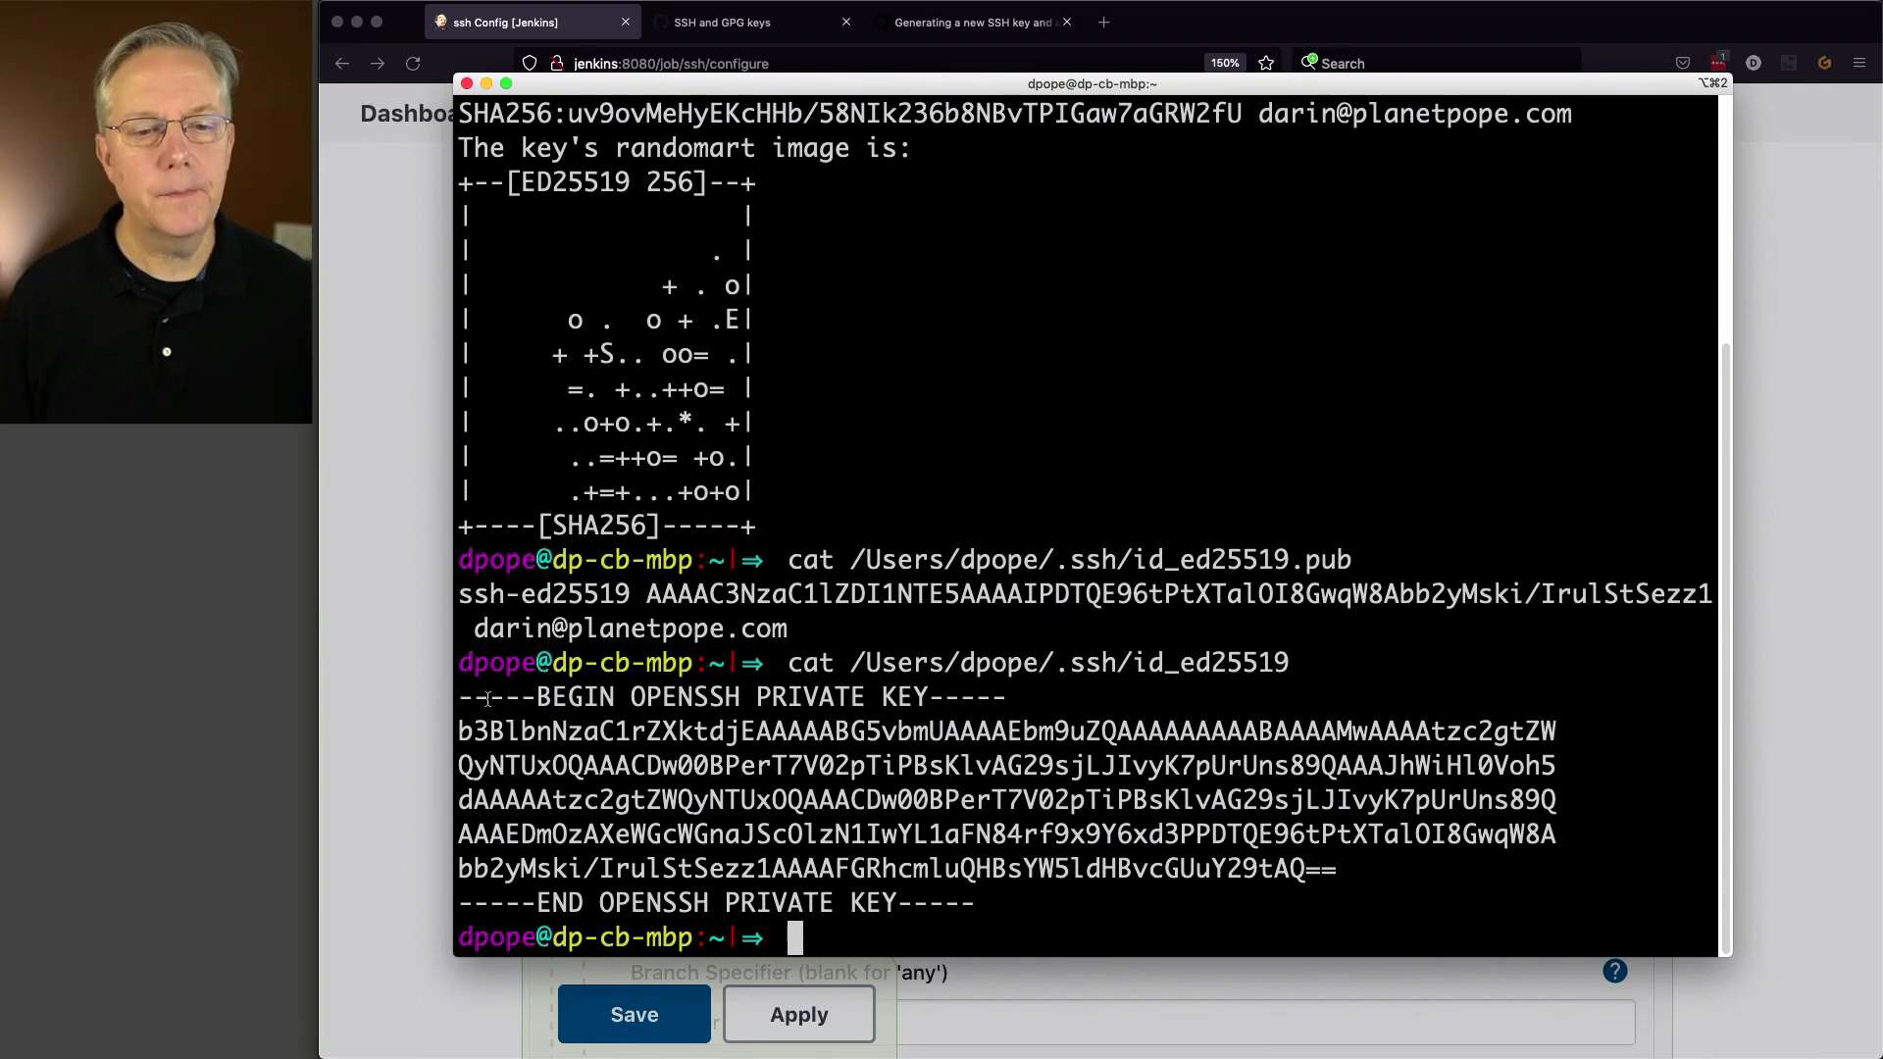
left_click_drag(460, 697, 1057, 903)
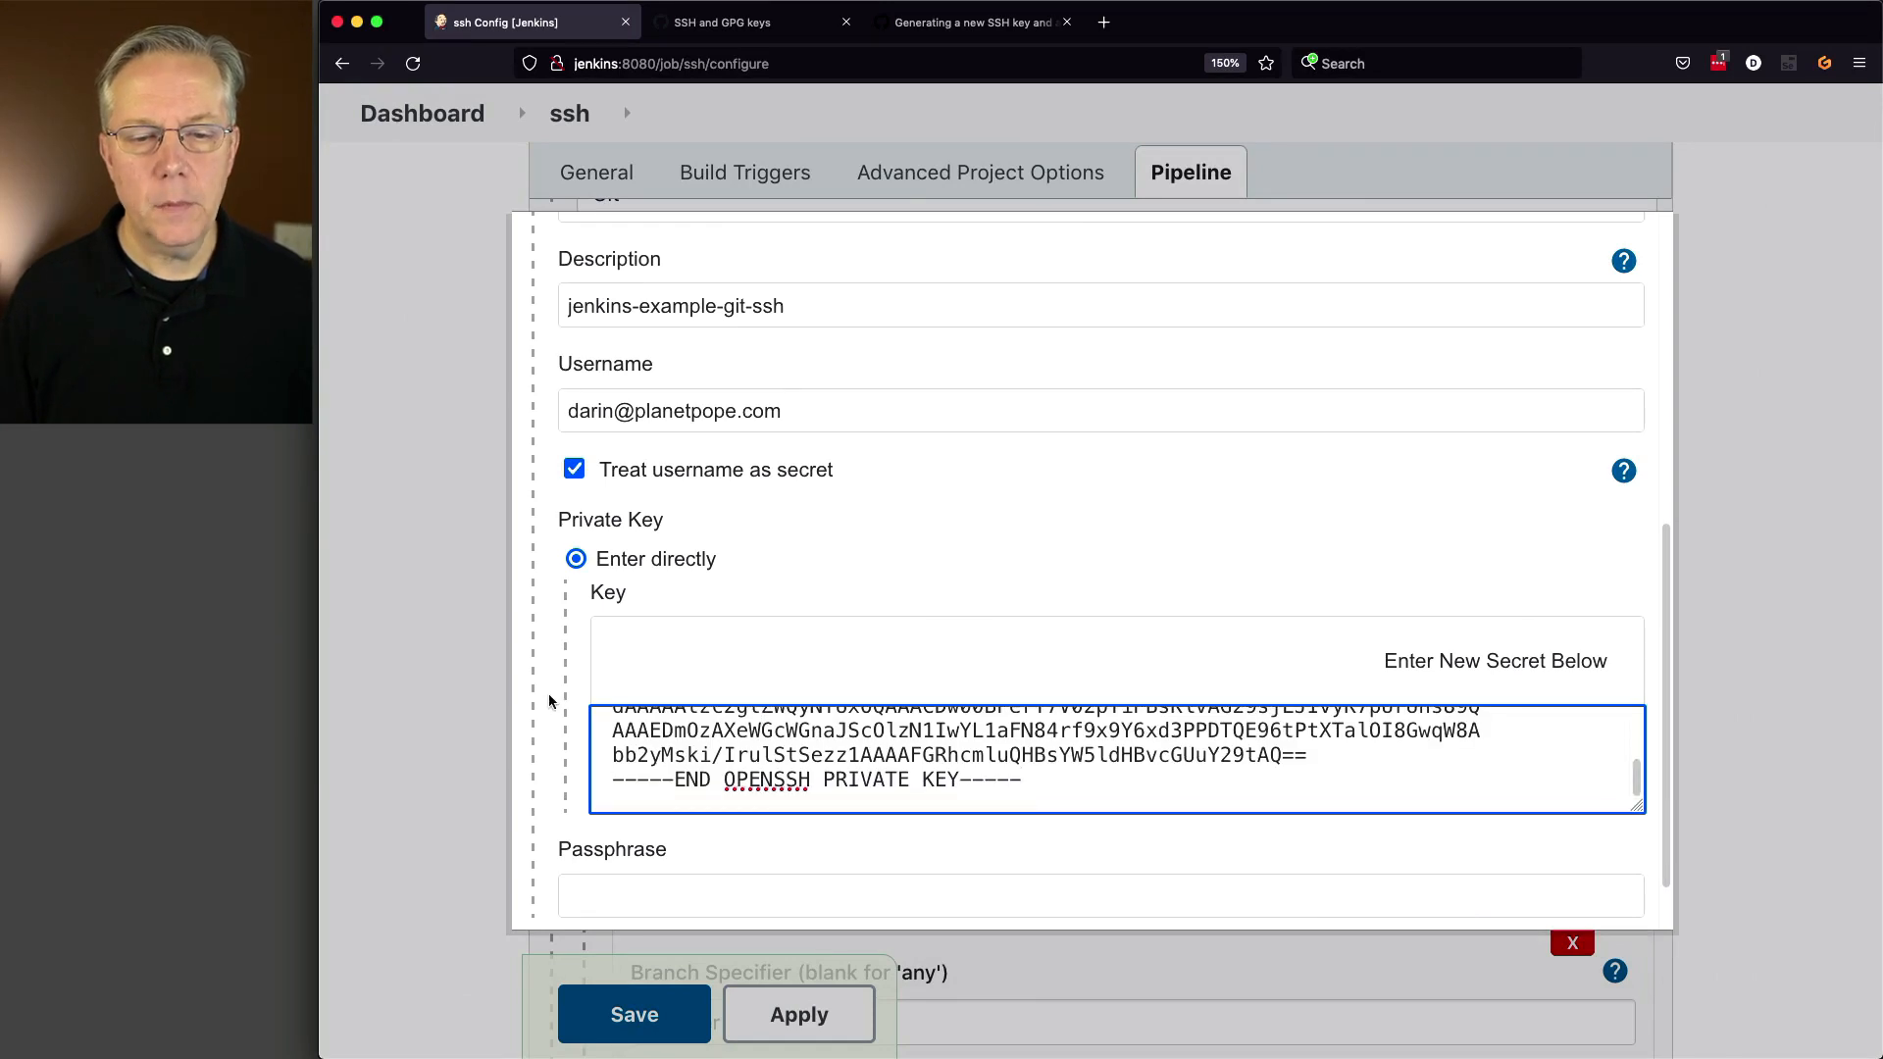
scroll("down", 3)
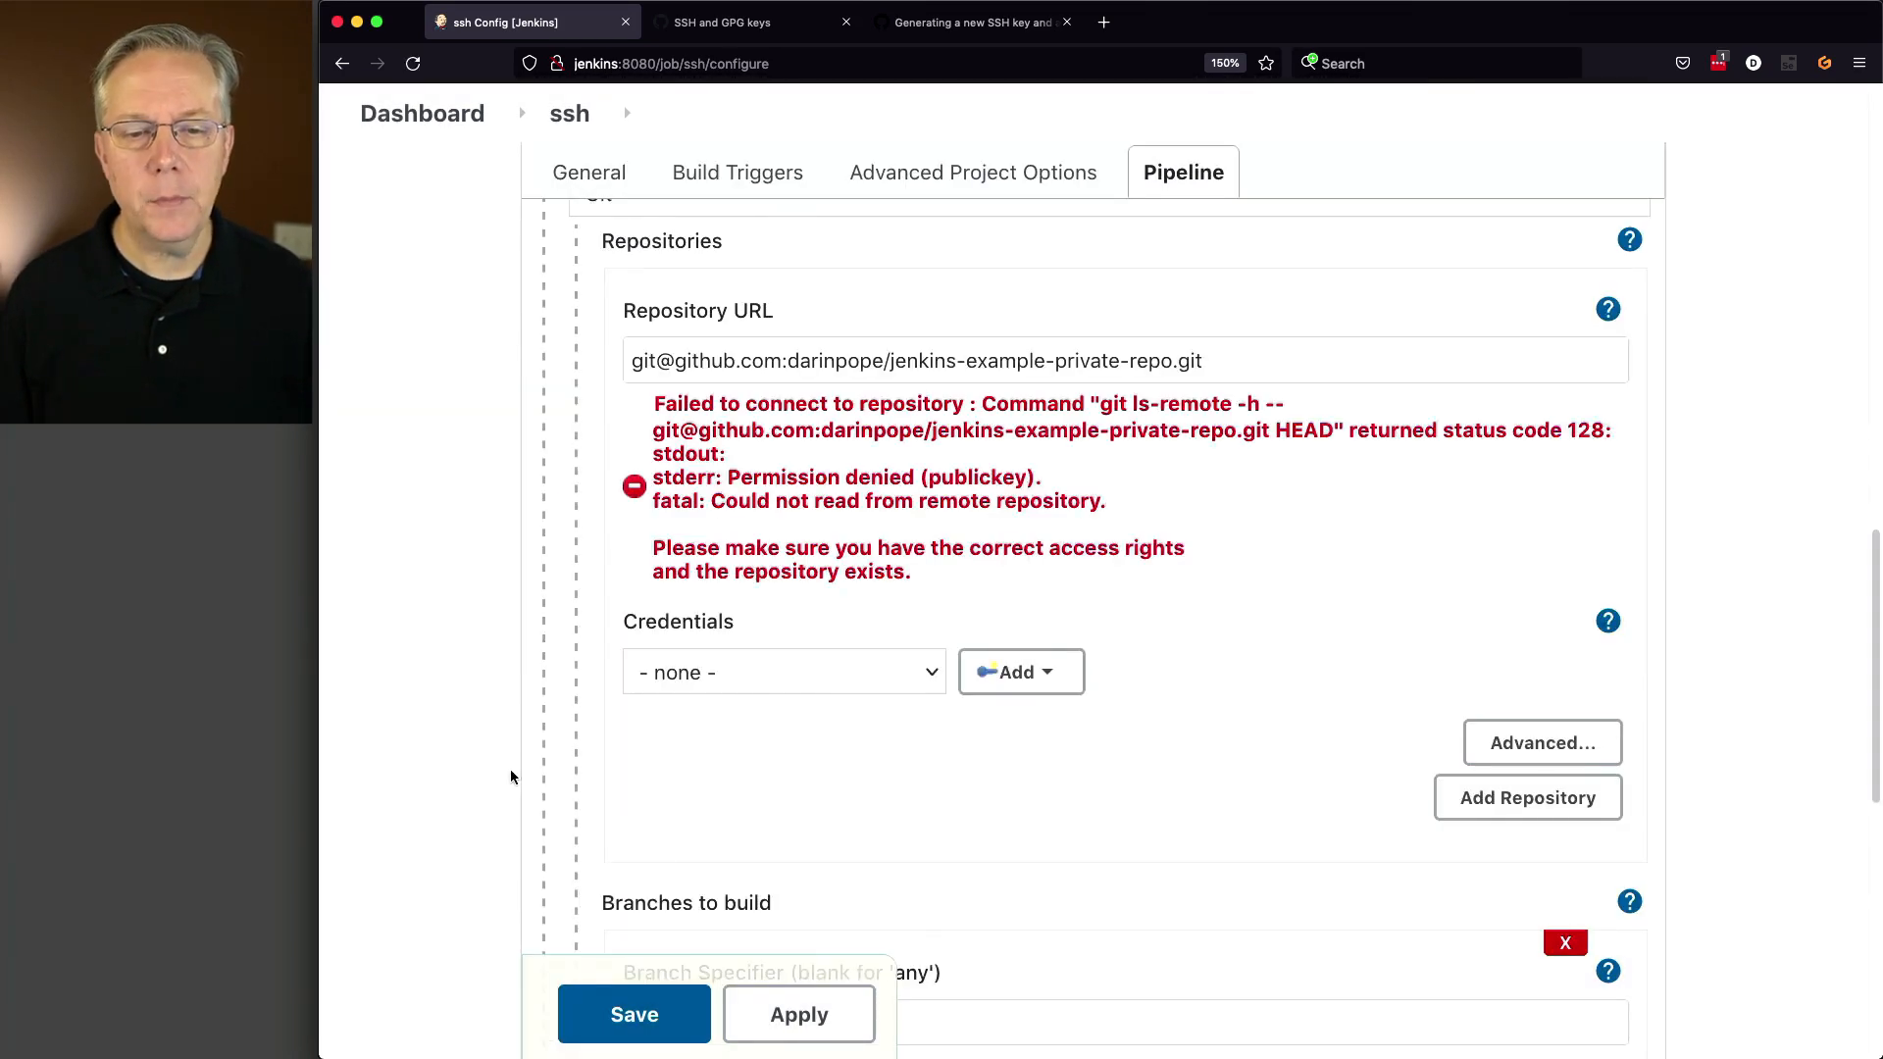
Use credential jenkins-example-git-ssh with branch */main and save the ssh job
left_click(783, 671)
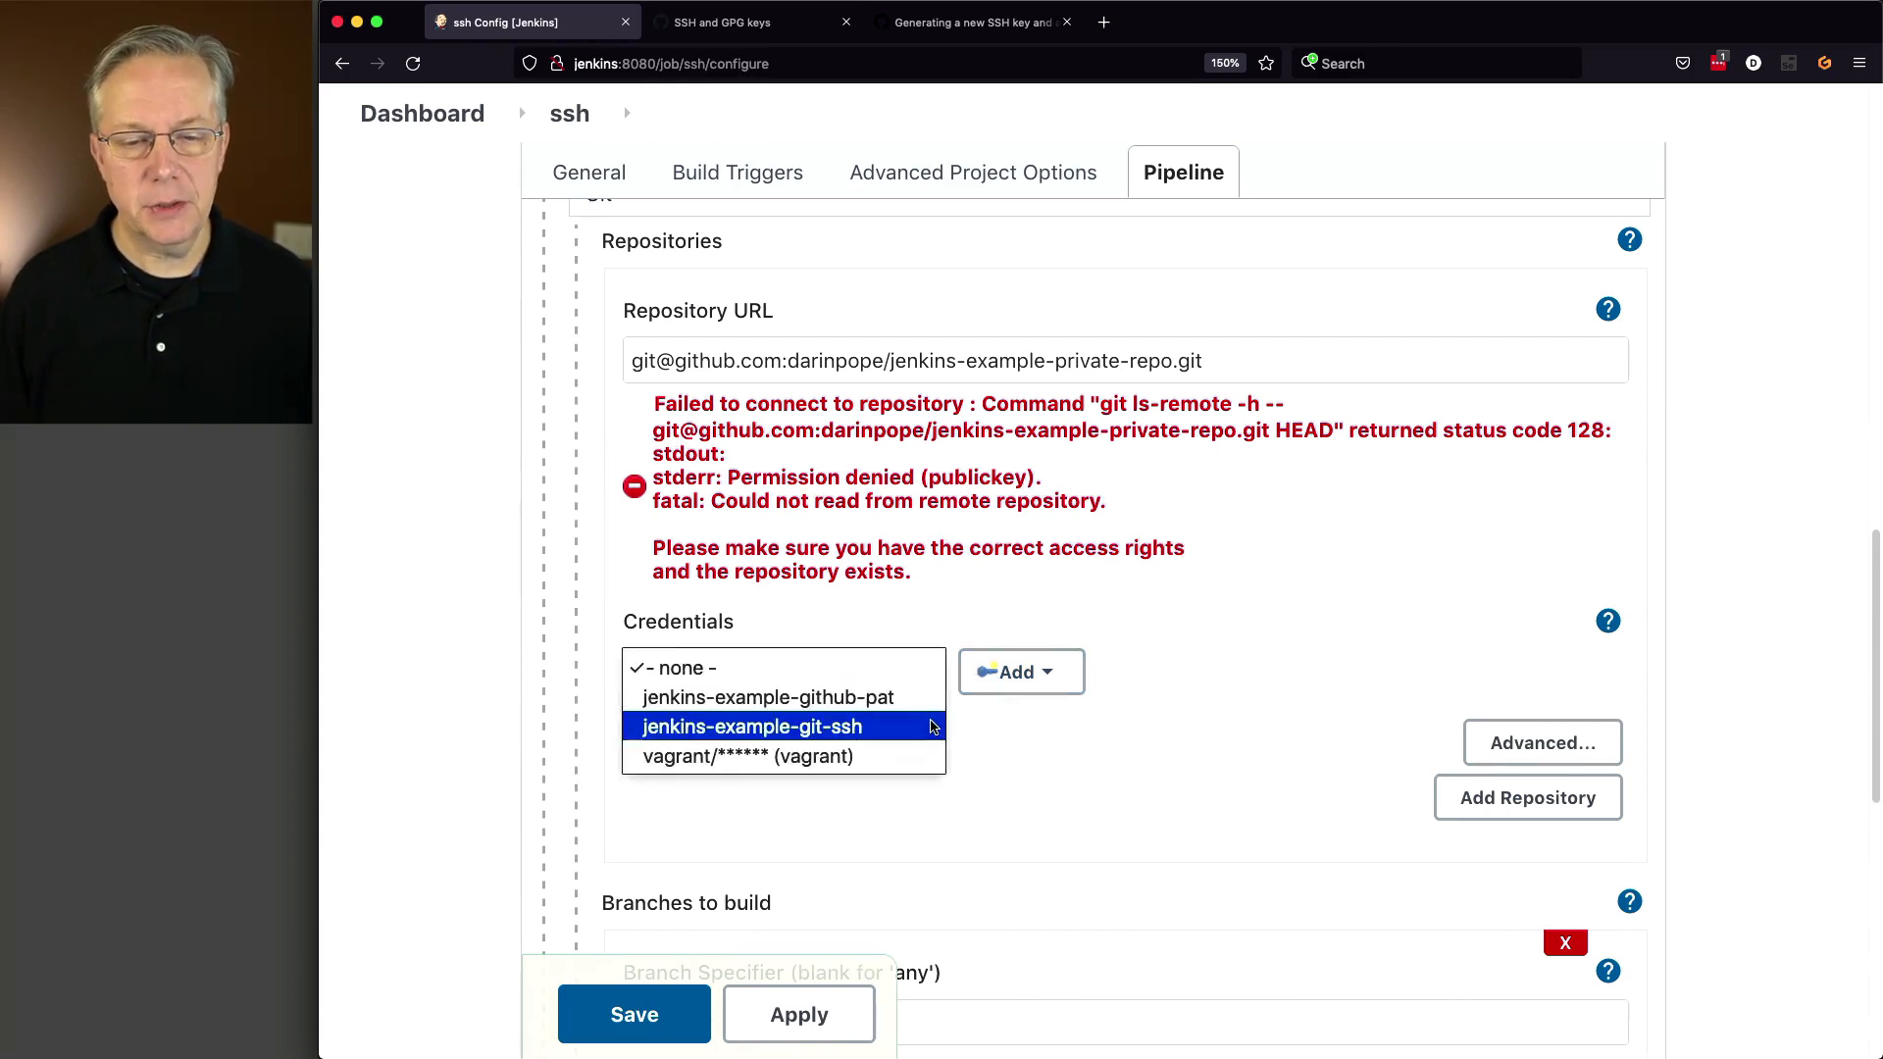
left_click(750, 726)
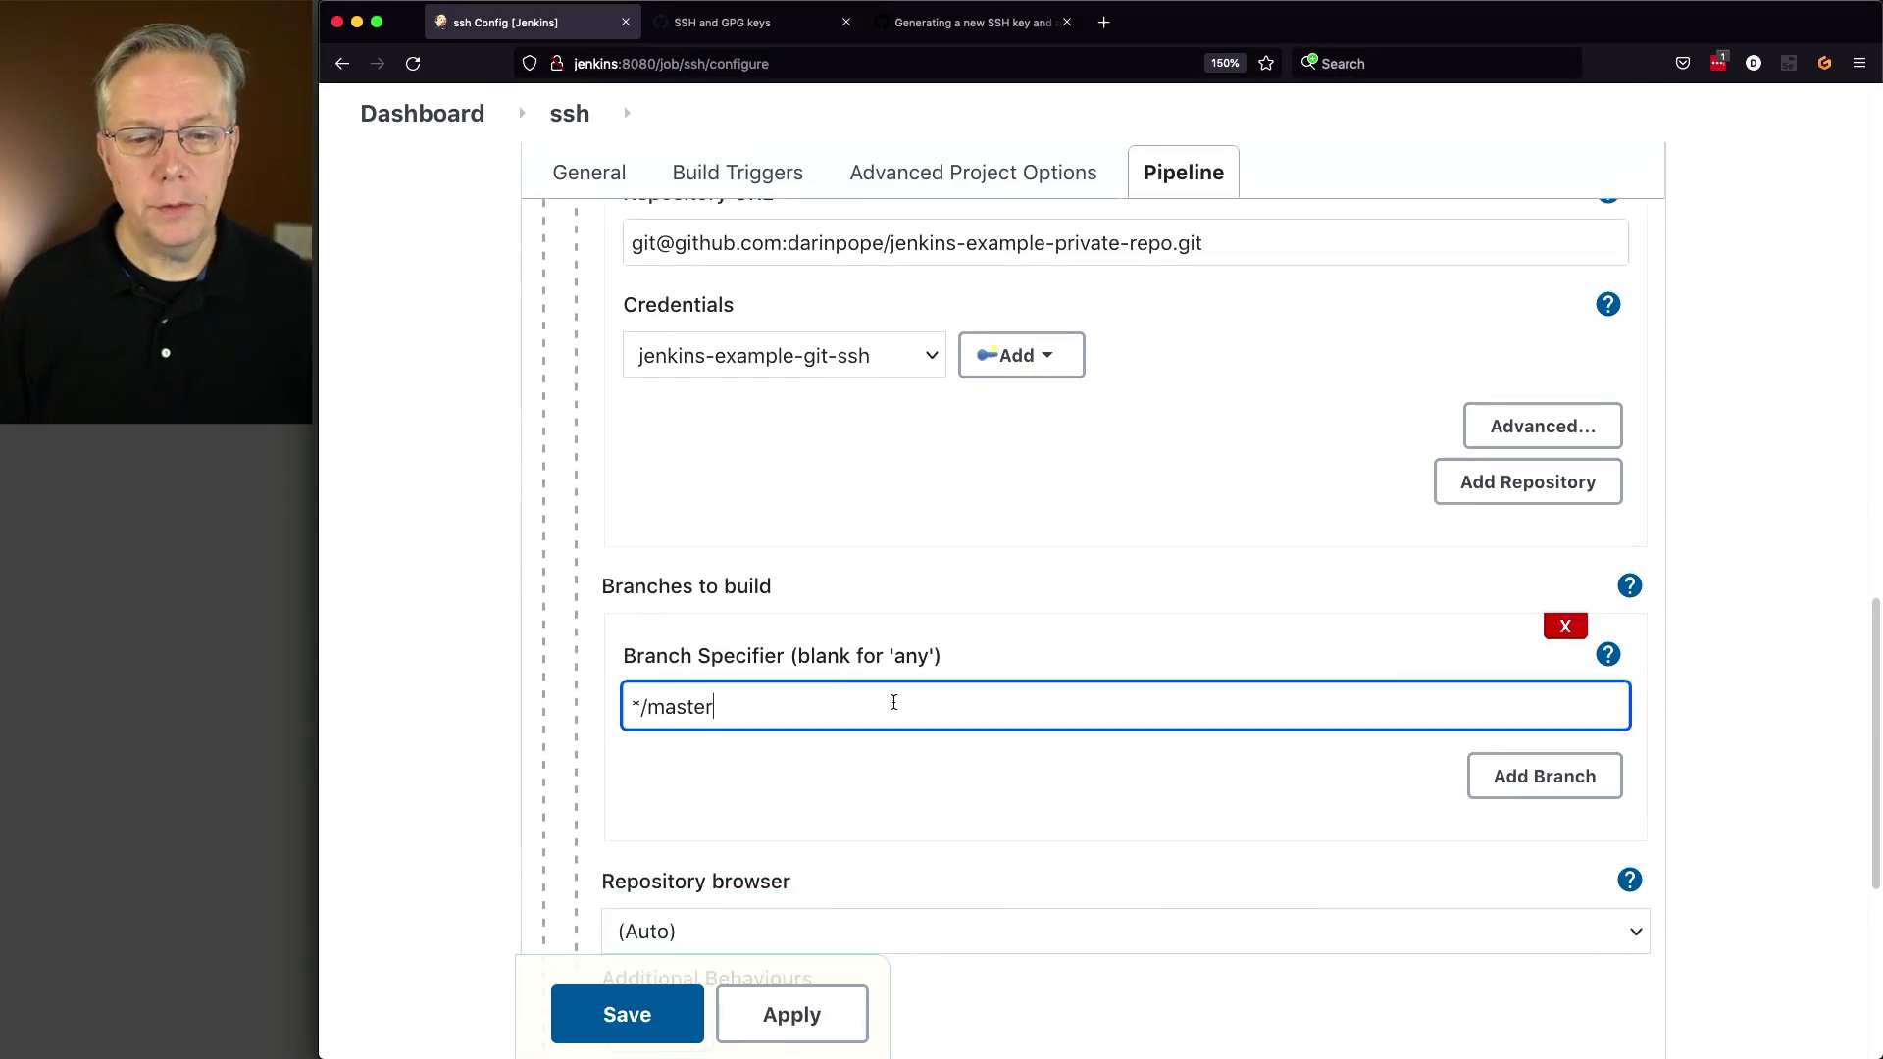
type("*/main")
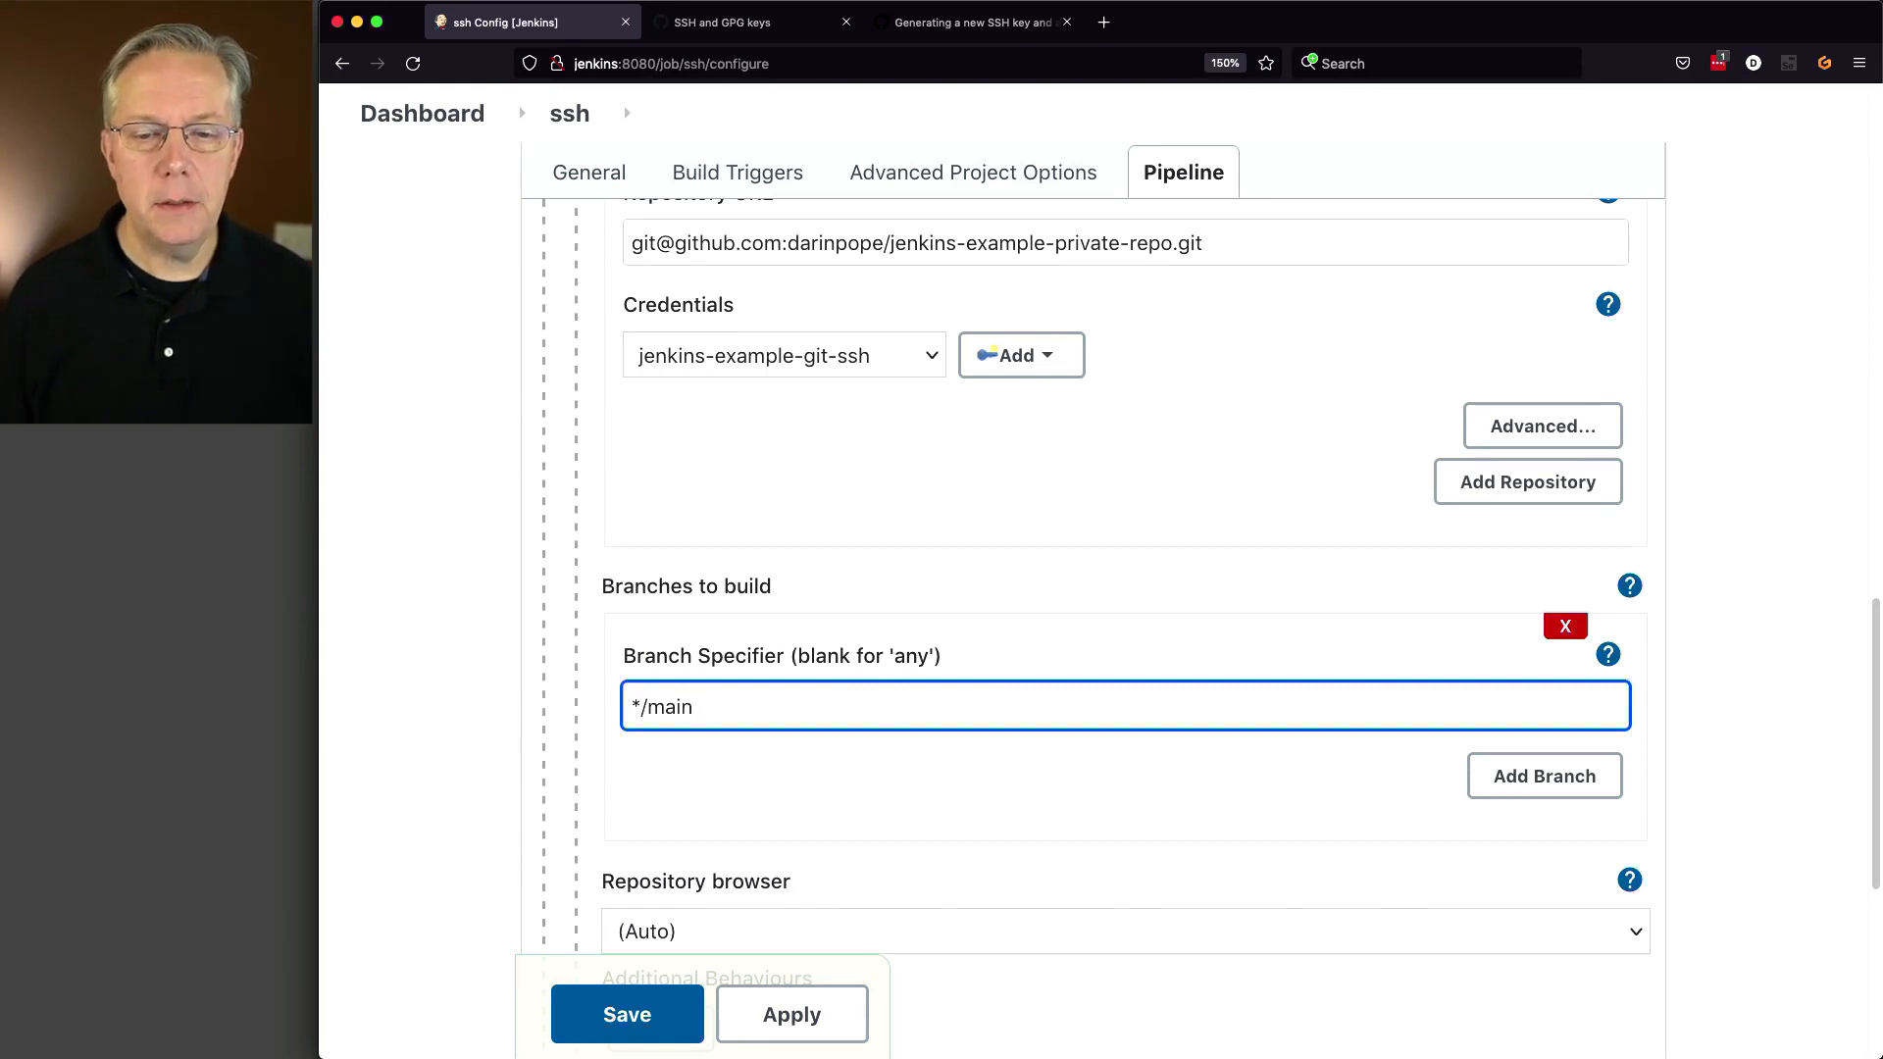
left_click(626, 1014)
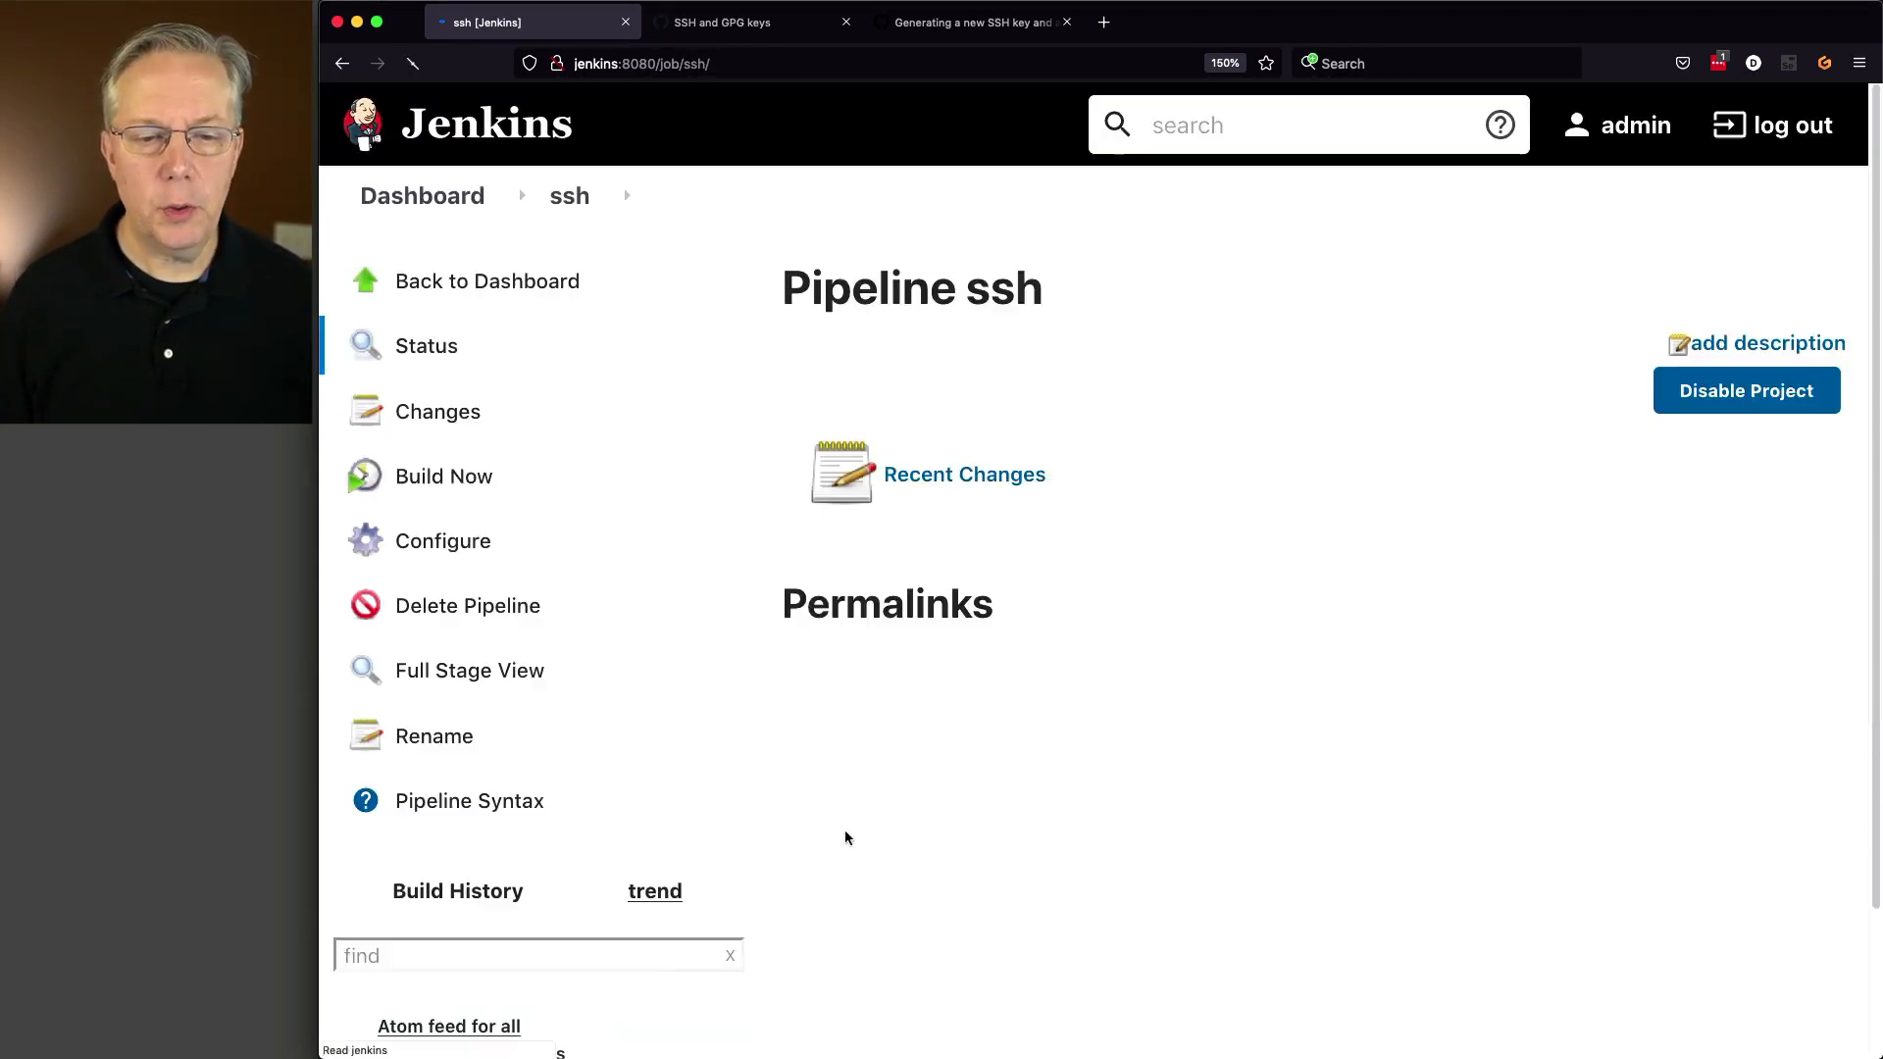
Build the ssh pipeline and read build #1's console log through to SUCCESS
left_click(443, 476)
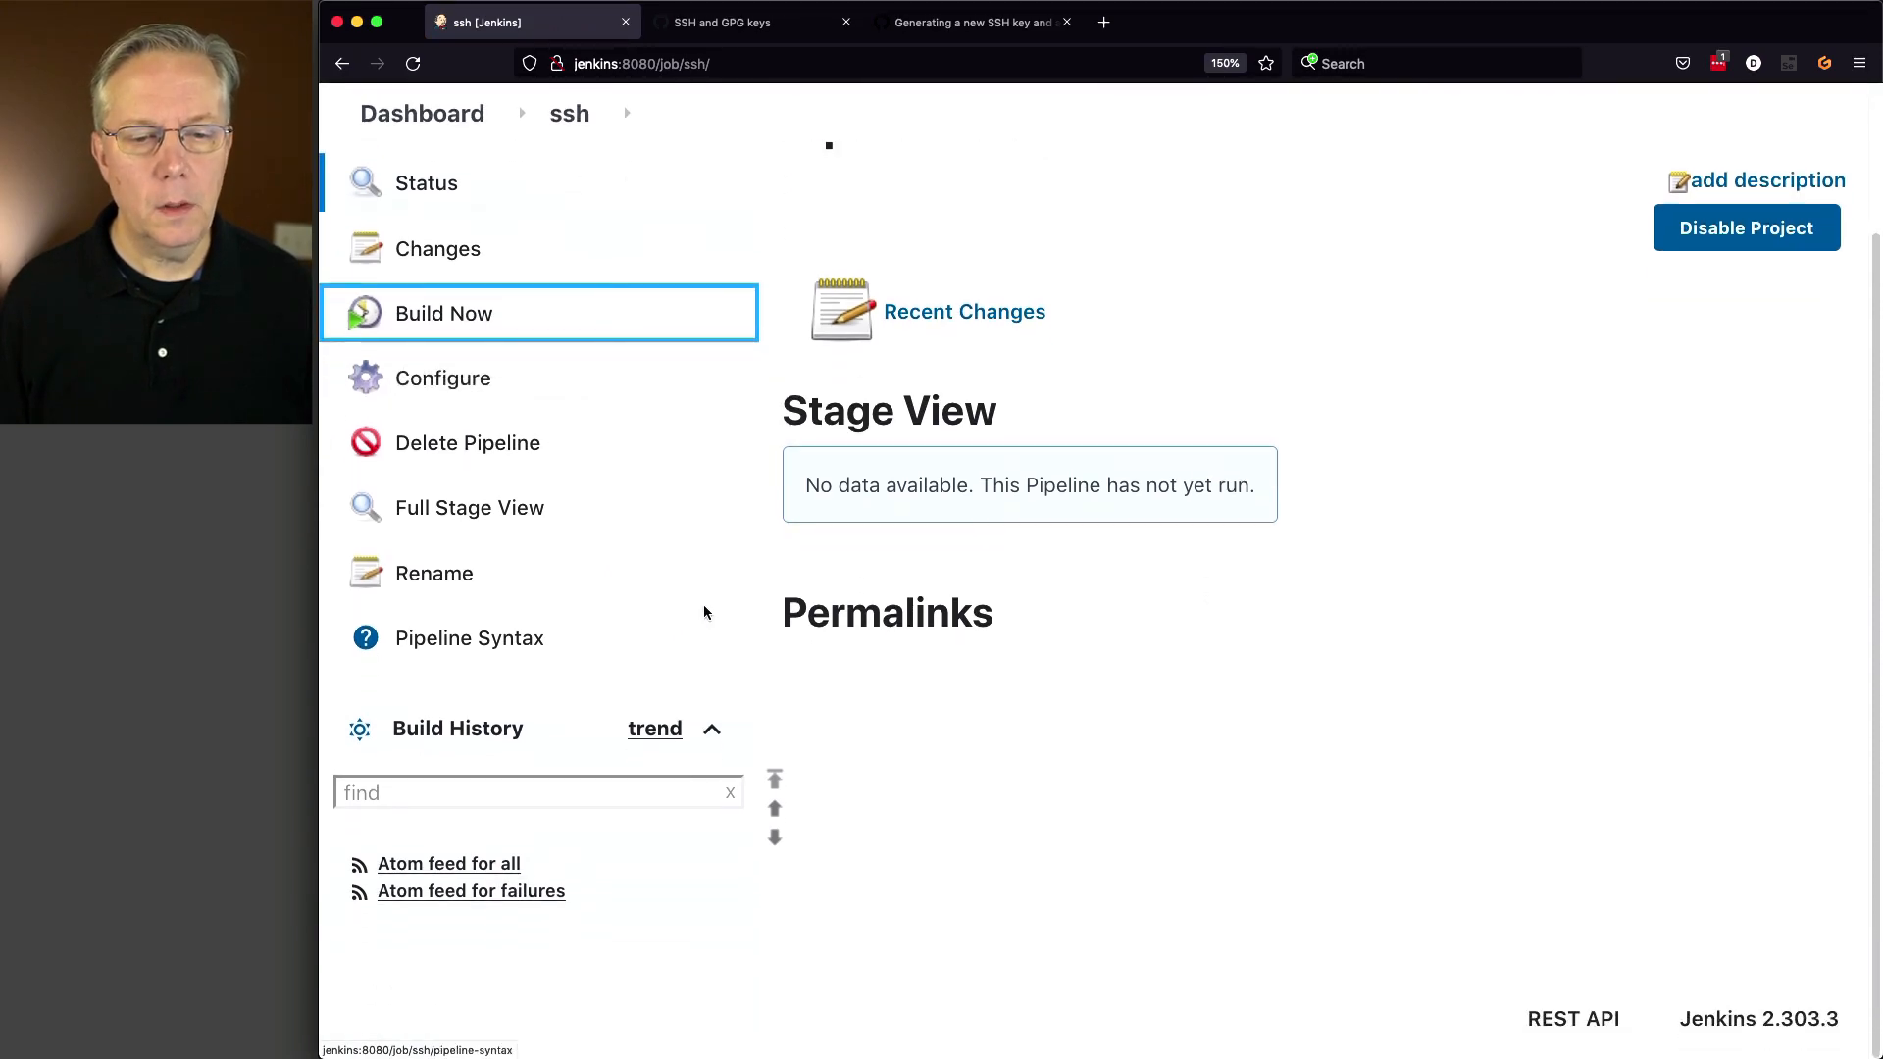
left_click(444, 314)
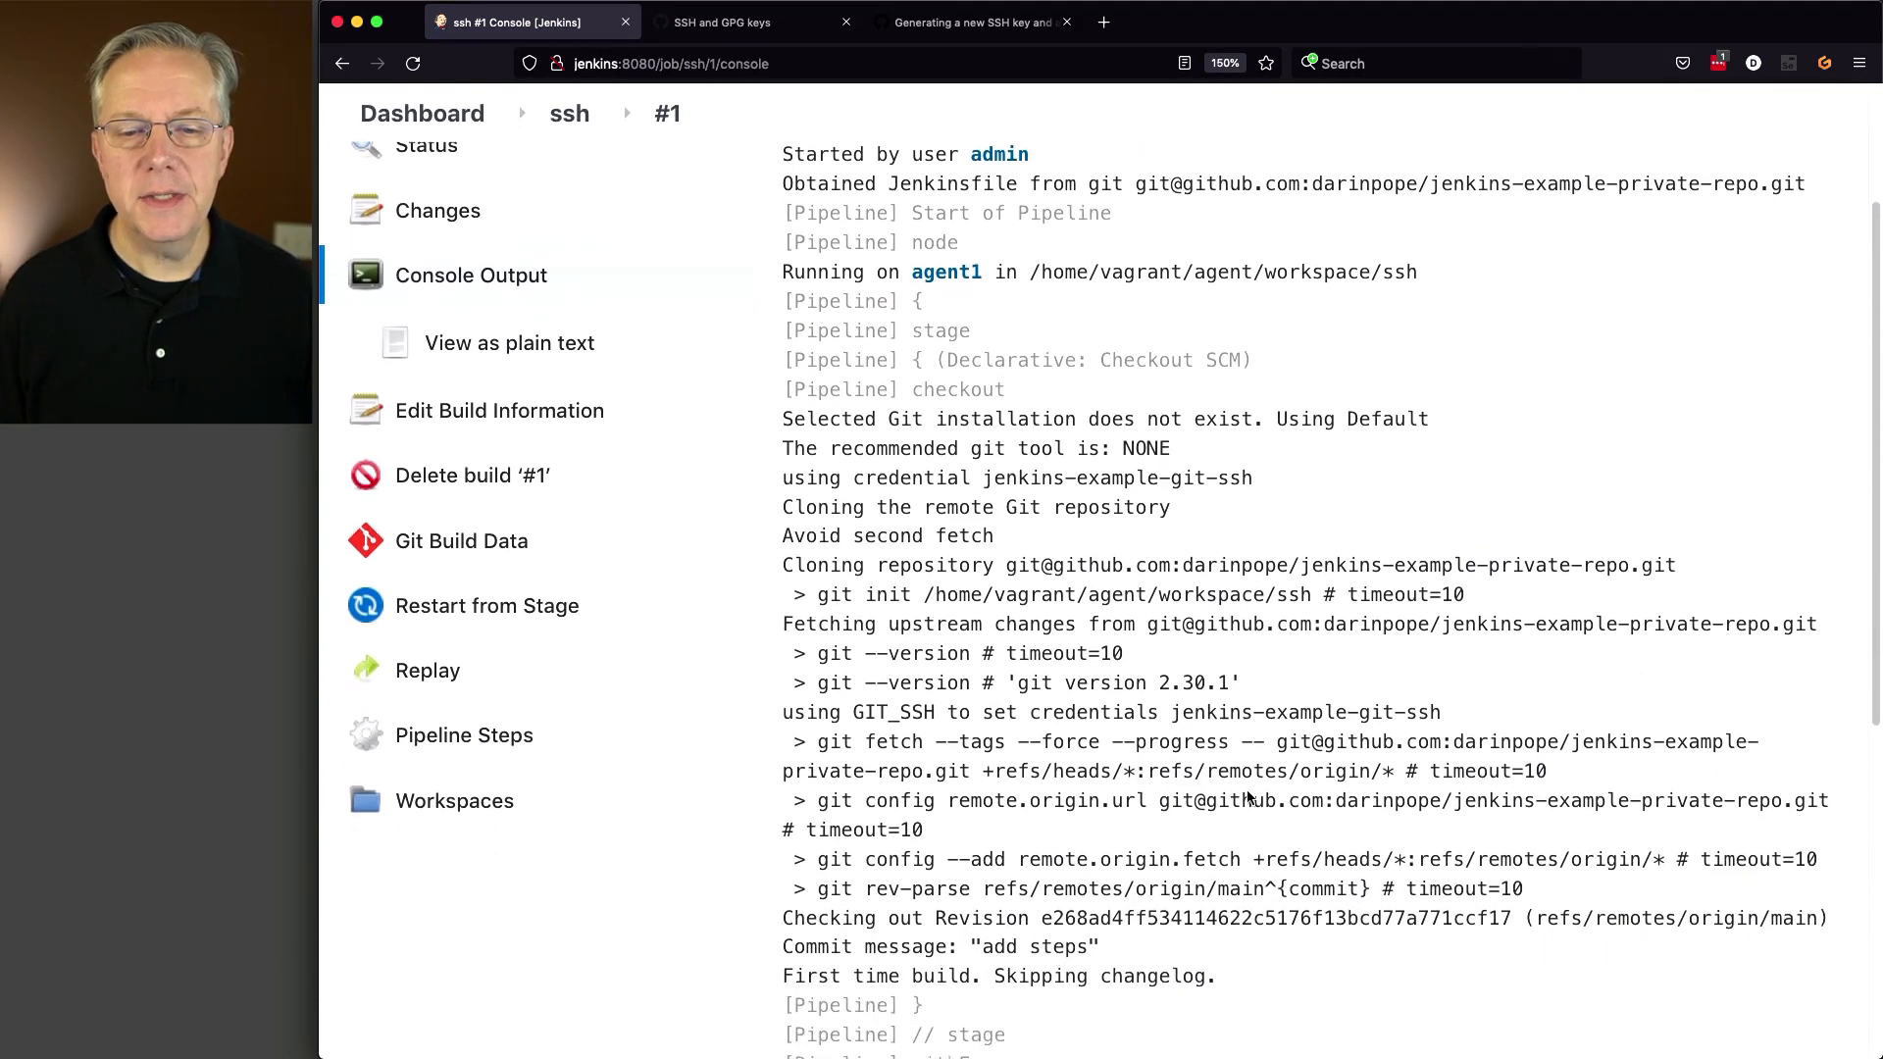
scroll("down", 3)
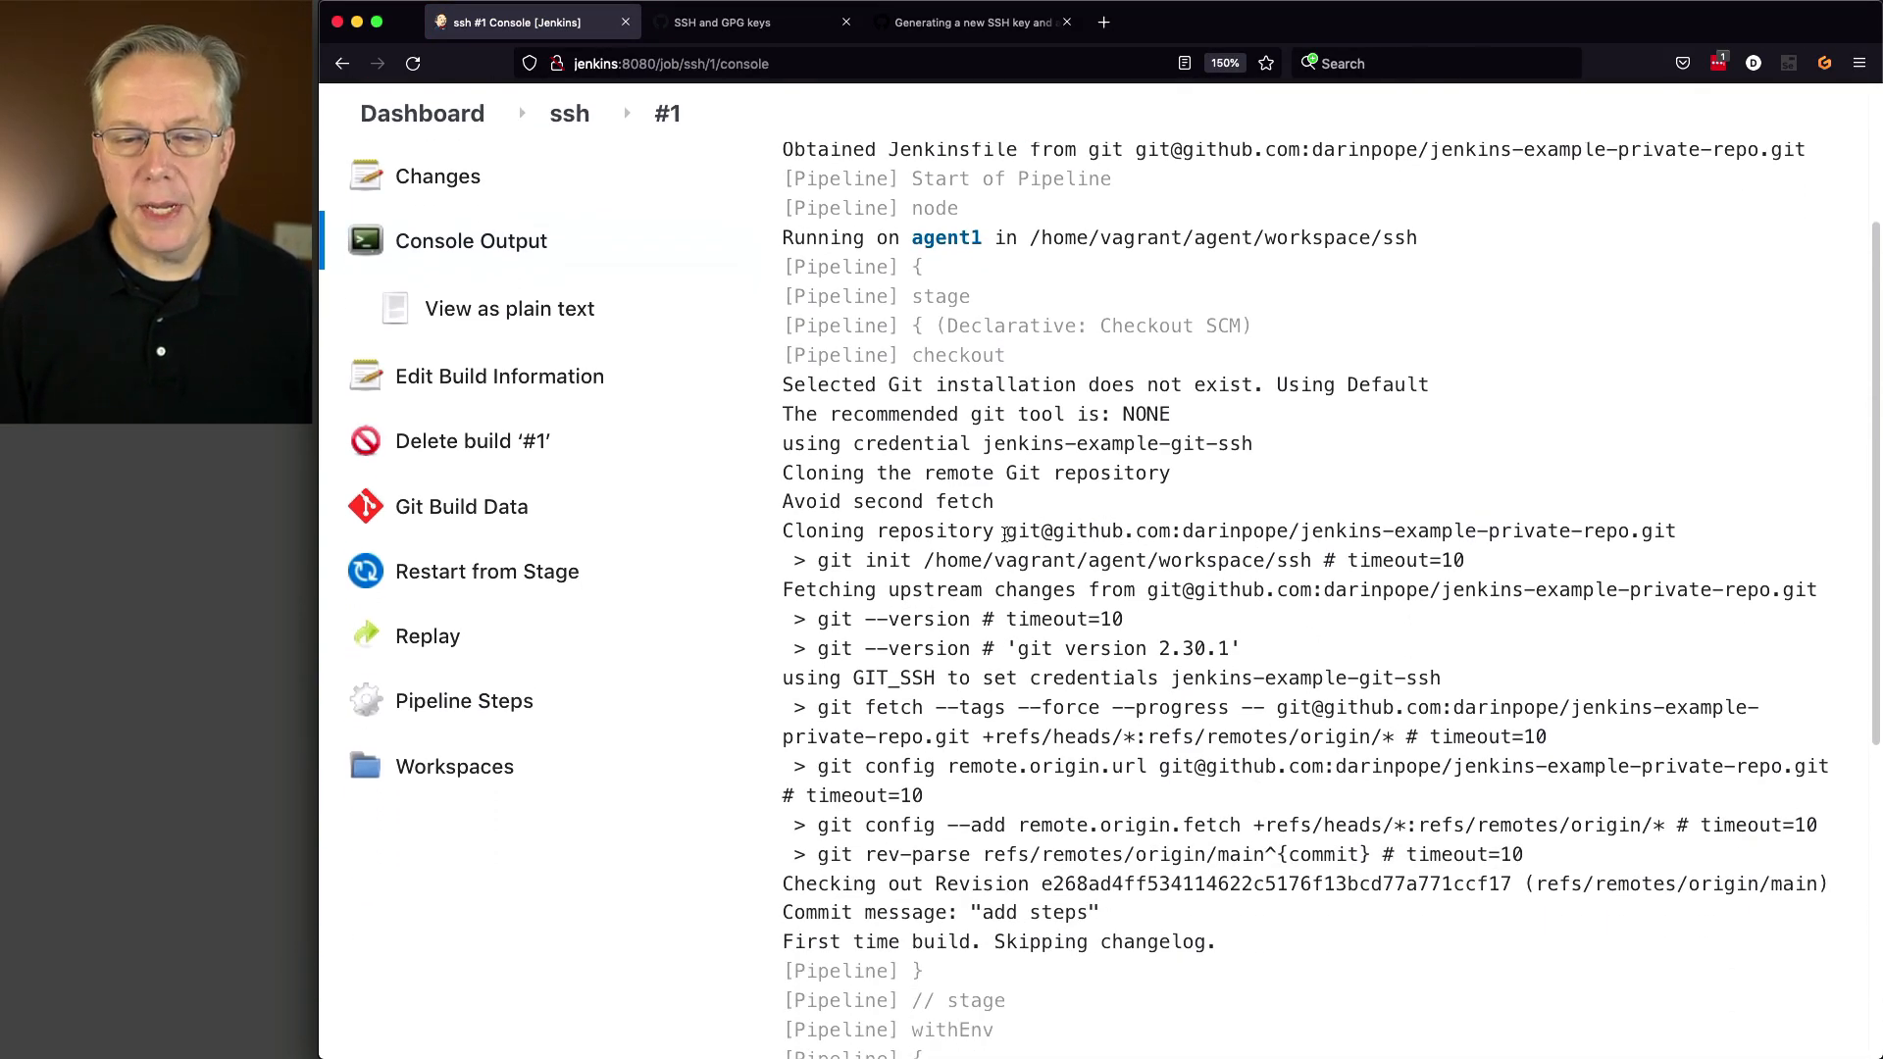
double_click(1322, 531)
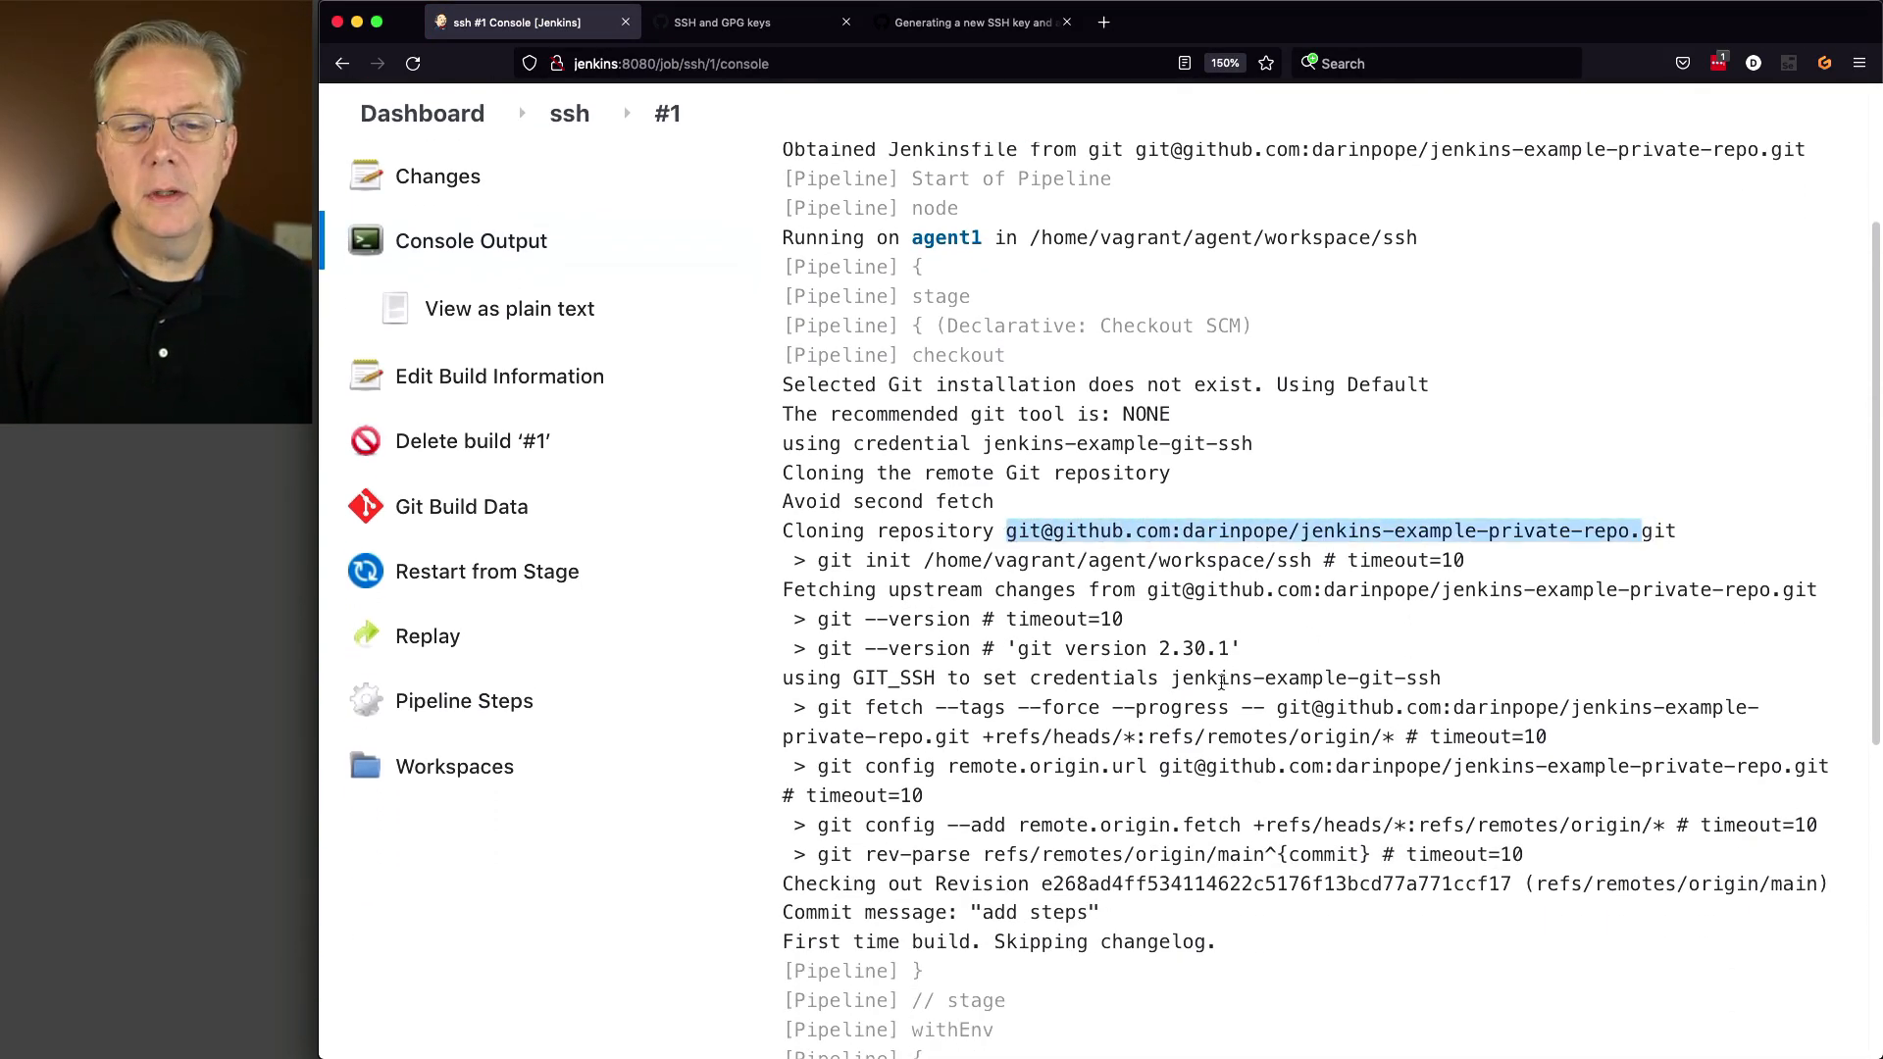
scroll("down", 3)
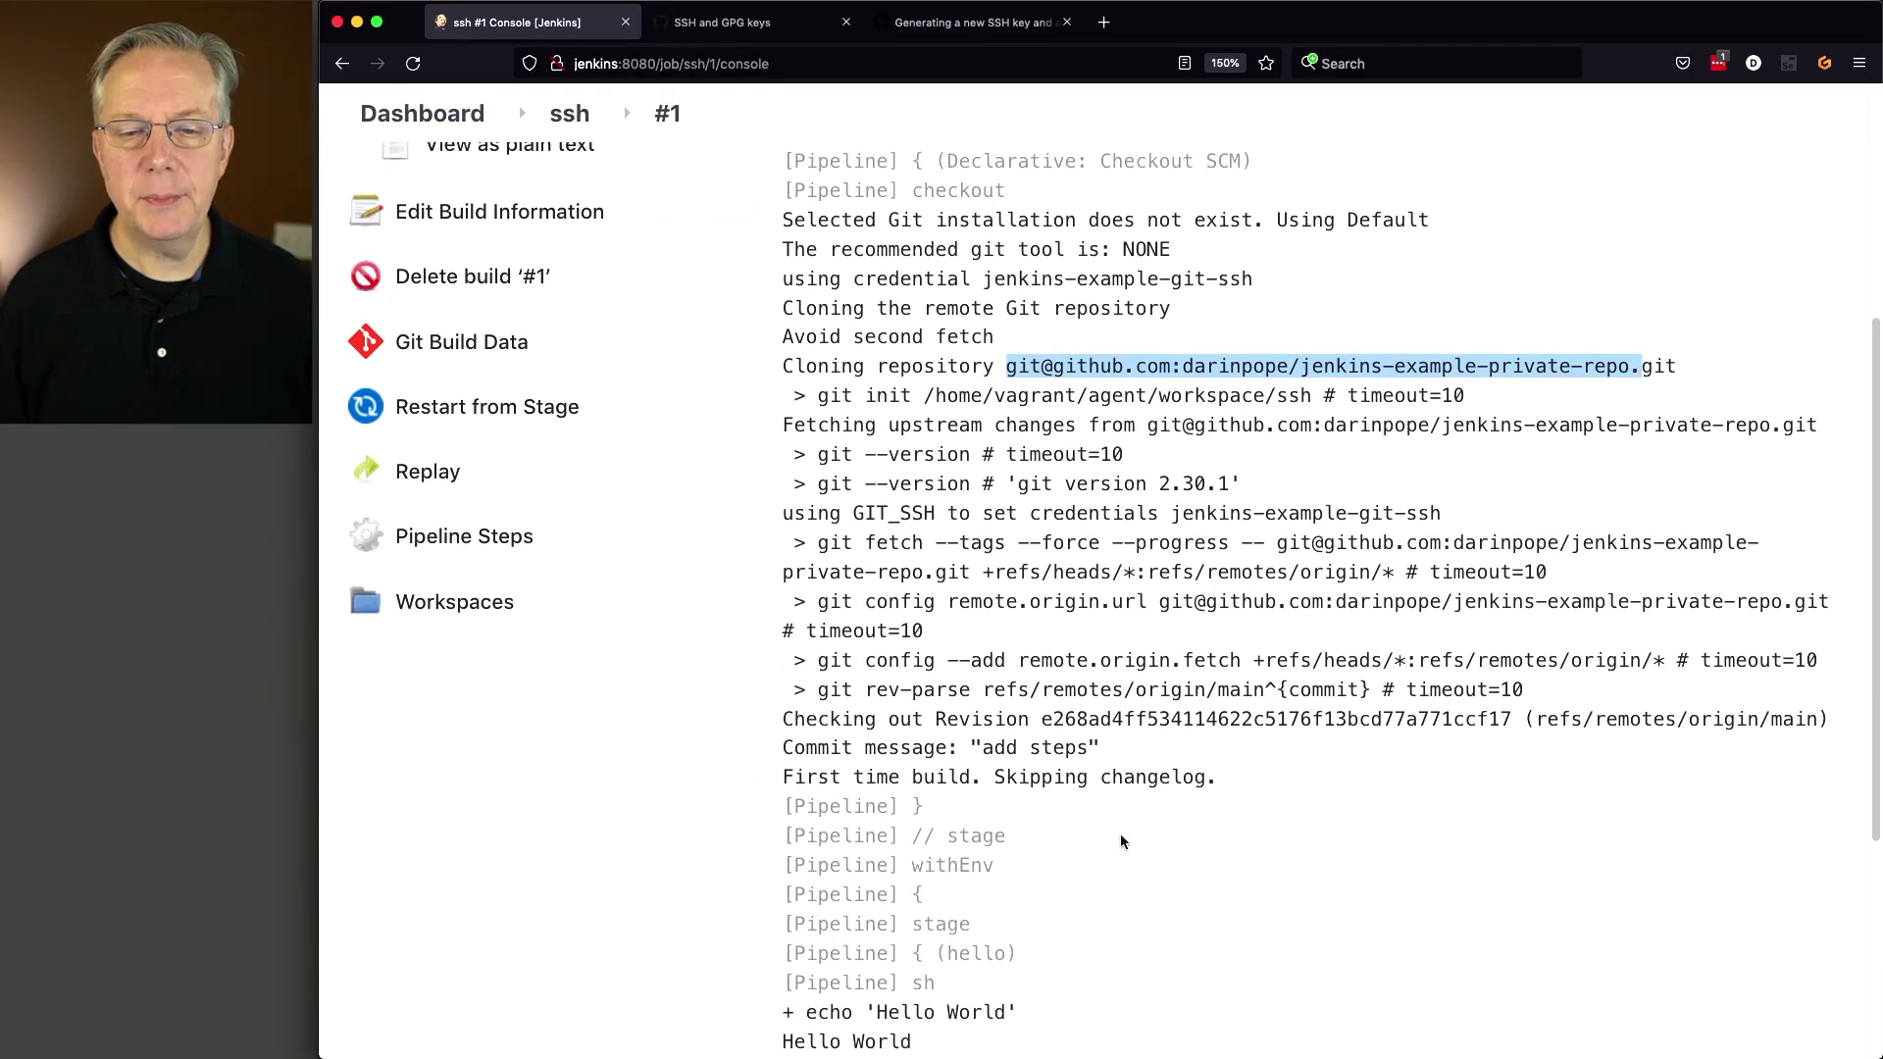
scroll("down", 3)
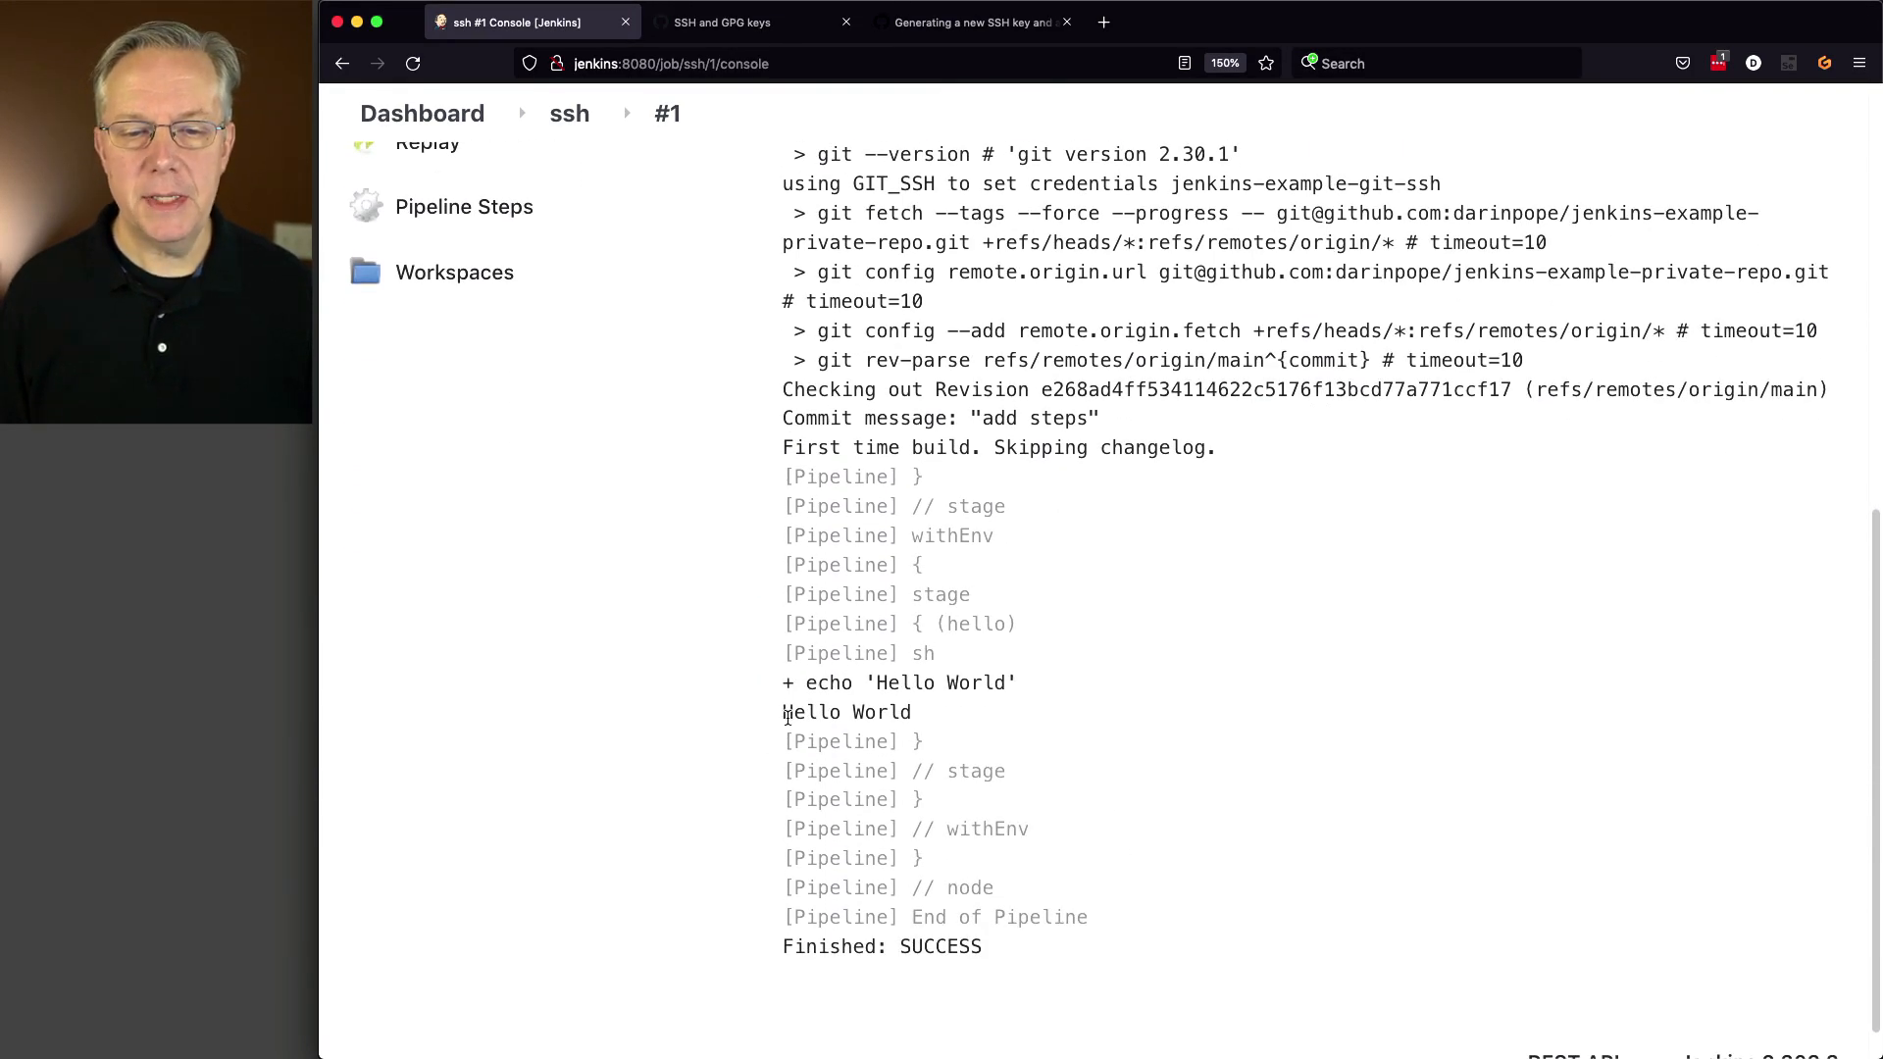